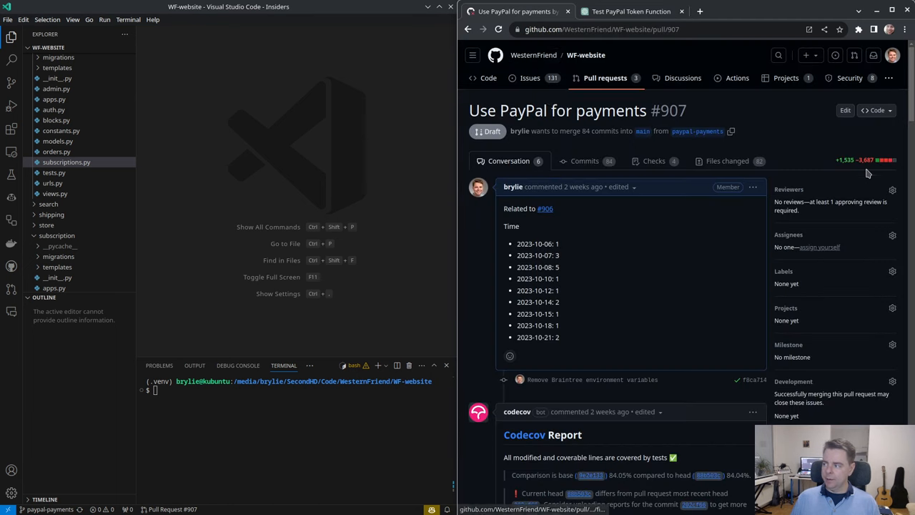
{"action": "mouse_move", "coordinate": [685, 169]}
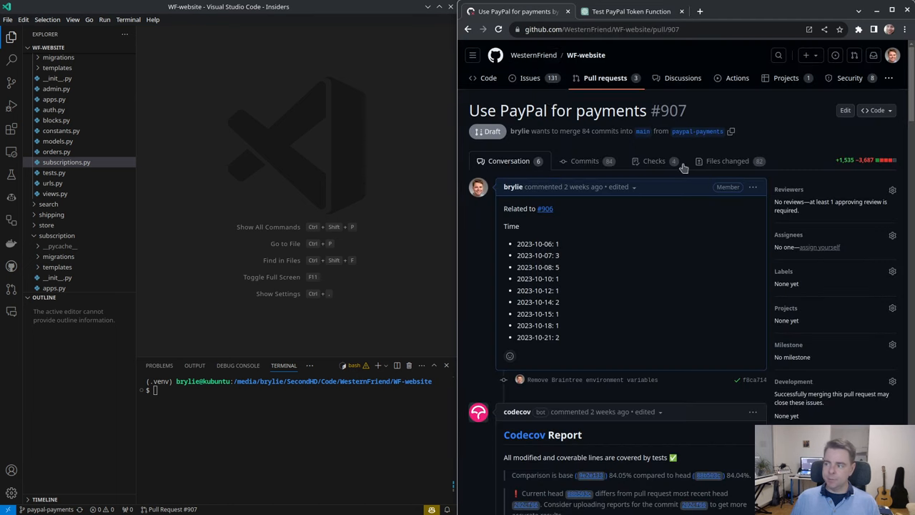
Step: Highlight the words 'PayPal' and 'payments' in the title
{"action": "double_click", "coordinate": [524, 110]}
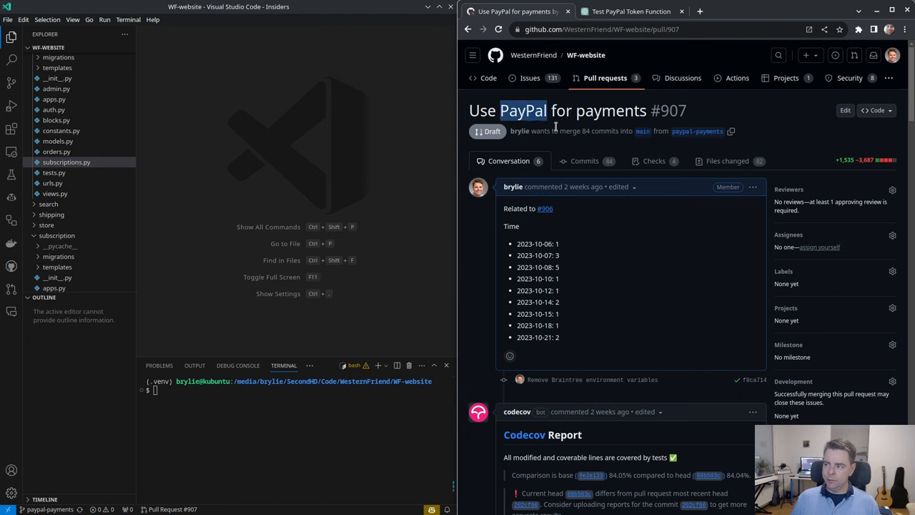
{"action": "double_click", "coordinate": [611, 111]}
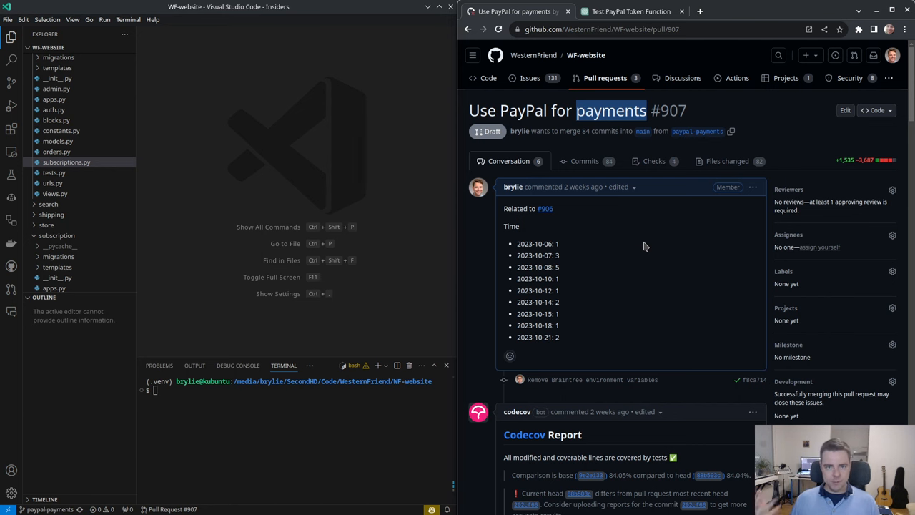
{"action": "left_click", "coordinate": [630, 11]}
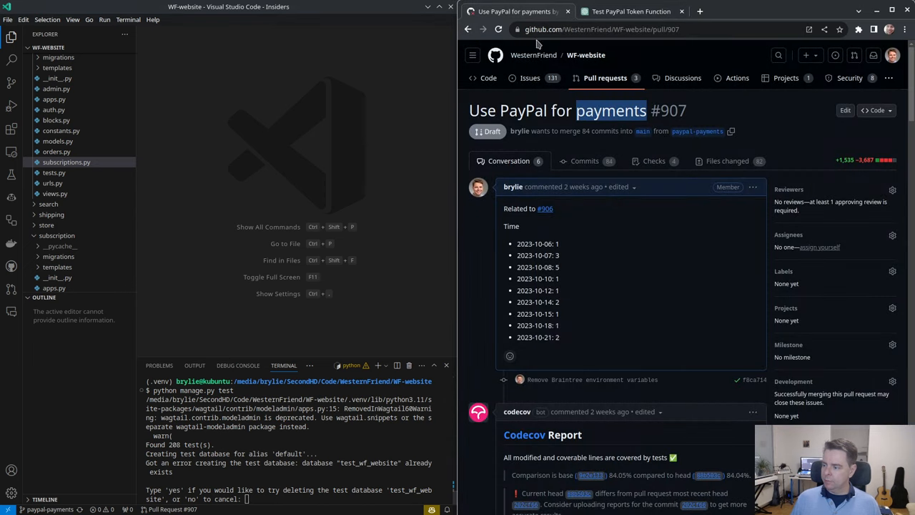
{"action": "scroll", "scroll_direction": "down", "scroll_amount": 3}
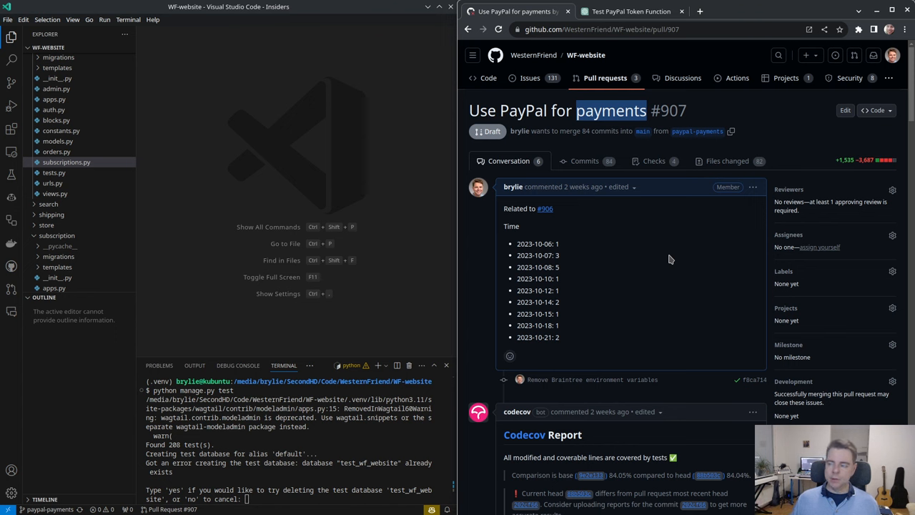
{"action": "mouse_move", "coordinate": [664, 261]}
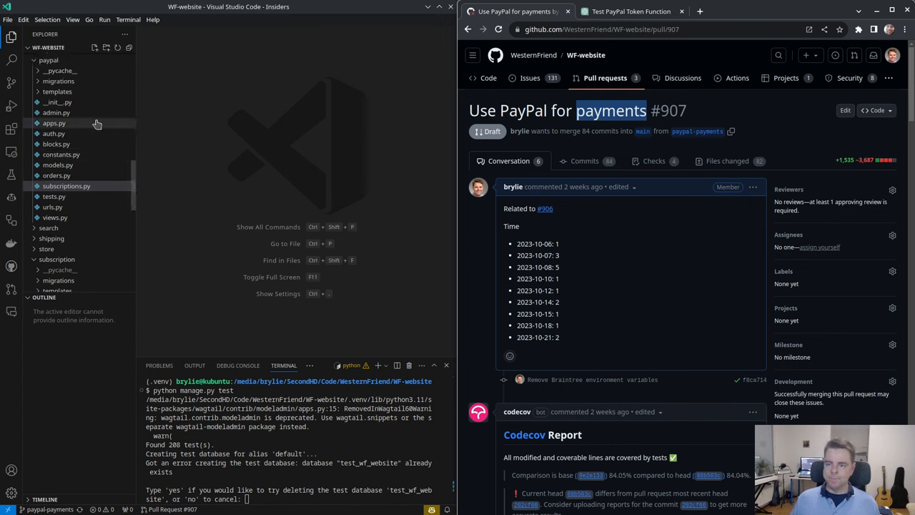
Step: View the paypal app's auth.py, blocks.py and orders.py, then answer yes to destroy the old test database
{"action": "left_click", "coordinate": [48, 107]}
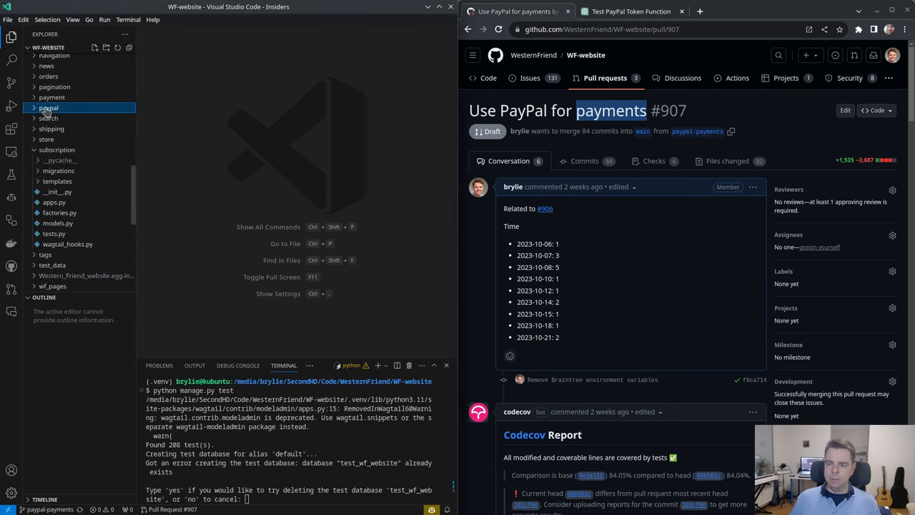
{"action": "left_click", "coordinate": [49, 107]}
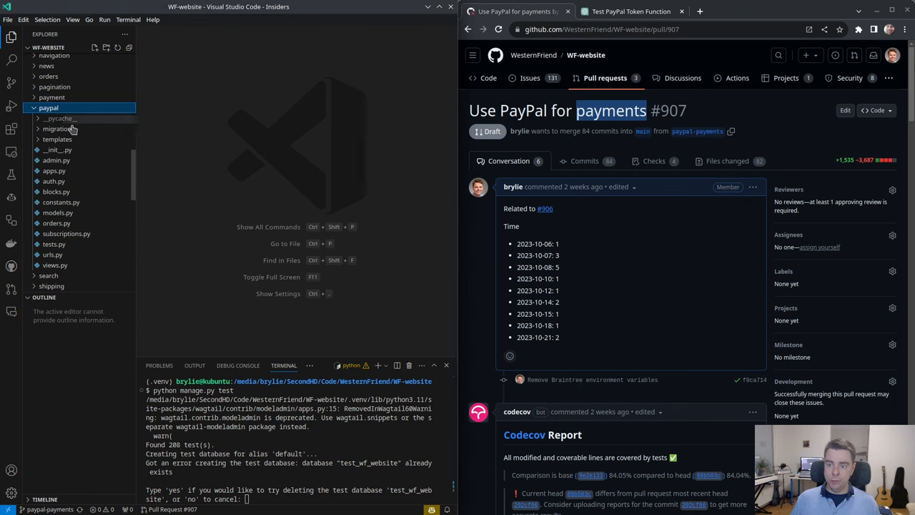
{"action": "left_click", "coordinate": [54, 181]}
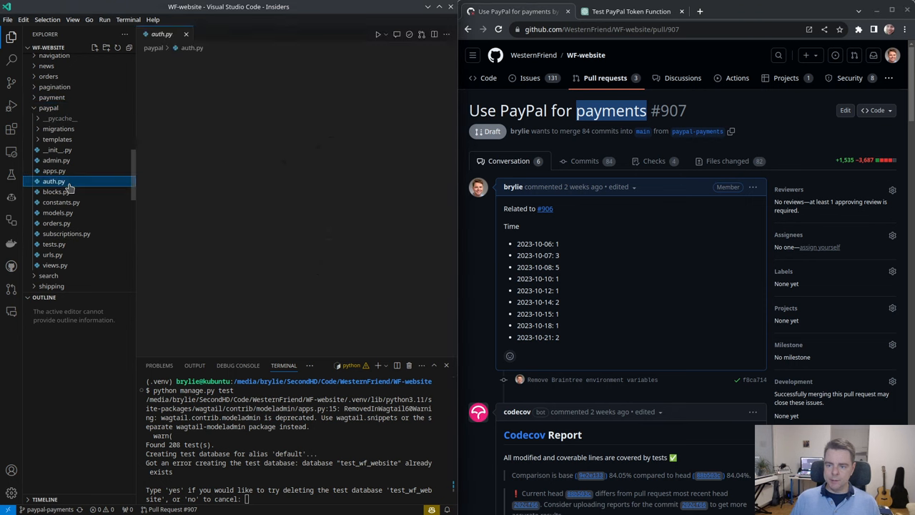
{"action": "left_click", "coordinate": [54, 181]}
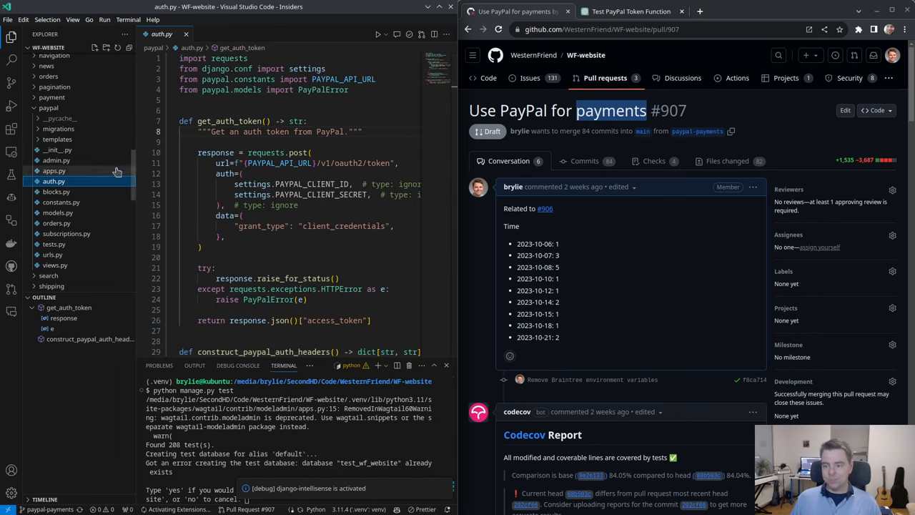
{"action": "left_click", "coordinate": [54, 181]}
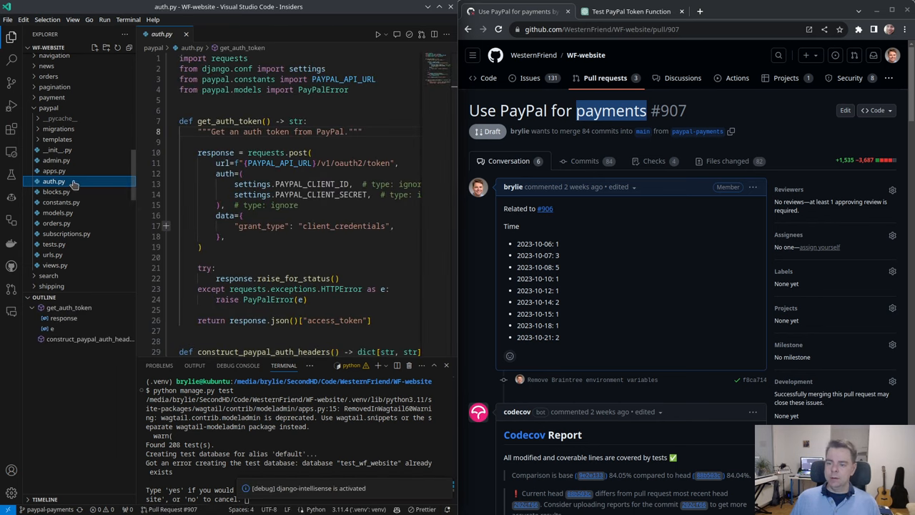
{"action": "left_click", "coordinate": [55, 191]}
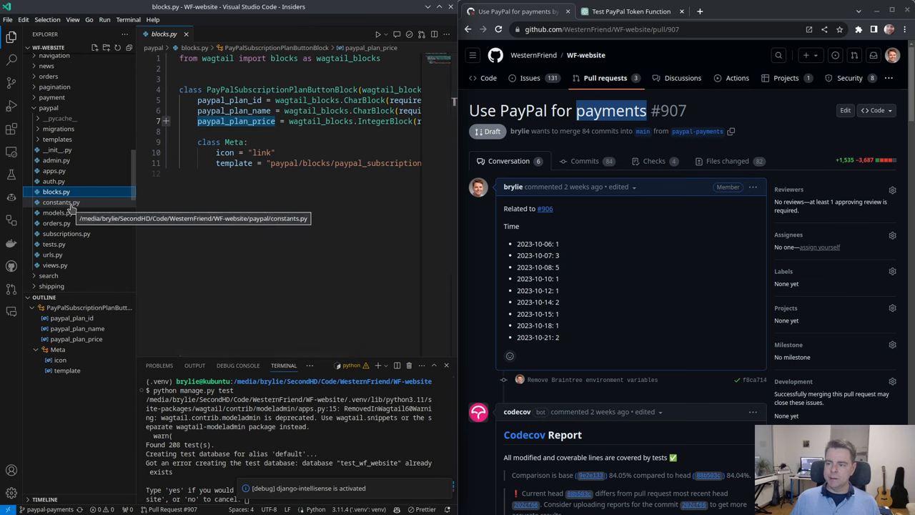
{"action": "left_click", "coordinate": [56, 222]}
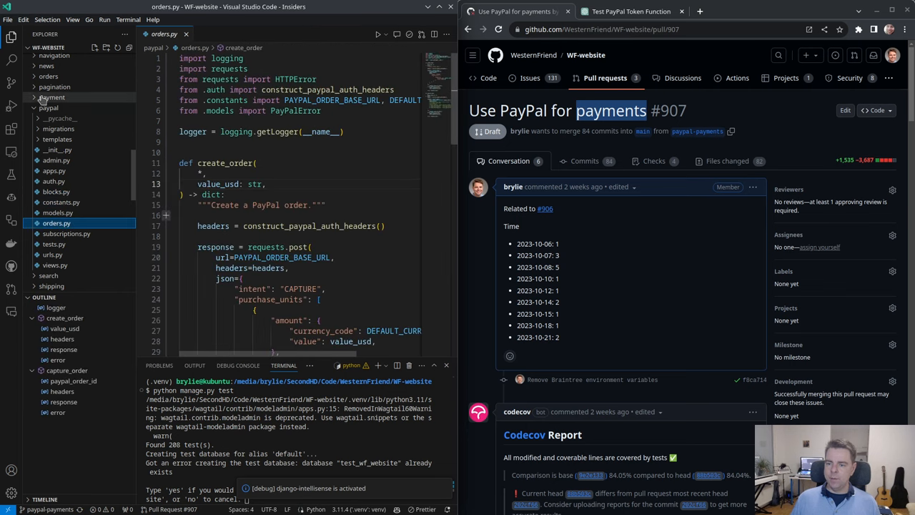
{"action": "left_click", "coordinate": [51, 107]}
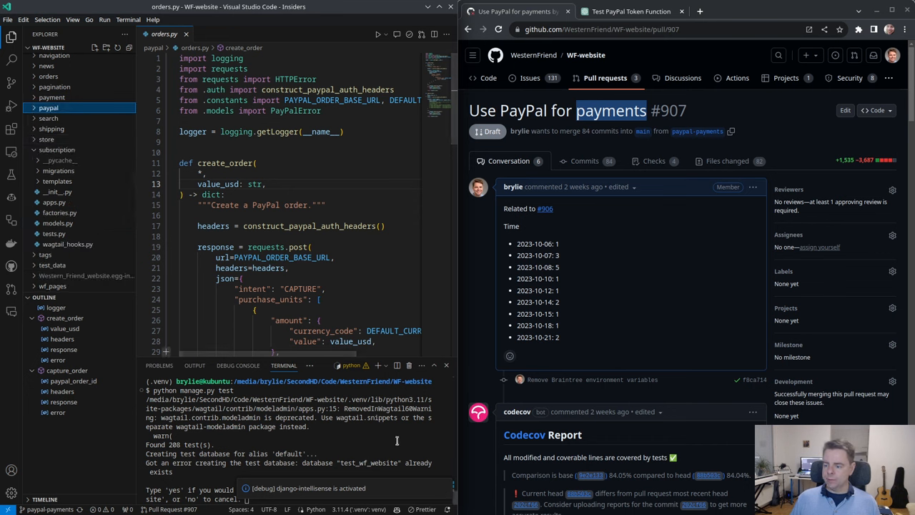
{"action": "type", "text": "yes"}
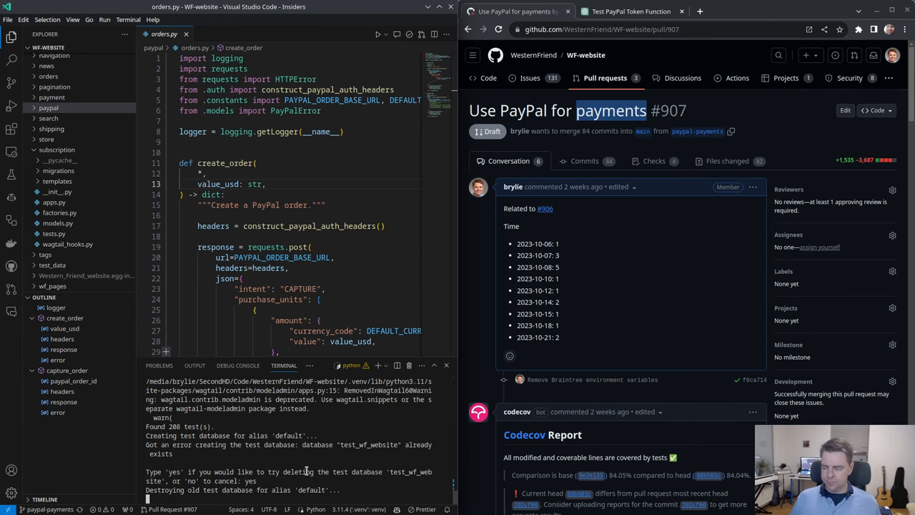
Step: Check the full Codecov report, then expand 'Additional details and impacted files' on the PR
{"action": "scroll", "scroll_direction": "down", "scroll_amount": 3}
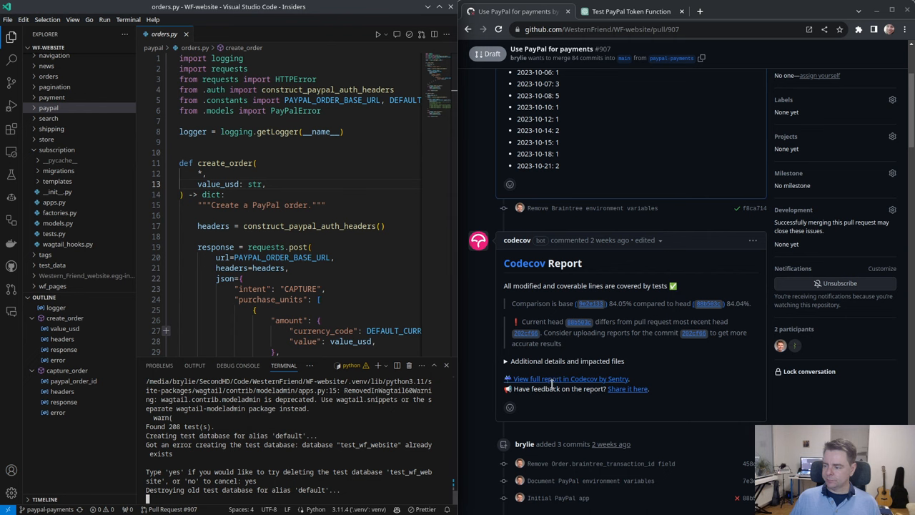
{"action": "left_click", "coordinate": [570, 379]}
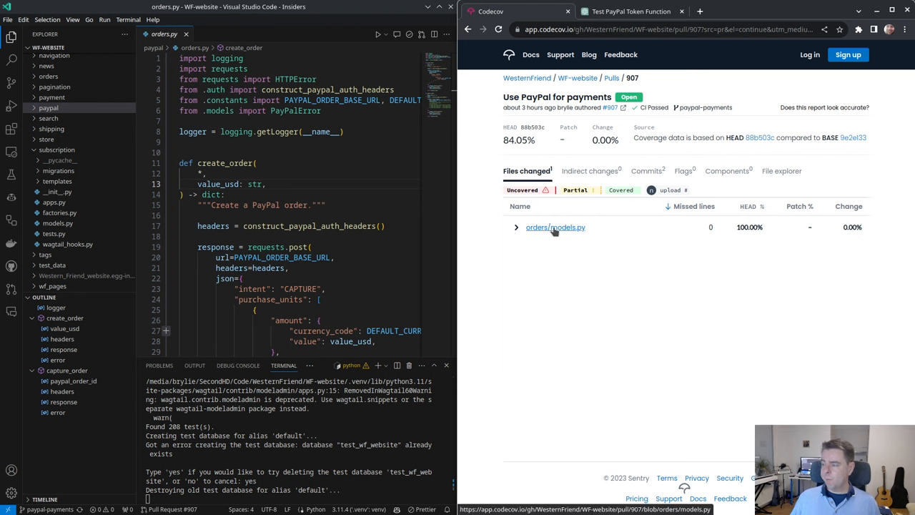
{"action": "left_click", "coordinate": [516, 228]}
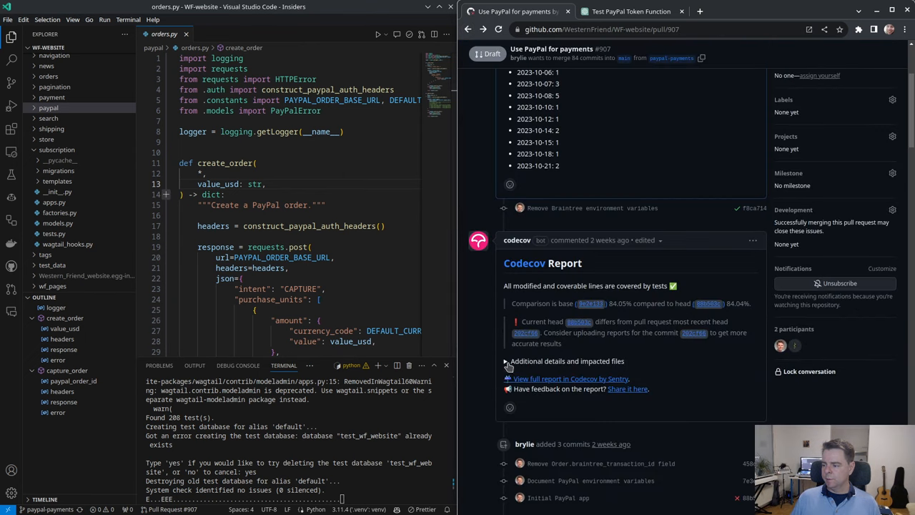
{"action": "left_click", "coordinate": [507, 361]}
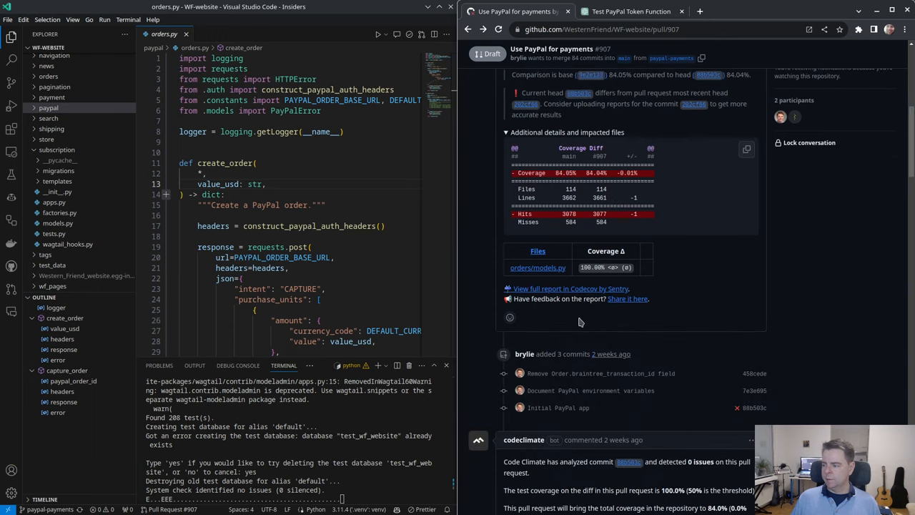
{"action": "left_click", "coordinate": [644, 125]}
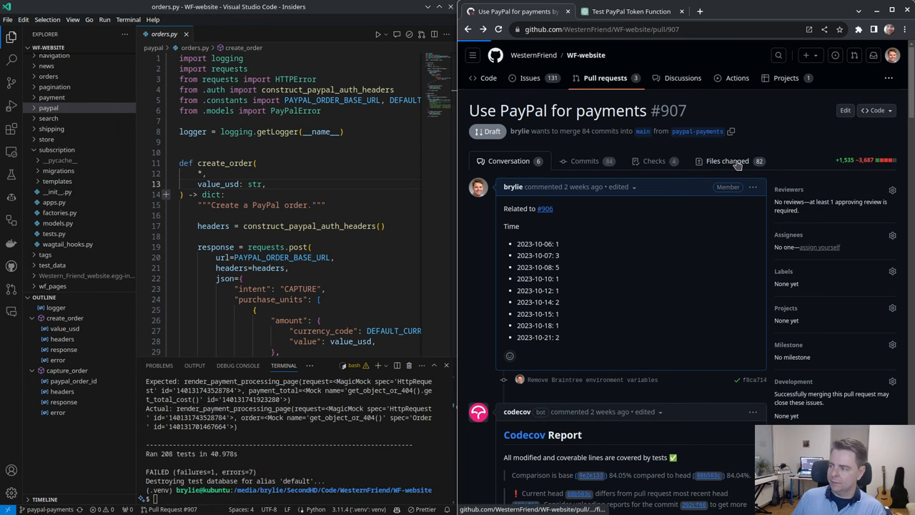
Step: Mark a changed file in PR #907 as Viewed, then return to the Conversation
{"action": "left_click", "coordinate": [727, 160]}
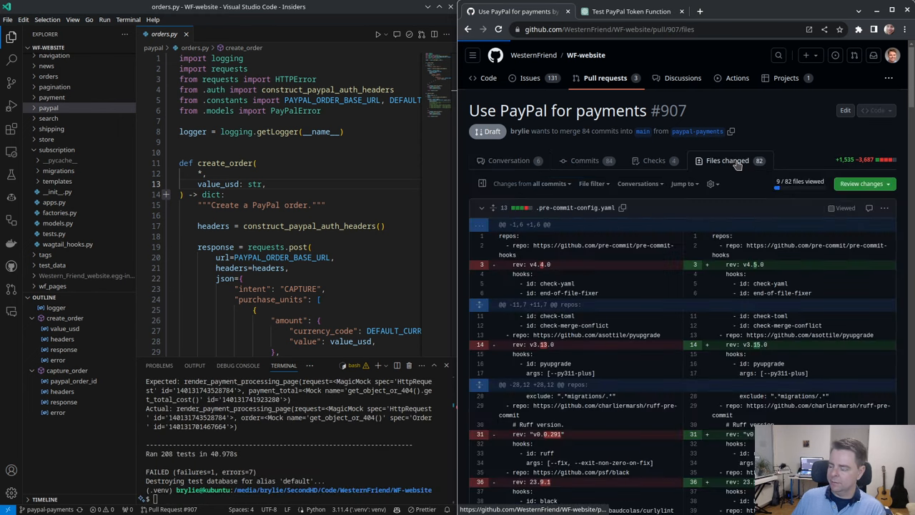
{"action": "left_click", "coordinate": [832, 208]}
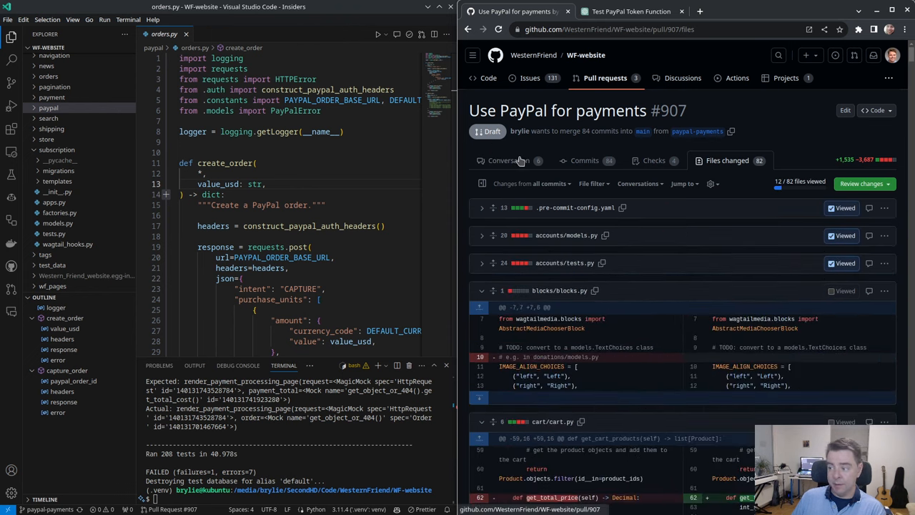
{"action": "left_click", "coordinate": [508, 160]}
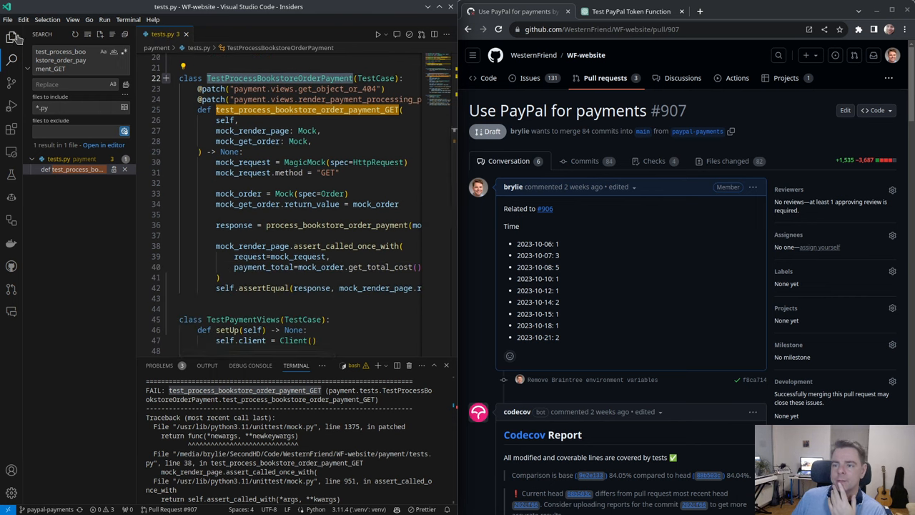
Step: Run 'python manage.py test payment --keepdb' in the terminal
{"action": "left_click", "coordinate": [13, 39]}
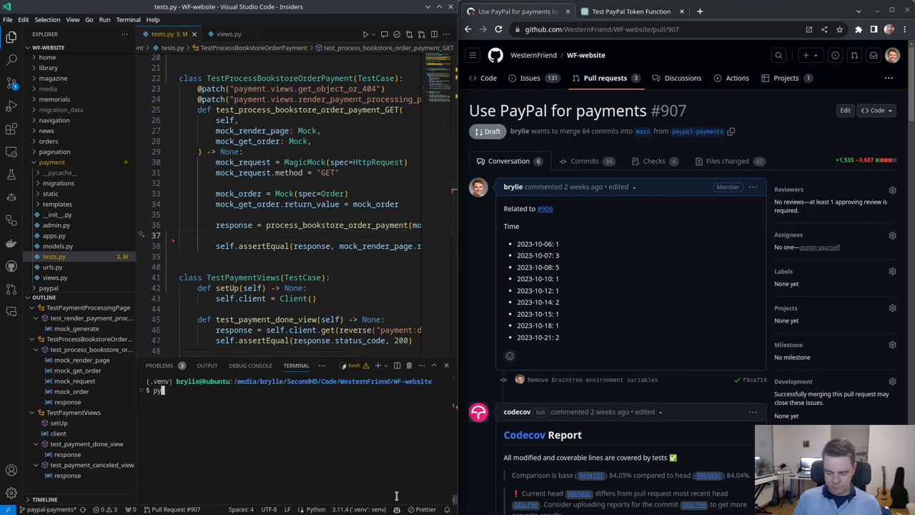
{"action": "type", "text": "python manage.py test payments -"}
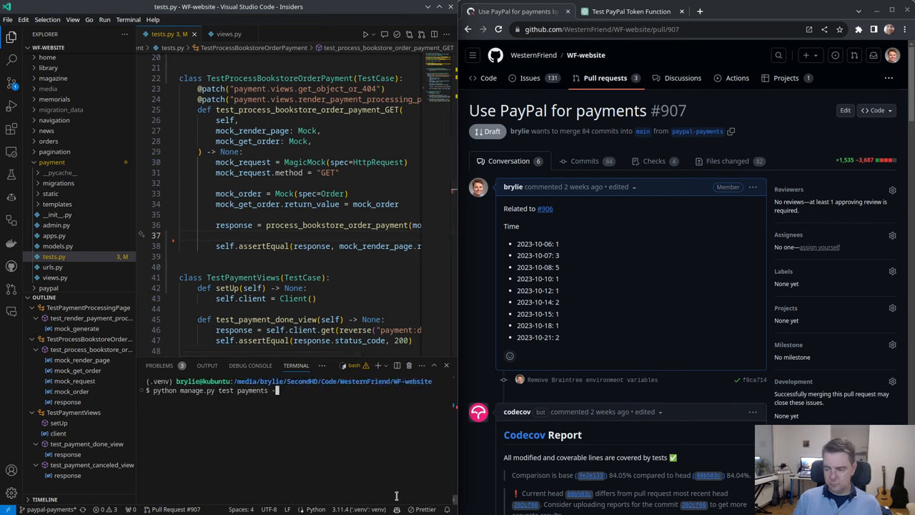
{"action": "type", "text": "--keepdb"}
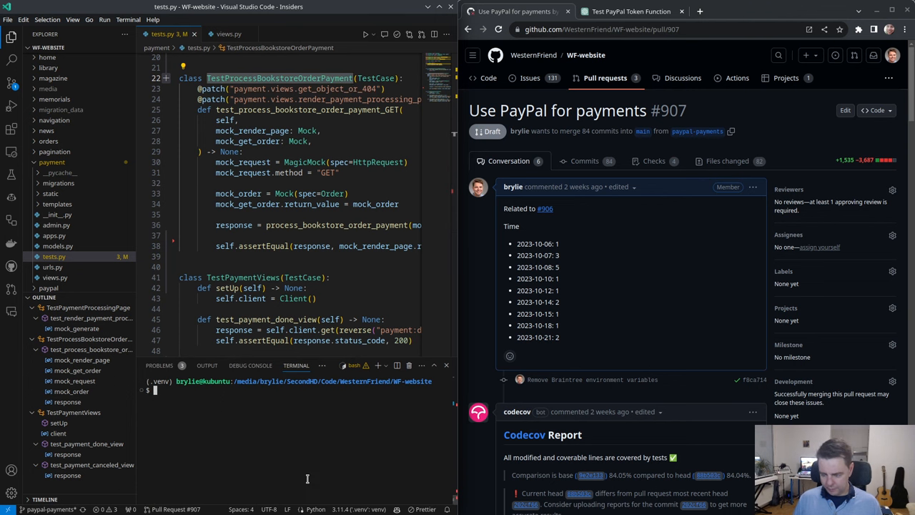
{"action": "type", "text": "python manage.py test payment.tests.^[[200~TestProcessBookstoreOrderPayment --keepdb"}
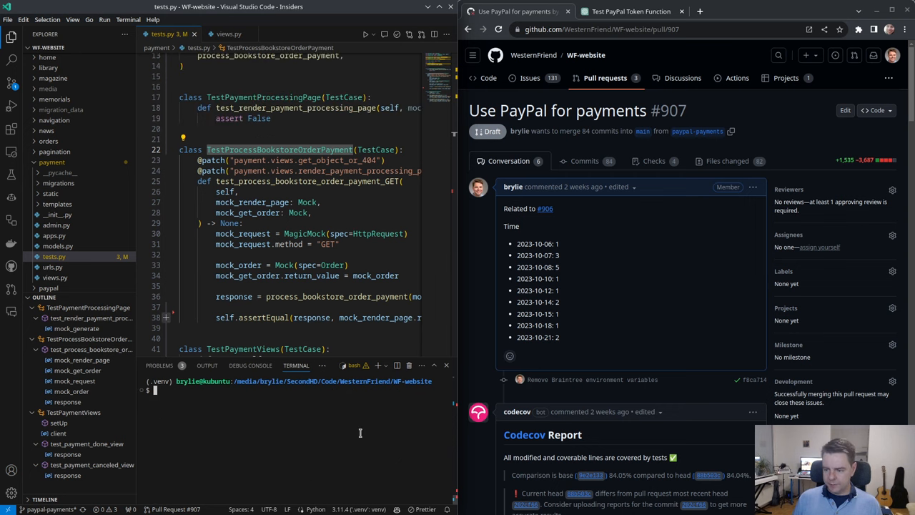
{"action": "type", "text": "python manage.py test payment --keepdb"}
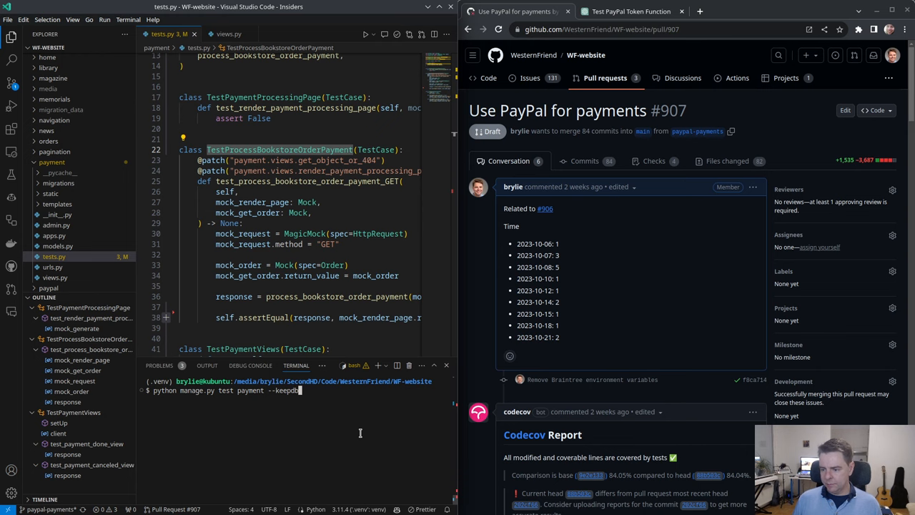
{"action": "key", "text": "Enter"}
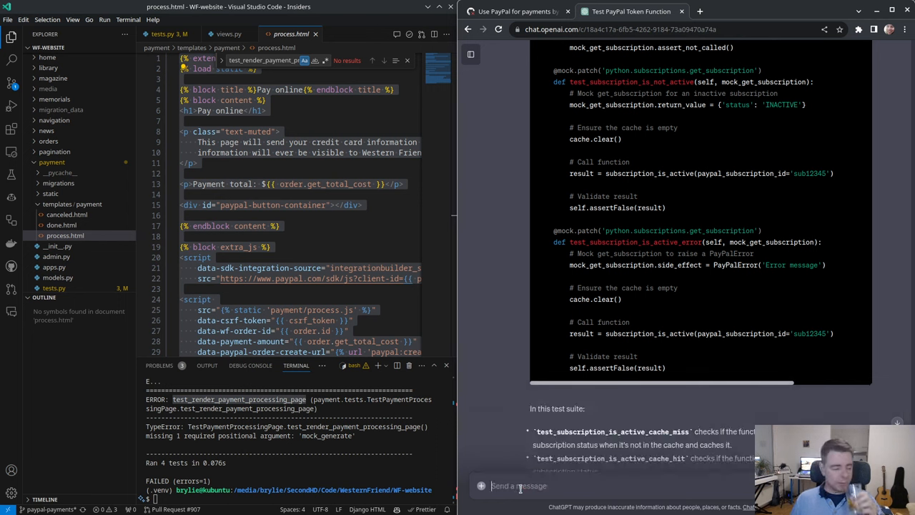
Step: Copy the OrderFactory name and use OrderFactory() in the payment test's setUp
{"action": "left_click", "coordinate": [229, 34]}
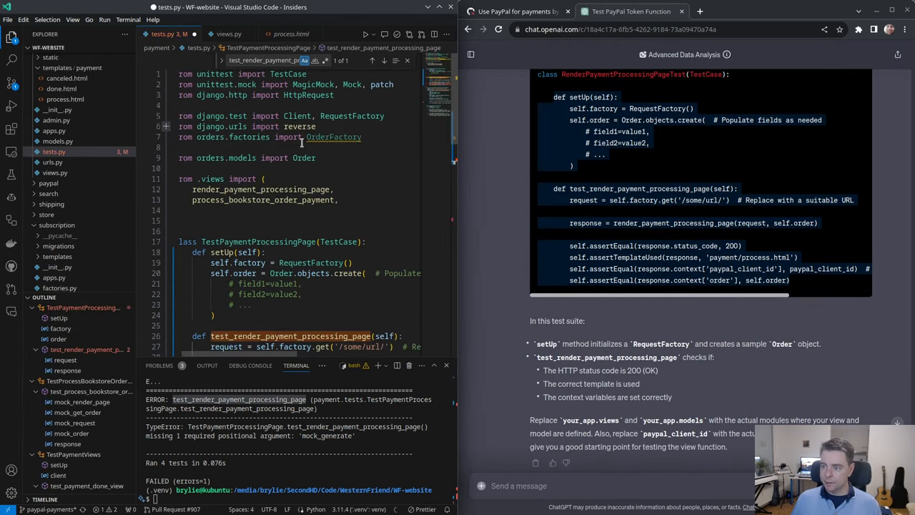
{"action": "double_click", "coordinate": [334, 136]}
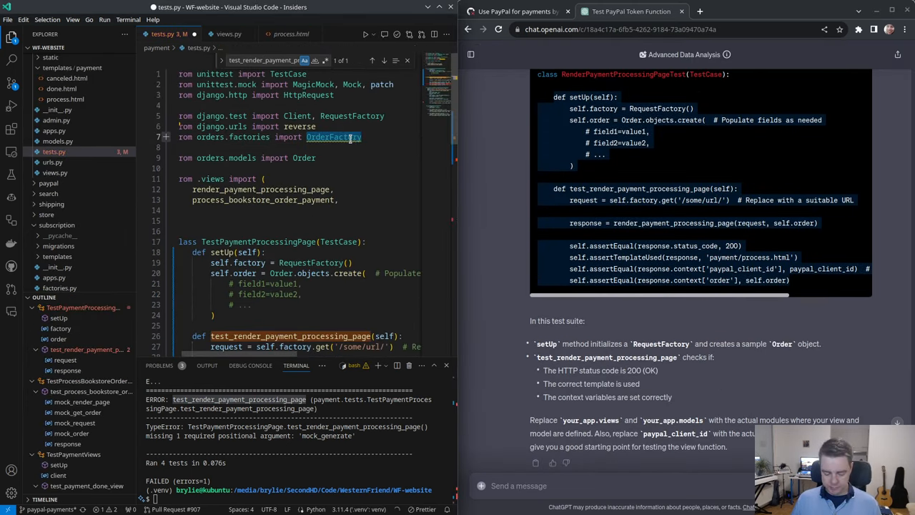
{"action": "scroll", "scroll_direction": "down", "scroll_amount": 3}
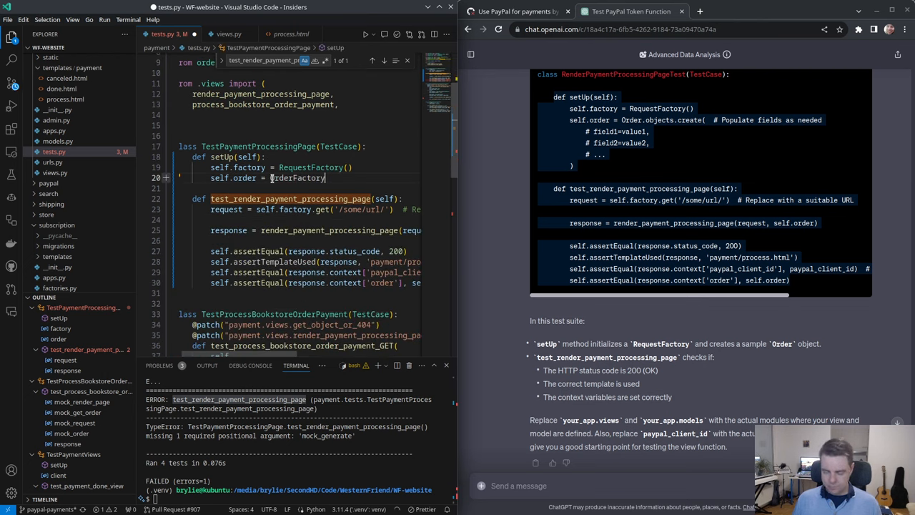
{"action": "type", "text": "()"}
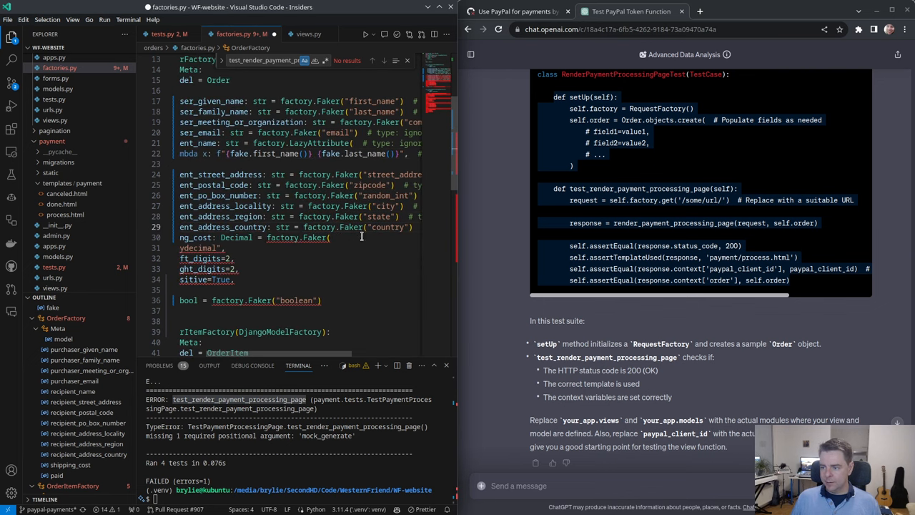
Step: Add '# type: ignore' comments and ': int'/Decimal annotations to the factory Faker fields
{"action": "type", "text": "# type: ignore"}
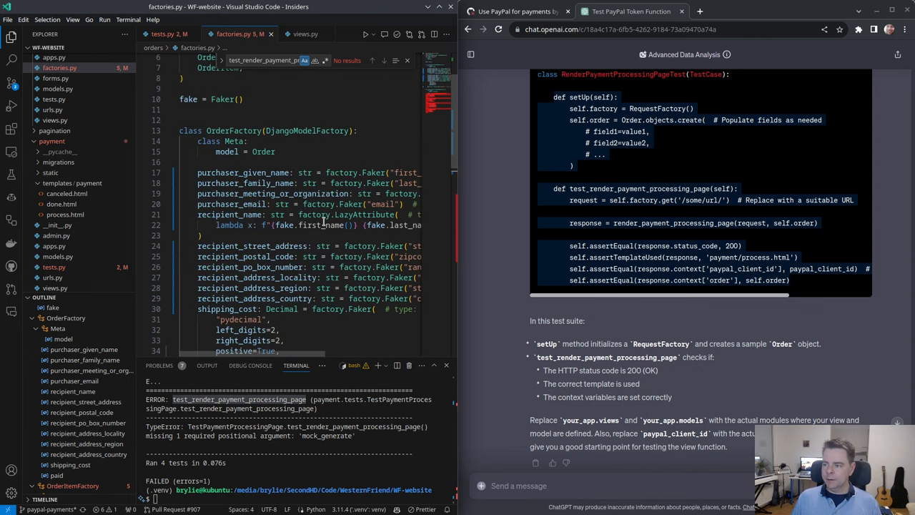
{"action": "scroll", "scroll_direction": "down", "scroll_amount": 3}
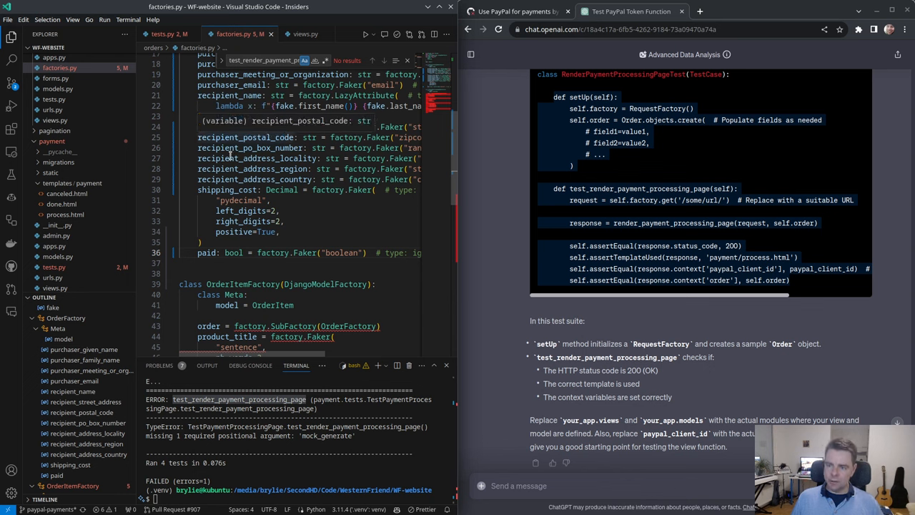
{"action": "scroll", "scroll_direction": "down", "scroll_amount": 3}
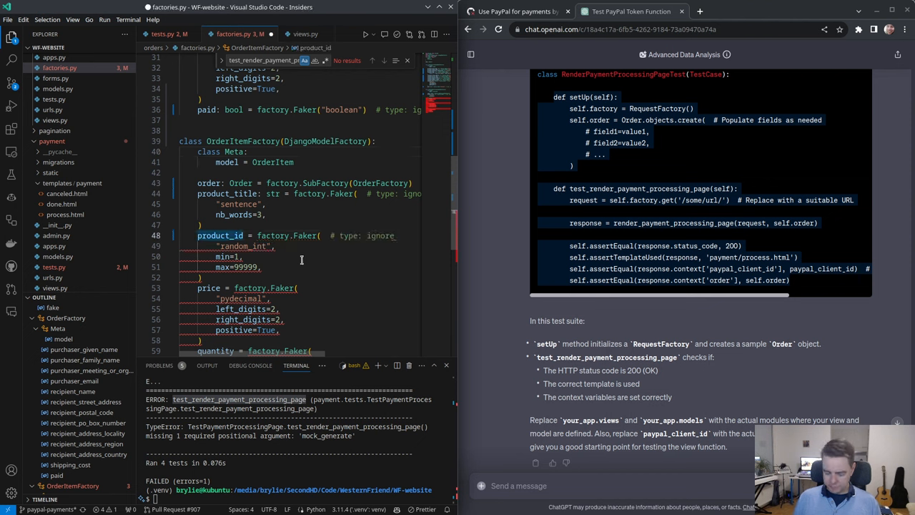
{"action": "type", "text": ": int"}
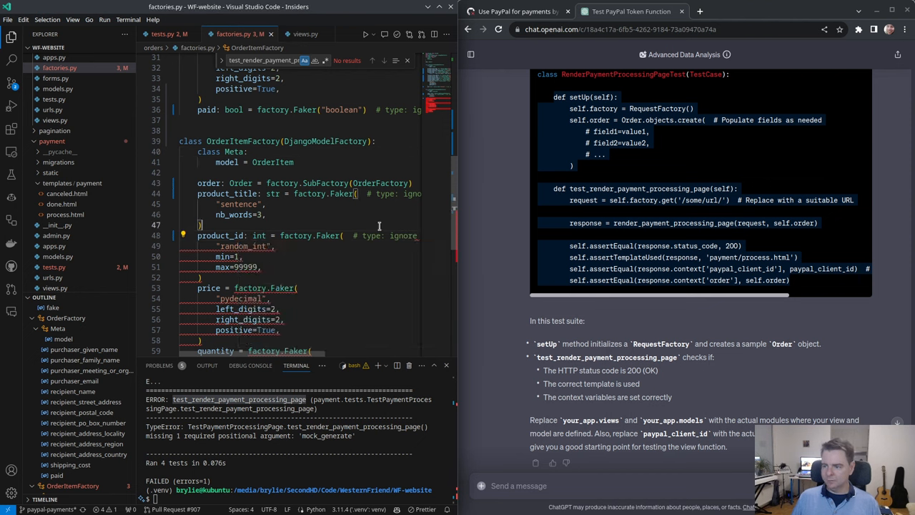
{"action": "type", "text": "Decimal"}
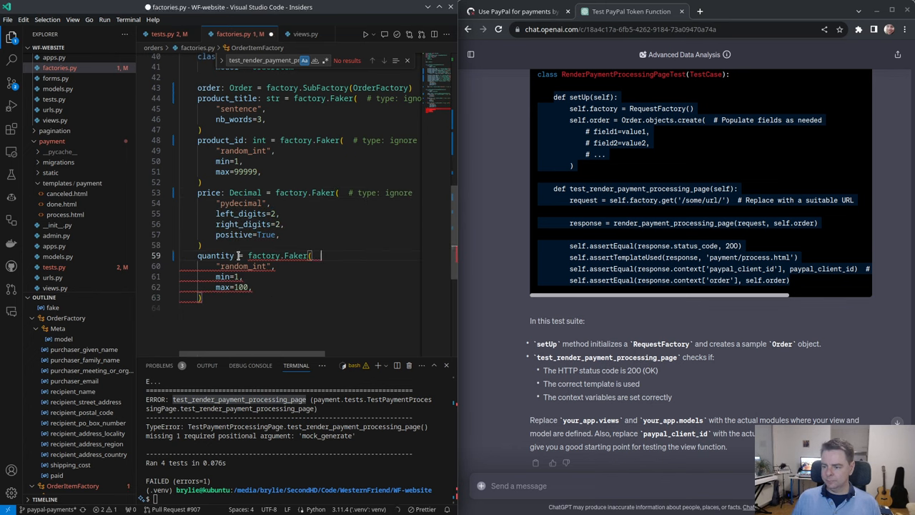
{"action": "type", "text": "int"}
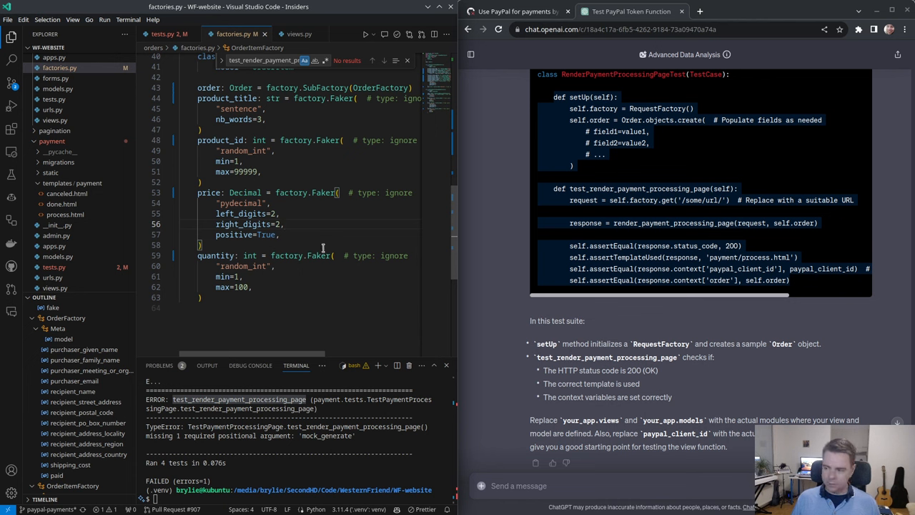
{"action": "mouse_move", "coordinate": [318, 255]}
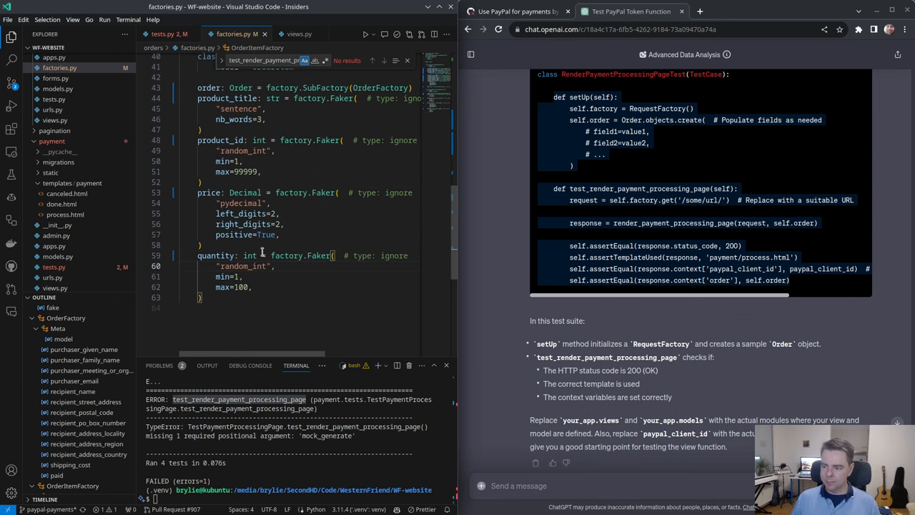
{"action": "mouse_move", "coordinate": [290, 256]}
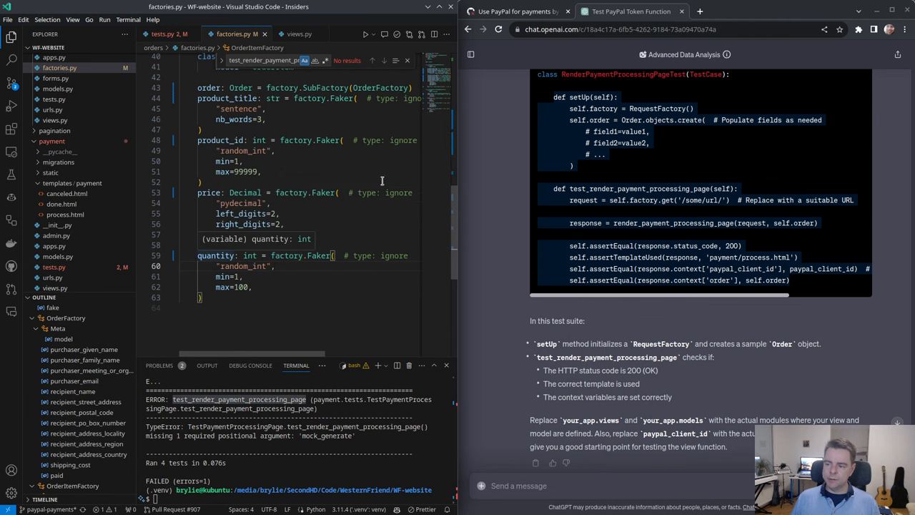
{"action": "type", "text": "positive=True,"}
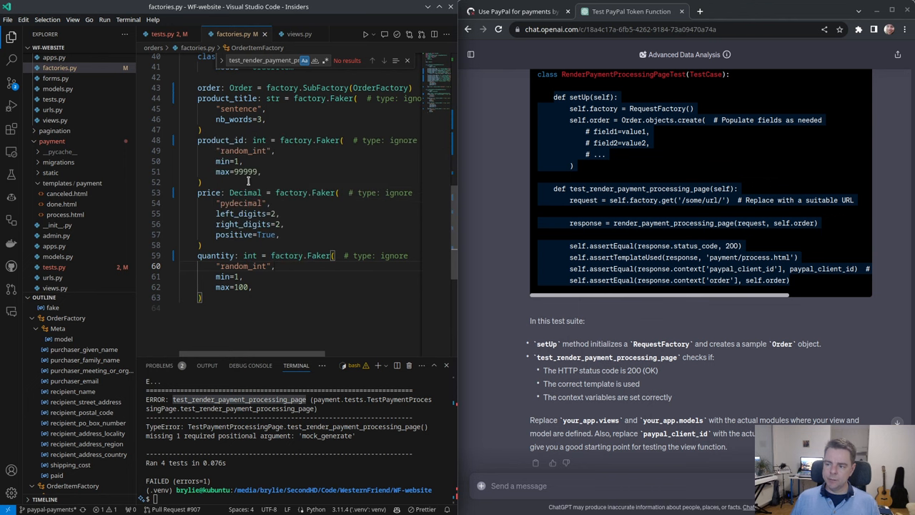
{"action": "double_click", "coordinate": [294, 140]}
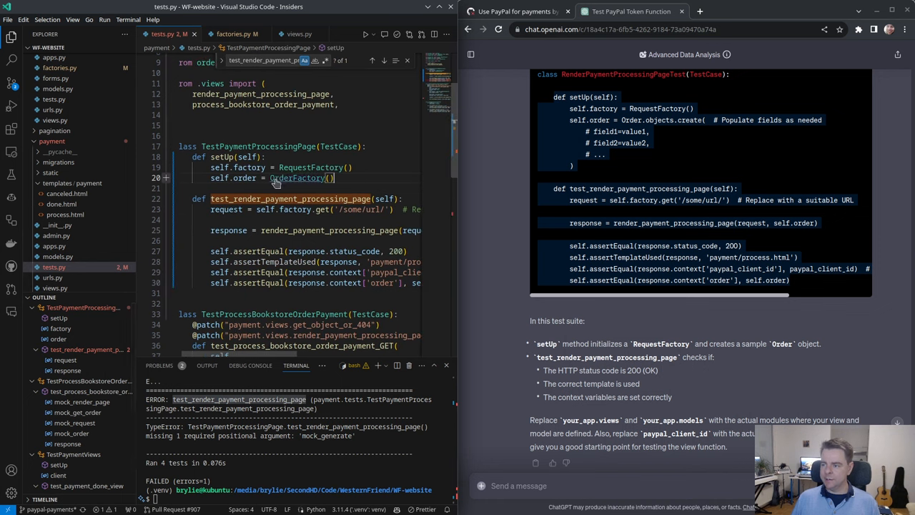
{"action": "mouse_move", "coordinate": [296, 178]}
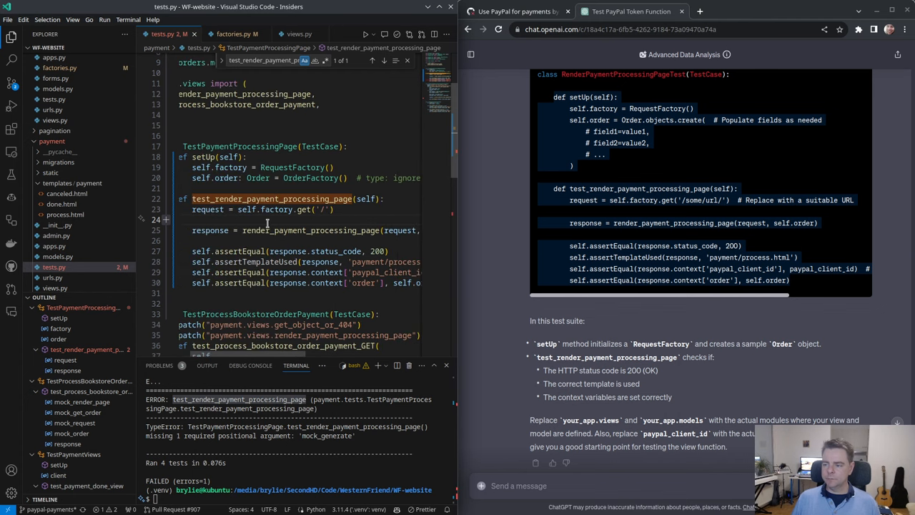
{"action": "mouse_move", "coordinate": [254, 230]}
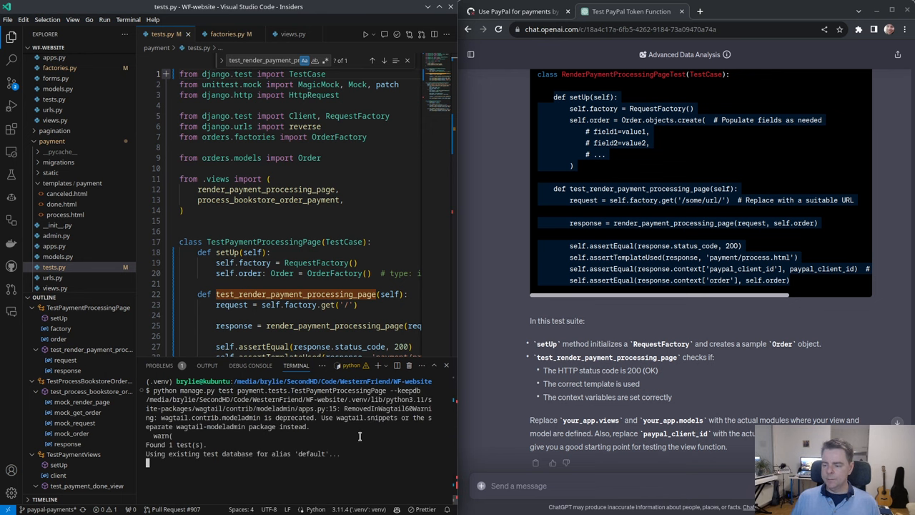
Step: Select the assertTemplateUsed call in the payment page test
{"action": "scroll", "scroll_direction": "down", "scroll_amount": 3}
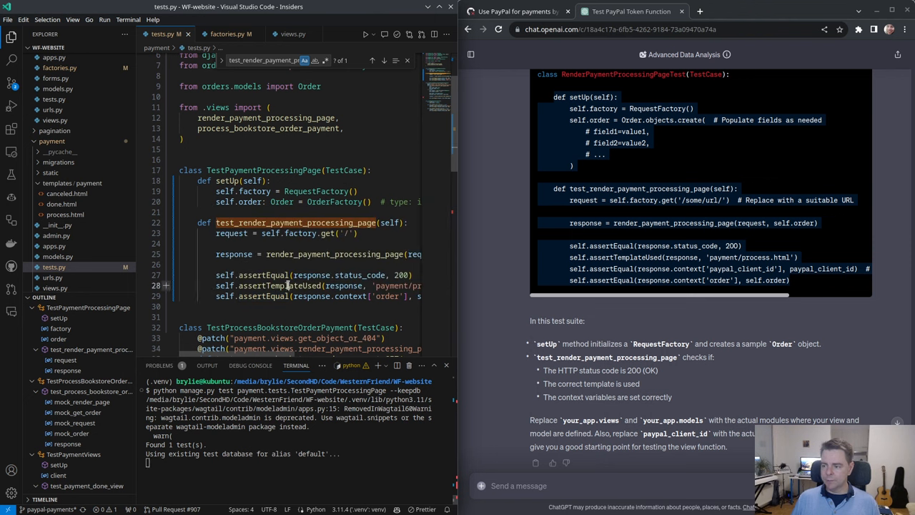
{"action": "double_click", "coordinate": [278, 285]}
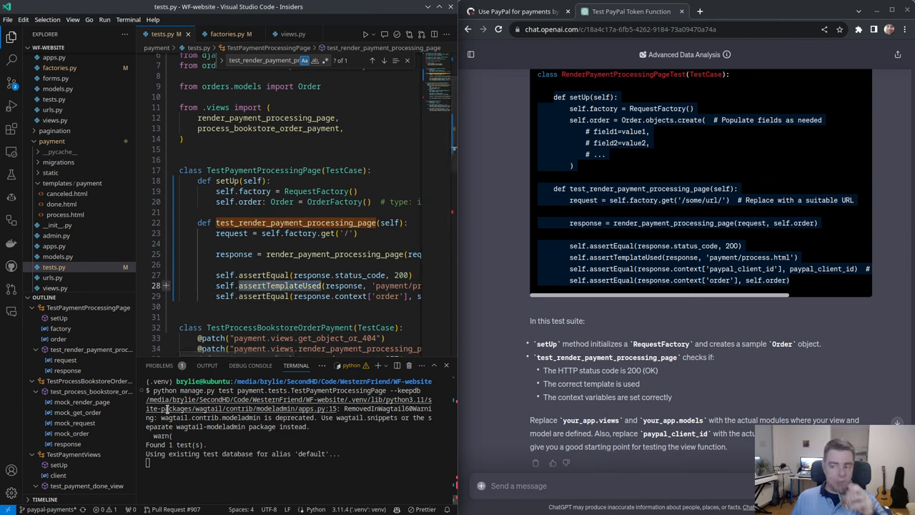
{"action": "mouse_move", "coordinate": [329, 296]}
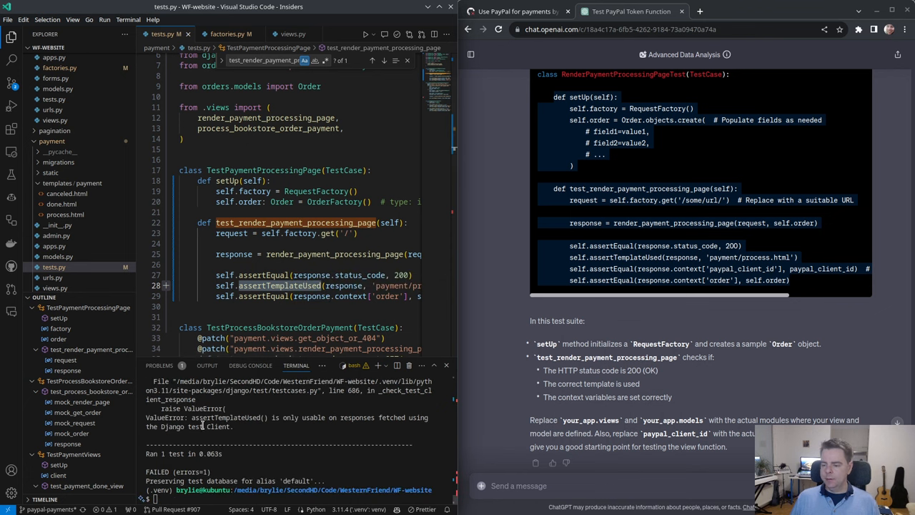
Step: Use the assistant's client request line and add url = reverse('payment:process') to the test
{"action": "double_click", "coordinate": [226, 417]}
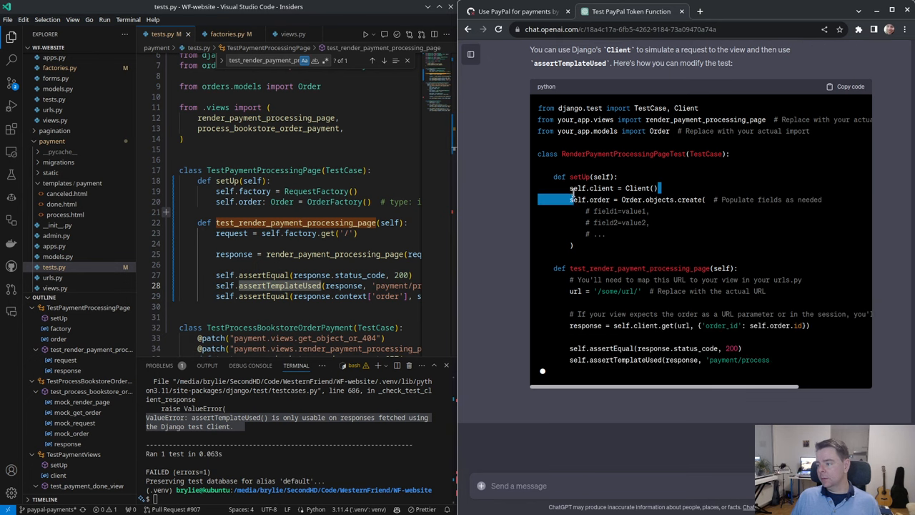
{"action": "scroll", "scroll_direction": "down", "scroll_amount": 3}
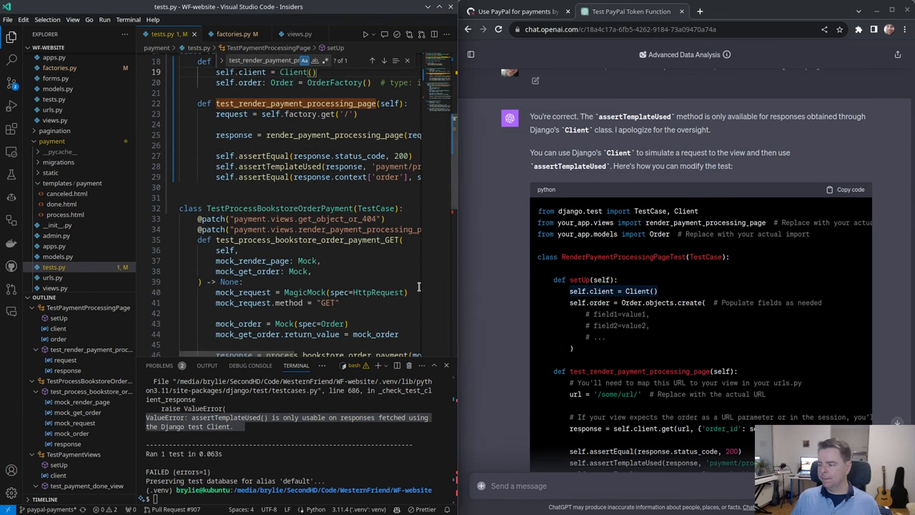
{"action": "scroll", "scroll_direction": "down", "scroll_amount": 3}
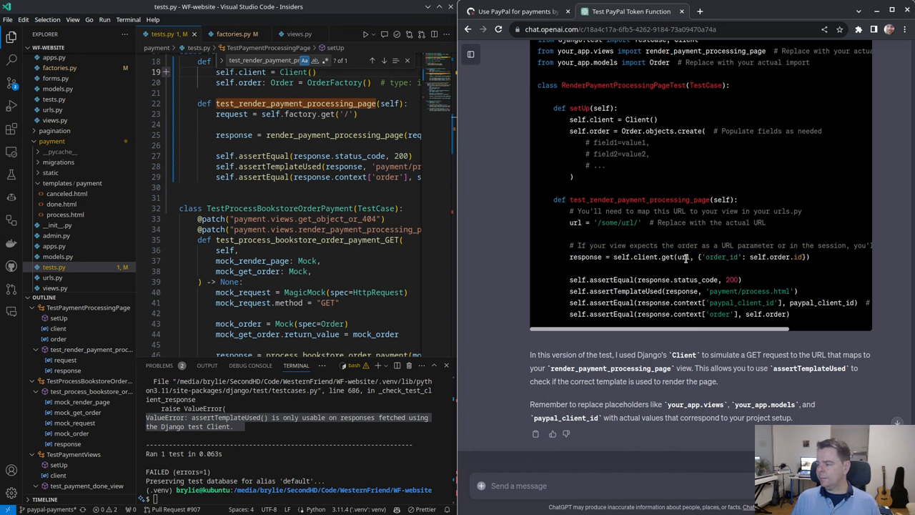
{"action": "double_click", "coordinate": [683, 256]}
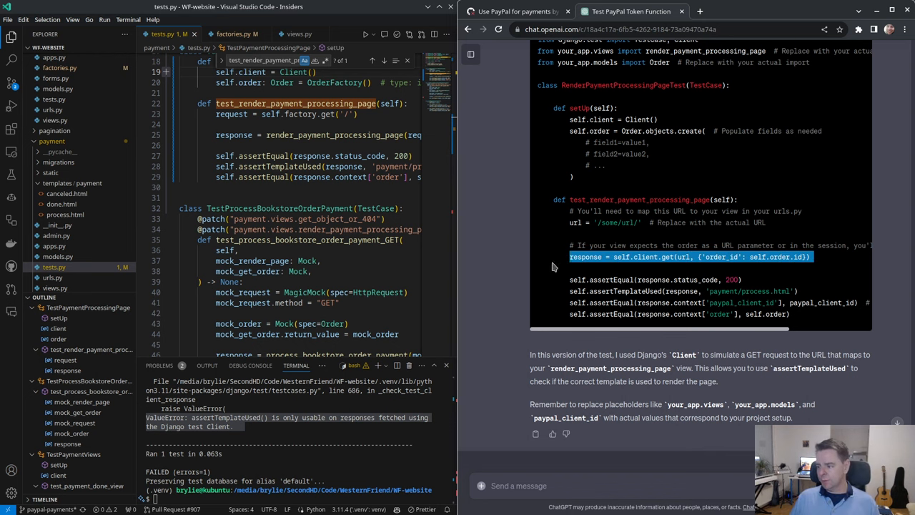
{"action": "scroll", "scroll_direction": "down", "scroll_amount": 3}
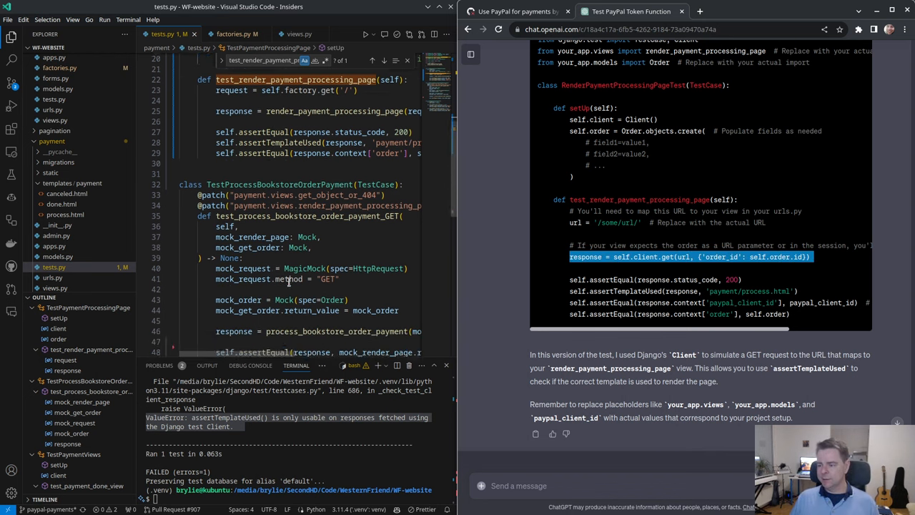
{"action": "scroll", "scroll_direction": "down", "scroll_amount": 3}
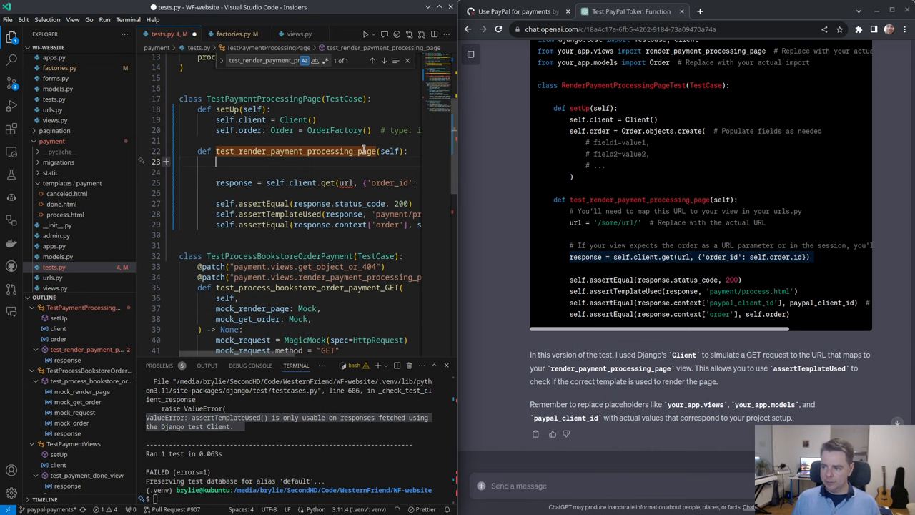
{"action": "type", "text": "url = reverse('payment:process')"}
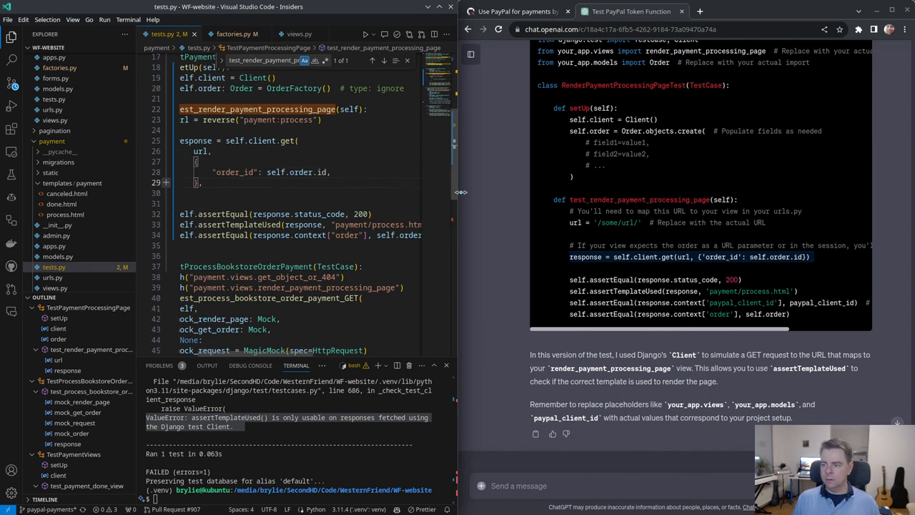
Step: Look up the process_bookstore_order_payment route name in the payment app's urls file
{"action": "left_click", "coordinate": [52, 278]}
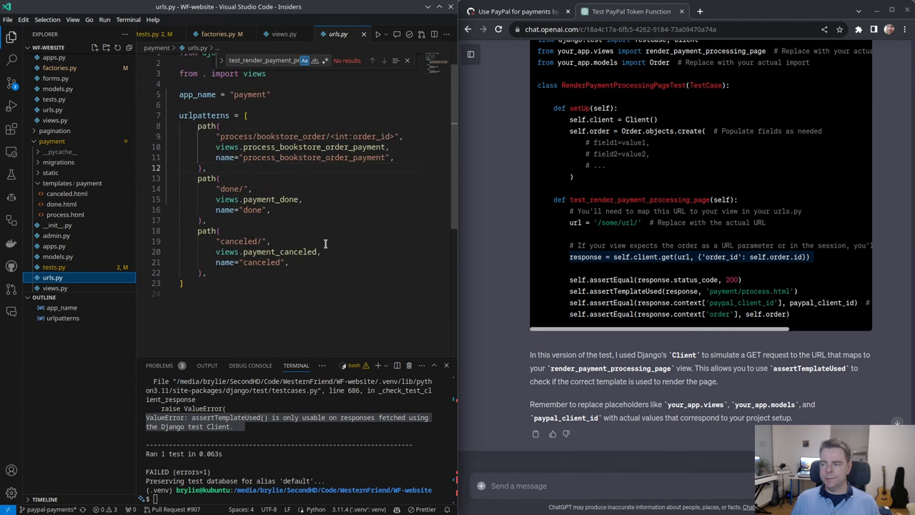
{"action": "double_click", "coordinate": [315, 157]}
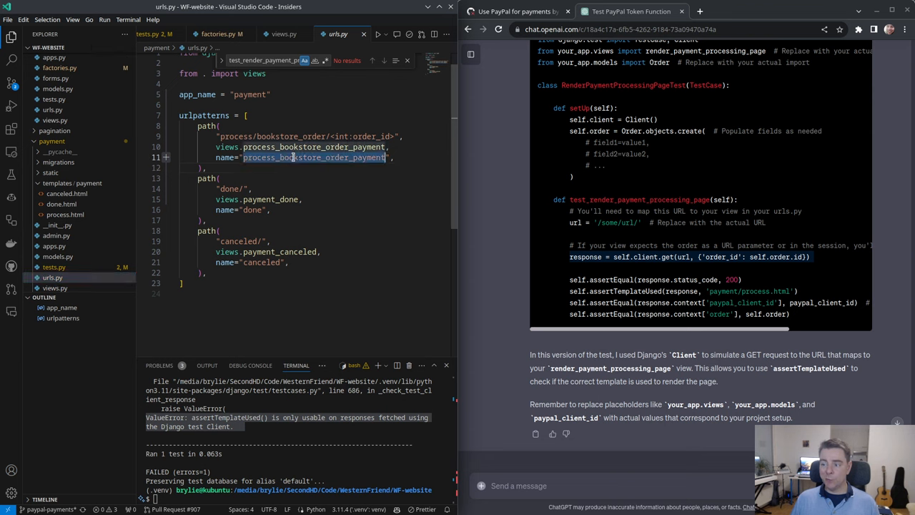
{"action": "left_click", "coordinate": [170, 34]}
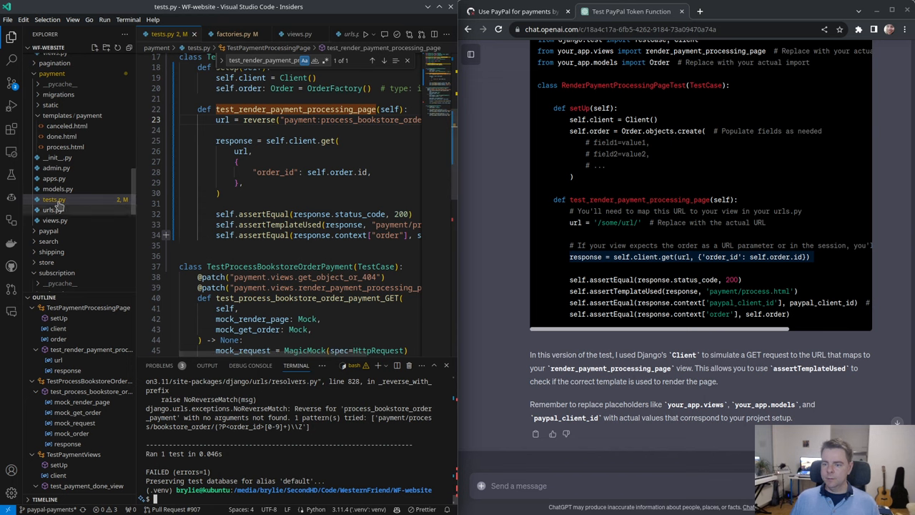
Step: Send the assistant the NoReverseMatch error text in a new message
{"action": "left_click", "coordinate": [338, 33]}
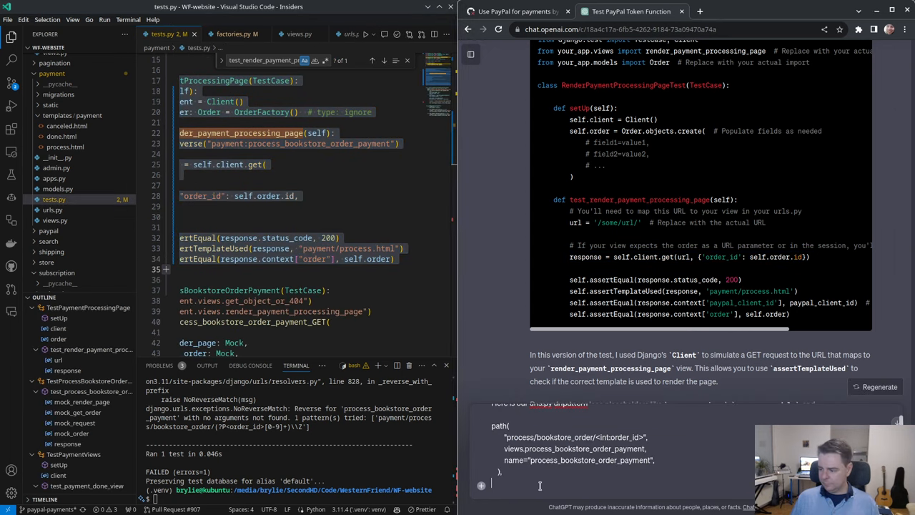
{"action": "type", "text": "Here is t"}
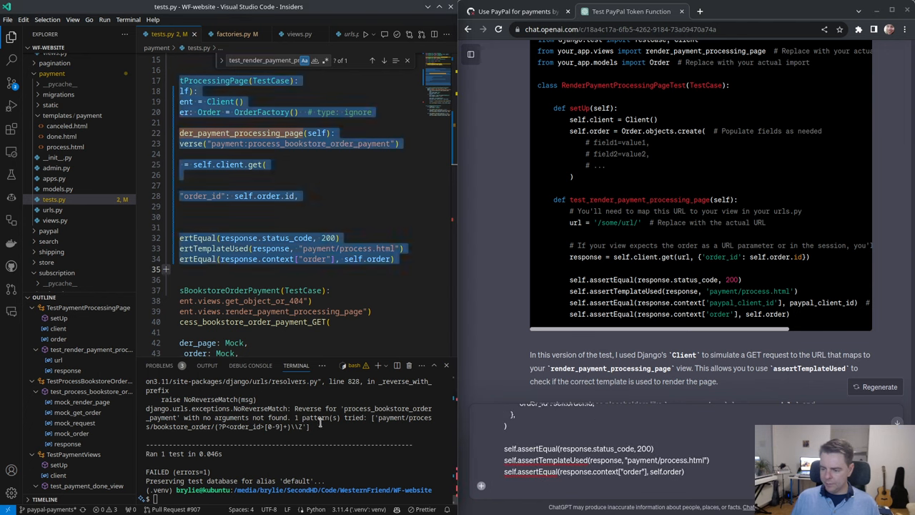
{"action": "left_click_drag", "start_coordinate": [147, 408], "coordinate": [311, 426]}
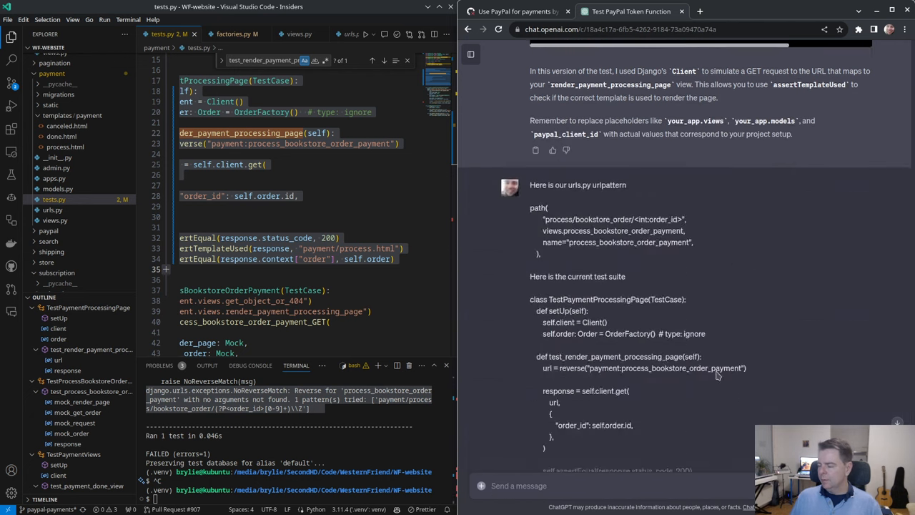
{"action": "scroll", "scroll_direction": "down", "scroll_amount": 3}
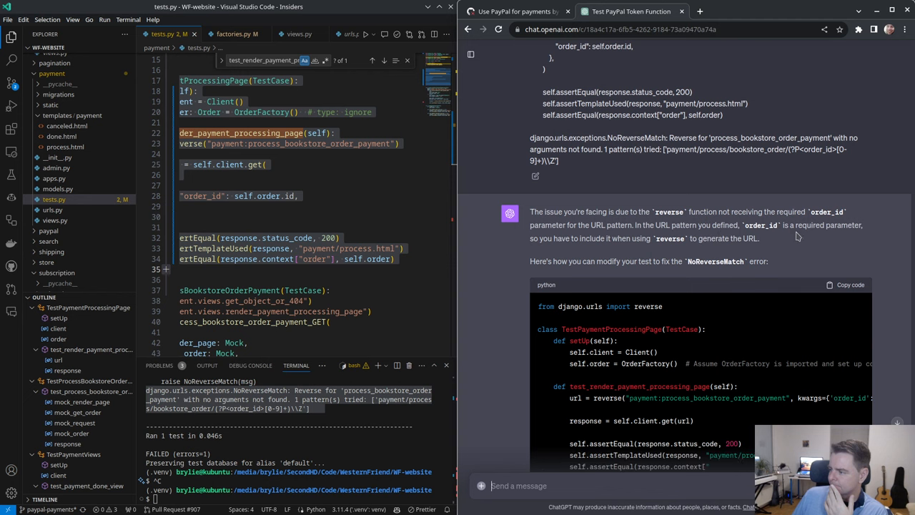
{"action": "scroll", "scroll_direction": "down", "scroll_amount": 3}
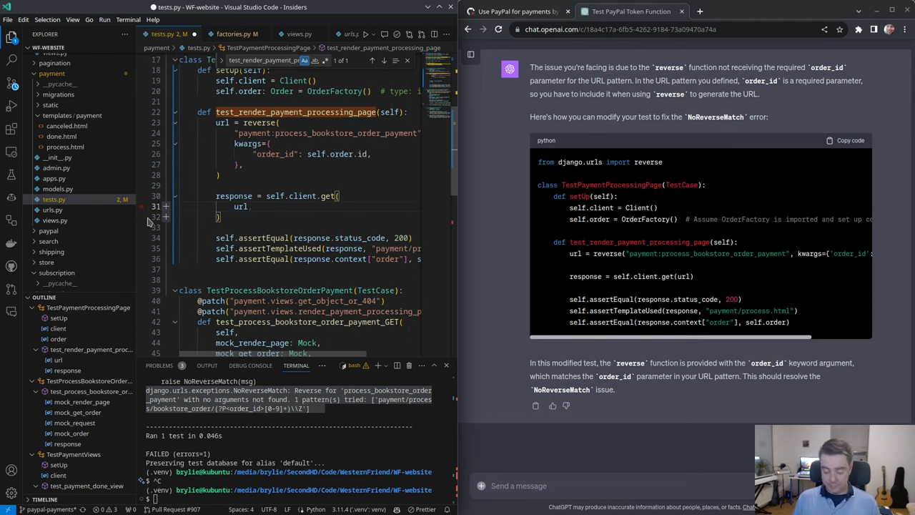
Step: Pass the reversed url with order_id kwargs to client.get in test_render_payment_processing_page
{"action": "type", "text": "url)"}
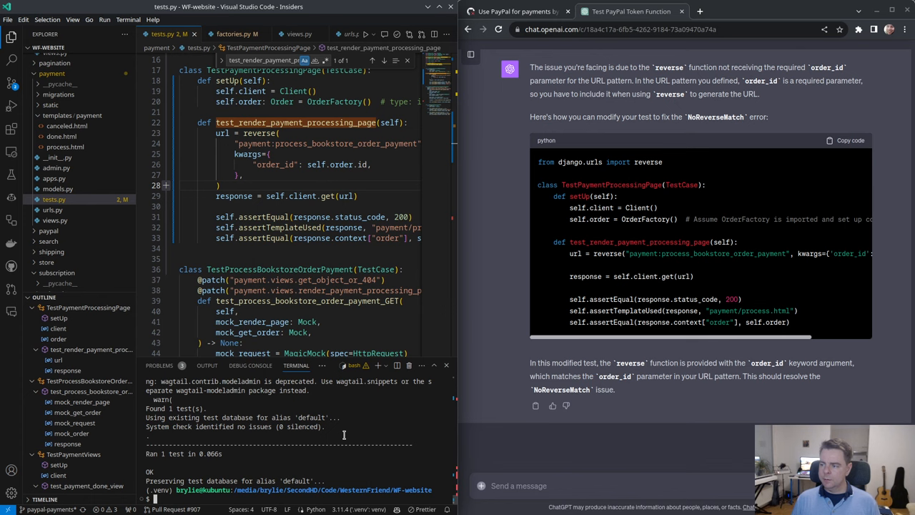
{"action": "scroll", "scroll_direction": "down", "scroll_amount": 3}
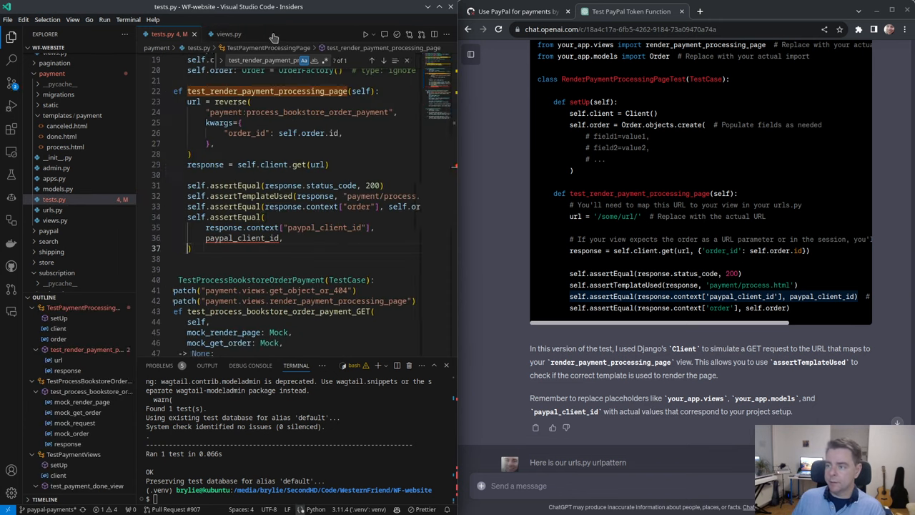
Step: Check views.py for where paypal_client_id comes from, then return to the processing page test
{"action": "left_click", "coordinate": [229, 34]}
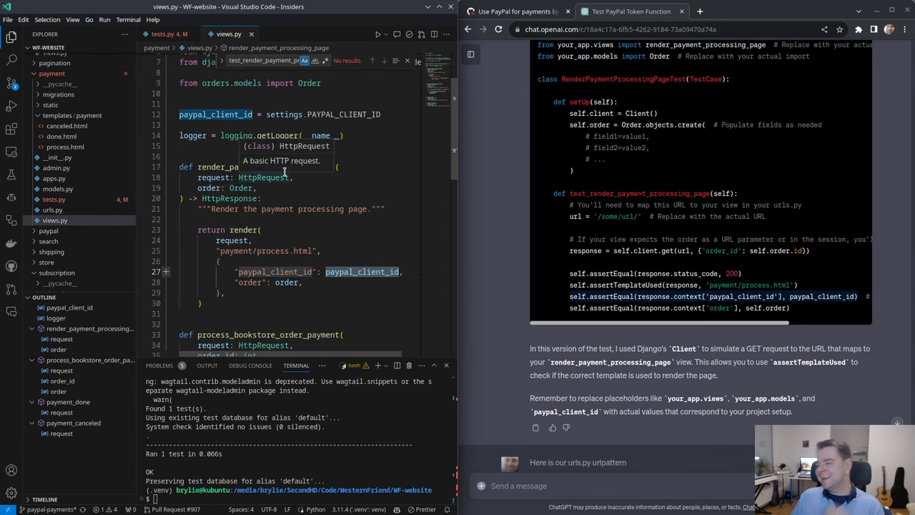
{"action": "left_click", "coordinate": [215, 115]}
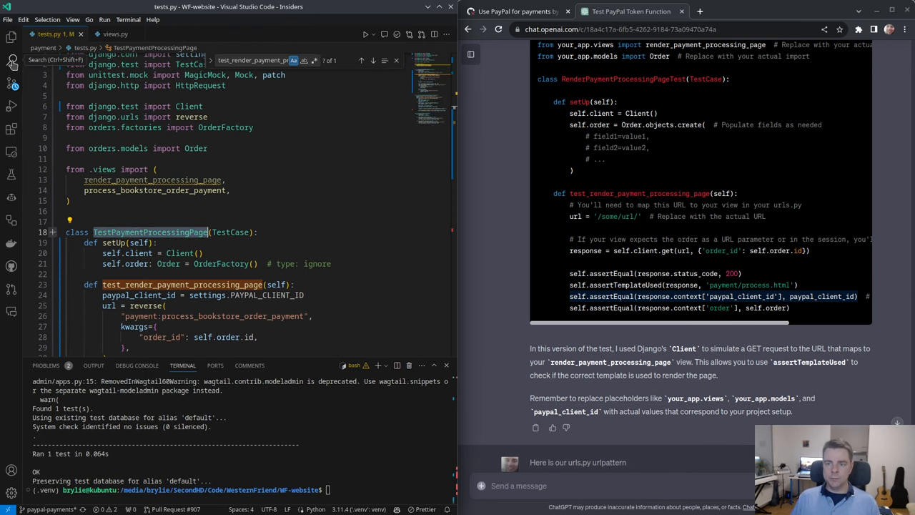
Step: Stage and commit the factories.py and tests.py changes, then run python manage.py test payment --keepdb
{"action": "left_click", "coordinate": [11, 83]}
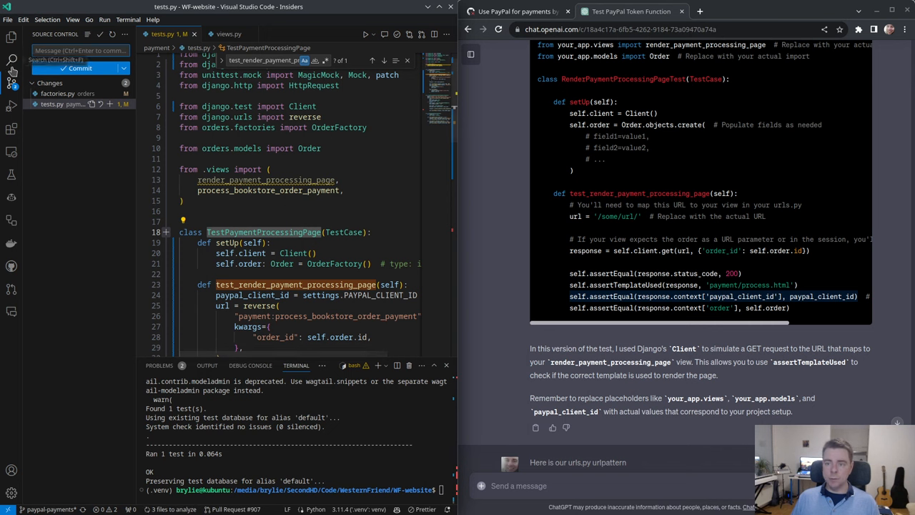
{"action": "type", "text": "Ad"}
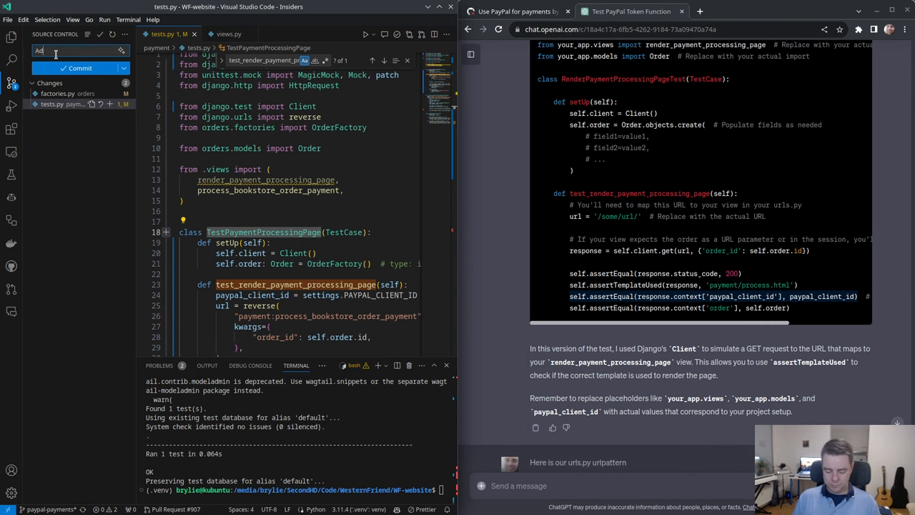
{"action": "left_click", "coordinate": [57, 94]}
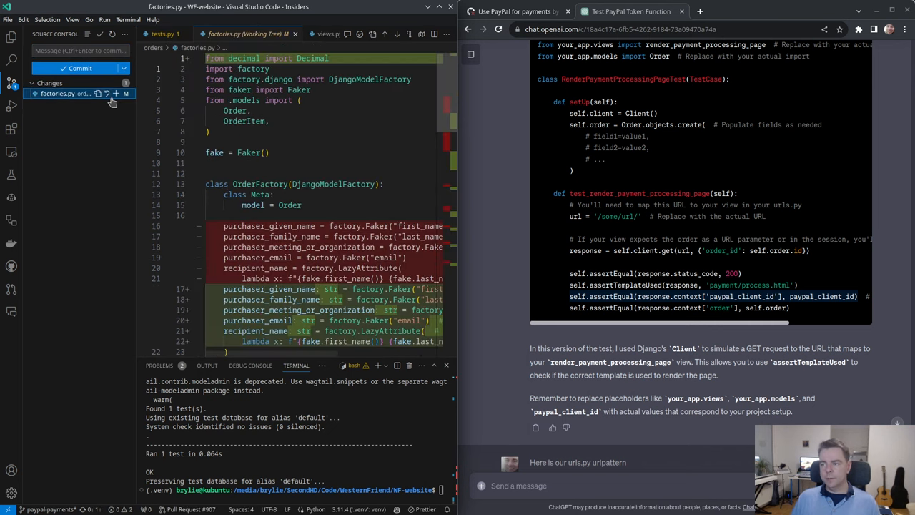
{"action": "left_click", "coordinate": [109, 94]}
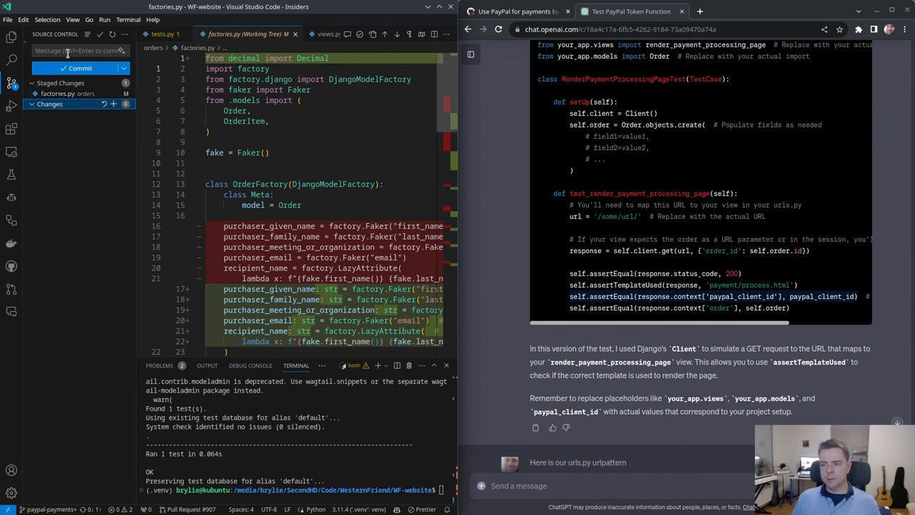
{"action": "left_click", "coordinate": [80, 68]}
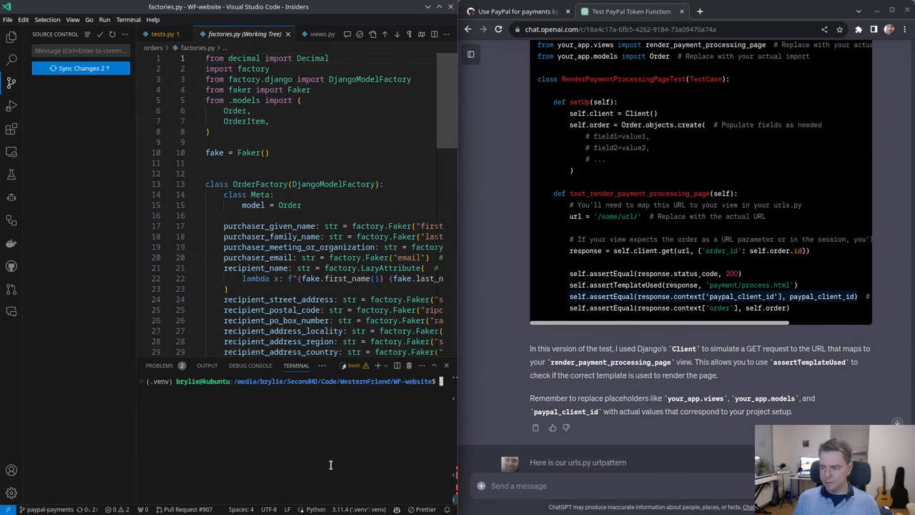
{"action": "type", "text": "python manage.py test payment --keepdb"}
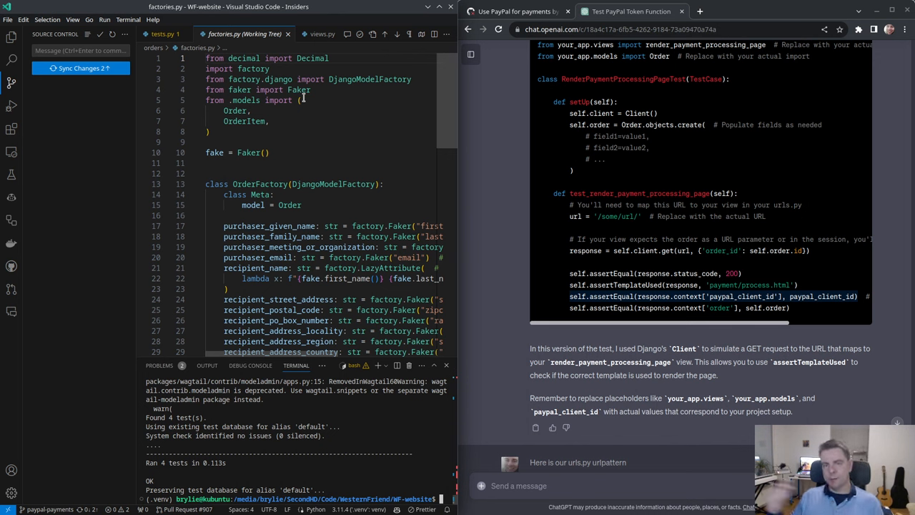
{"action": "mouse_move", "coordinate": [292, 29]}
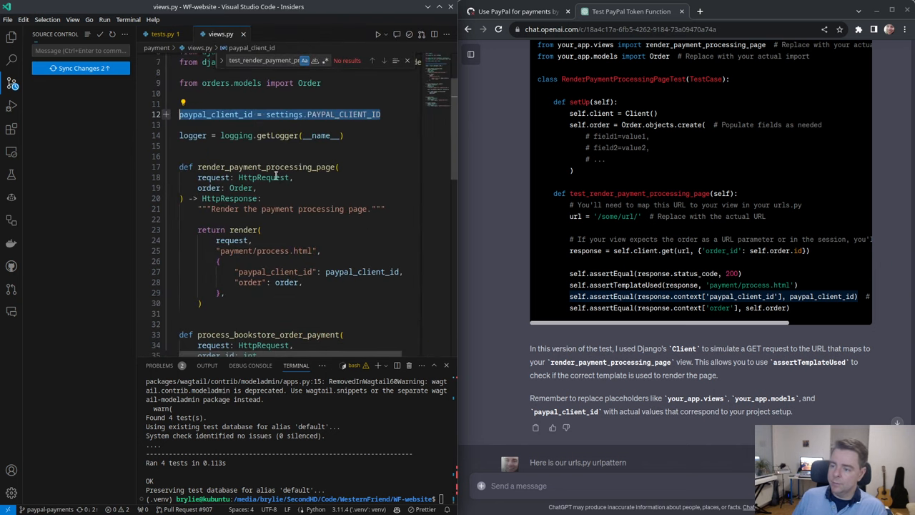
Step: Select paypal_client_id and switch between views.py and tests.py to review render_payment_processing_page
{"action": "double_click", "coordinate": [213, 178]}
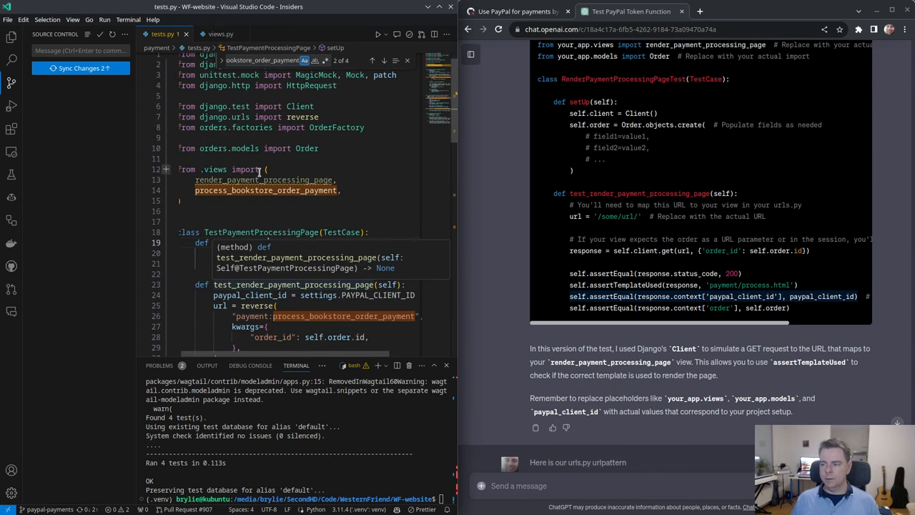
{"action": "left_click", "coordinate": [220, 33]}
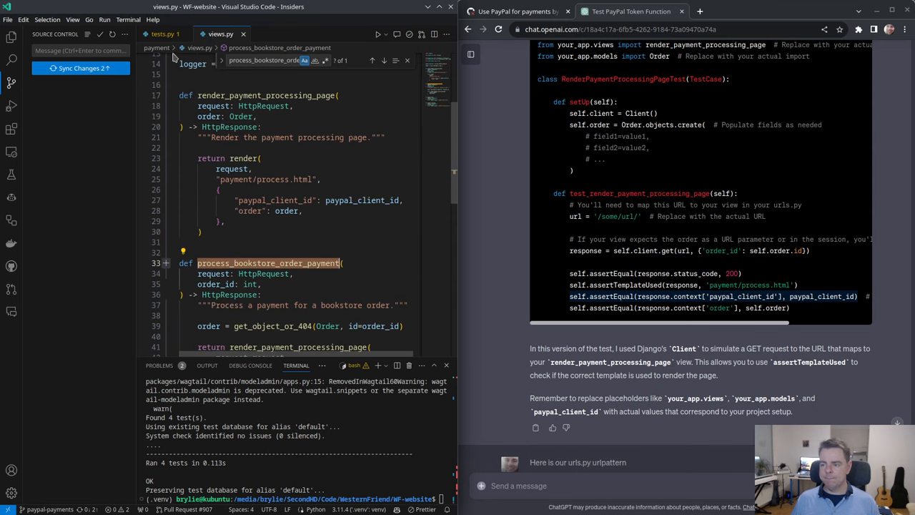
{"action": "left_click", "coordinate": [163, 34]}
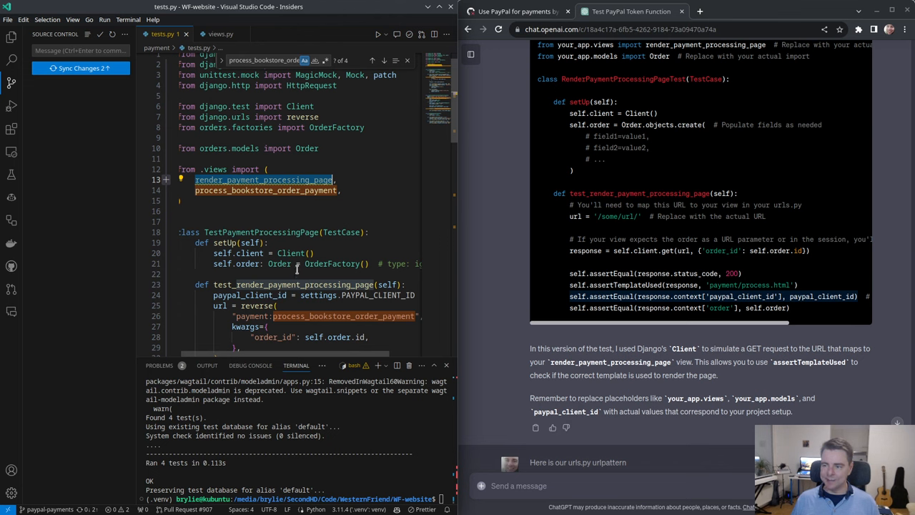
{"action": "left_click", "coordinate": [221, 34]}
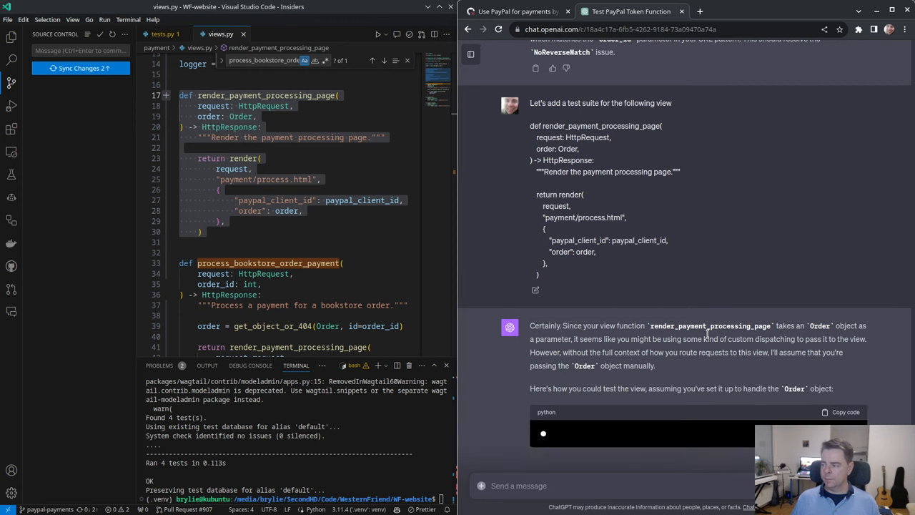
Step: Show the Explorer file tree and read ChatGPT's suggested RenderPaymentProcessingPageTest code
{"action": "scroll", "scroll_direction": "down", "scroll_amount": 3}
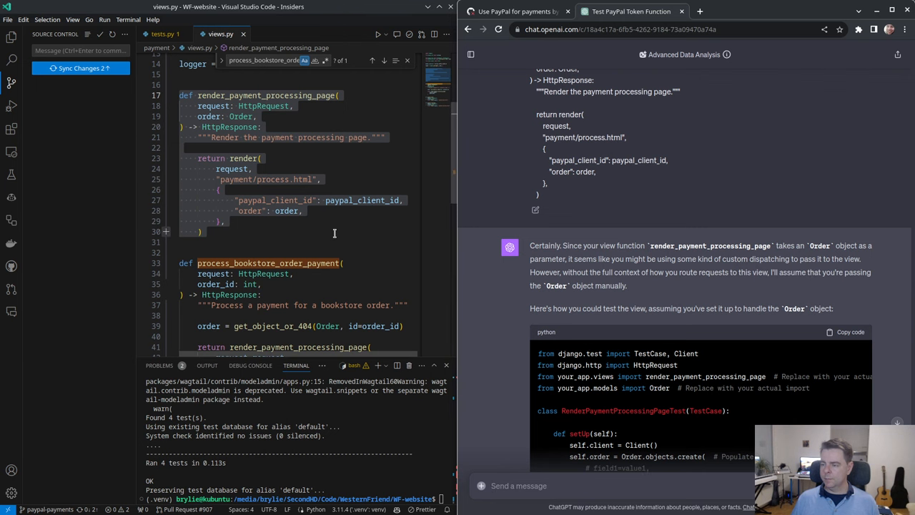
{"action": "left_click", "coordinate": [11, 35]}
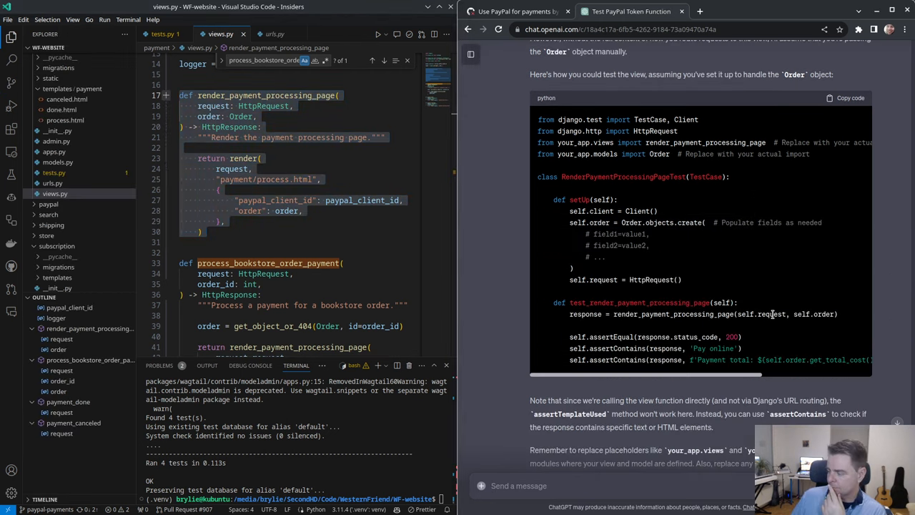
{"action": "double_click", "coordinate": [651, 280]}
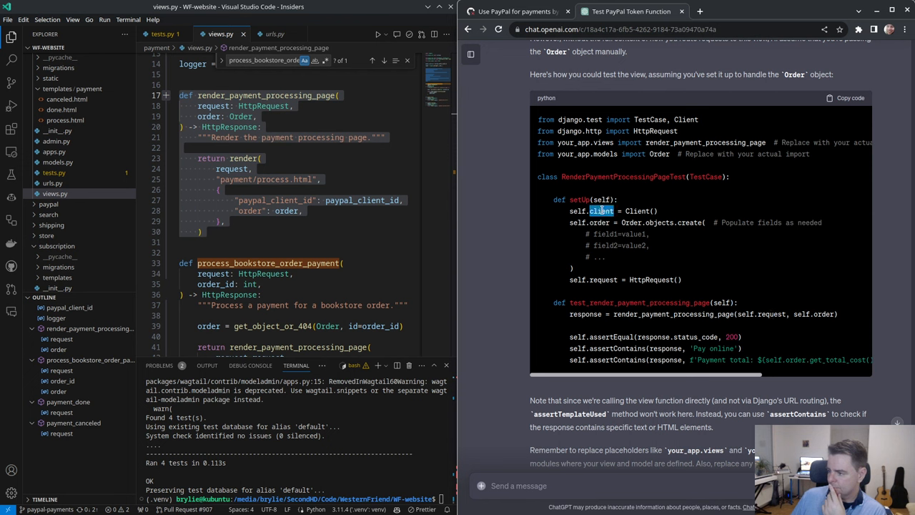
{"action": "scroll", "scroll_direction": "down", "scroll_amount": 3}
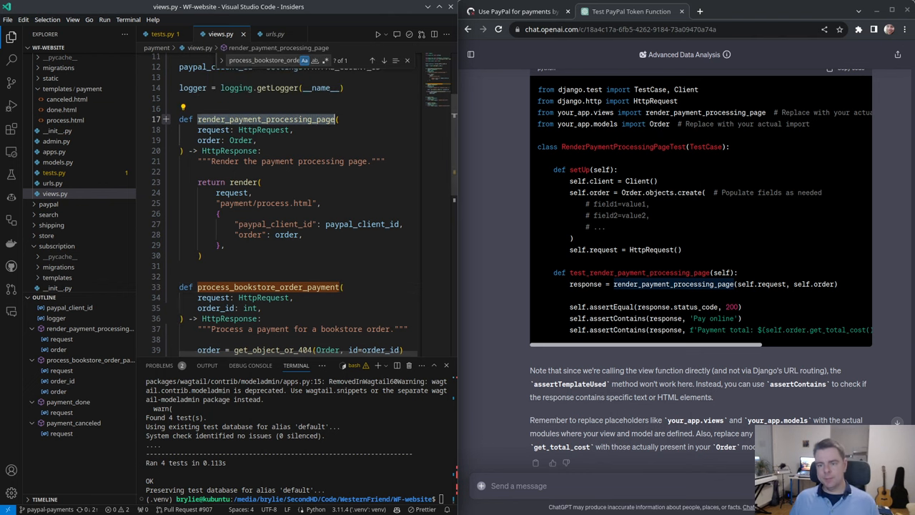
Step: Search Python files for render_payment_processing_page and open its import in the tests
{"action": "left_click", "coordinate": [11, 60]}
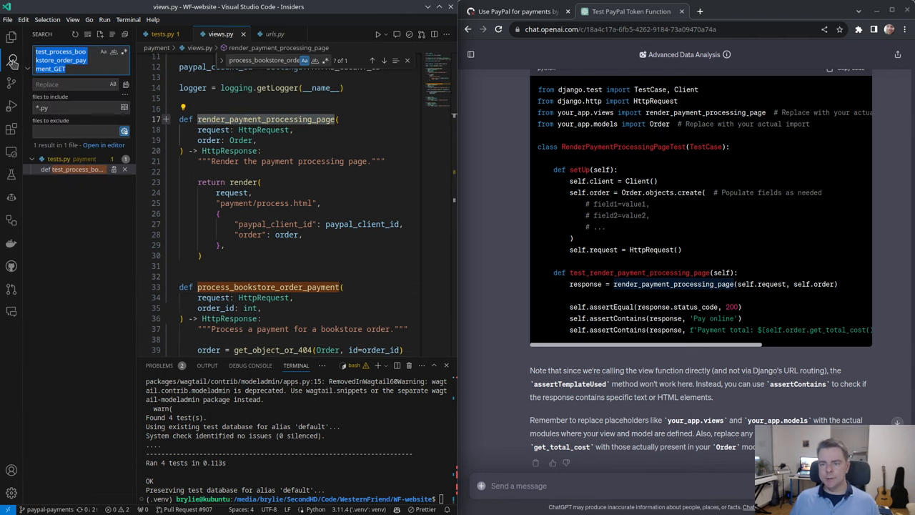
{"action": "type", "text": "render_payment_processing_page"}
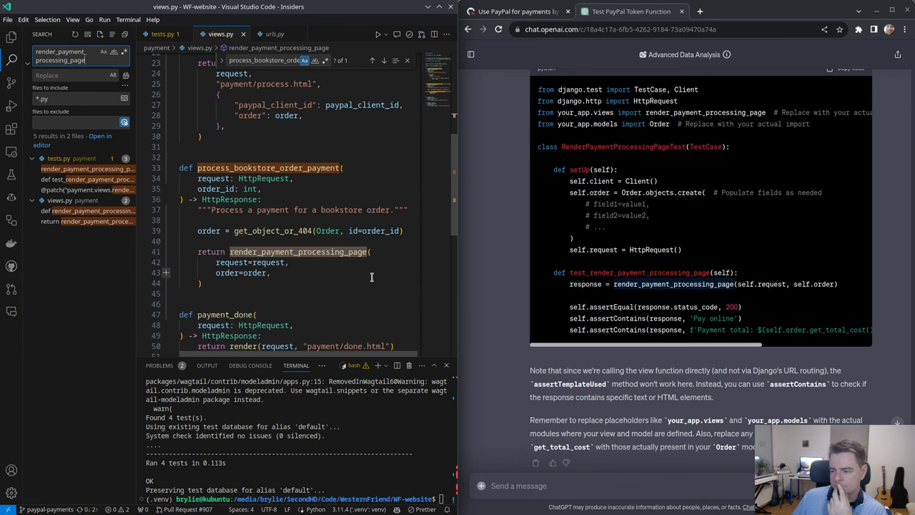
{"action": "mouse_move", "coordinate": [370, 277]}
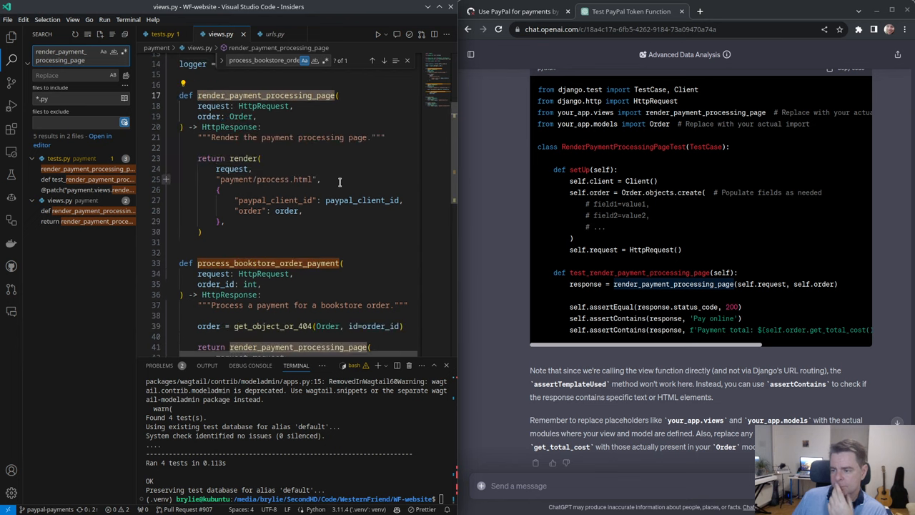
{"action": "left_click", "coordinate": [72, 169]}
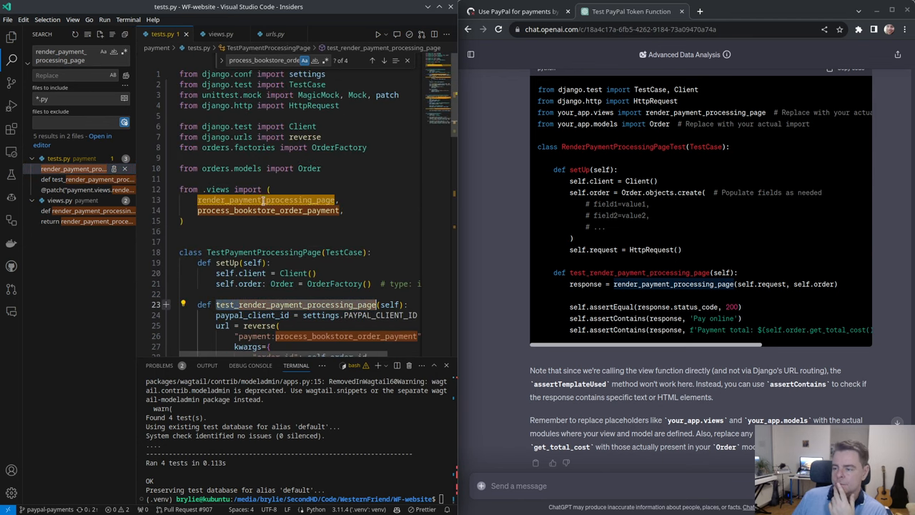
Step: Open the payment view that calls it and select process_bookstore_order_payment
{"action": "left_click", "coordinate": [221, 33]}
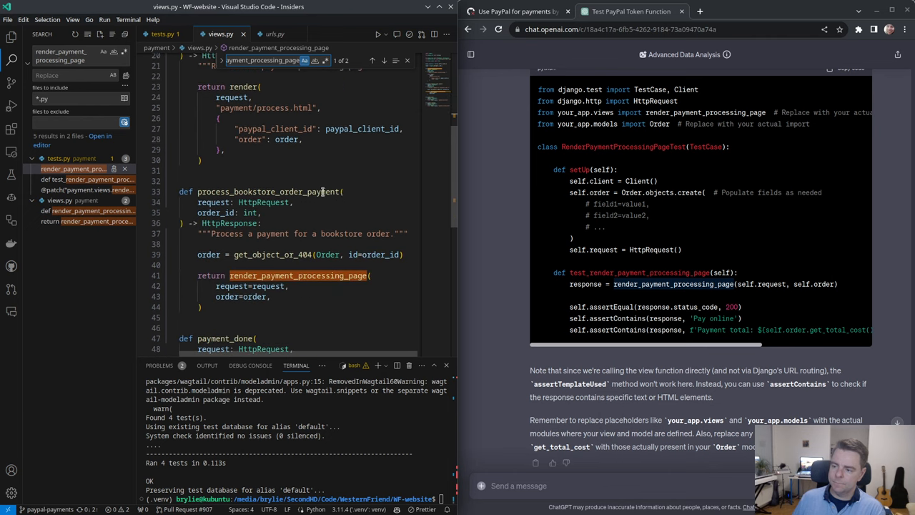
{"action": "double_click", "coordinate": [268, 191]}
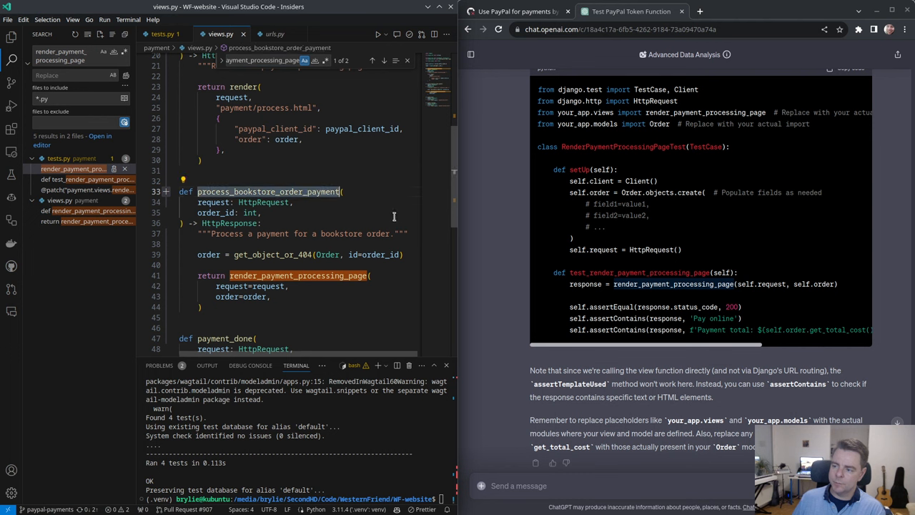
{"action": "mouse_move", "coordinate": [384, 240]}
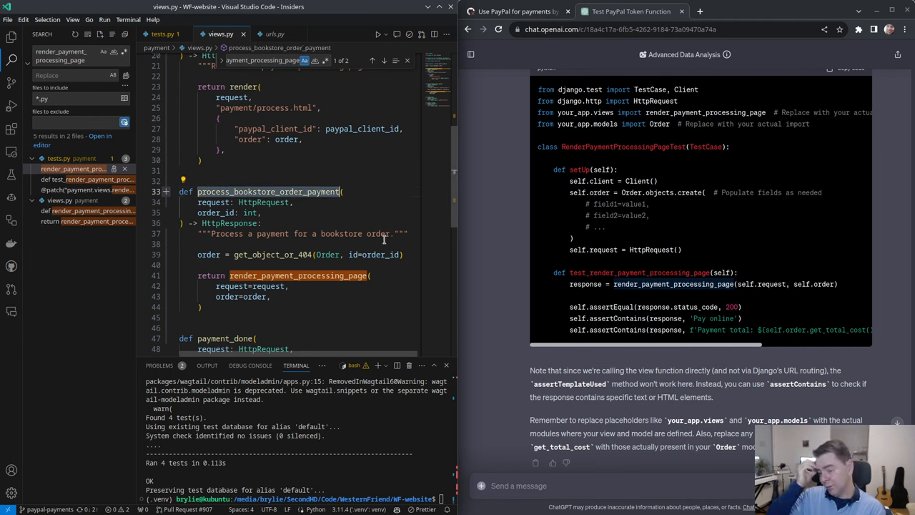
{"action": "mouse_move", "coordinate": [356, 217]}
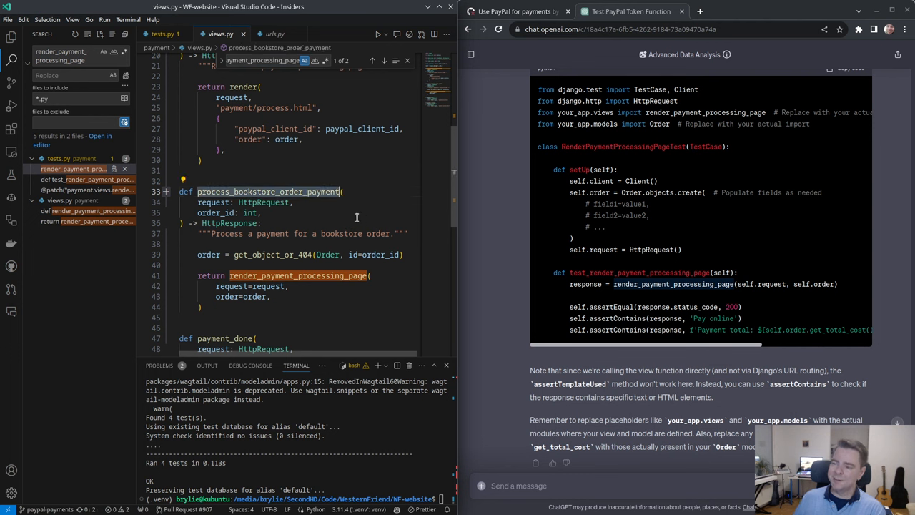
{"action": "scroll", "scroll_direction": "up", "scroll_amount": 3}
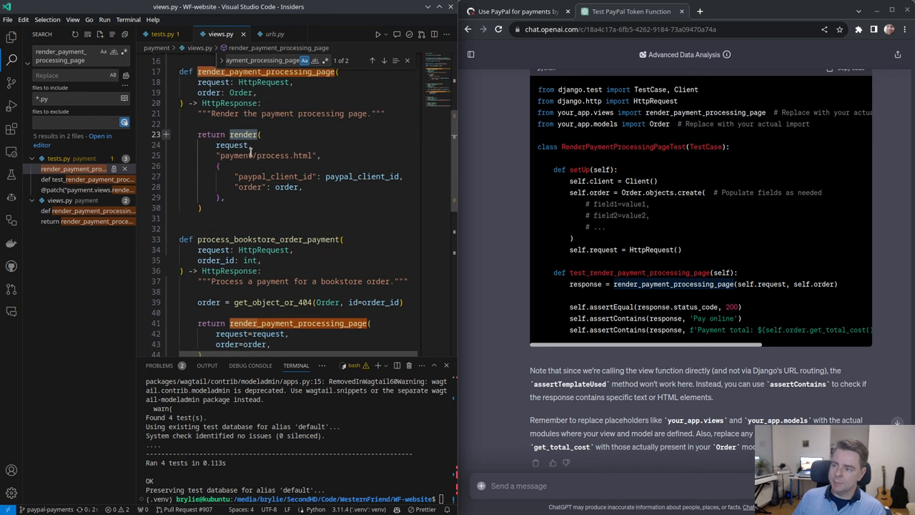
{"action": "mouse_move", "coordinate": [263, 82]}
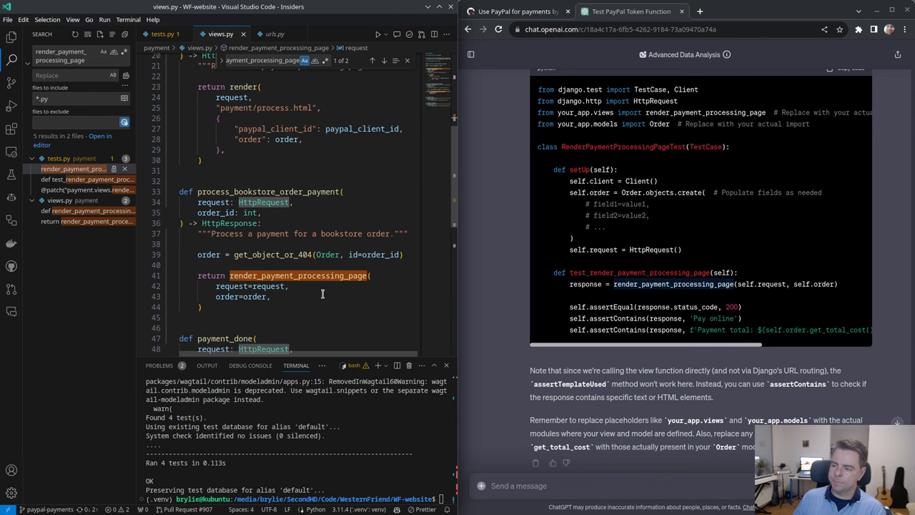
{"action": "scroll", "scroll_direction": "down", "scroll_amount": 3}
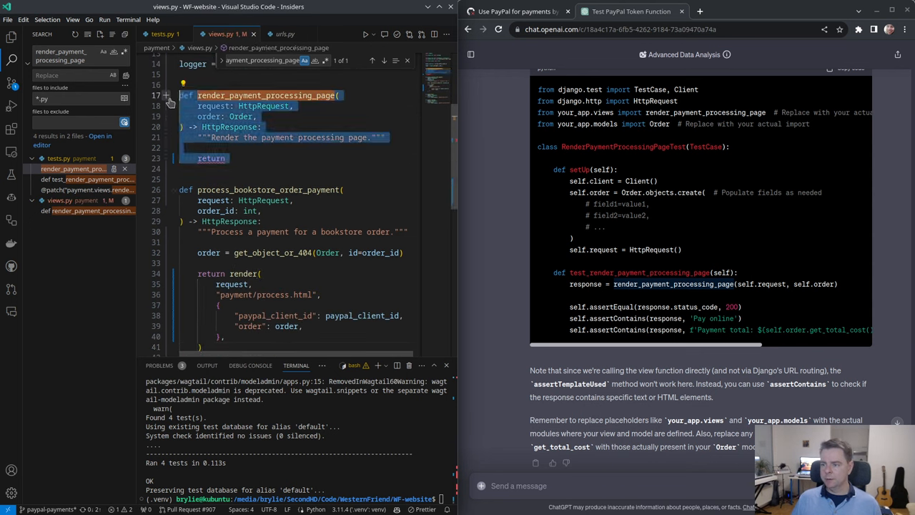
Step: Delete render_payment_processing_page, rename its test to test_process_bookstore_order_payment, and rerun payment tests
{"action": "left_click", "coordinate": [163, 34]}
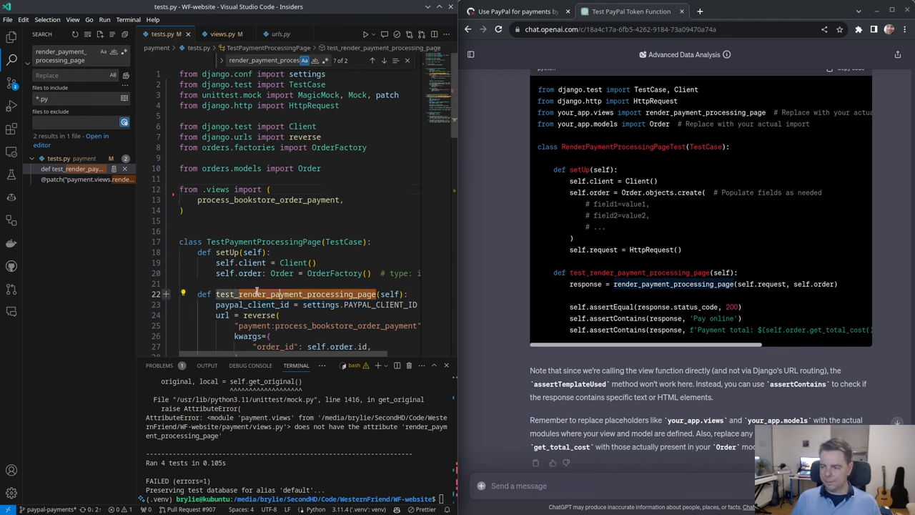
{"action": "double_click", "coordinate": [294, 294]}
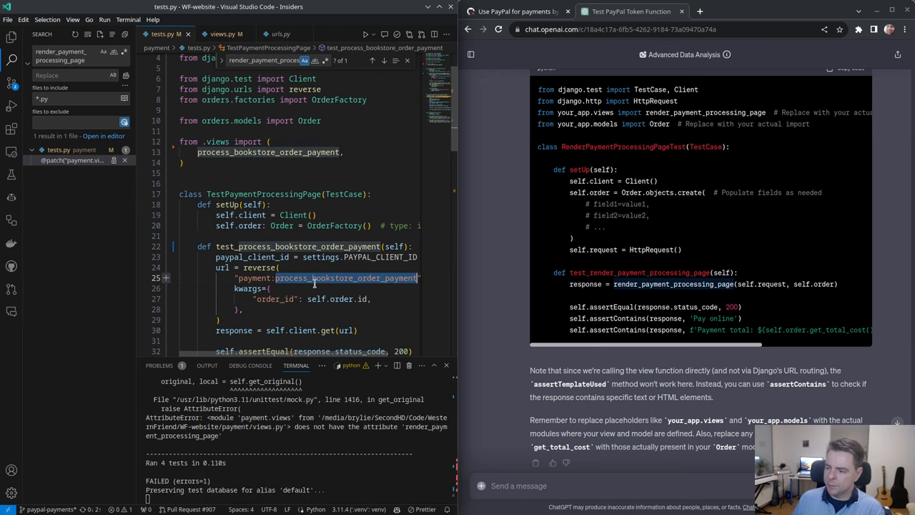
{"action": "left_click", "coordinate": [222, 34]}
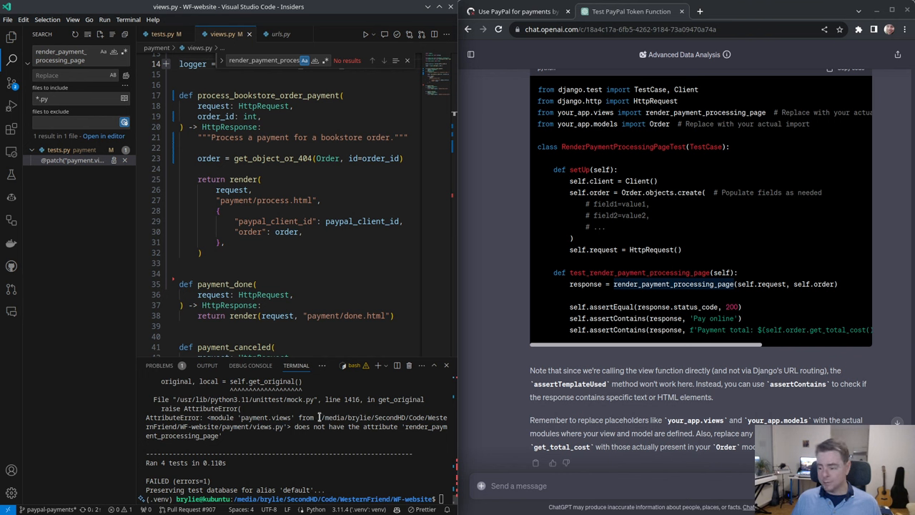
{"action": "left_click", "coordinate": [163, 34]}
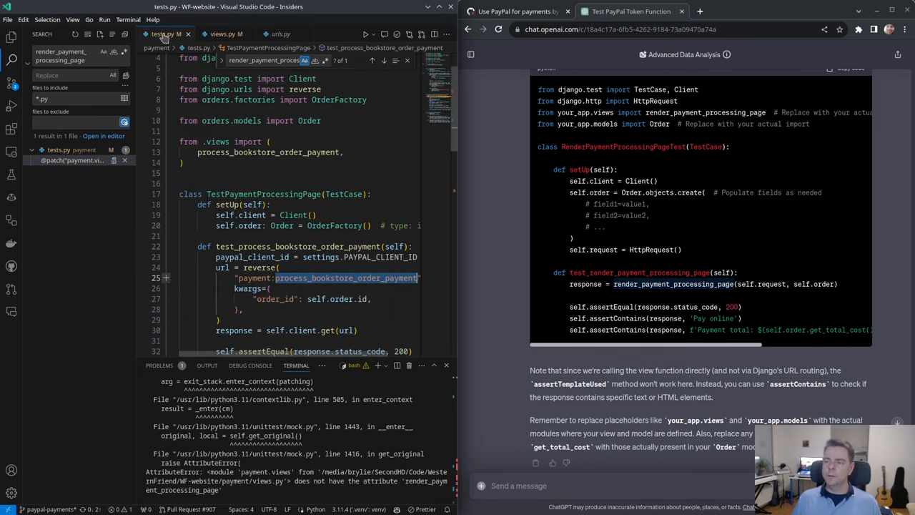
{"action": "scroll", "scroll_direction": "down", "scroll_amount": 3}
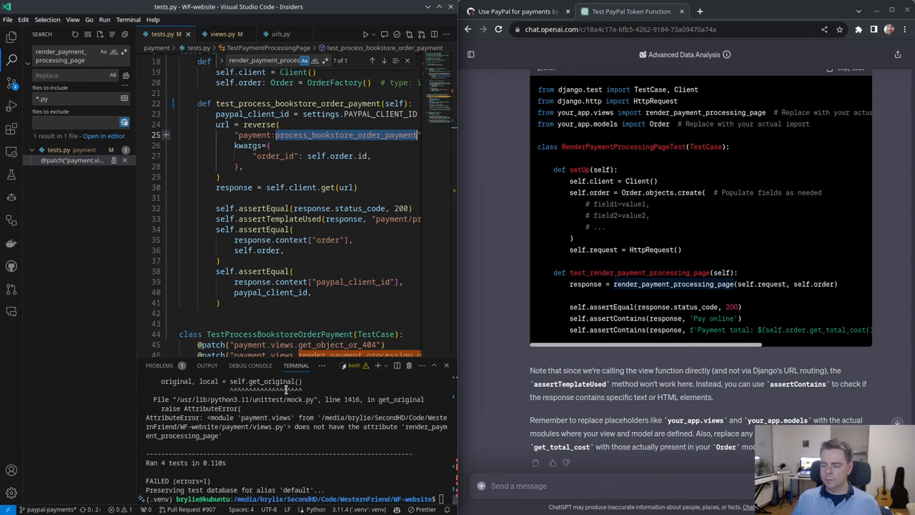
{"action": "type", "text": "python manage.py test payment --keepdb"}
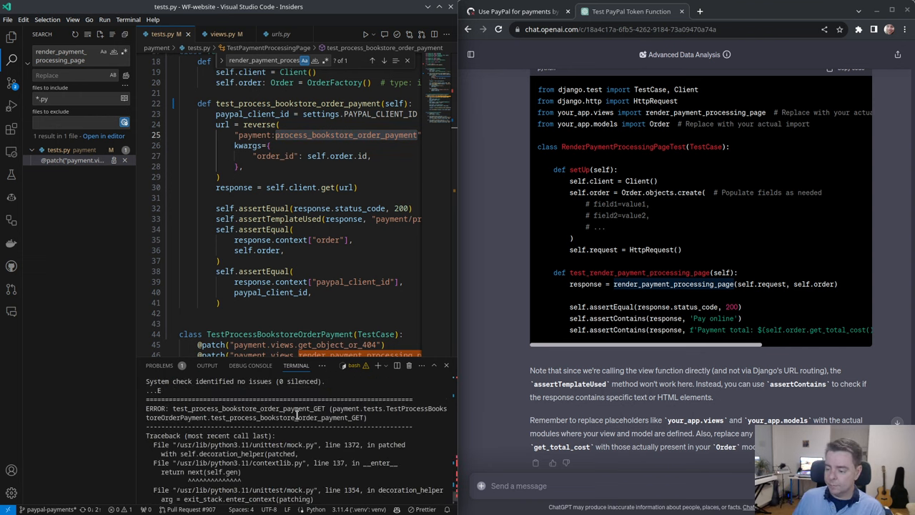
Step: Select the failing test name in the payment test output
{"action": "double_click", "coordinate": [248, 408]}
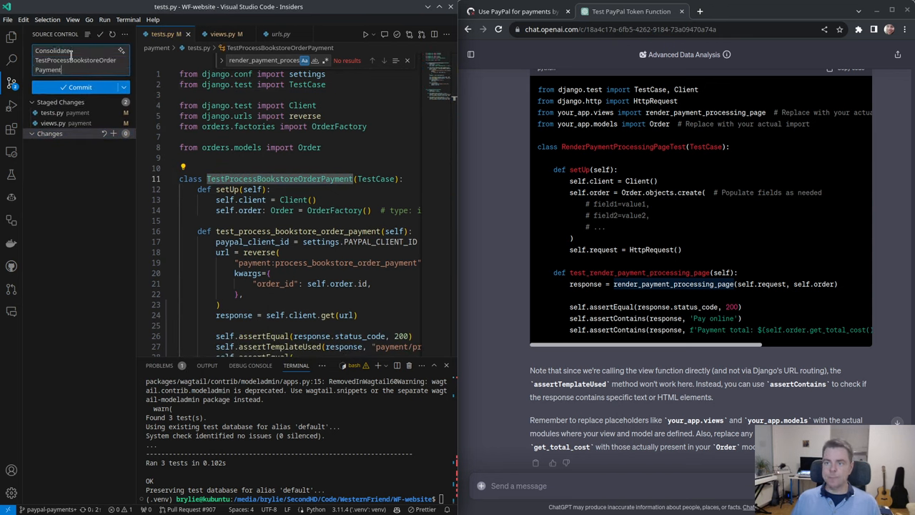
Step: Commit and sync the consolidated tests, then run python manage.py test payment --keepdb
{"action": "left_click", "coordinate": [81, 86]}
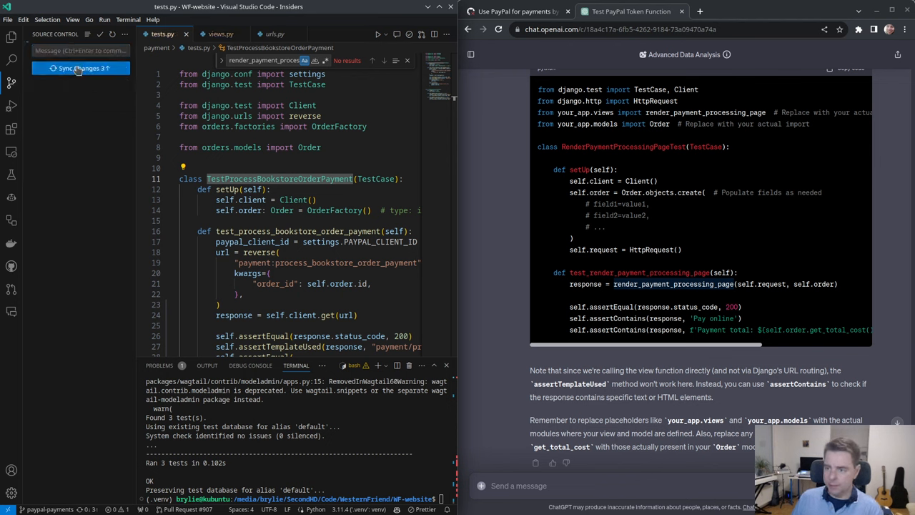
{"action": "left_click", "coordinate": [80, 68]}
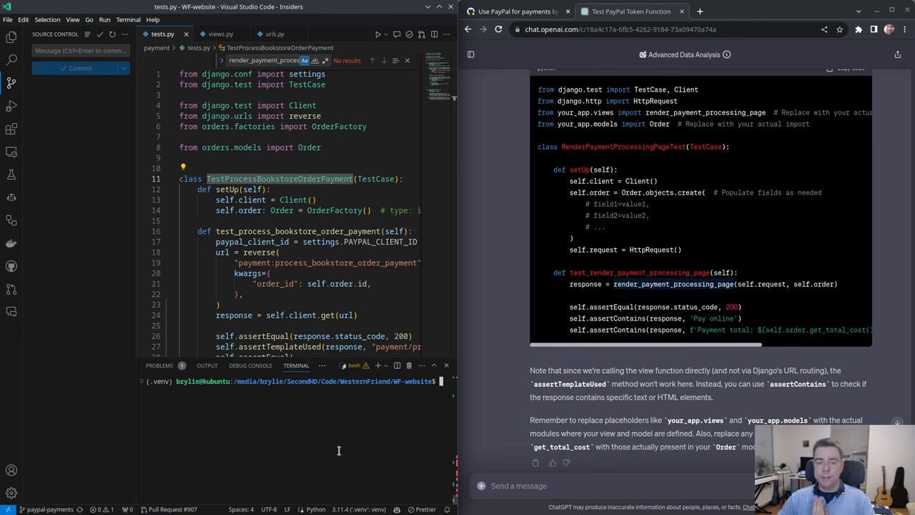
{"action": "type", "text": "python manage.py test payment --keepdb"}
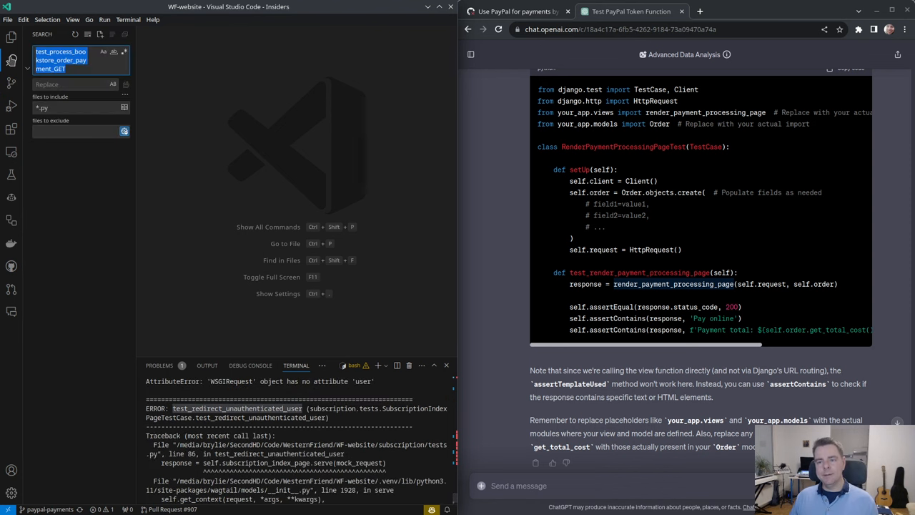
Step: Open test_redirect_unauthenticated_user in tests.py from the search results
{"action": "left_click", "coordinate": [72, 170]}
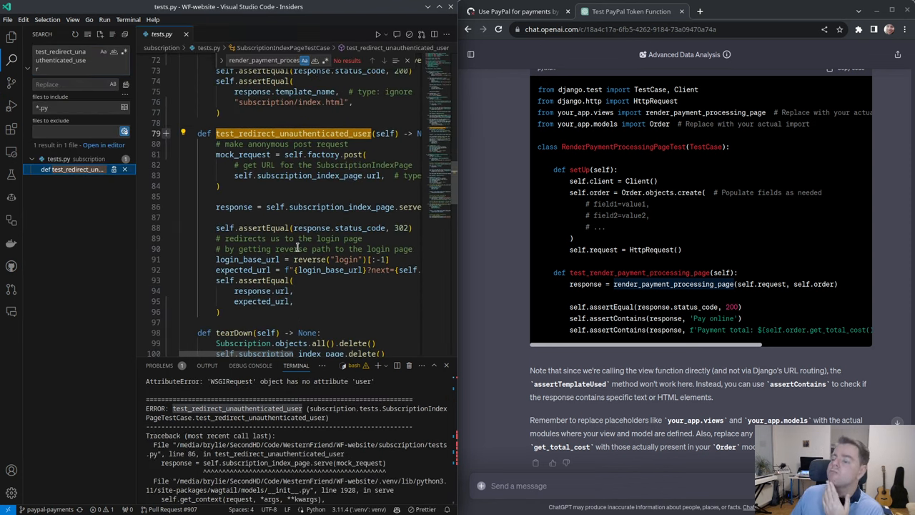
{"action": "mouse_move", "coordinate": [299, 253]}
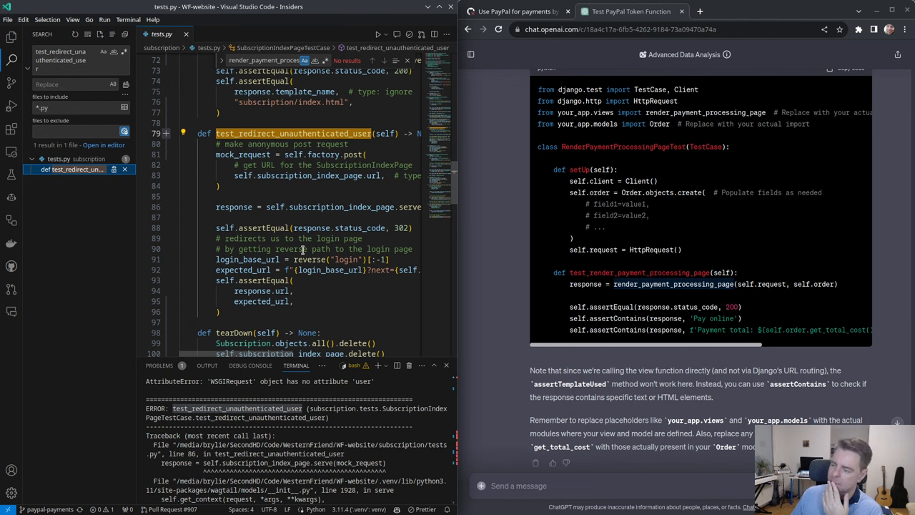
{"action": "mouse_move", "coordinate": [314, 318]}
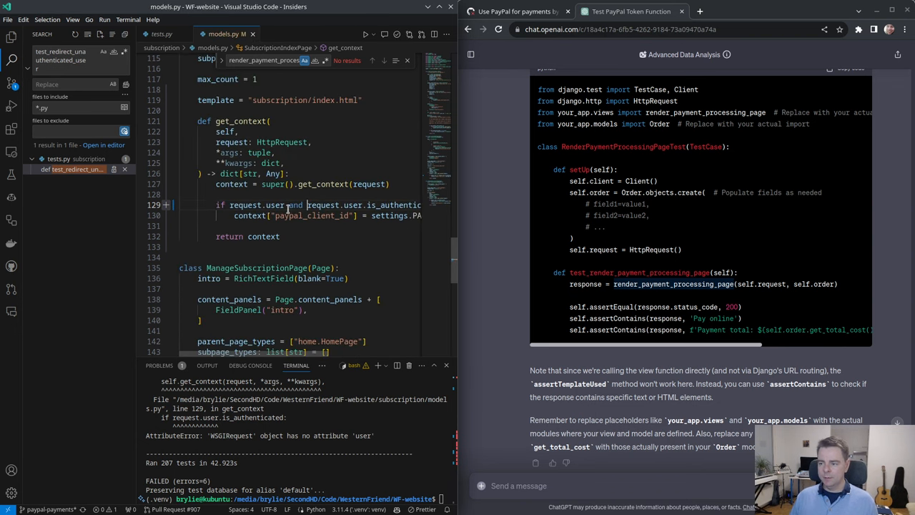
Step: Send ChatGPT the user authentication condition, failing test, and the WSGIRequest 'user' AttributeError
{"action": "double_click", "coordinate": [350, 205]}
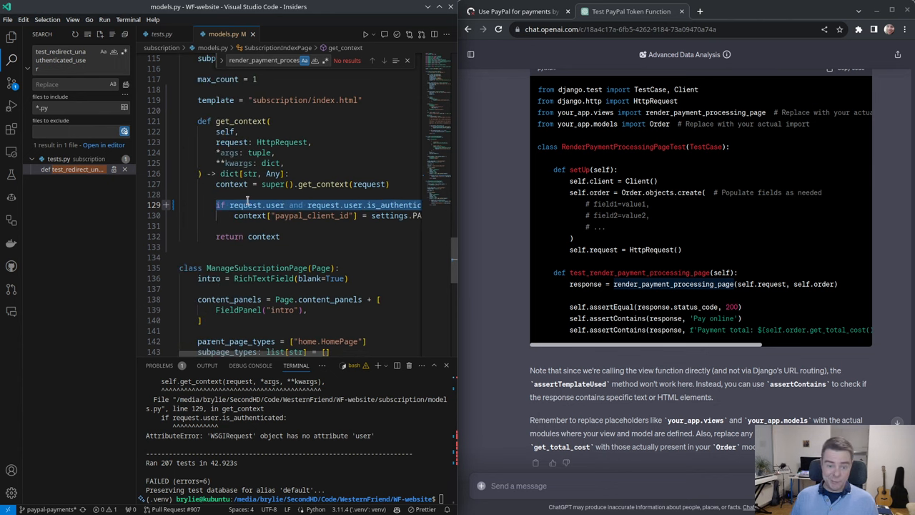
{"action": "type", "text": "Is there a more"}
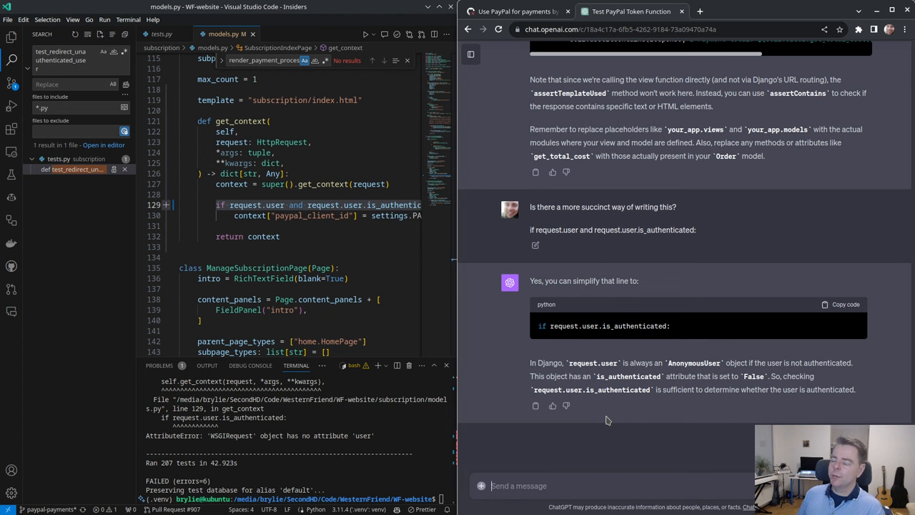
{"action": "left_click", "coordinate": [163, 33]}
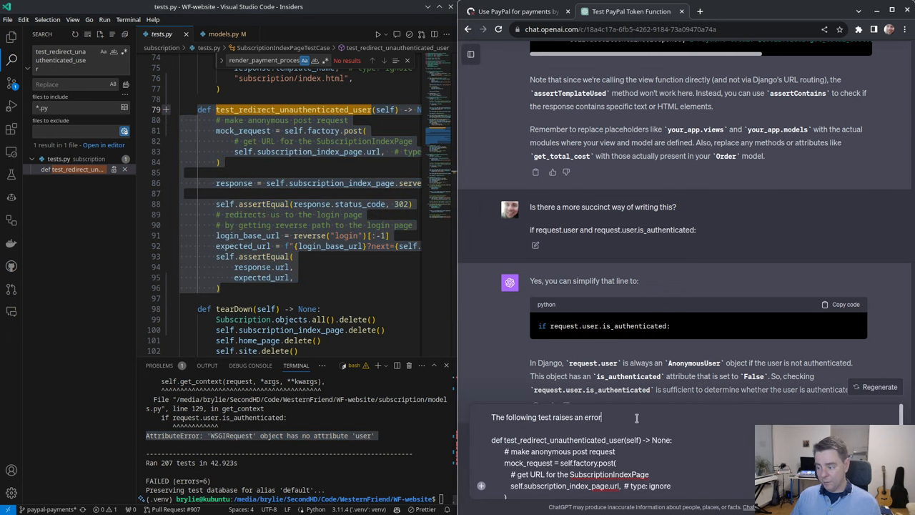
{"action": "type", "text": "AttributeError: 'WSGIRequest' object has no attribute 'user'"}
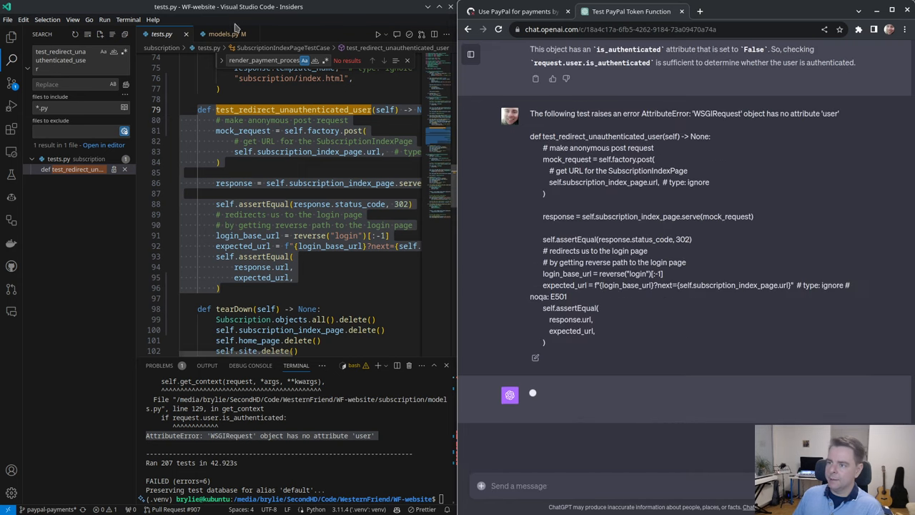
Step: Return to get_context in models.py and read ChatGPT's AnonymousUser mock request fix
{"action": "left_click", "coordinate": [212, 34]}
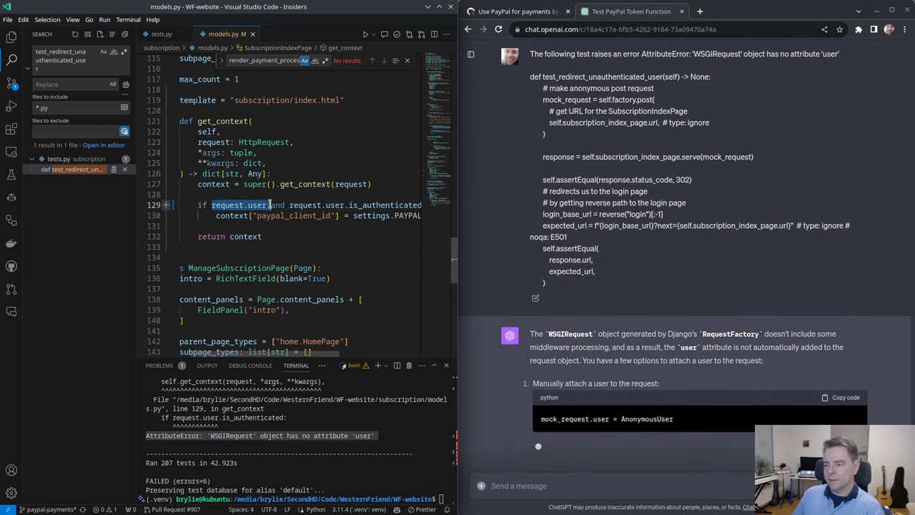
{"action": "scroll", "scroll_direction": "down", "scroll_amount": 3}
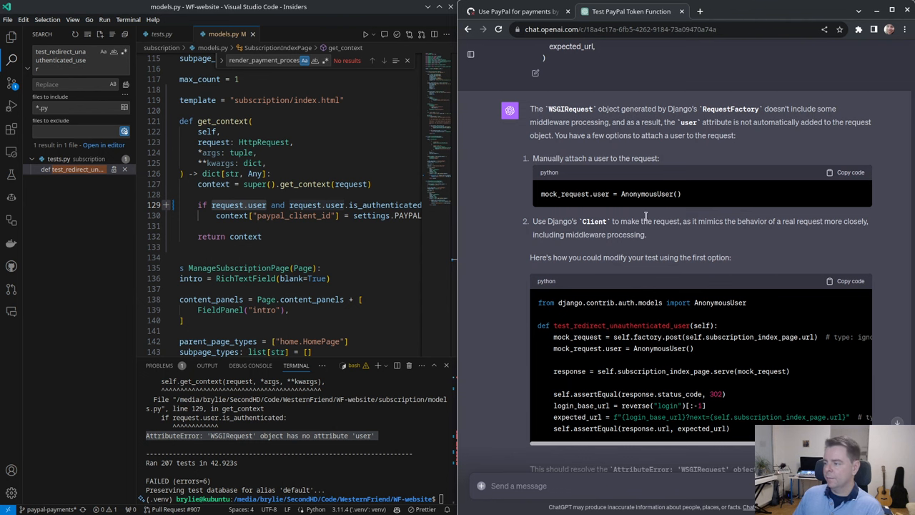
{"action": "scroll", "scroll_direction": "down", "scroll_amount": 3}
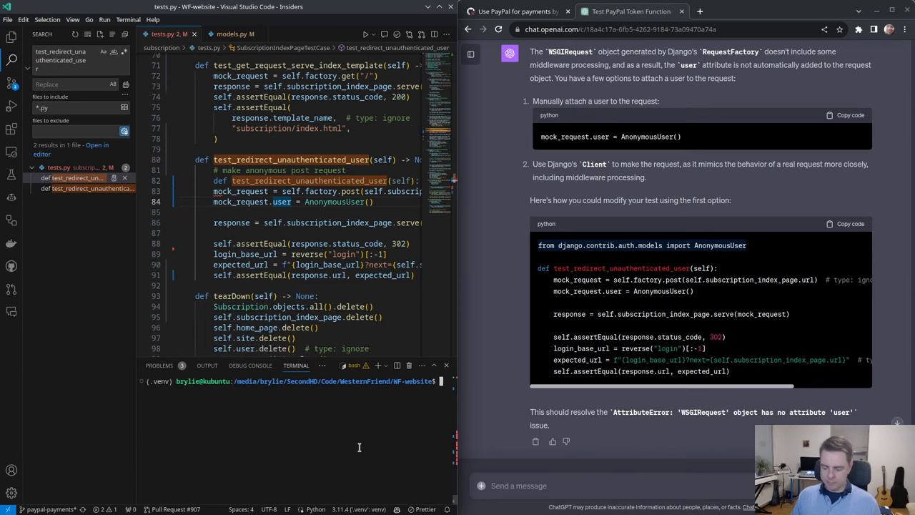
Step: Import AnonymousUser for the mock request and rerun the subscription tests, which now fail 200 != 302
{"action": "type", "text": "python manage.py test --keepdb"}
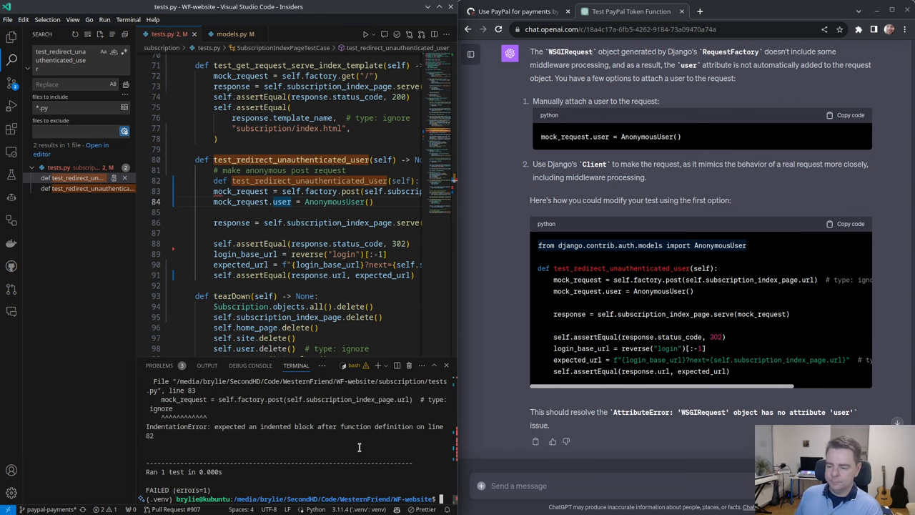
{"action": "double_click", "coordinate": [334, 201]}
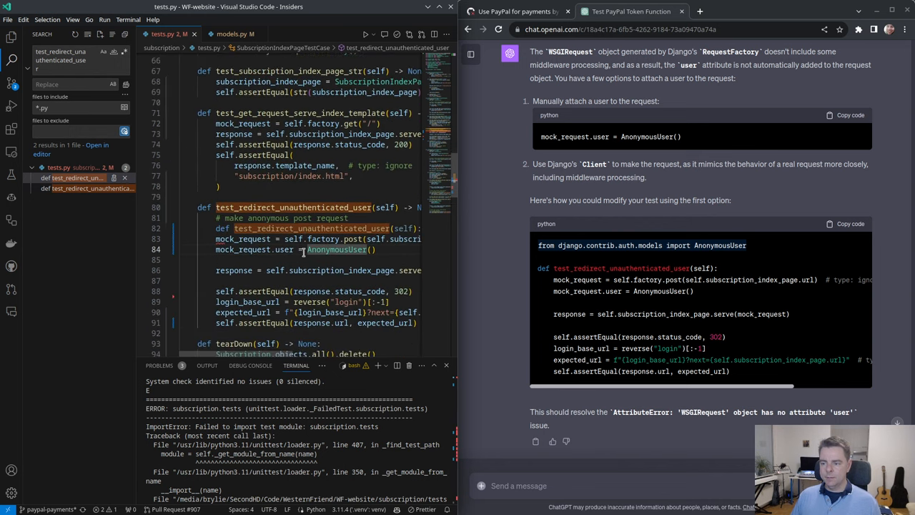
{"action": "scroll", "scroll_direction": "down", "scroll_amount": 3}
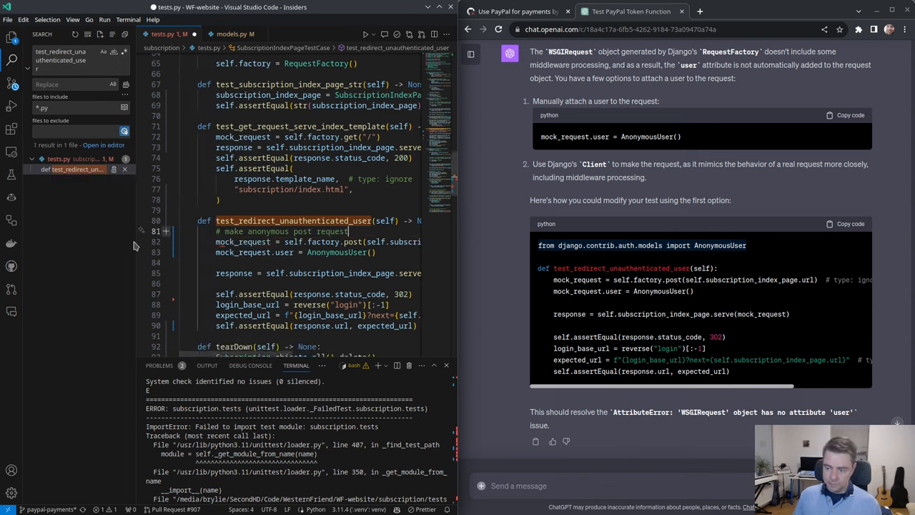
{"action": "type", "text": "python manage.py test subscription --keepdb"}
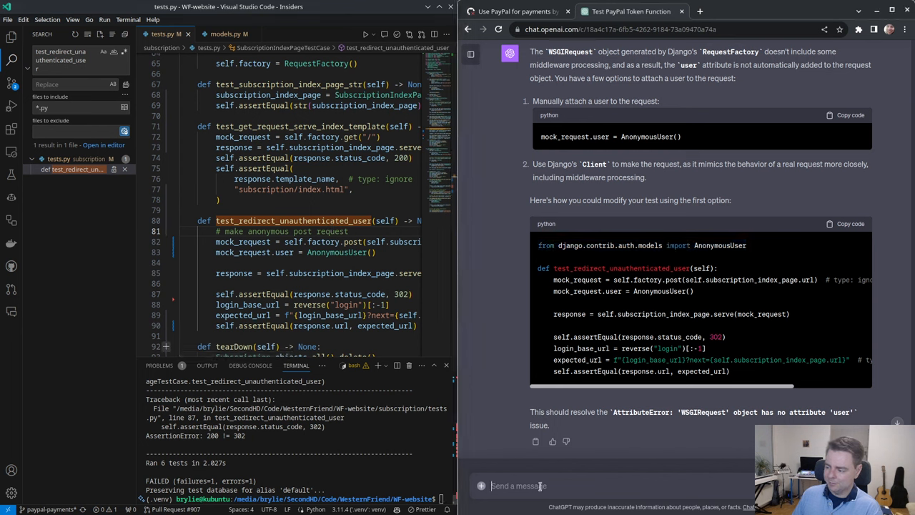
Step: Send ChatGPT the 200 != 302 assertion traceback and read its redirect troubleshooting suggestions
{"action": "type", "text": "Let's re"}
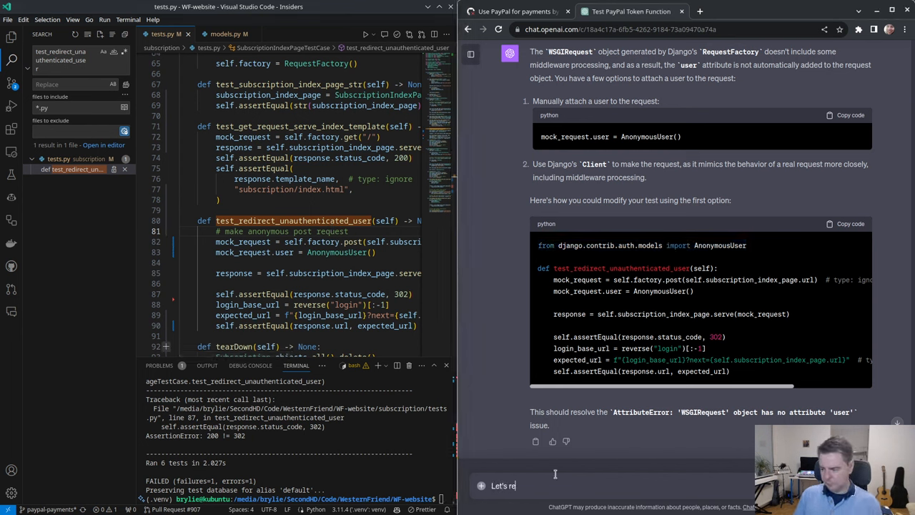
{"action": "type", "text": "write it to use the"}
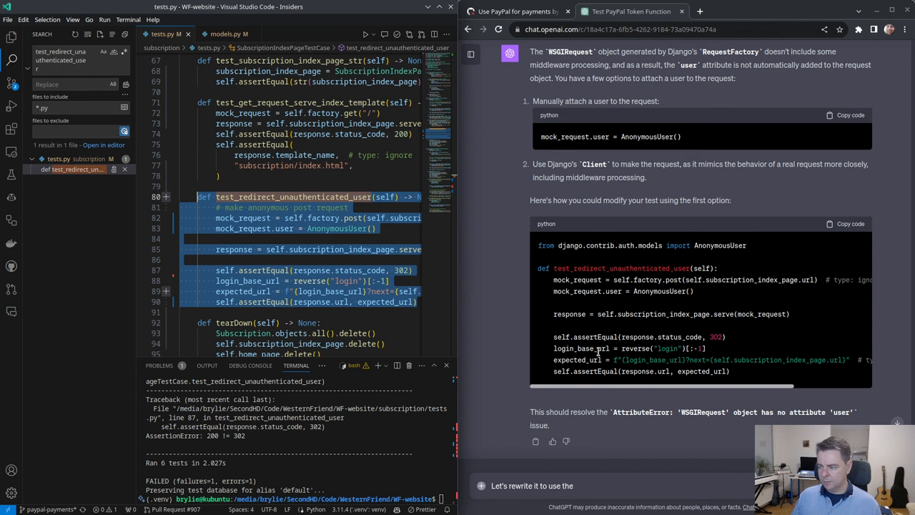
{"action": "mouse_move", "coordinate": [737, 369]}
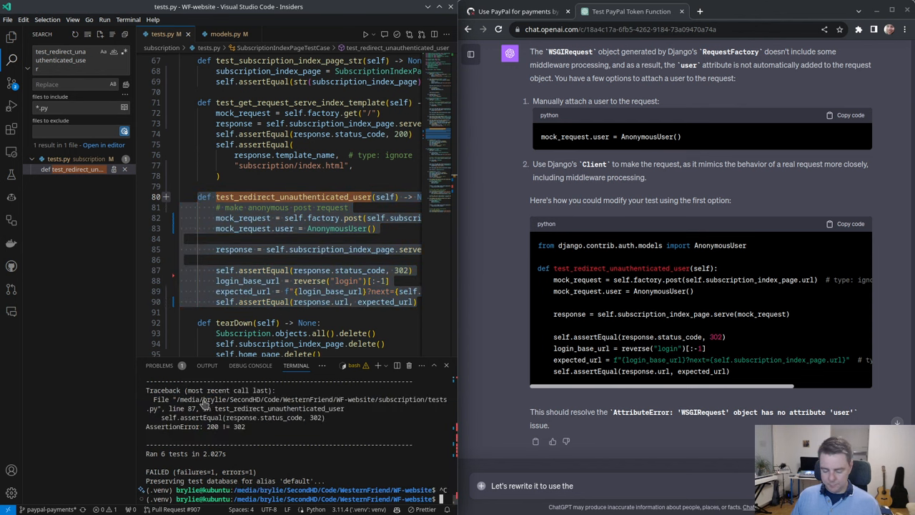
{"action": "type", "text": "from django.contrib.auth.models import AnonymousUser"}
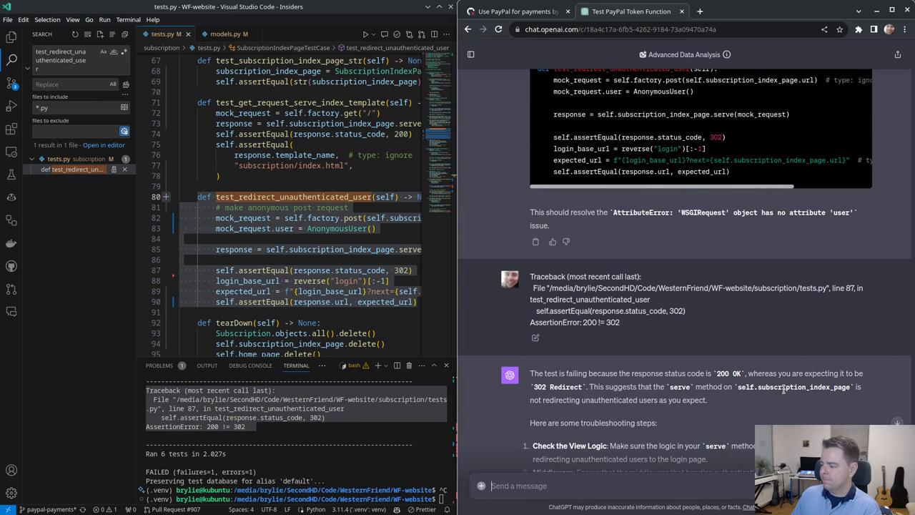
{"action": "scroll", "scroll_direction": "down", "scroll_amount": 3}
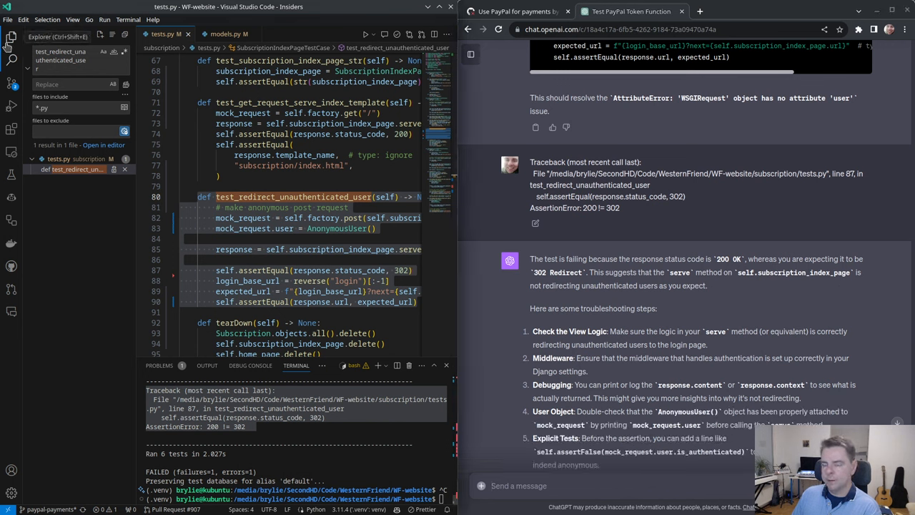
Step: Review the SubscriptionIndexPage model, then view subscription/templates/subscription/index.html from the Explorer
{"action": "left_click", "coordinate": [226, 34]}
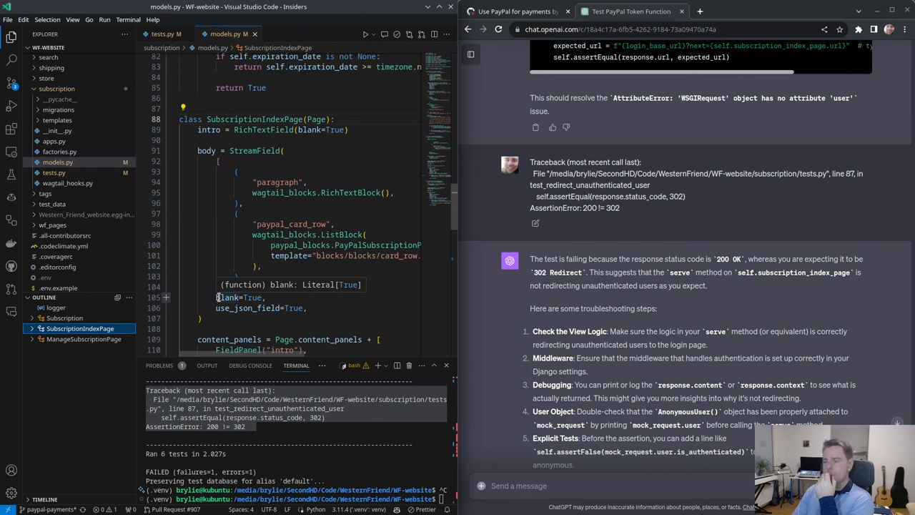
{"action": "scroll", "scroll_direction": "down", "scroll_amount": 3}
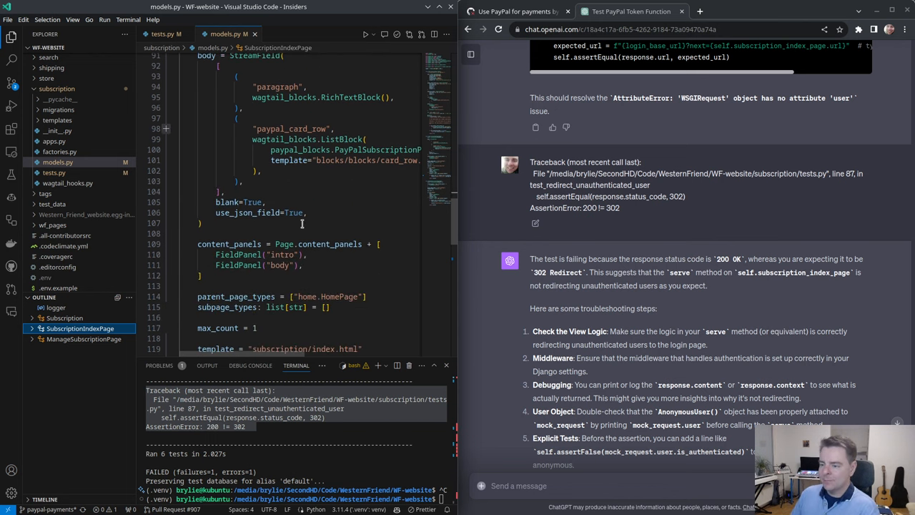
{"action": "scroll", "scroll_direction": "down", "scroll_amount": 3}
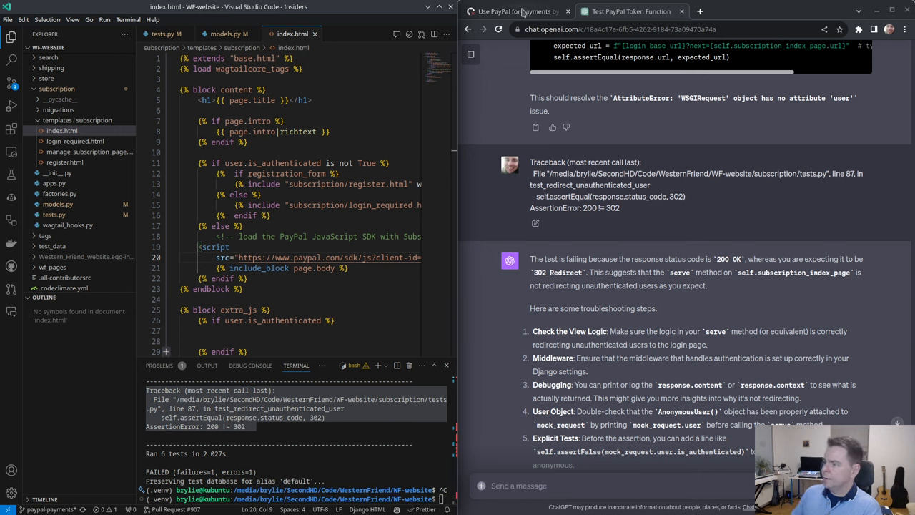
Step: Compare models.py's get_context with index.html's register.html and login_required includes
{"action": "left_click", "coordinate": [227, 33]}
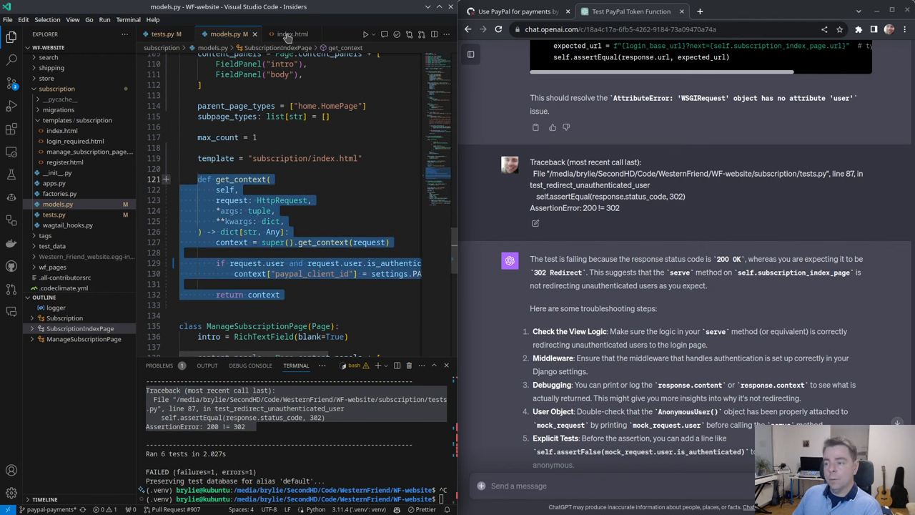
{"action": "left_click", "coordinate": [292, 34]}
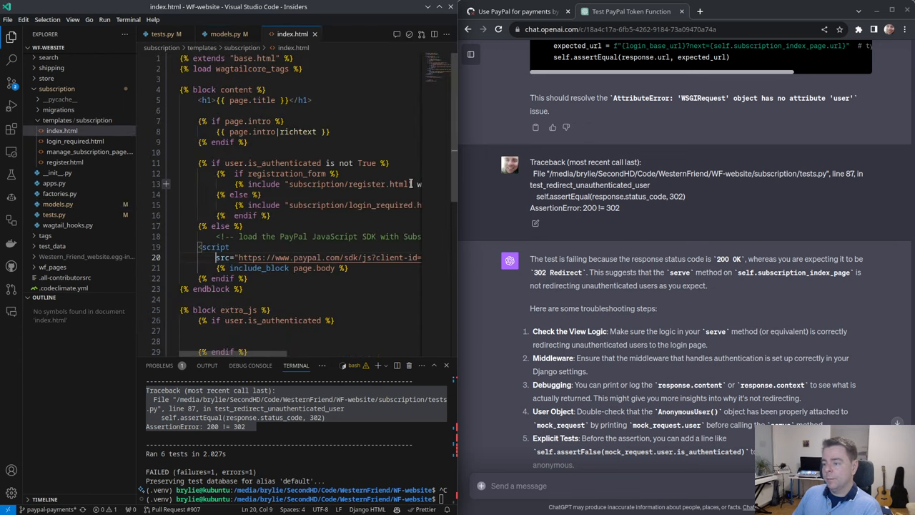
{"action": "double_click", "coordinate": [379, 184]}
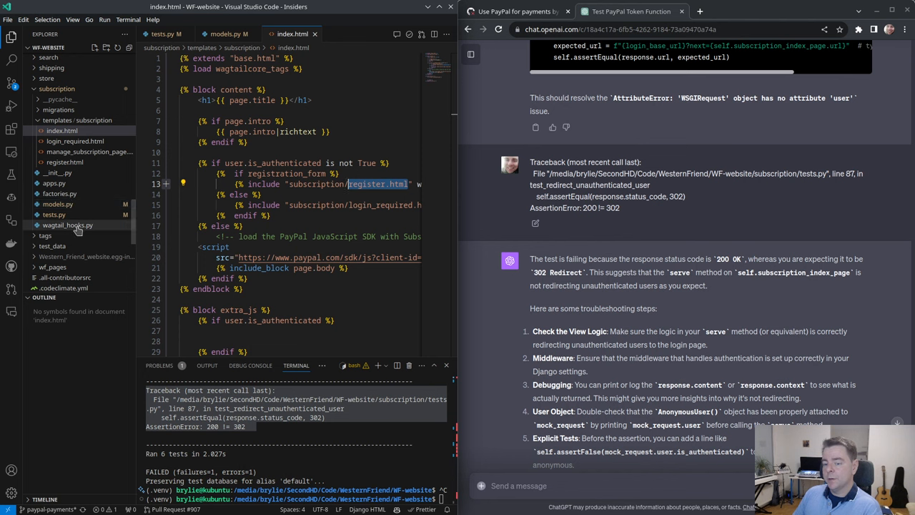
{"action": "mouse_move", "coordinate": [68, 225]}
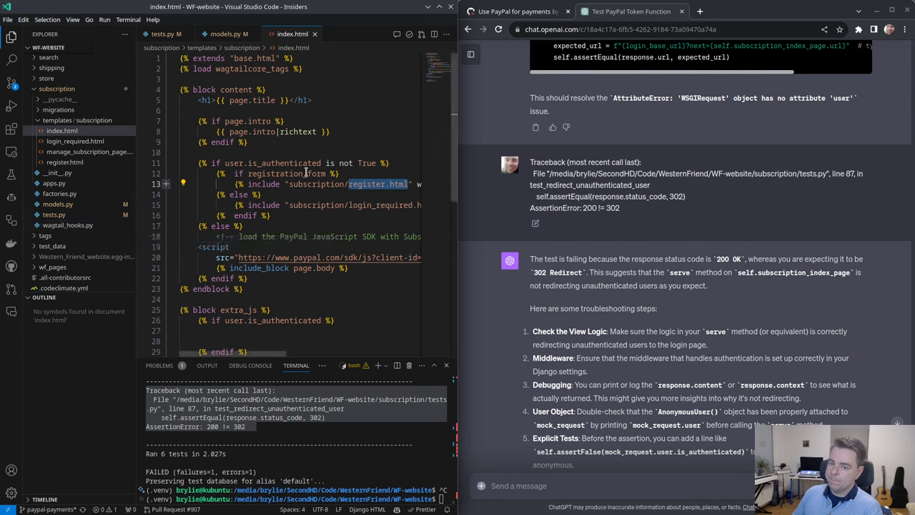
{"action": "double_click", "coordinate": [284, 163]}
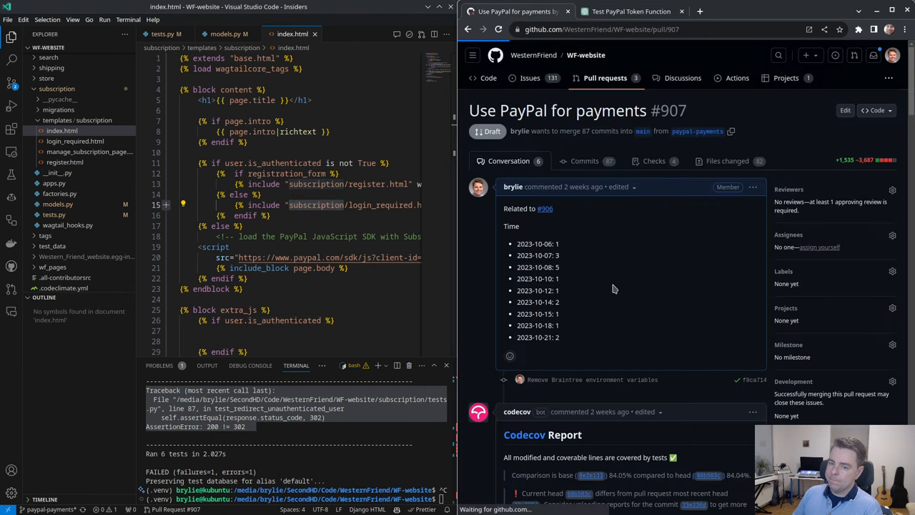
Step: Show PR #907's changed files with the accounts folder's changes collapsed
{"action": "left_click", "coordinate": [728, 161]}
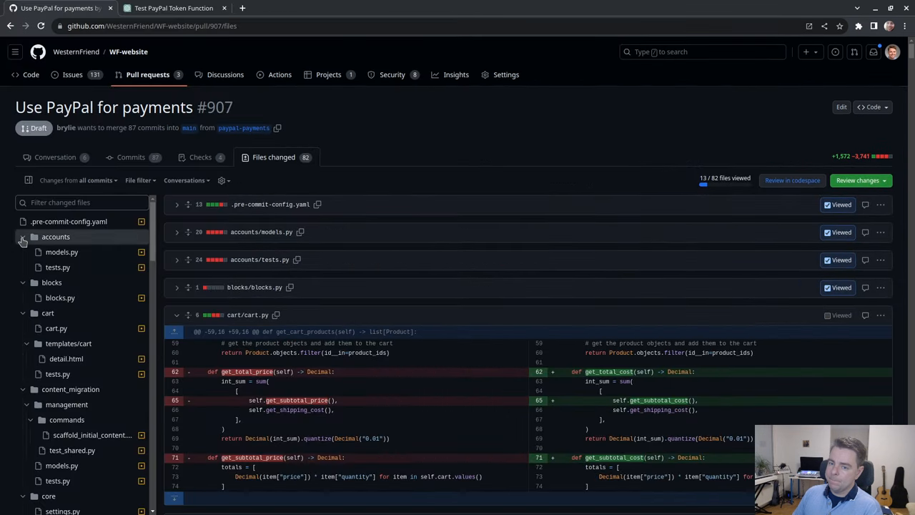
{"action": "left_click", "coordinate": [23, 237]}
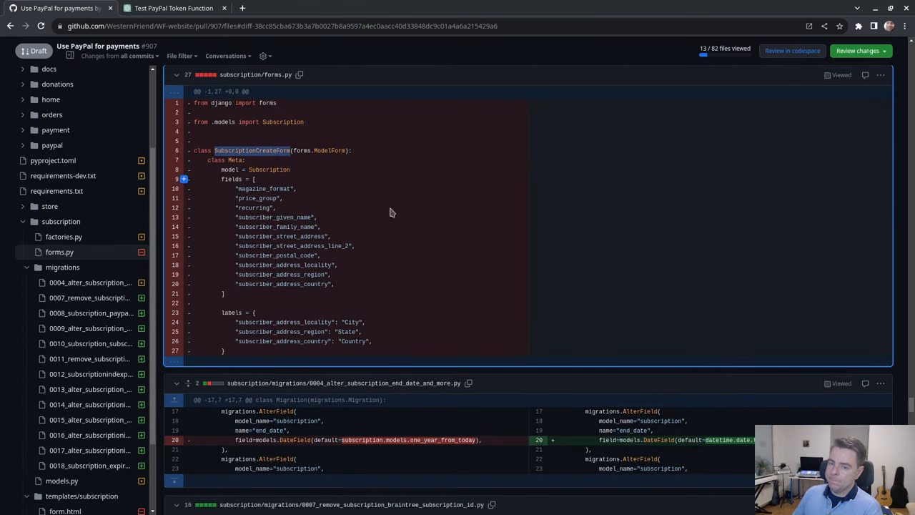
{"action": "scroll", "scroll_direction": "down", "scroll_amount": 3}
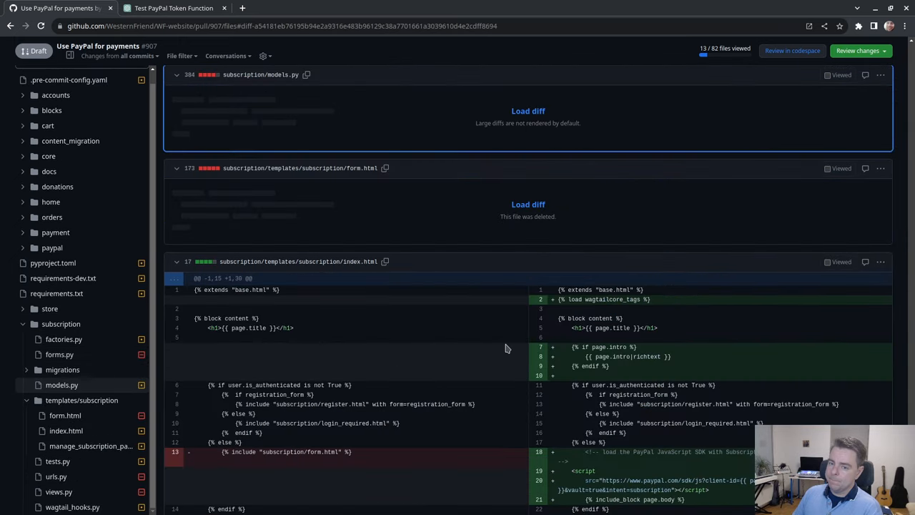
{"action": "scroll", "scroll_direction": "down", "scroll_amount": 3}
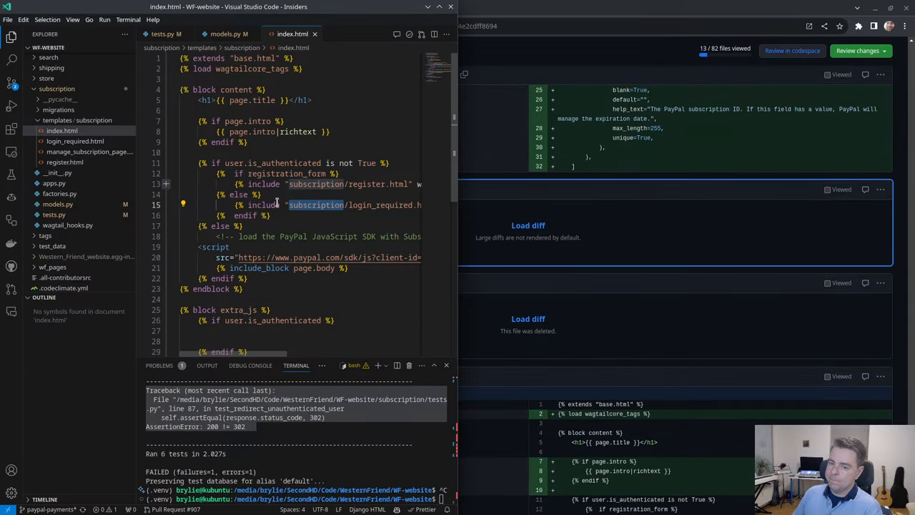
{"action": "left_click", "coordinate": [229, 34]}
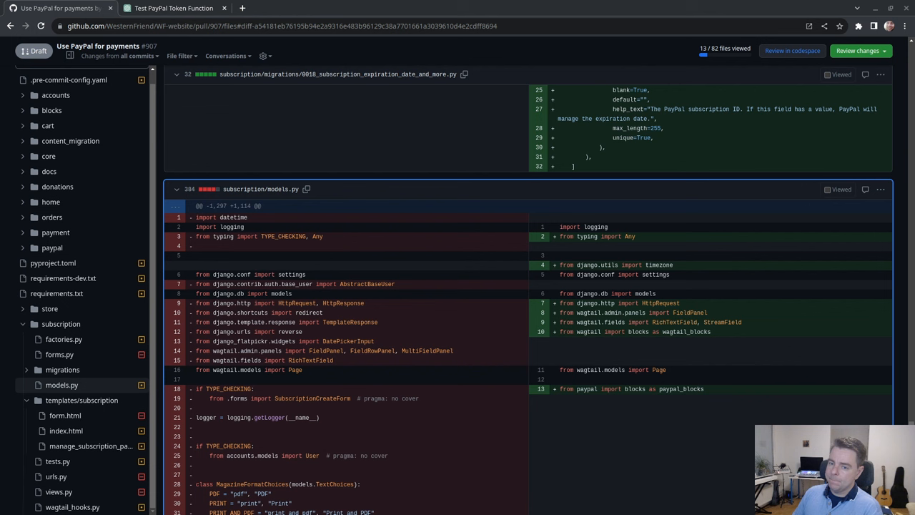
Step: Select the removed serve method's anonymous-user login redirect check in the models.py diff
{"action": "scroll", "scroll_direction": "down", "scroll_amount": 3}
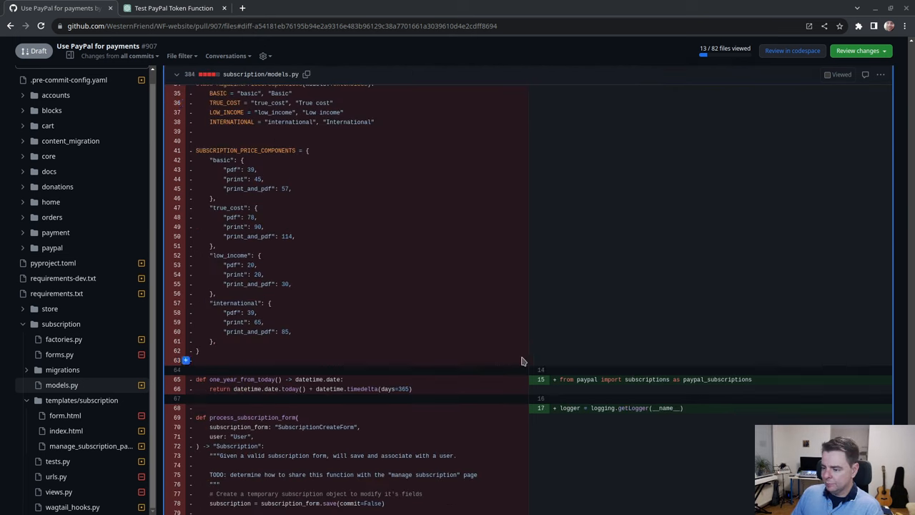
{"action": "scroll", "scroll_direction": "down", "scroll_amount": 3}
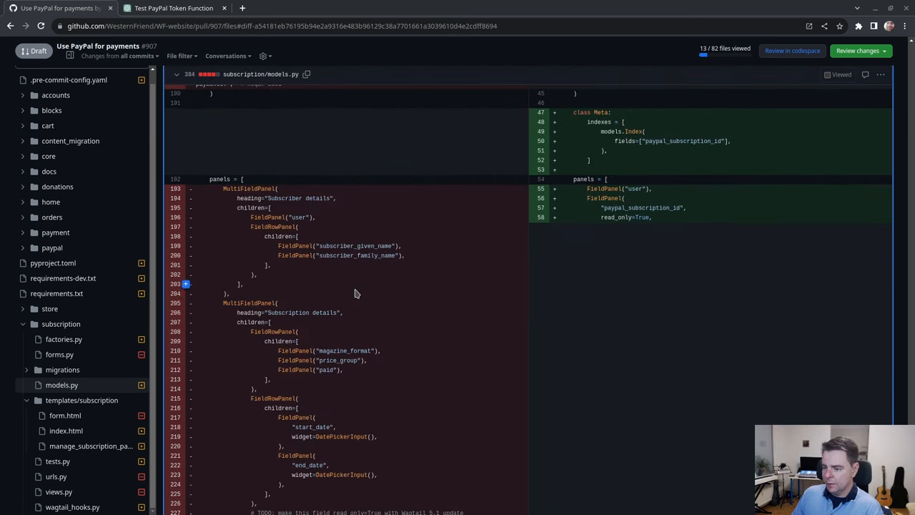
{"action": "scroll", "scroll_direction": "down", "scroll_amount": 3}
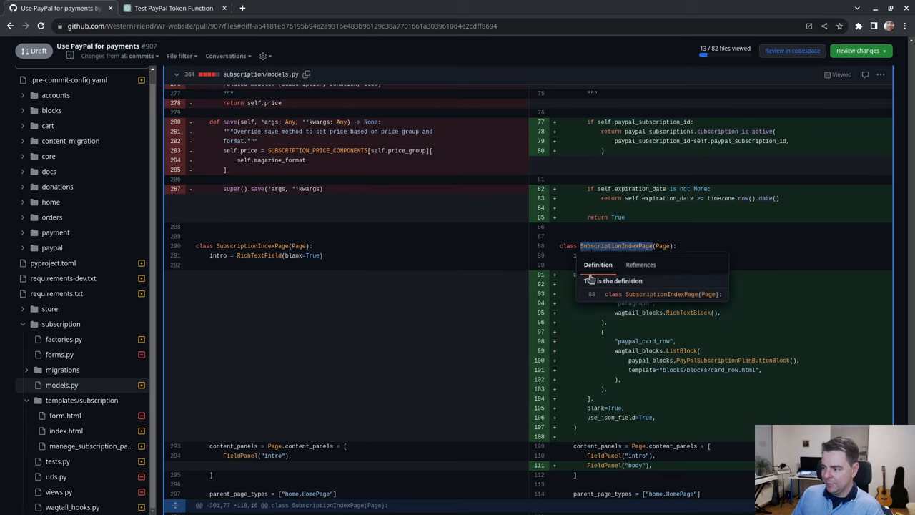
{"action": "scroll", "scroll_direction": "down", "scroll_amount": 3}
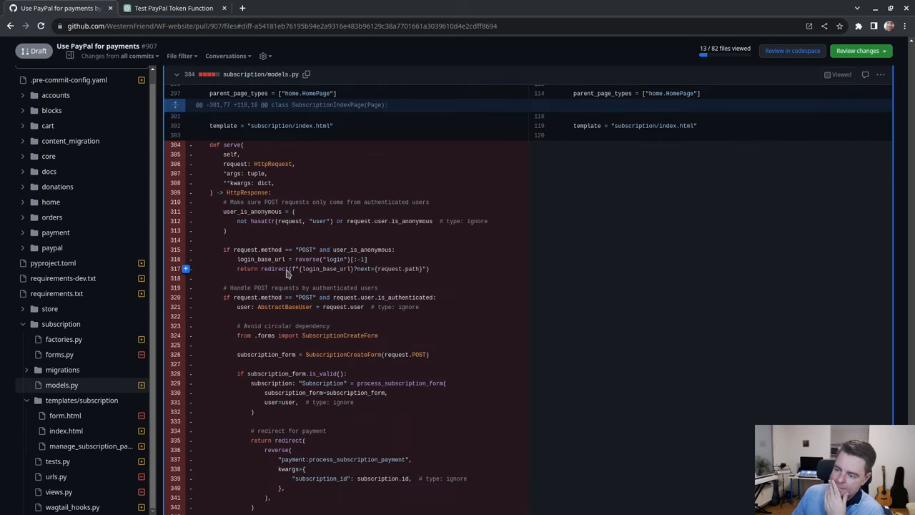
{"action": "scroll", "scroll_direction": "down", "scroll_amount": 3}
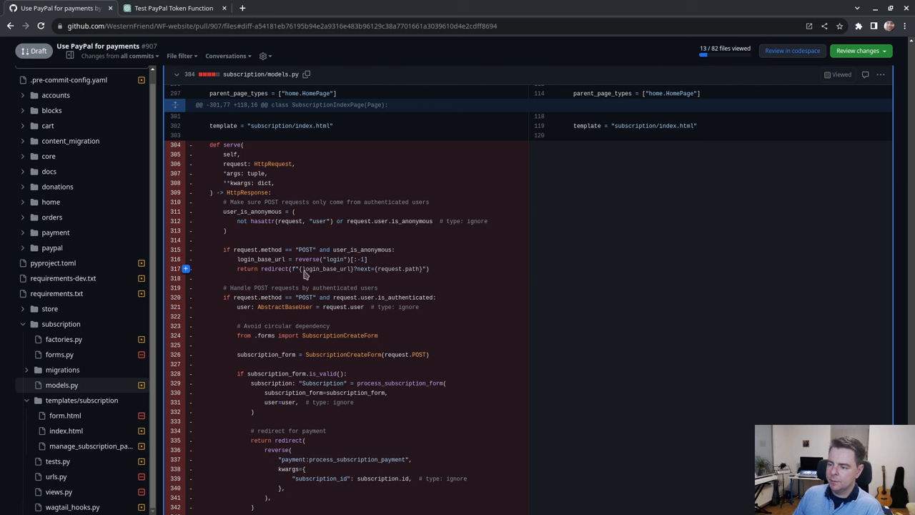
{"action": "left_click_drag", "start_coordinate": [334, 249], "coordinate": [429, 269]}
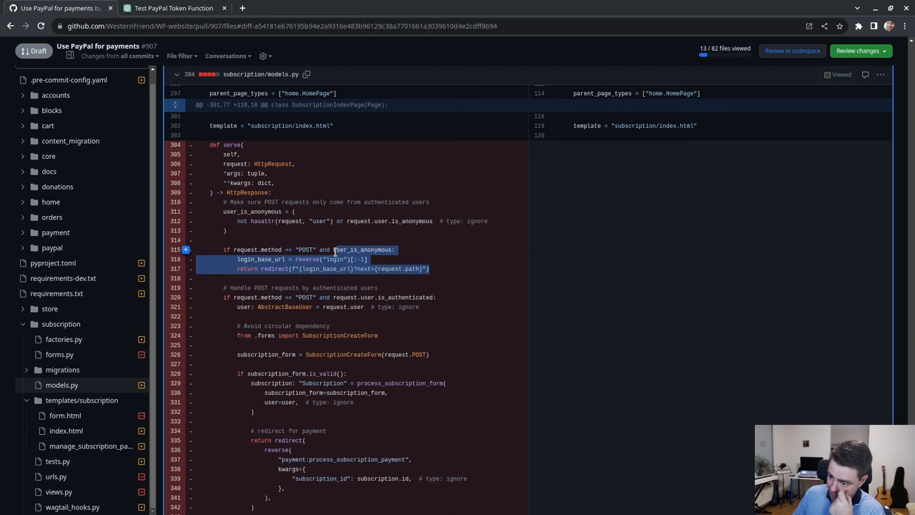
{"action": "left_click_drag", "start_coordinate": [334, 250], "coordinate": [223, 203]}
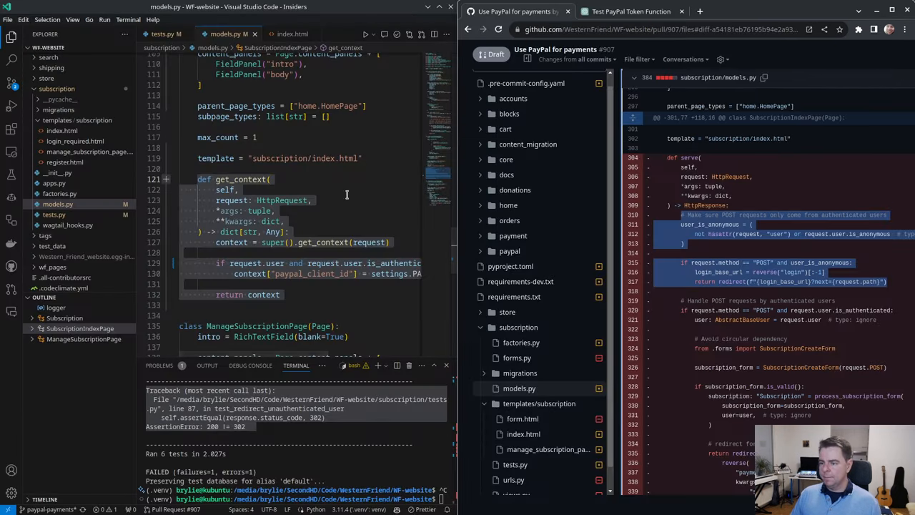
Step: Retype the user_is_anonymous redirect check into get_context and delete the leftover comment line
{"action": "scroll", "scroll_direction": "down", "scroll_amount": 3}
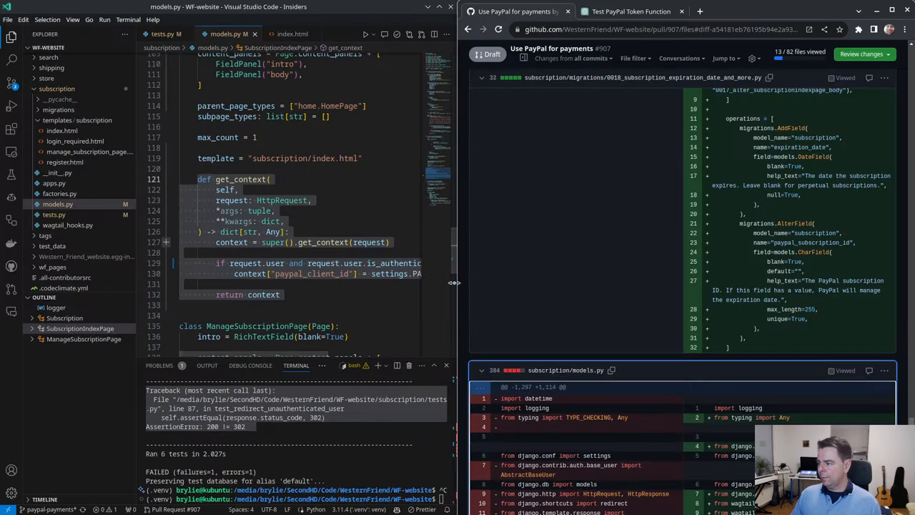
{"action": "scroll", "scroll_direction": "down", "scroll_amount": 3}
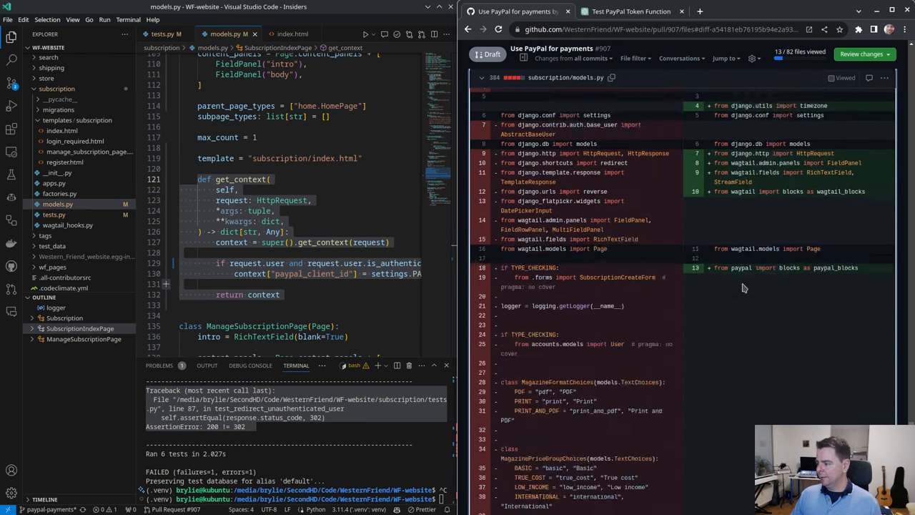
{"action": "scroll", "scroll_direction": "down", "scroll_amount": 3}
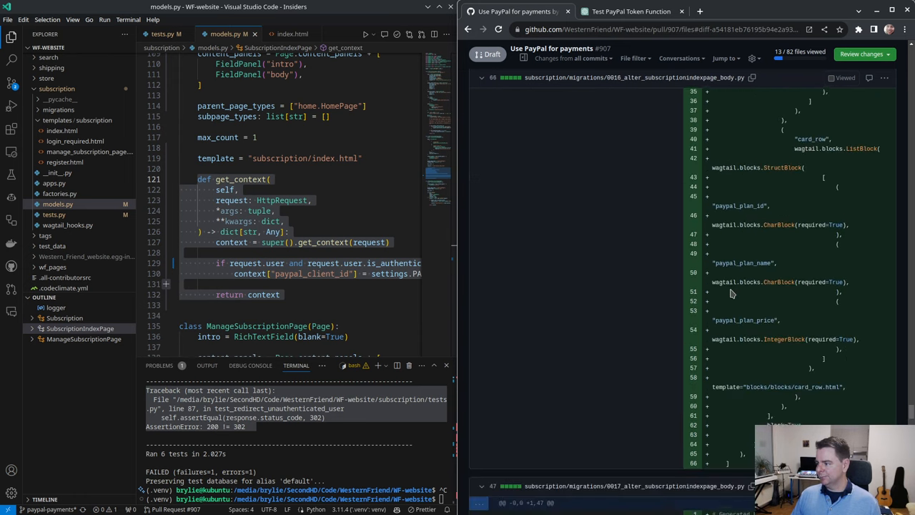
{"action": "scroll", "scroll_direction": "down", "scroll_amount": 3}
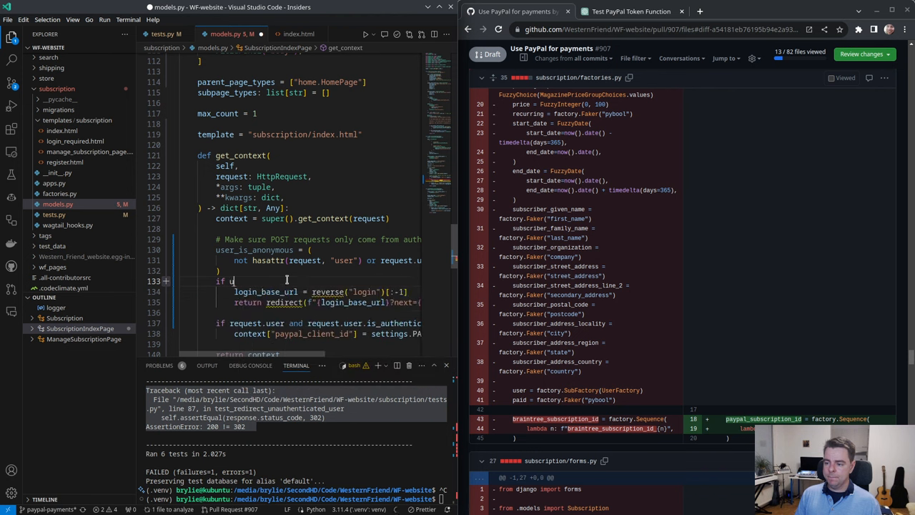
{"action": "type", "text": "ser_is_anonymous and request.method == \"P"}
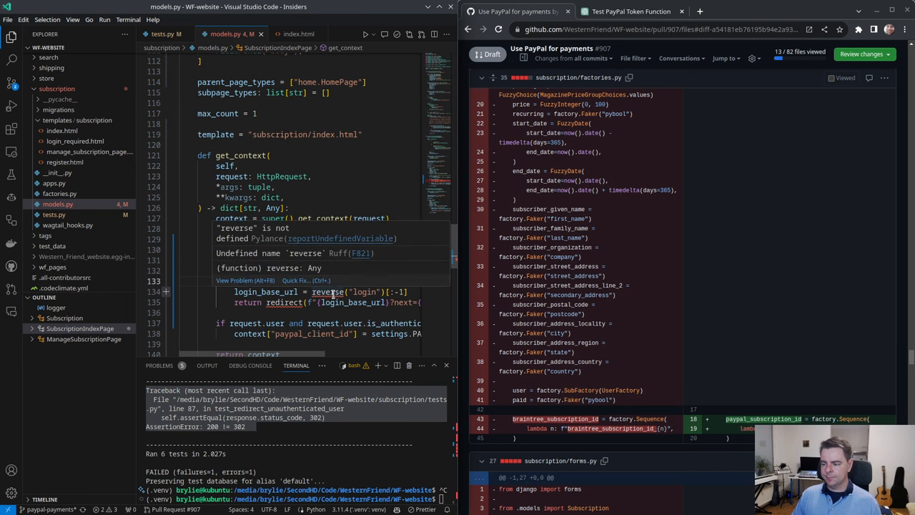
{"action": "left_click", "coordinate": [310, 280]}
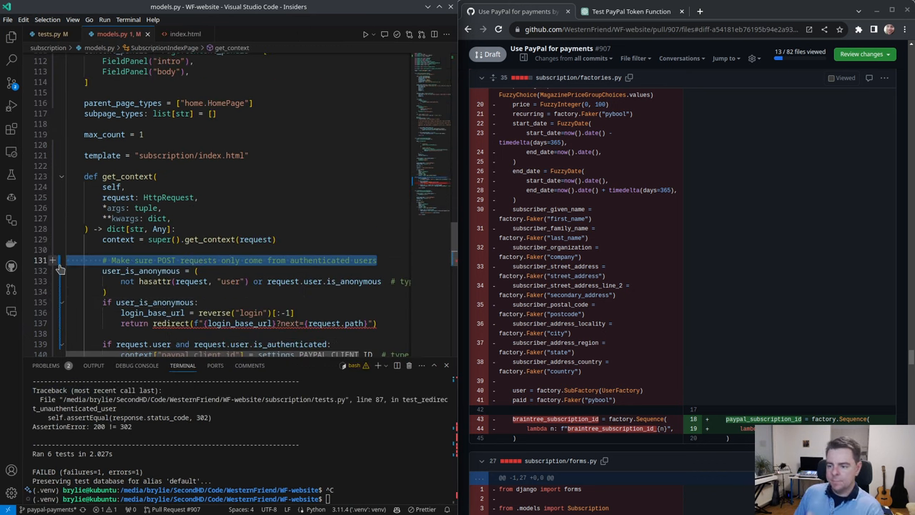
{"action": "key", "text": "Delete"}
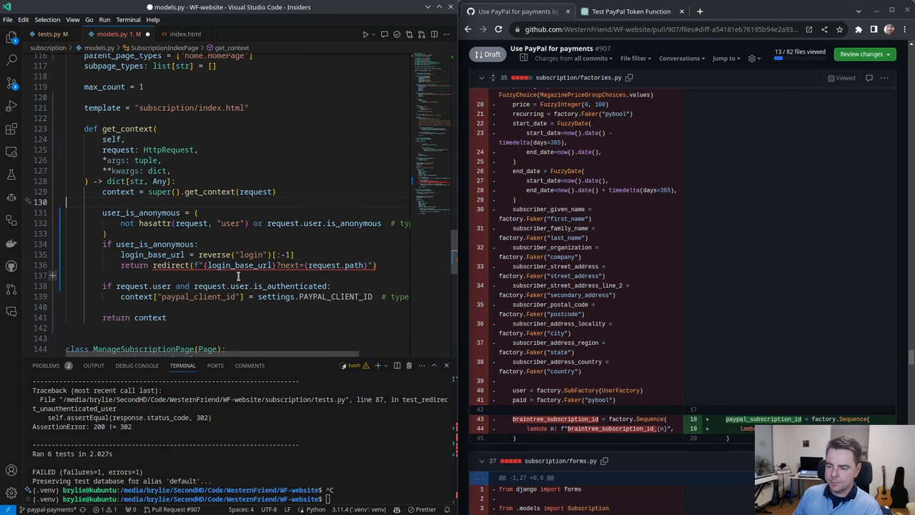
{"action": "mouse_move", "coordinate": [138, 275]}
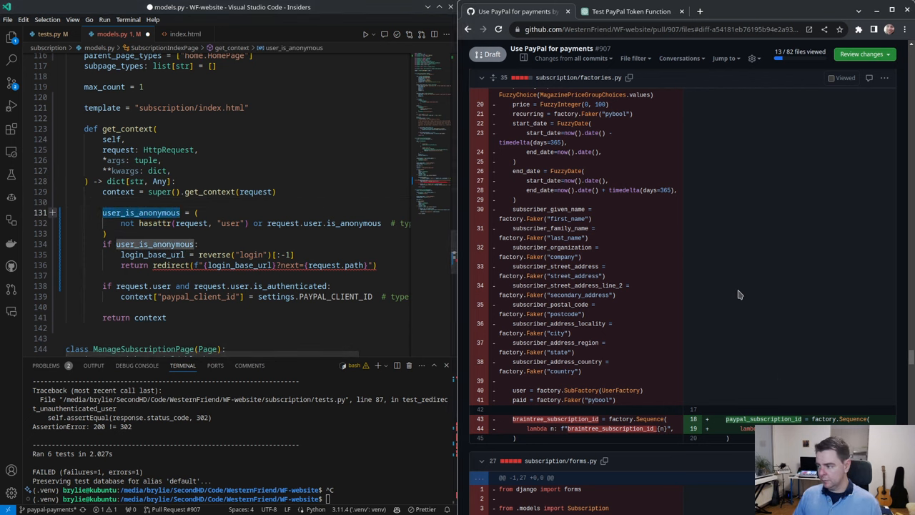
{"action": "type", "text": "user_is_anonymous"}
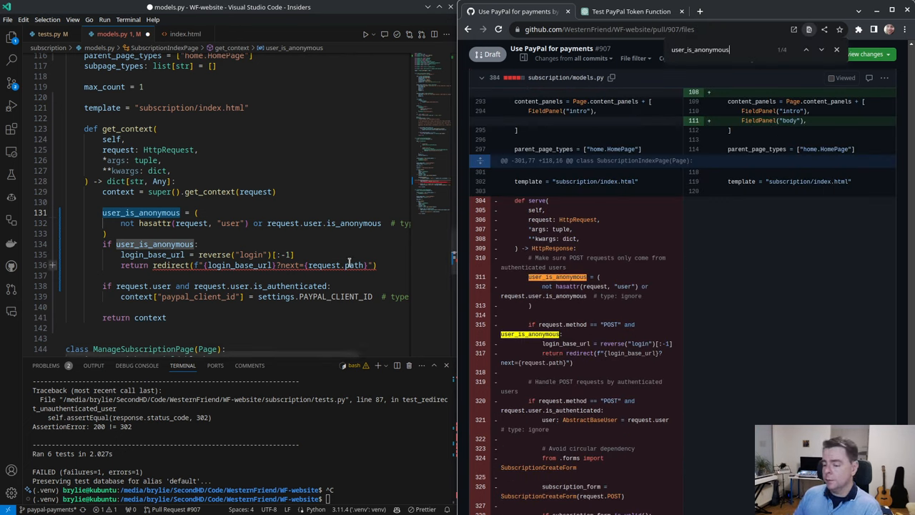
{"action": "left_click_drag", "start_coordinate": [103, 213], "coordinate": [376, 265]}
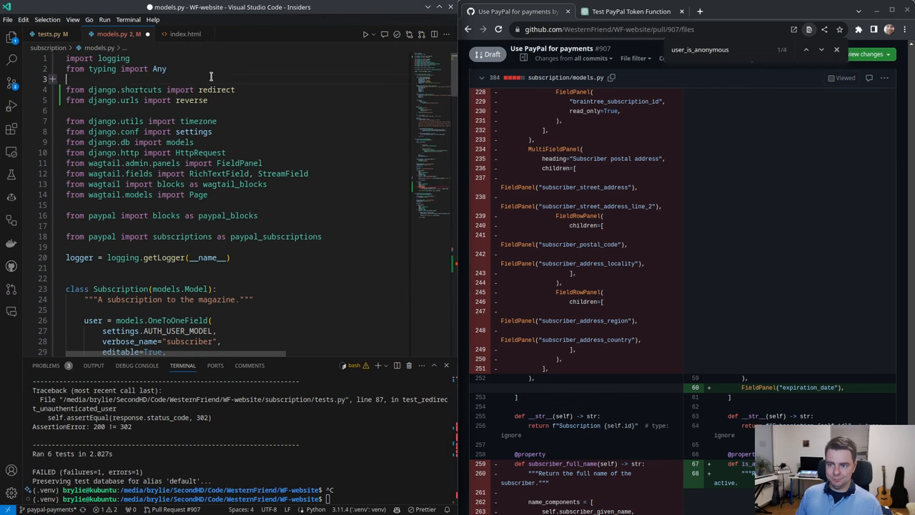
Step: Add a serve() override redirecting unauthenticated users to reverse('login') with ?next=
{"action": "type", "text": "from d"}
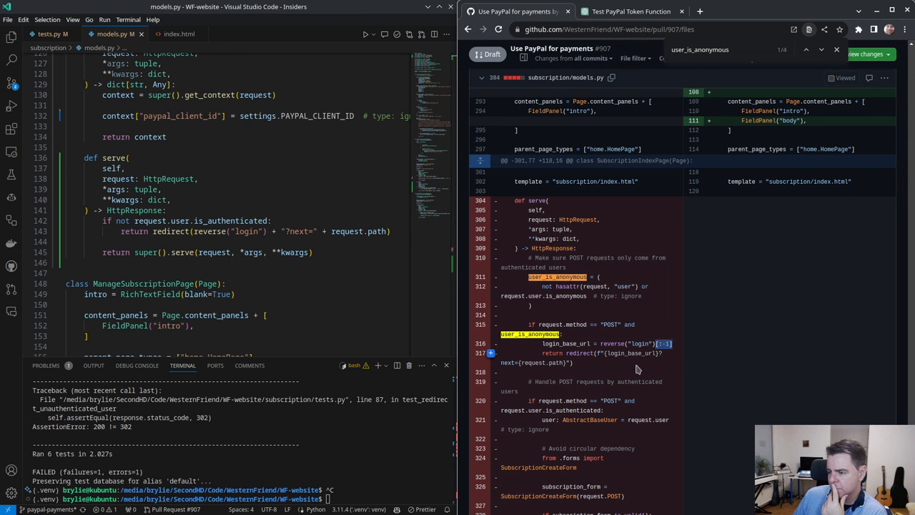
{"action": "mouse_move", "coordinate": [337, 257]}
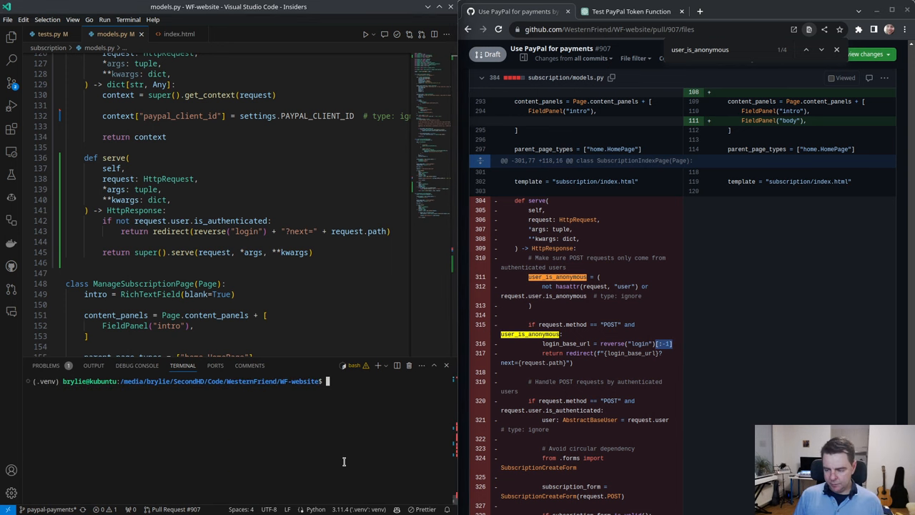
Step: Add `not hasattr(request, "user") or` to serve's check; rerun subscription tests, now failing 302 != 200
{"action": "type", "text": "python manage.py test subscription --keepdb"}
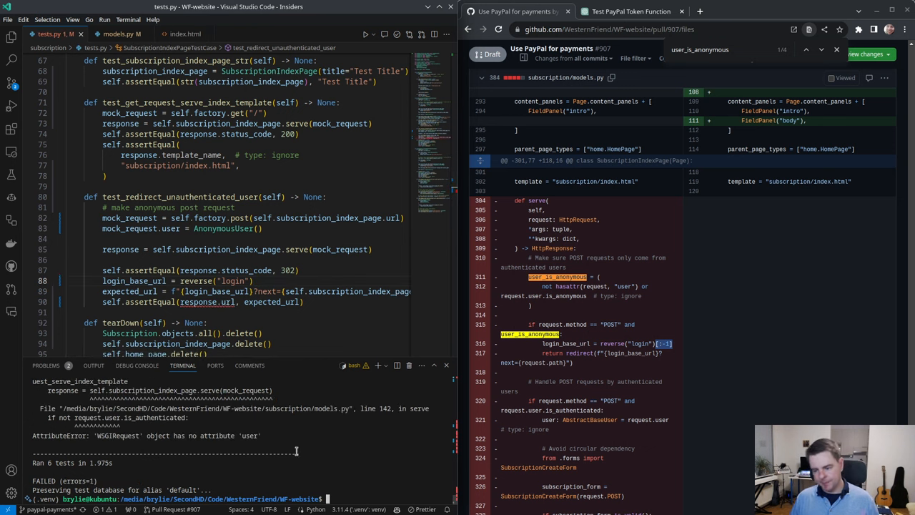
{"action": "left_click", "coordinate": [100, 34]}
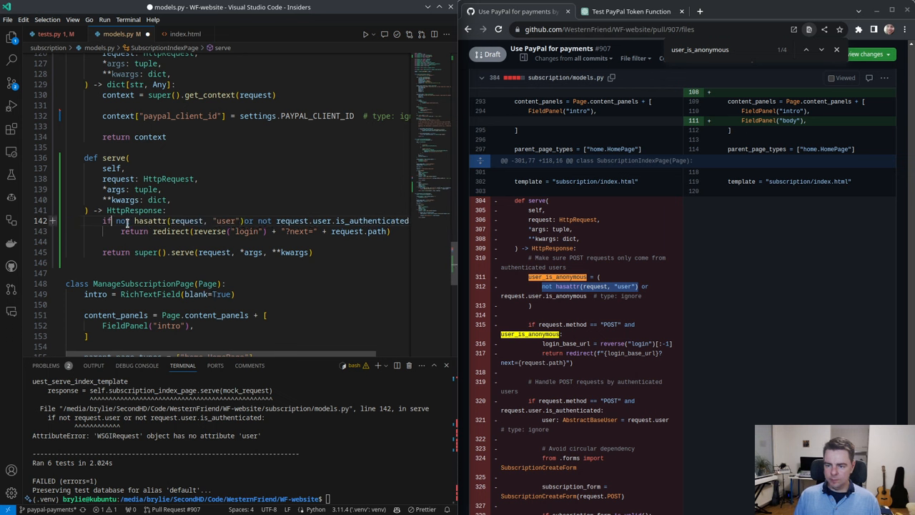
{"action": "type", "text": "python manage.py test subscription --keepdb"}
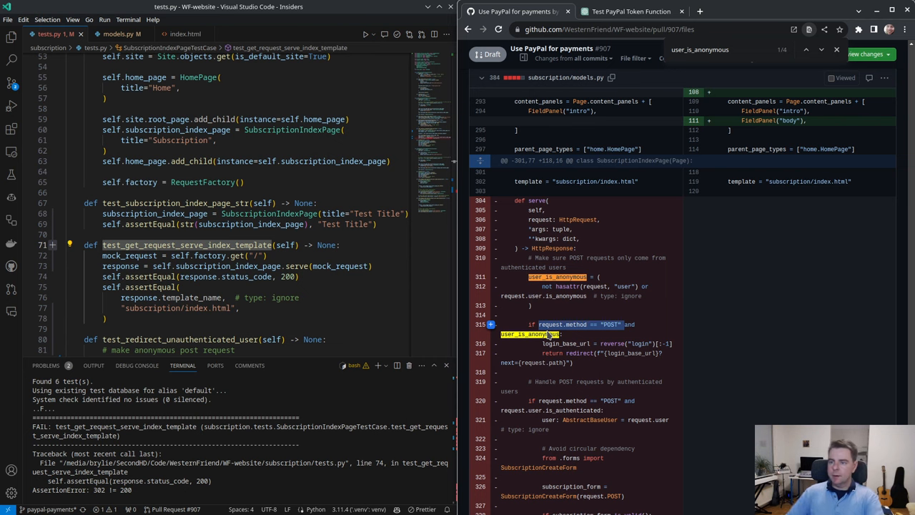
Step: Reopen index.html, highlight its login-required include name, and show the Explorer
{"action": "left_click", "coordinate": [186, 34]}
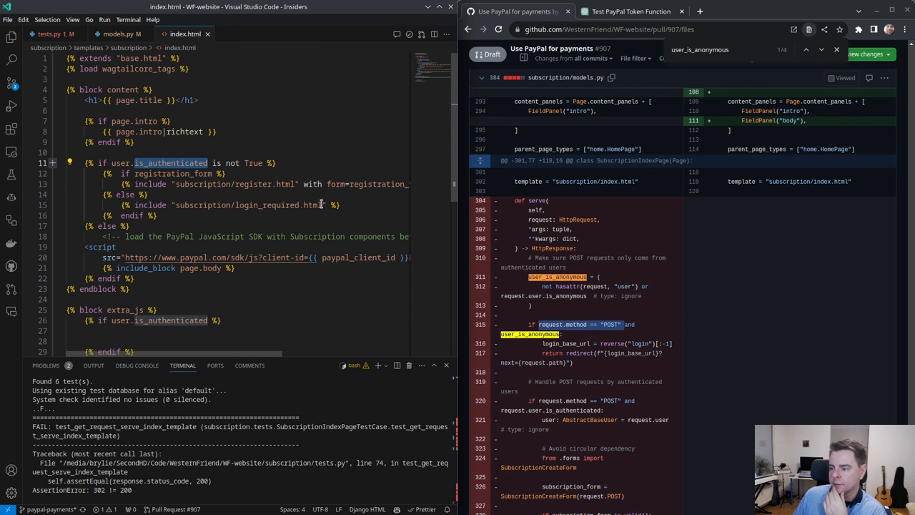
{"action": "double_click", "coordinate": [249, 205]}
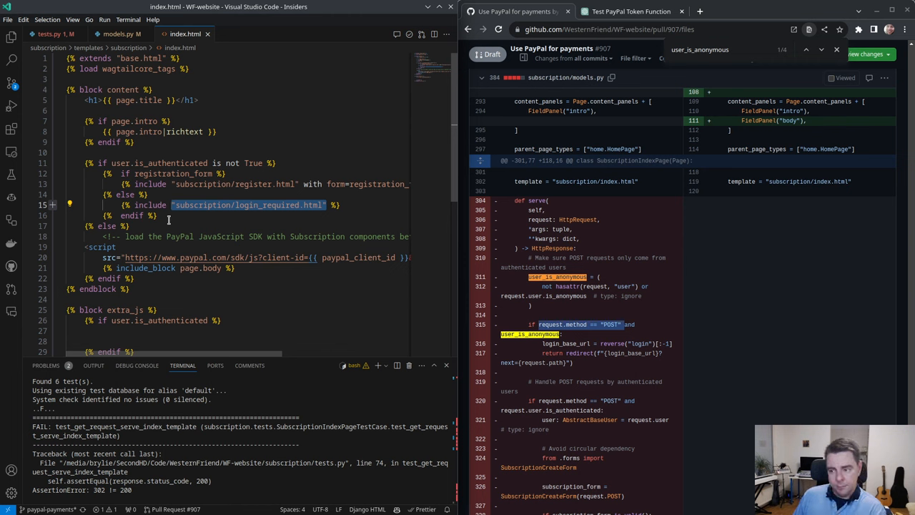
{"action": "left_click", "coordinate": [10, 36]}
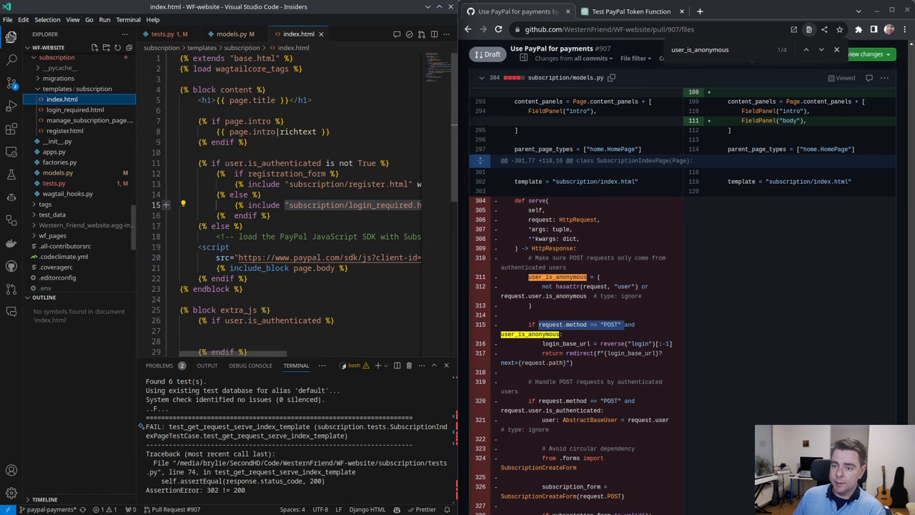
Step: Open login_required.html and cut index.html's unauthenticated branch down to just that include
{"action": "left_click", "coordinate": [74, 109]}
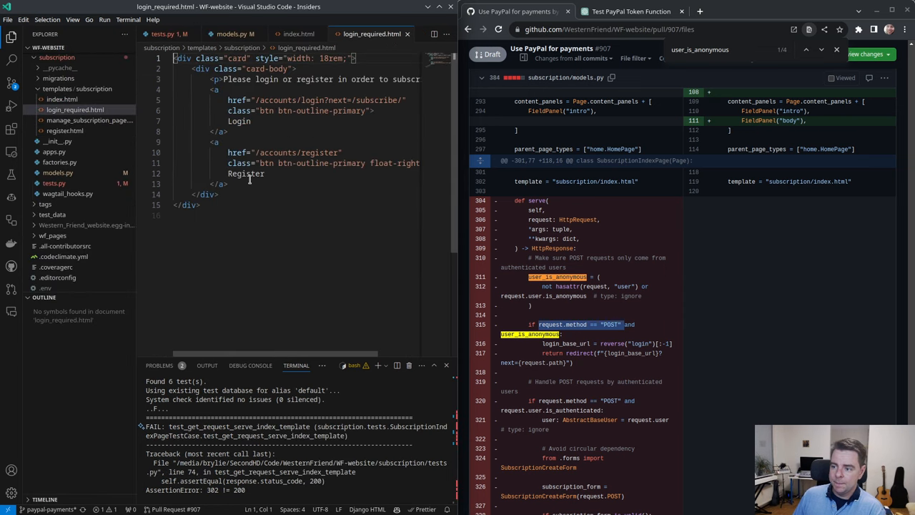
{"action": "double_click", "coordinate": [240, 121]}
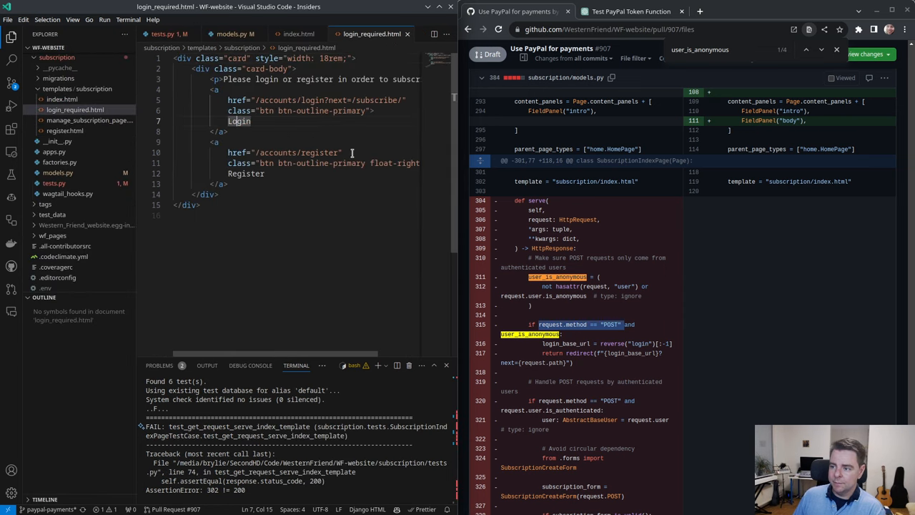
{"action": "double_click", "coordinate": [320, 152]}
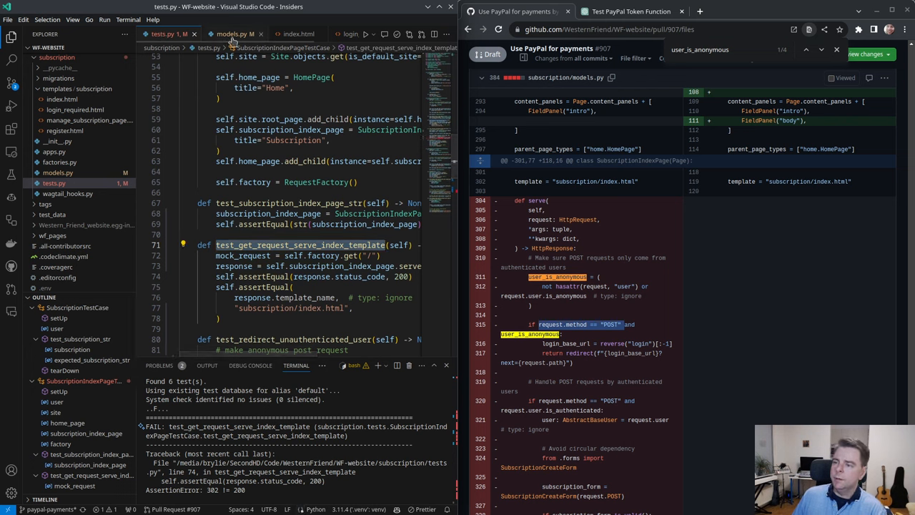
{"action": "left_click", "coordinate": [299, 34]}
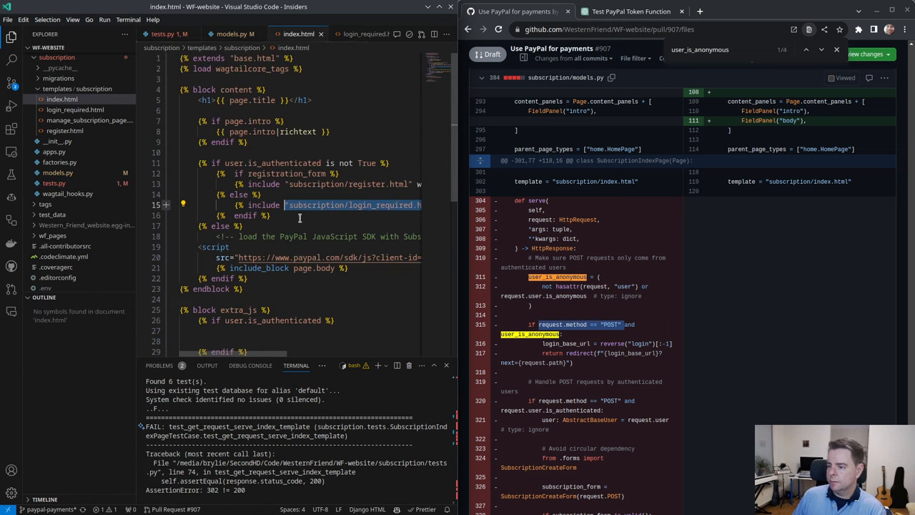
{"action": "mouse_move", "coordinate": [294, 218]}
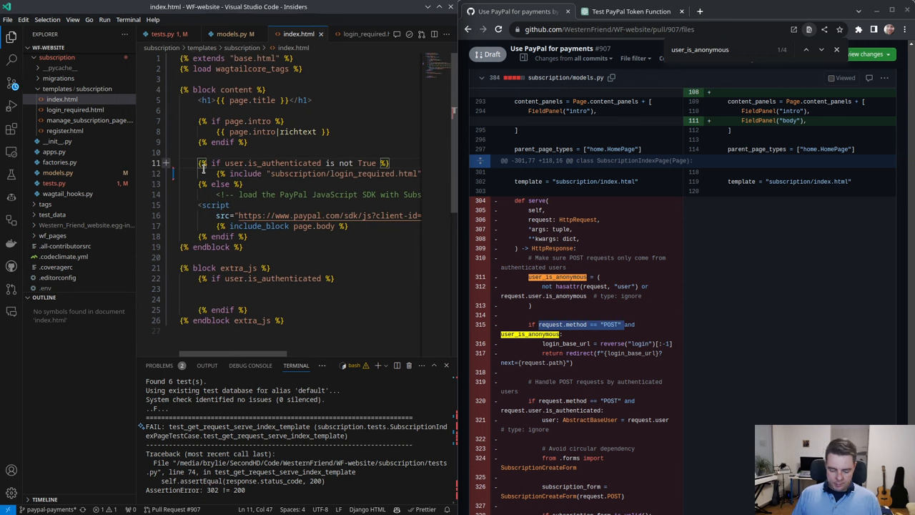
{"action": "left_click", "coordinate": [74, 109]}
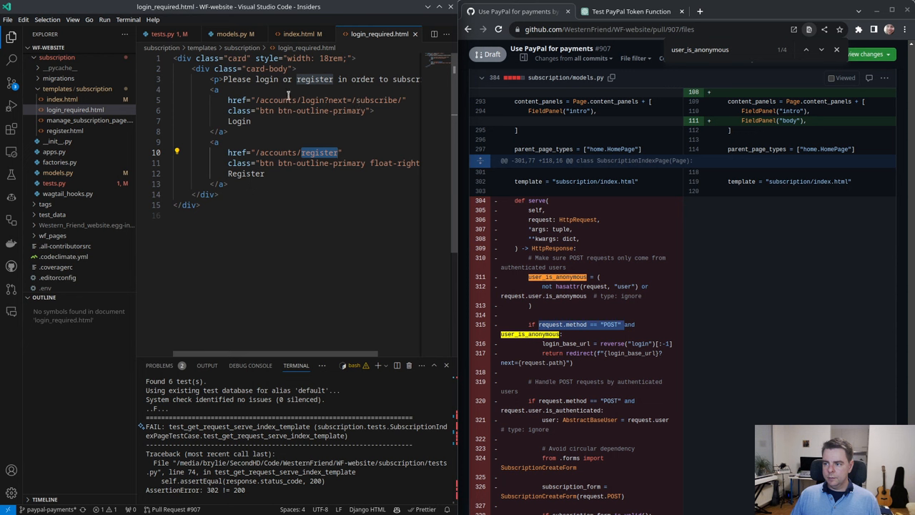
{"action": "mouse_move", "coordinate": [373, 100]}
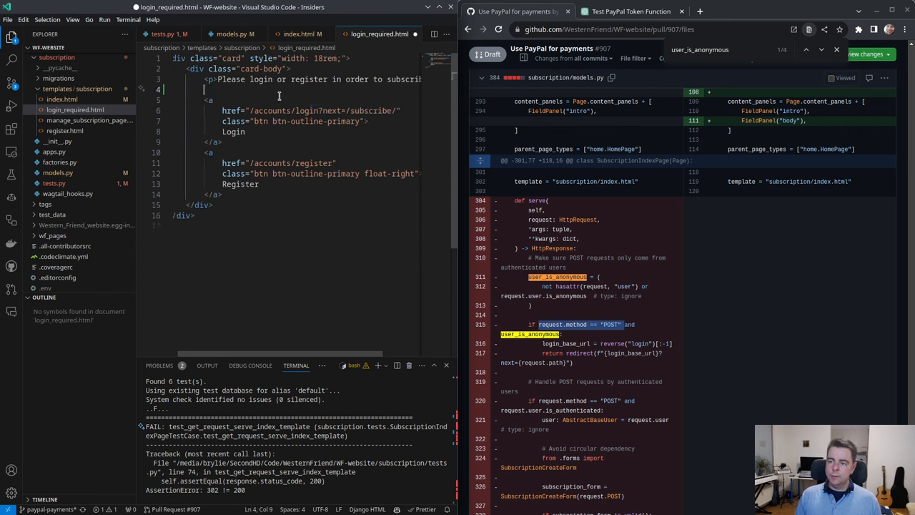
Step: Change the login link's href to /accounts/login?next={{ request()->fullUrl() }}
{"action": "left_click_drag", "start_coordinate": [207, 100], "coordinate": [236, 142]}
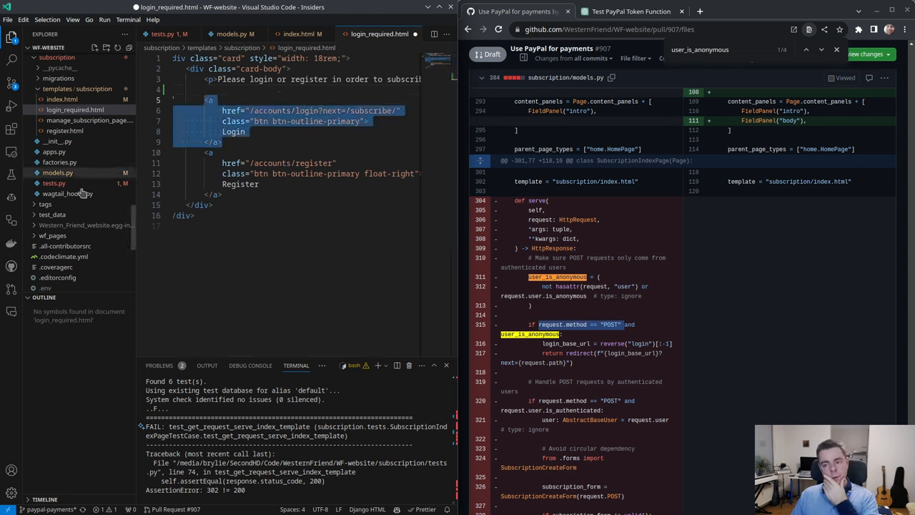
{"action": "mouse_move", "coordinate": [53, 183]}
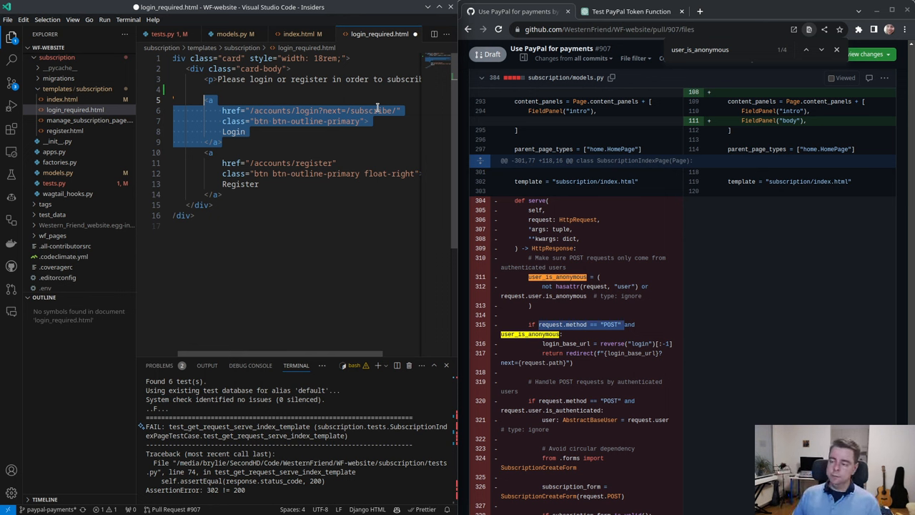
{"action": "left_click", "coordinate": [394, 110]}
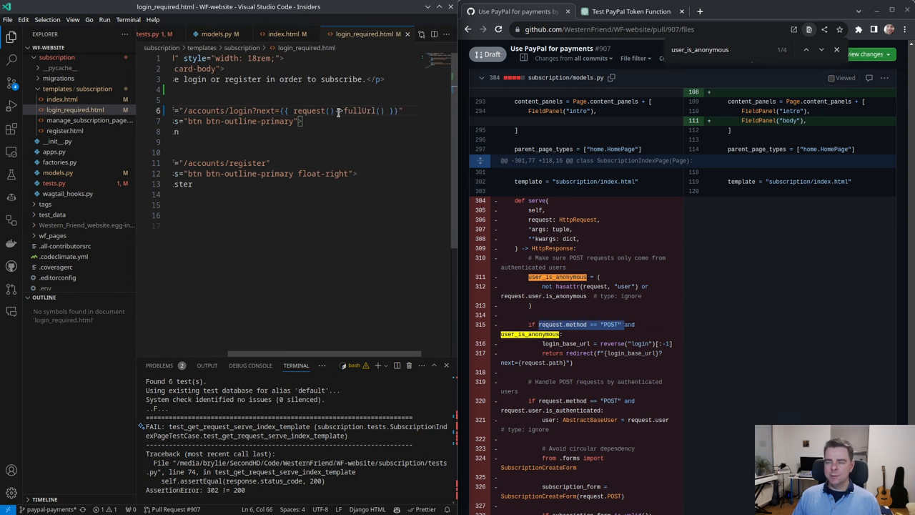
{"action": "left_click_drag", "start_coordinate": [295, 110], "coordinate": [382, 111]}
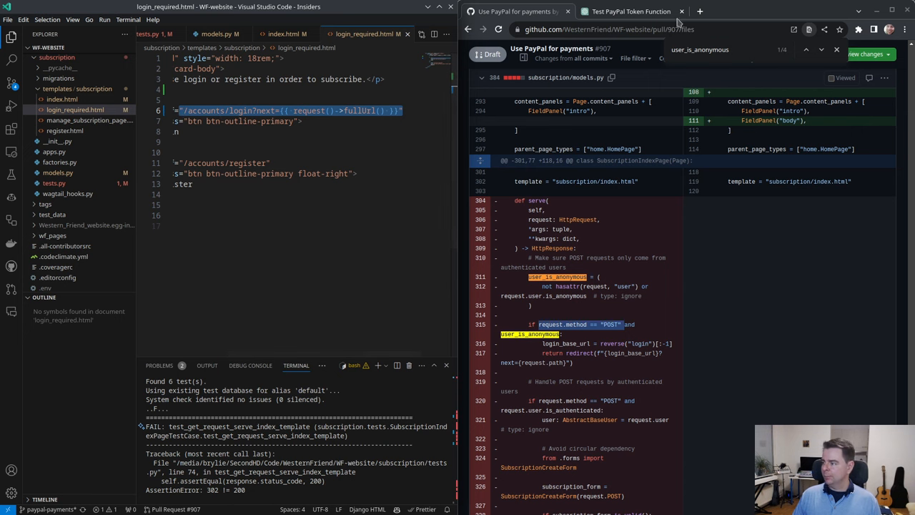
Step: Ask ChatGPT for the Django equivalent of fullUrl and how to reverse view URLs in templates
{"action": "left_click", "coordinate": [630, 11]}
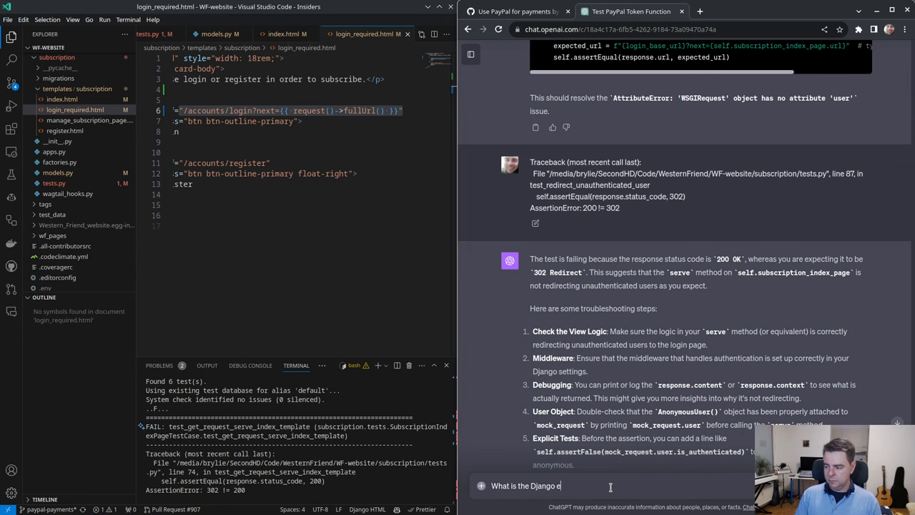
{"action": "type", "text": "quivalent of this"}
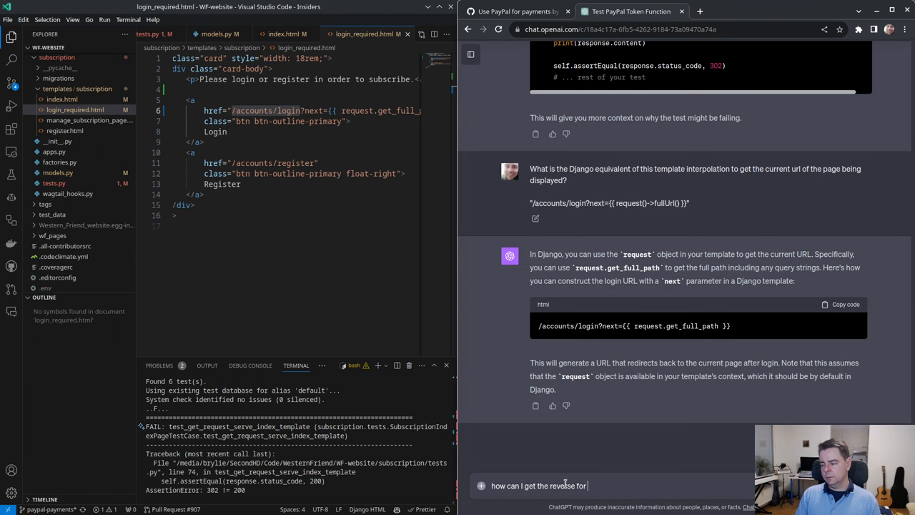
{"action": "type", "text": "a"}
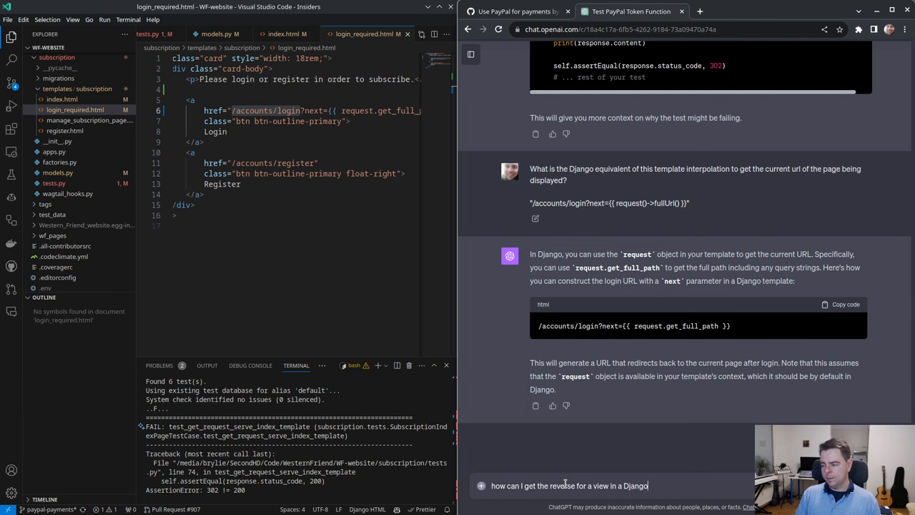
{"action": "type", "text": "template"}
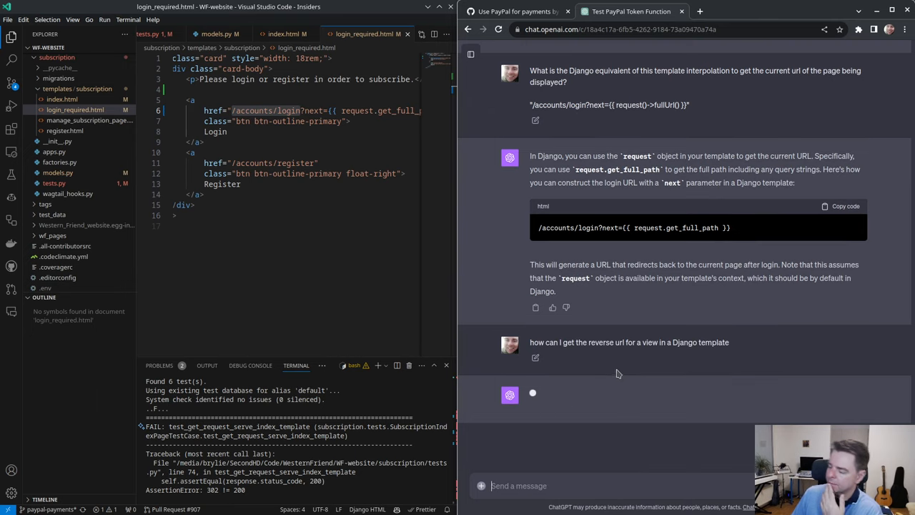
{"action": "mouse_move", "coordinate": [619, 375]}
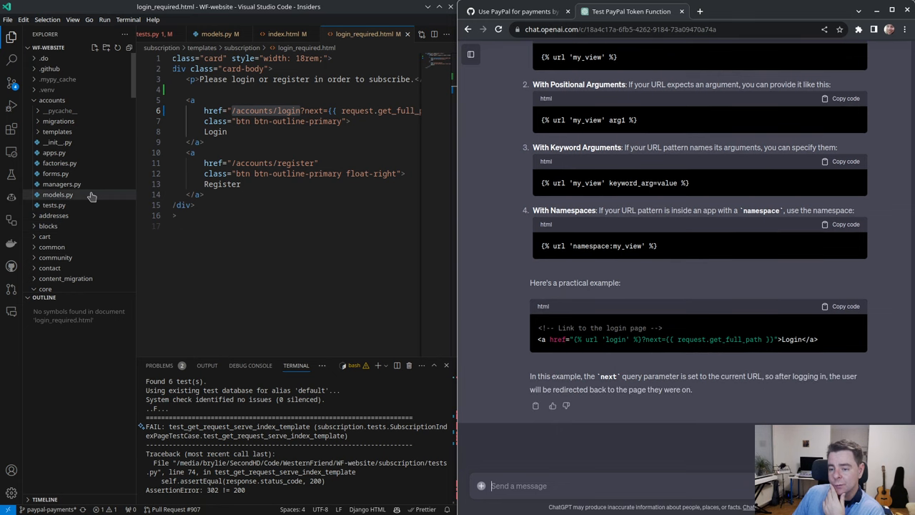
Step: Check core/urls.py for URL names and start the dev server with python manage.py runserver
{"action": "left_click", "coordinate": [51, 100]}
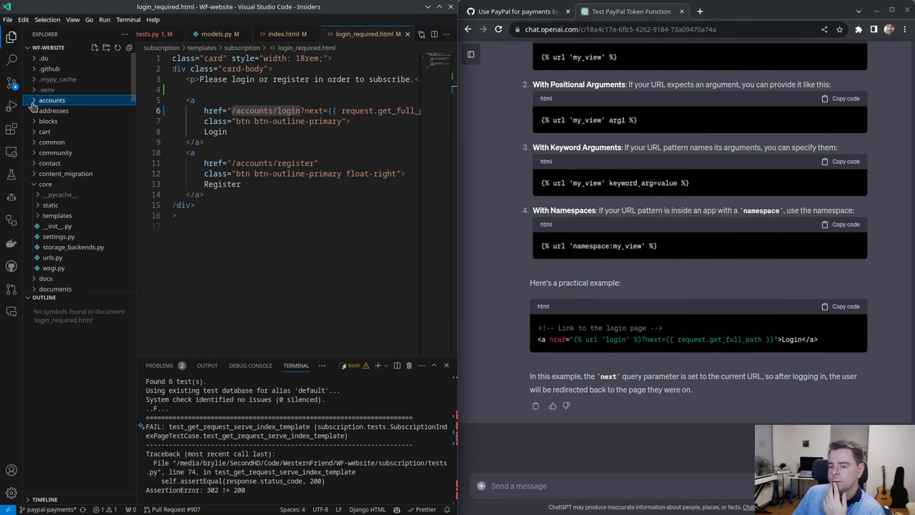
{"action": "left_click", "coordinate": [45, 184]}
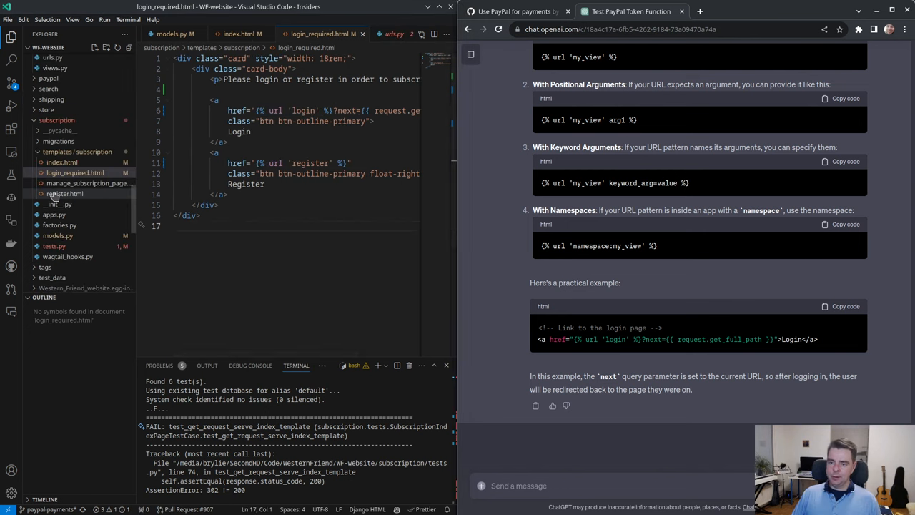
{"action": "mouse_move", "coordinate": [58, 141]}
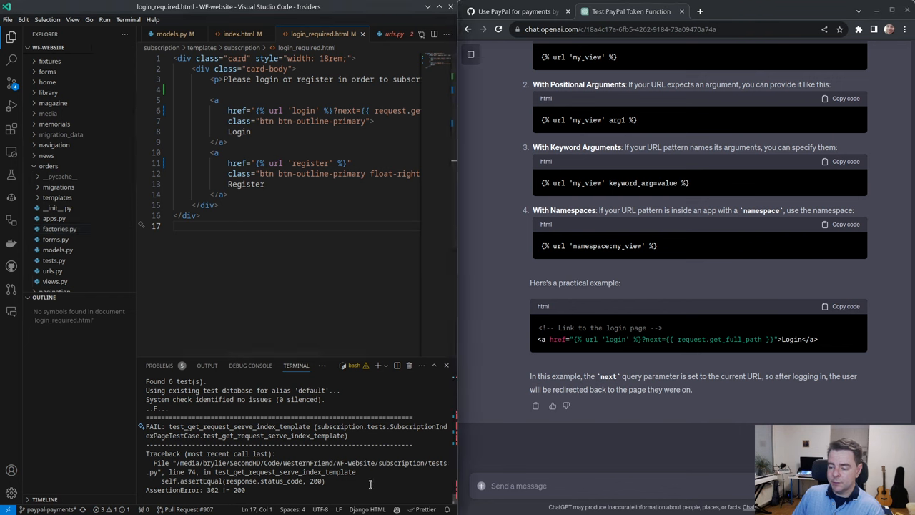
{"action": "type", "text": "python manage.py runserver"}
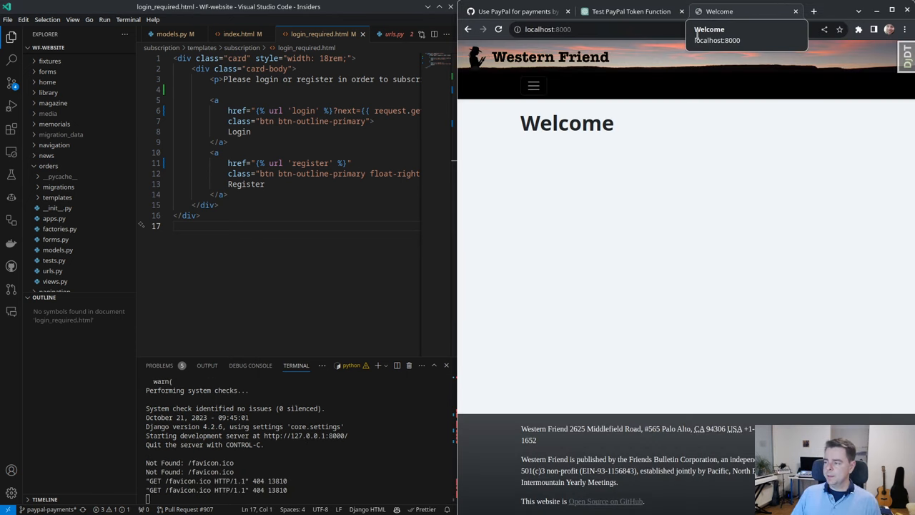
Step: Visit the local /subscribe/ page, landing on the login form with next=/subscribe/
{"action": "left_click", "coordinate": [534, 86]}
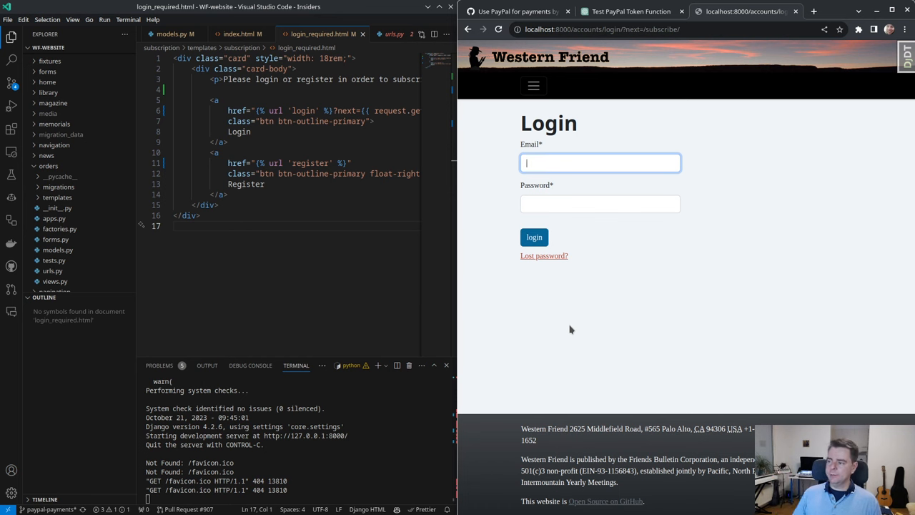
{"action": "mouse_move", "coordinate": [593, 241]}
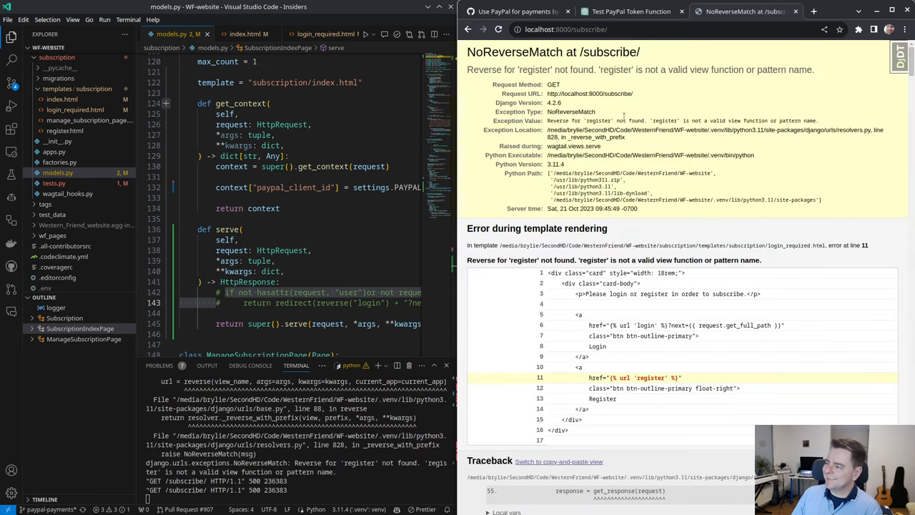
Step: Replace the 'register' url tag with django_registration_register copied from navbar.html
{"action": "double_click", "coordinate": [665, 120]}
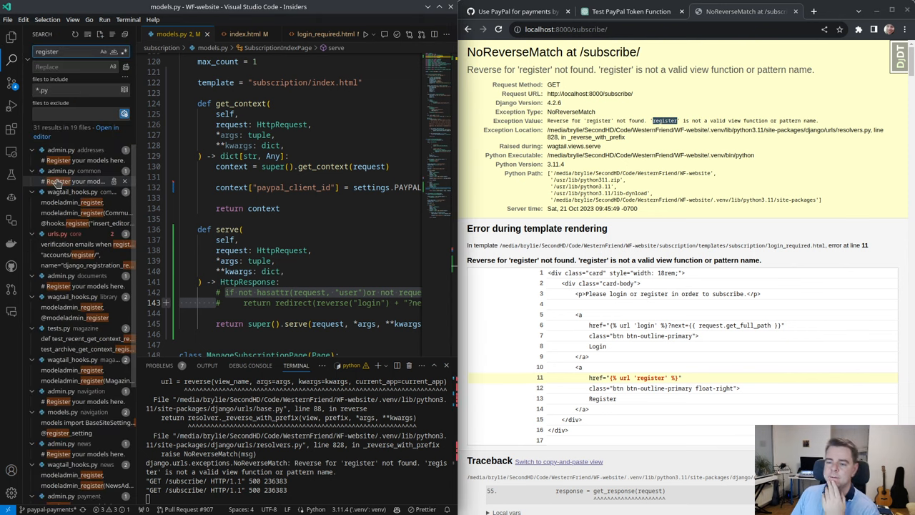
{"action": "mouse_move", "coordinate": [84, 243]}
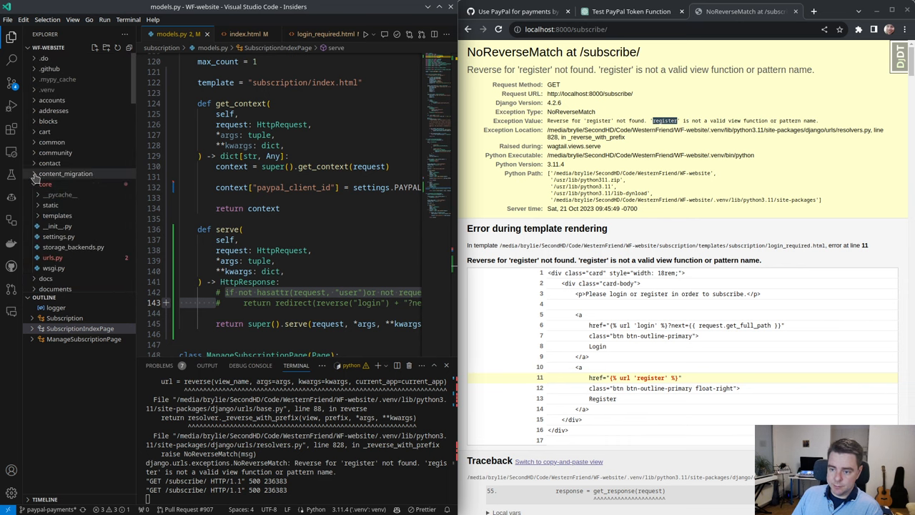
{"action": "left_click", "coordinate": [57, 215]}
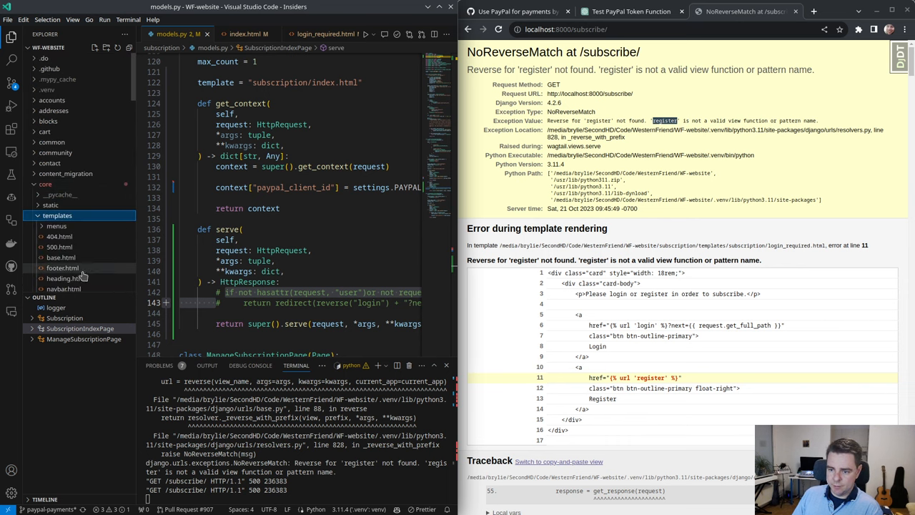
{"action": "left_click", "coordinate": [64, 288]}
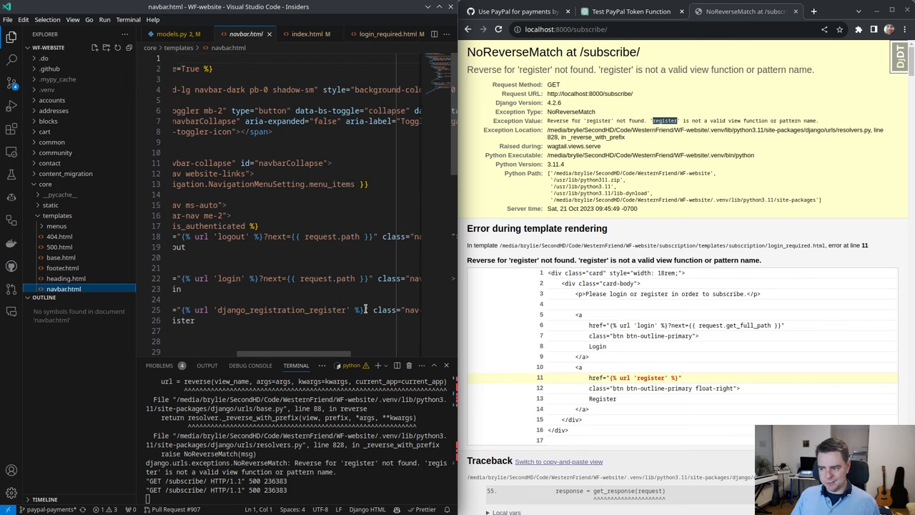
{"action": "double_click", "coordinate": [272, 310]}
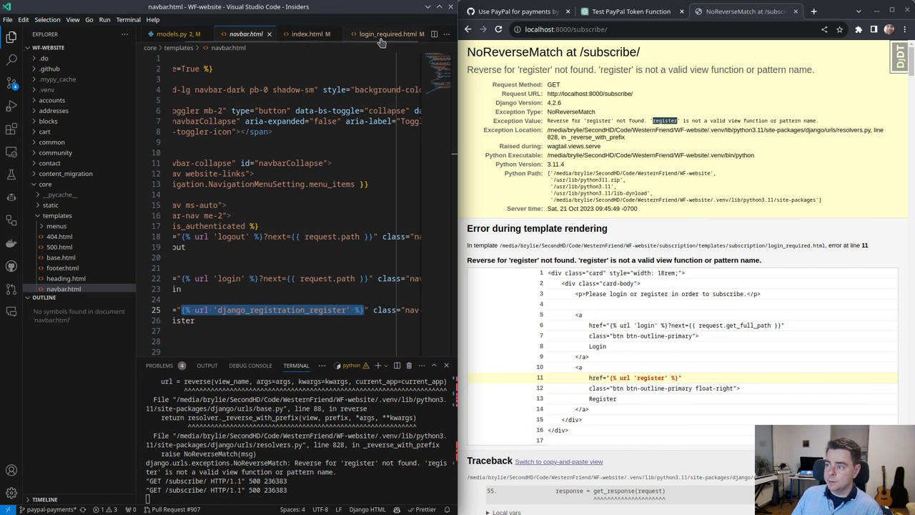
{"action": "left_click", "coordinate": [369, 34]}
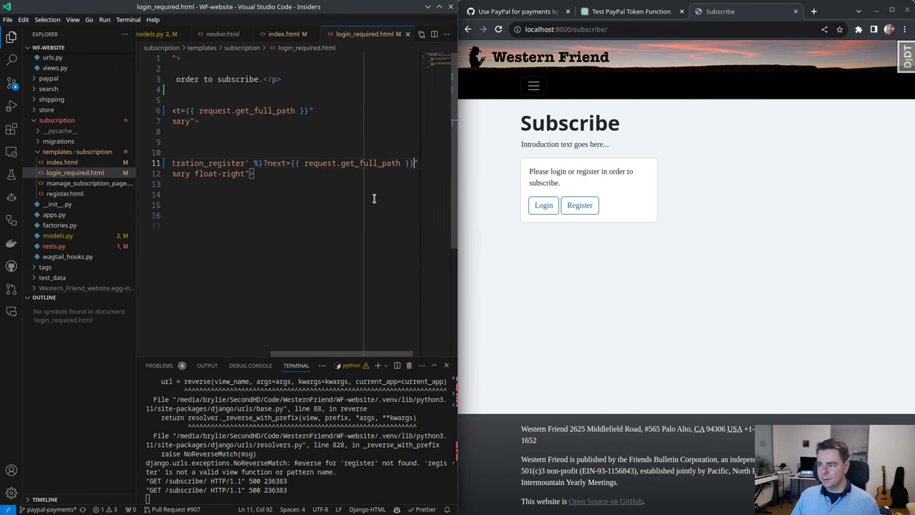
{"action": "mouse_move", "coordinate": [544, 205]}
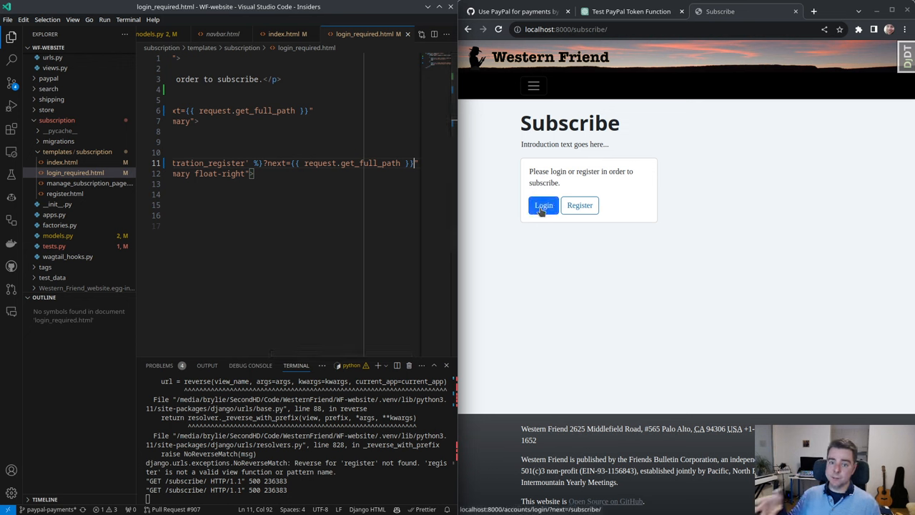
{"action": "mouse_move", "coordinate": [618, 208]}
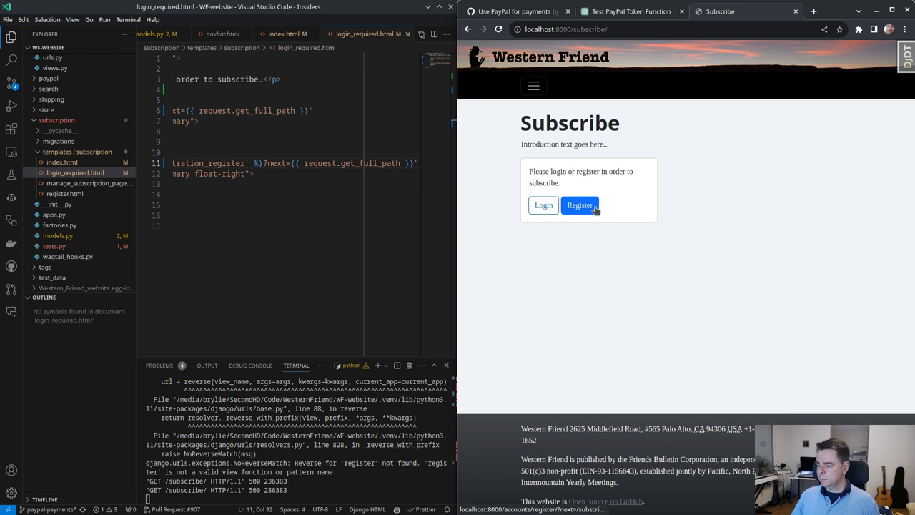
Step: Register a test account with a testuse email, then return to Subscribe via the menu
{"action": "left_click", "coordinate": [580, 206]}
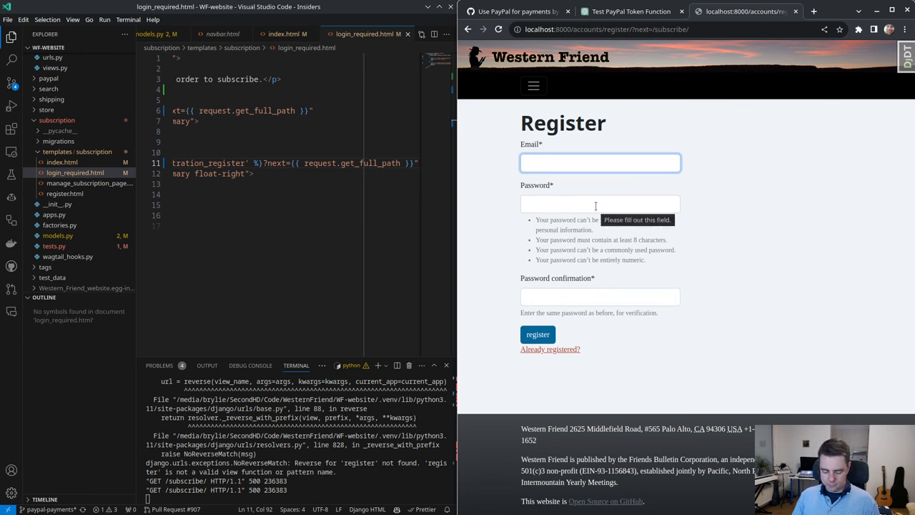
{"action": "type", "text": "testuser"}
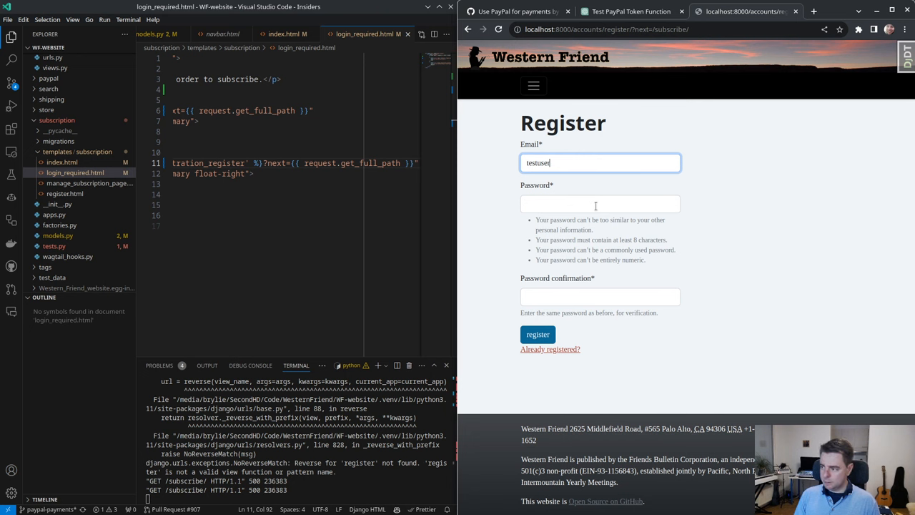
{"action": "type", "text": "@email.com"}
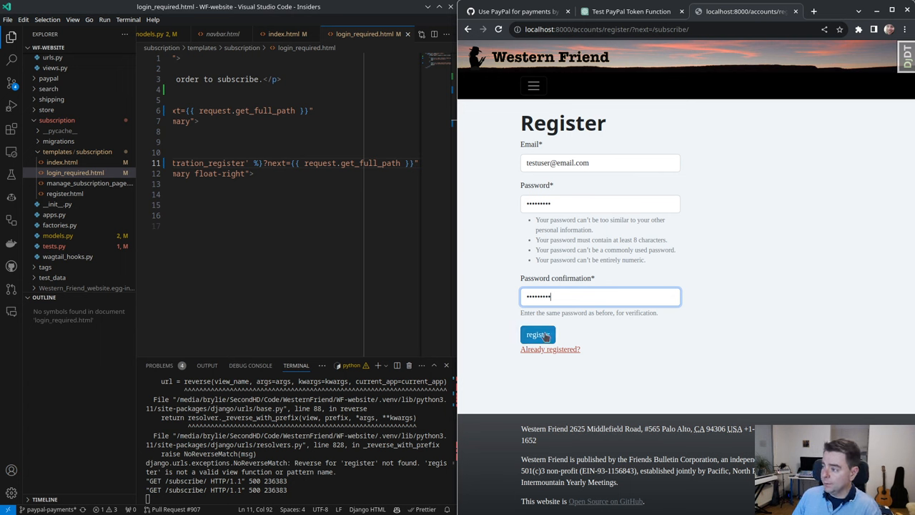
{"action": "left_click", "coordinate": [537, 335]}
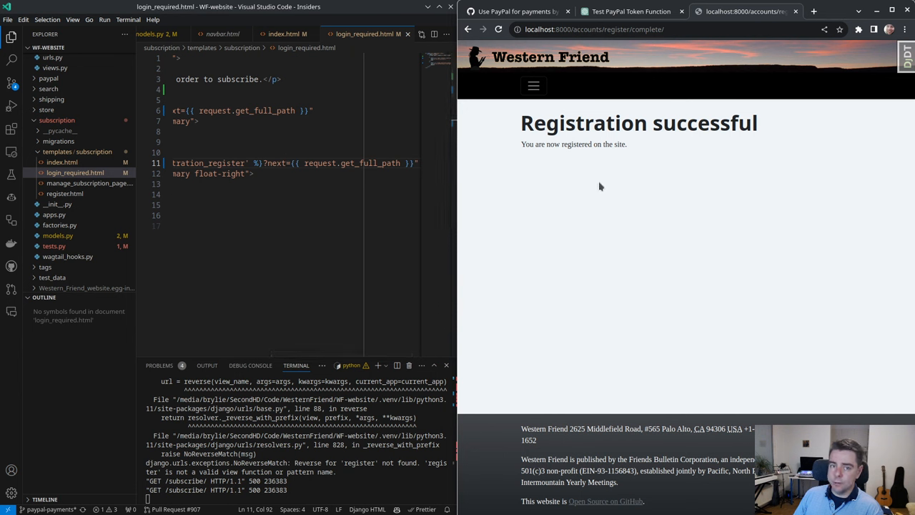
{"action": "mouse_move", "coordinate": [594, 187]}
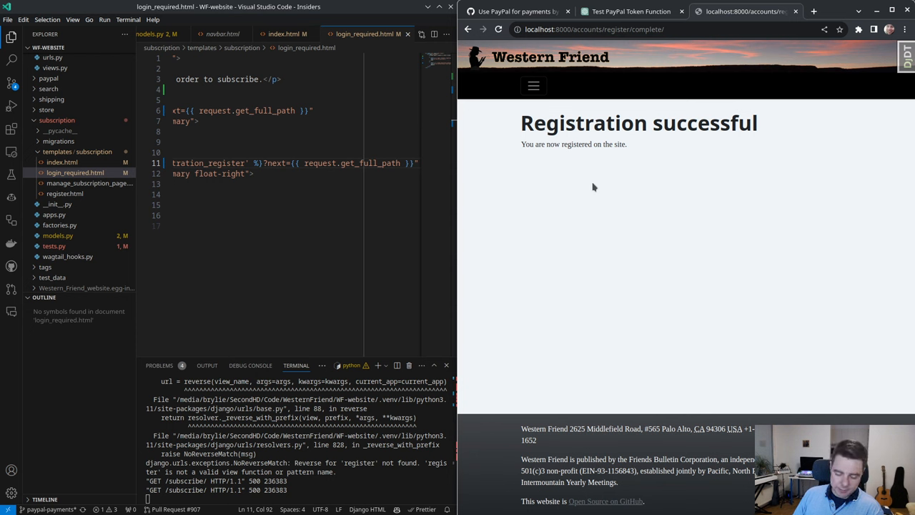
{"action": "mouse_move", "coordinate": [569, 101]}
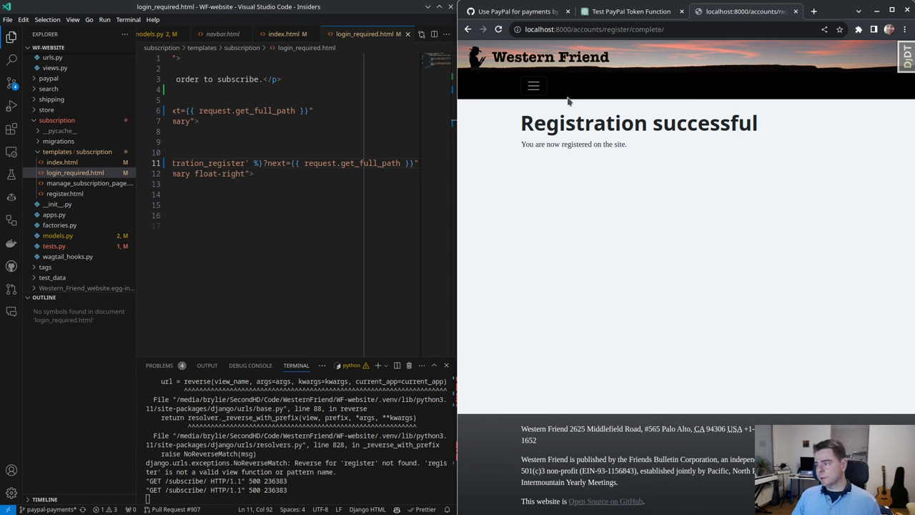
{"action": "left_click", "coordinate": [533, 86]}
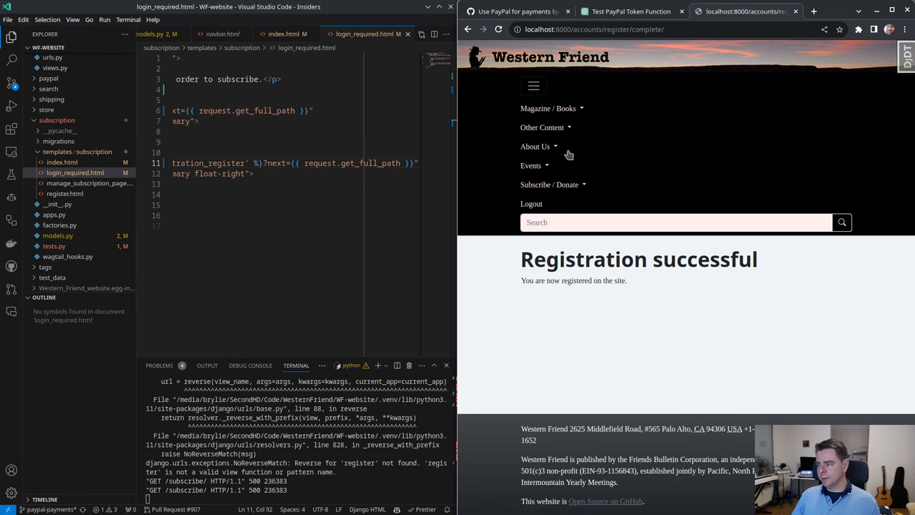
{"action": "left_click", "coordinate": [532, 204]}
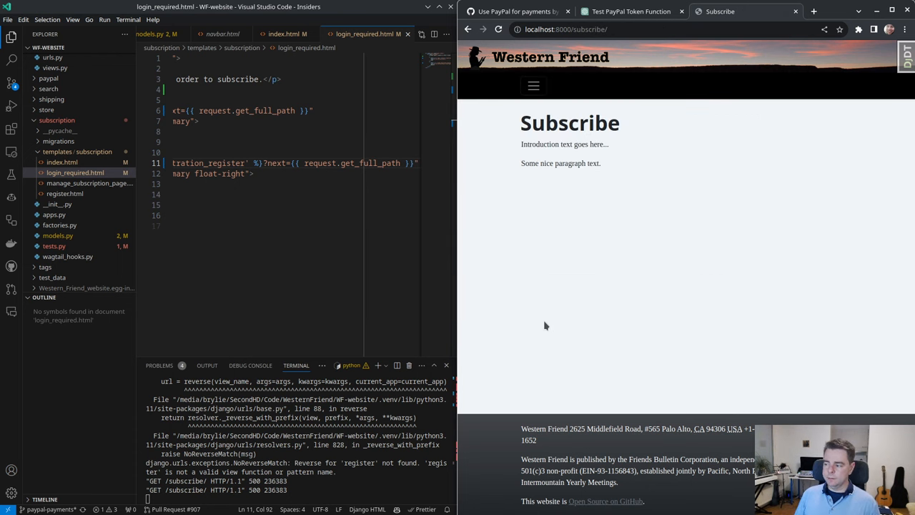
{"action": "mouse_move", "coordinate": [701, 437]}
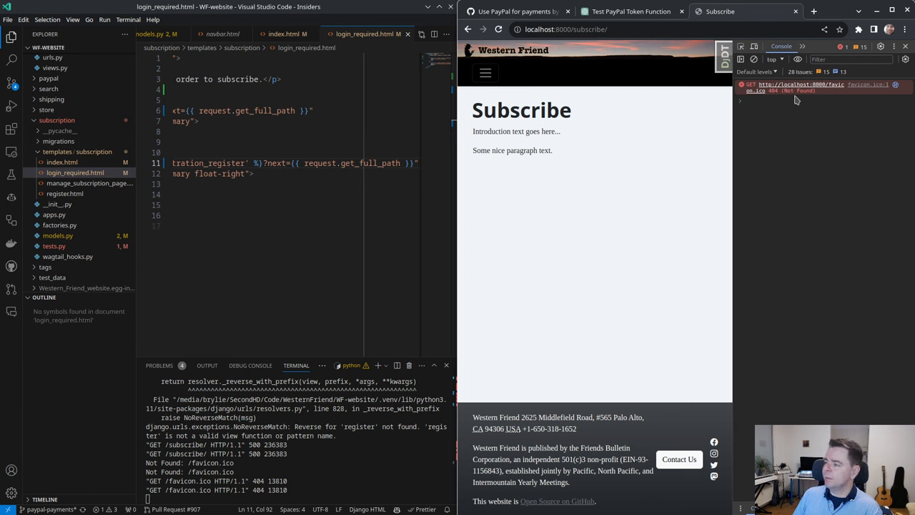
{"action": "mouse_move", "coordinate": [733, 154]}
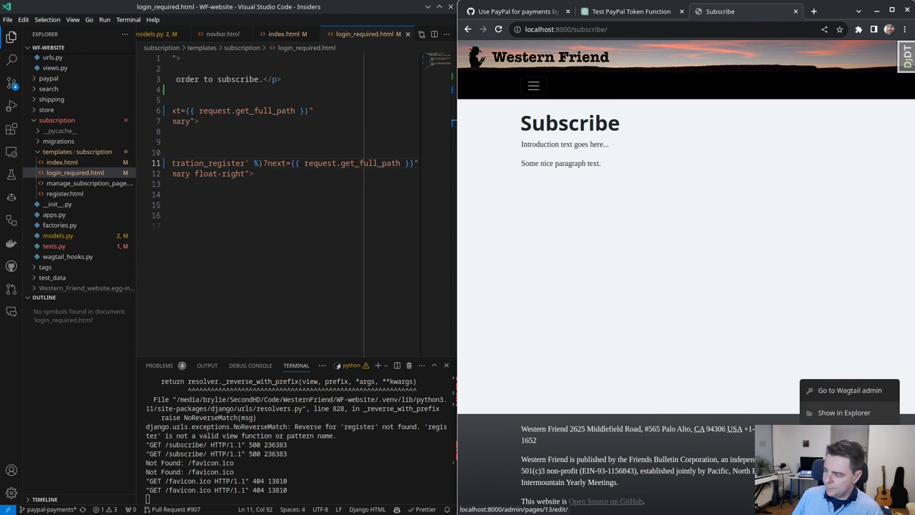
Step: Open the Subscribe page in Wagtail admin and add a Paypal card row below the Paragraph
{"action": "left_click", "coordinate": [849, 390]}
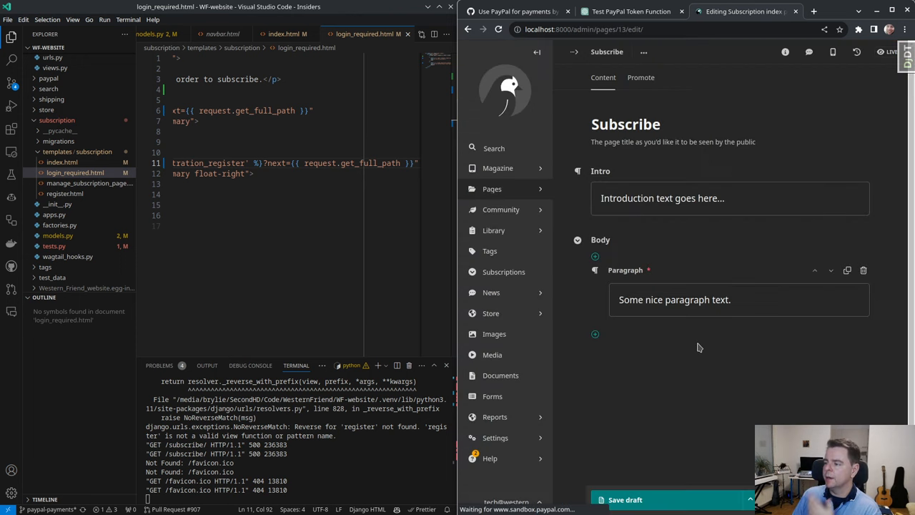
{"action": "left_click", "coordinate": [596, 334]}
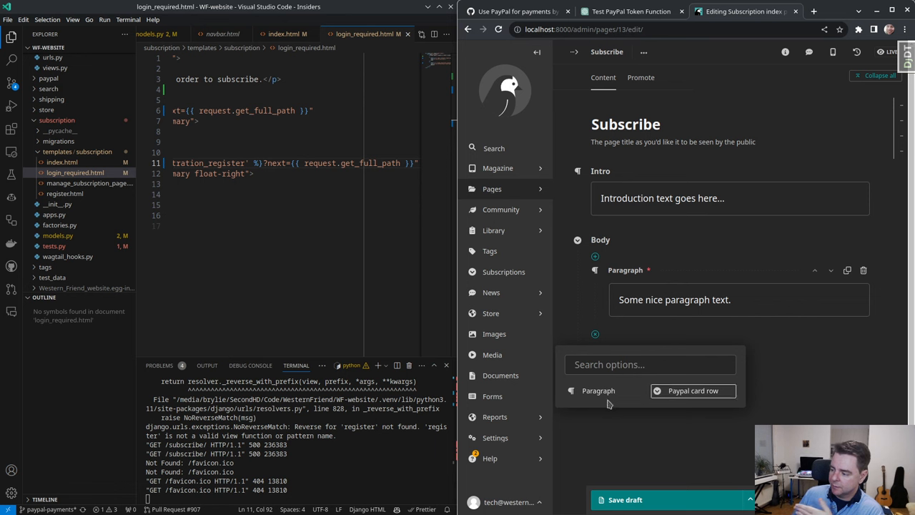
{"action": "left_click", "coordinate": [693, 391]}
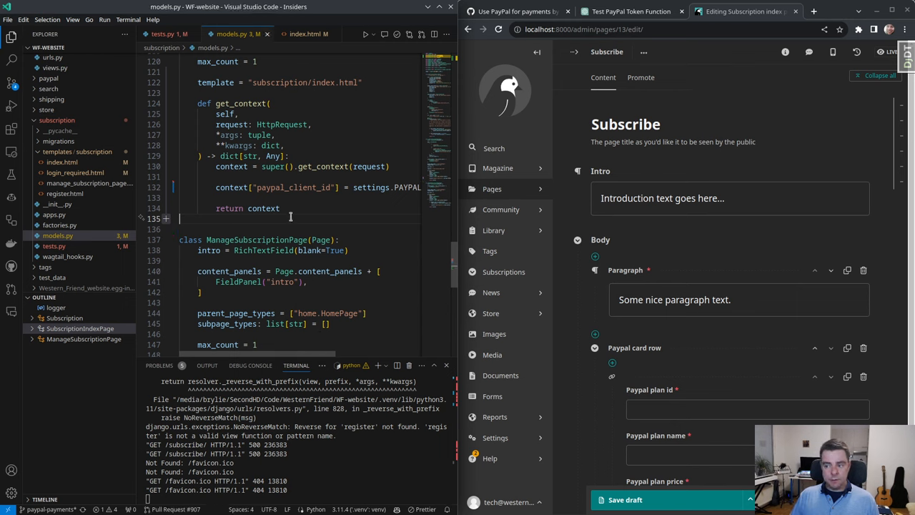
Step: Delete the extra_js block from index.html, add a blank line before include_block, and run tests
{"action": "left_click", "coordinate": [304, 34]}
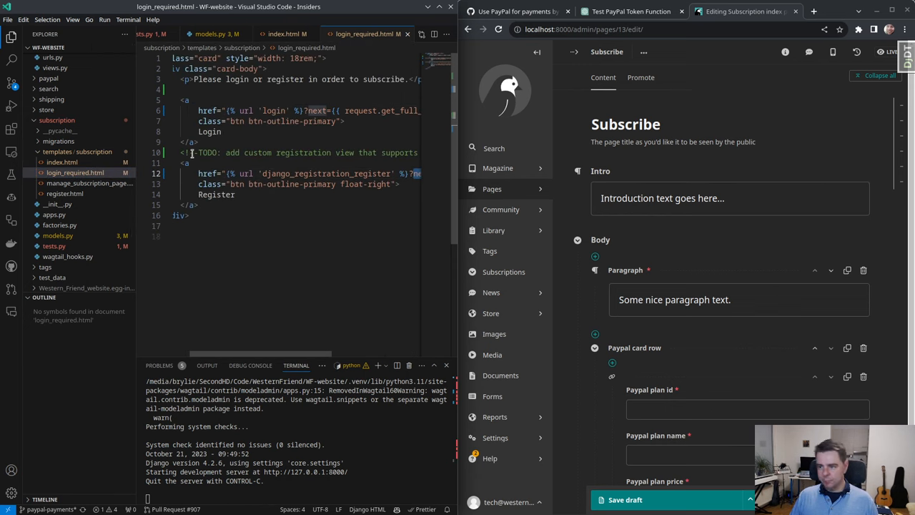
{"action": "left_click", "coordinate": [307, 33]}
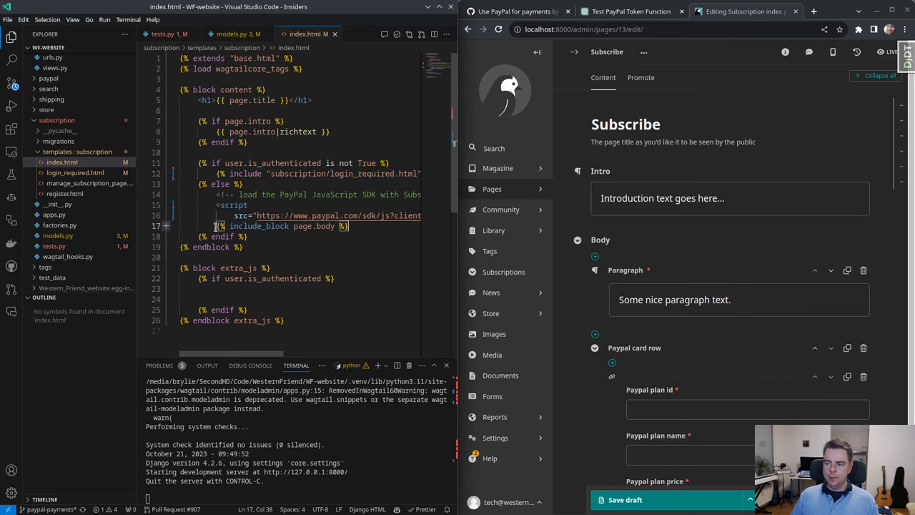
{"action": "key", "text": "Enter"}
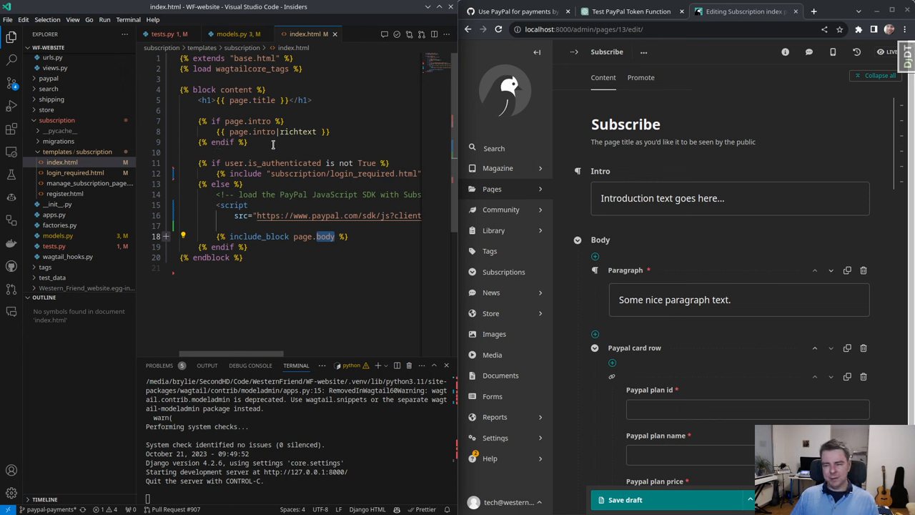
{"action": "left_click_drag", "start_coordinate": [200, 100], "coordinate": [248, 141]}
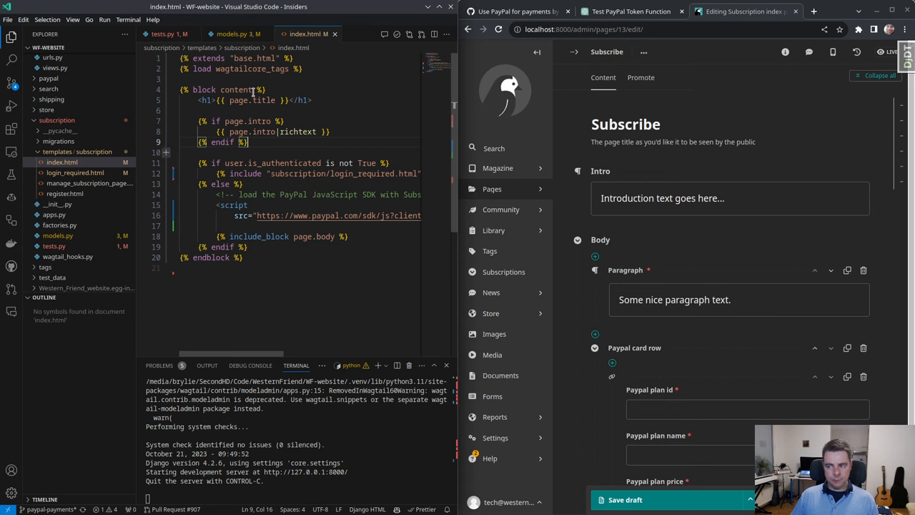
{"action": "left_click", "coordinate": [164, 34]}
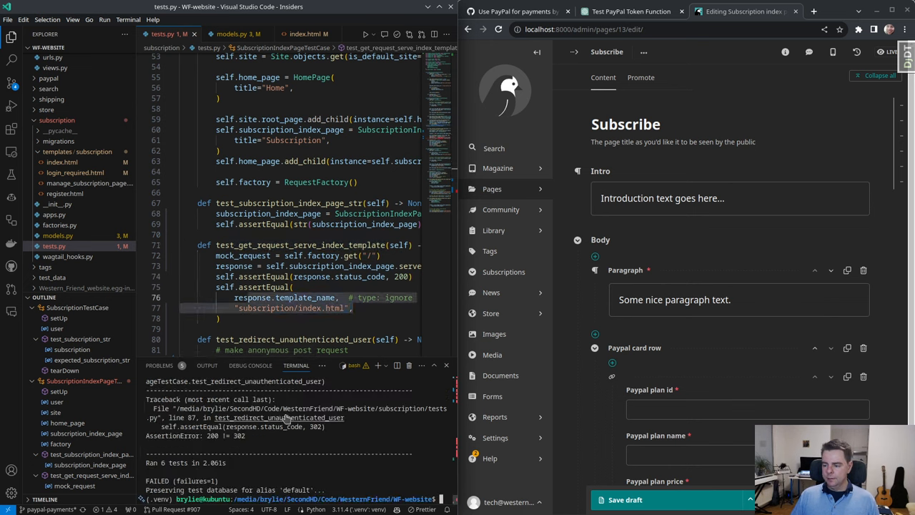
Step: Scroll tests.py down to the failing test_redirect_unauthenticated_user method
{"action": "scroll", "scroll_direction": "down", "scroll_amount": 3}
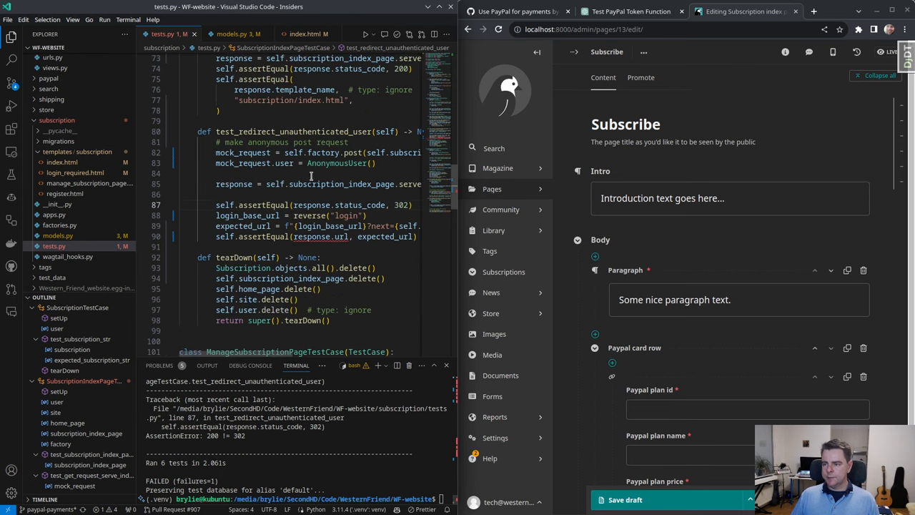
{"action": "mouse_move", "coordinate": [286, 131]}
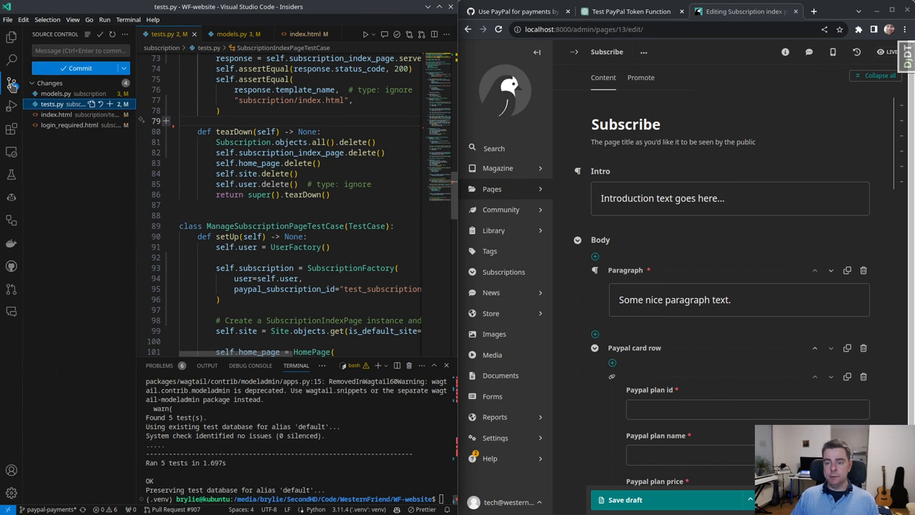
Step: Commit the get_context simplification, dynamic login/register links, and test removal as separate commits
{"action": "left_click", "coordinate": [55, 94]}
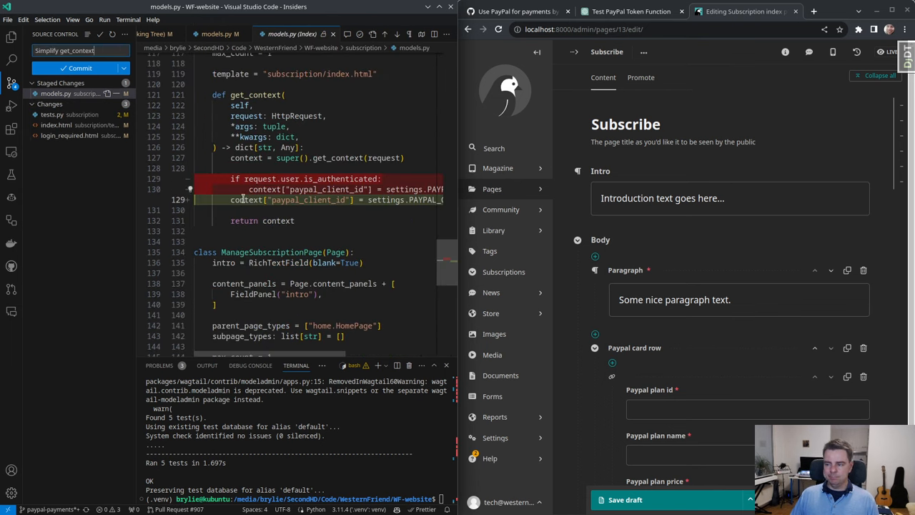
{"action": "left_click", "coordinate": [52, 93]}
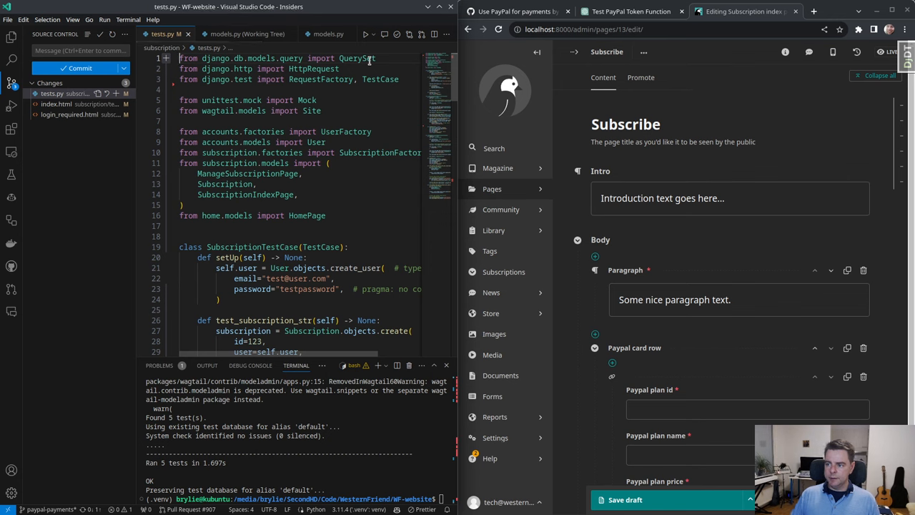
{"action": "scroll", "scroll_direction": "down", "scroll_amount": 3}
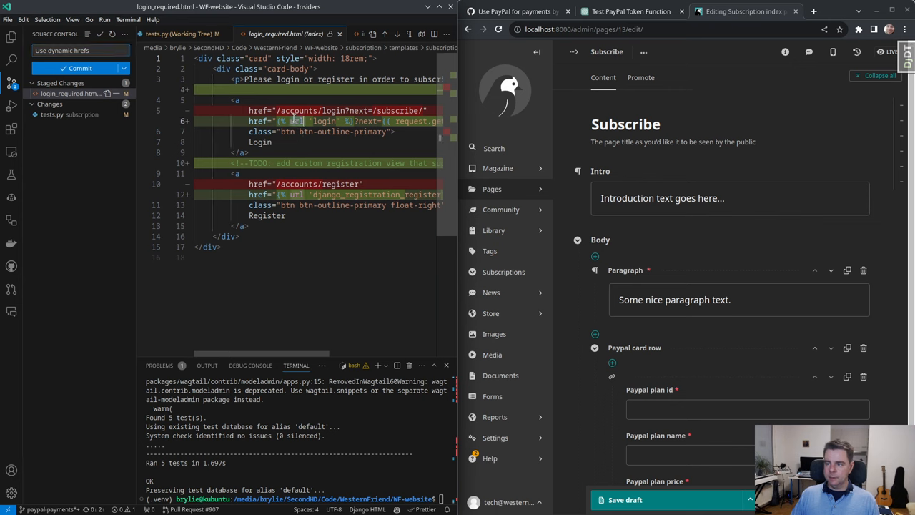
{"action": "left_click", "coordinate": [51, 93]}
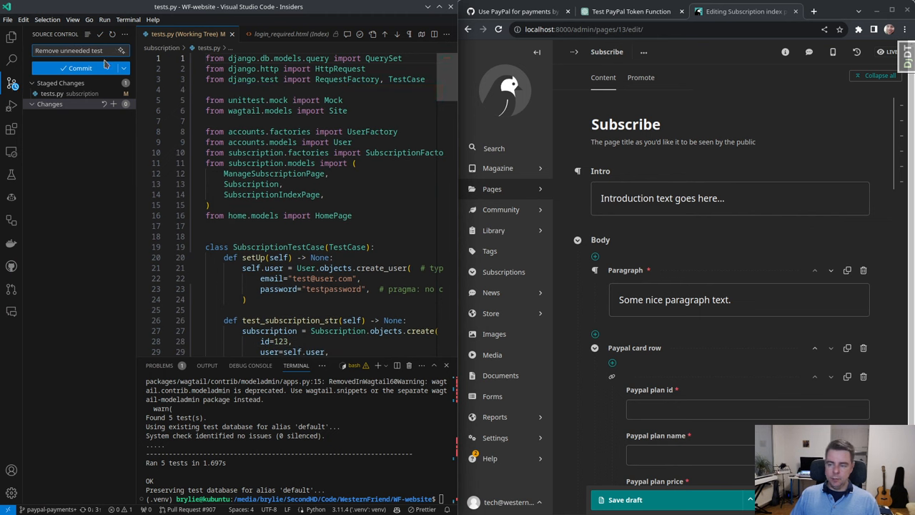
{"action": "left_click", "coordinate": [80, 68]}
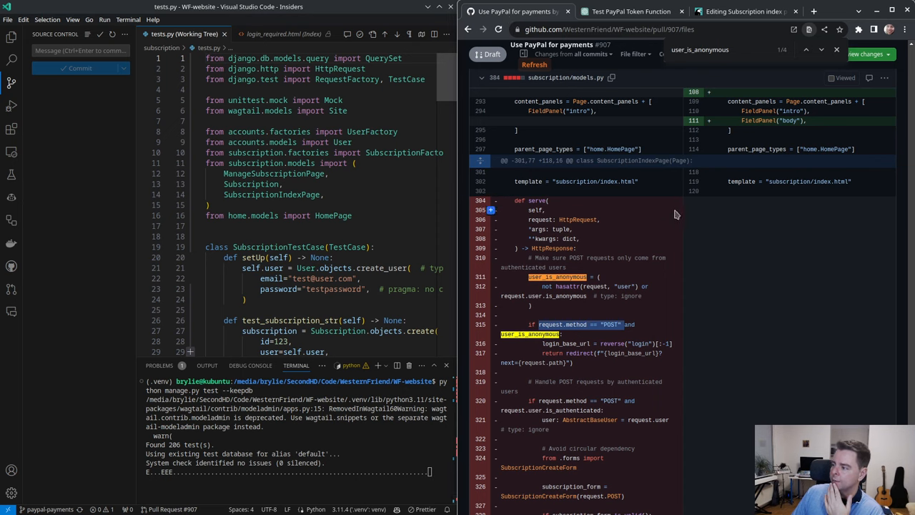
Step: Select the duplicate constraint name, then rerun all tests with python manage.py test --keepdb
{"action": "scroll", "scroll_direction": "down", "scroll_amount": 3}
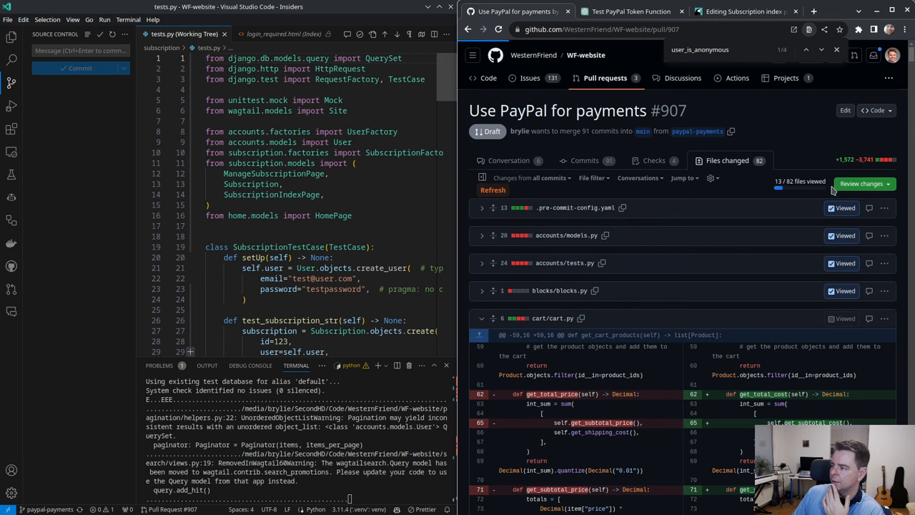
{"action": "left_click", "coordinate": [508, 160]}
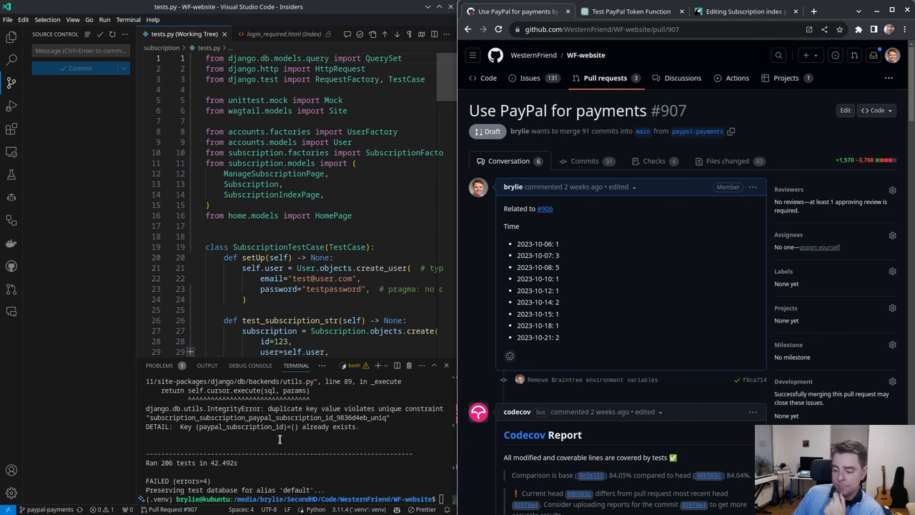
{"action": "double_click", "coordinate": [164, 480]}
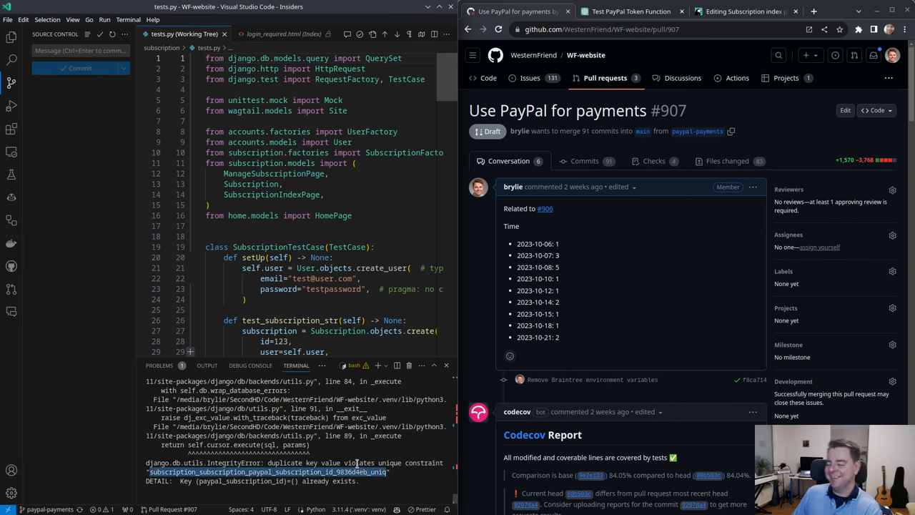
{"action": "type", "text": "python manage.py test --keepdb"}
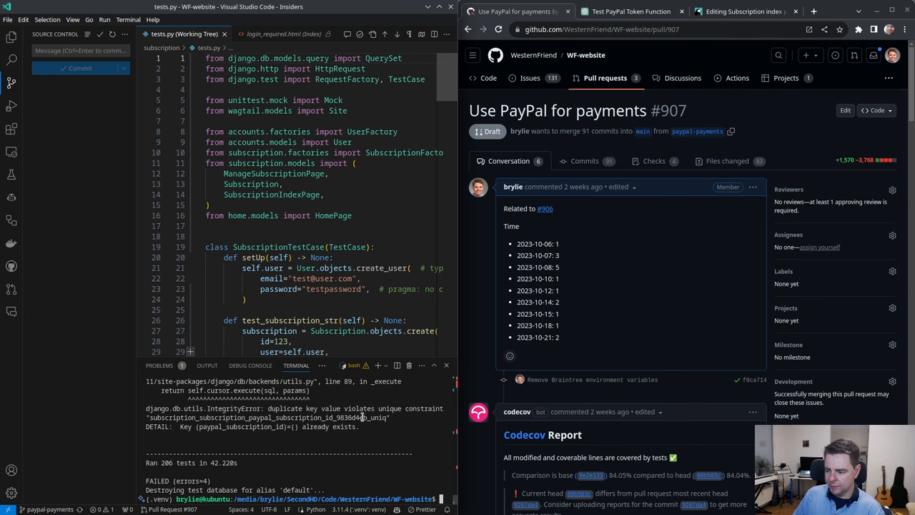
Step: Select the constraint's hash suffix in the duplicate-key IntegrityError
{"action": "double_click", "coordinate": [372, 417]}
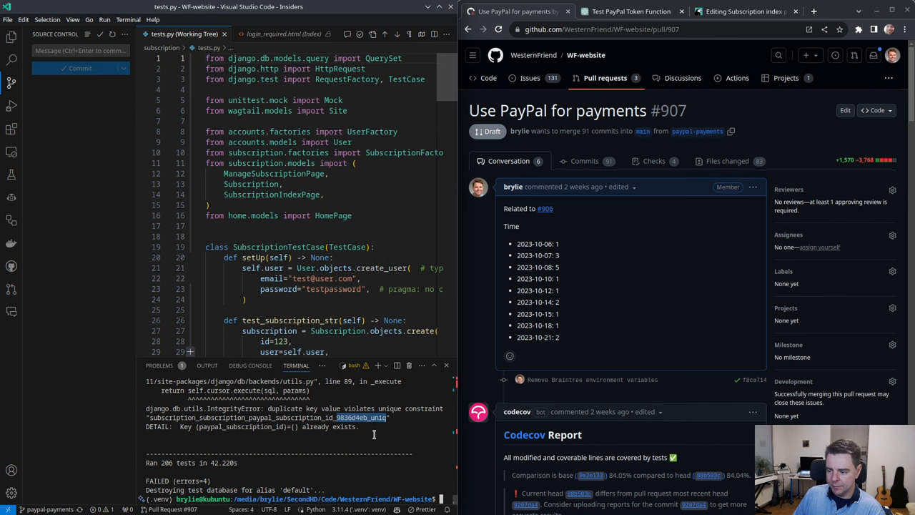
{"action": "mouse_move", "coordinate": [359, 419]}
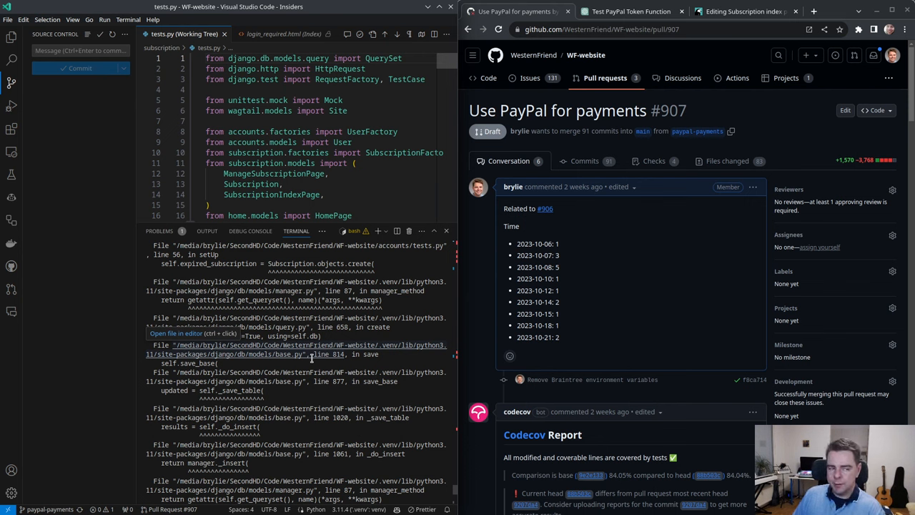
Step: Scroll the terminal traceback toward the accounts/tests.py line 56 frame
{"action": "scroll", "scroll_direction": "down", "scroll_amount": 3}
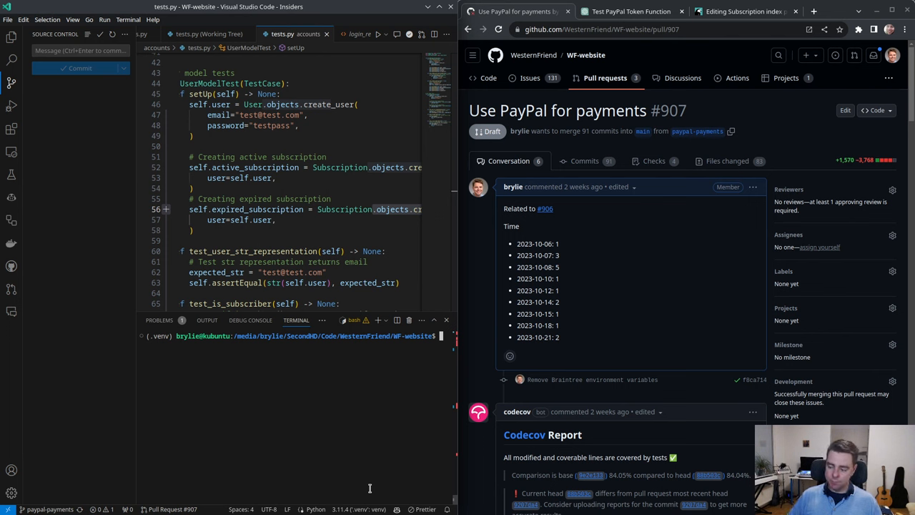
Step: Run python manage.py test subscription --keepdb to test only the subscription app
{"action": "type", "text": "python manage.py test"}
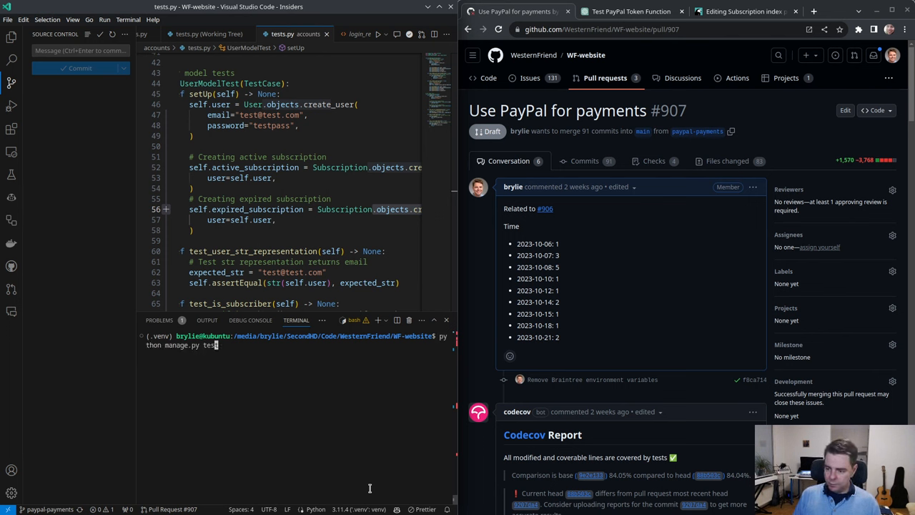
{"action": "type", "text": "subscription --keepdb"}
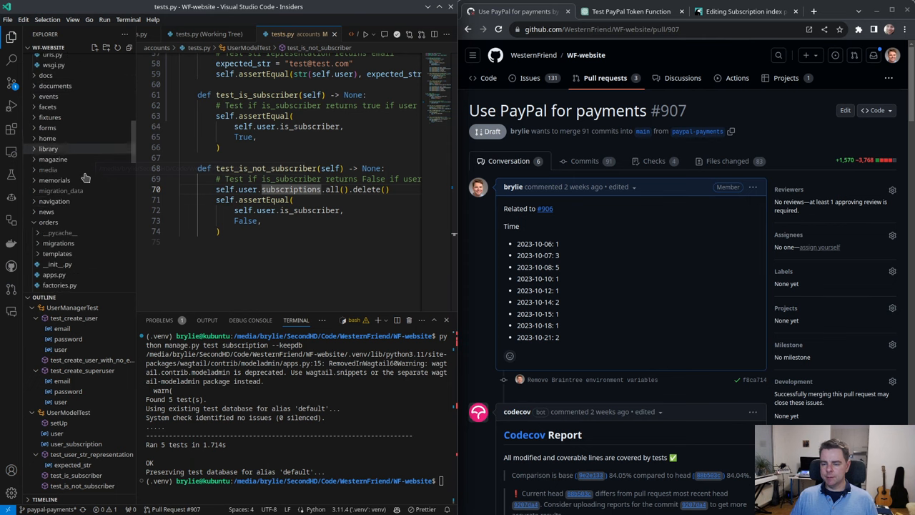
Step: Split test_is_subscriber into test_is_subscriber_paypal_active and _deactivated in accounts/tests.py
{"action": "left_click", "coordinate": [48, 222]}
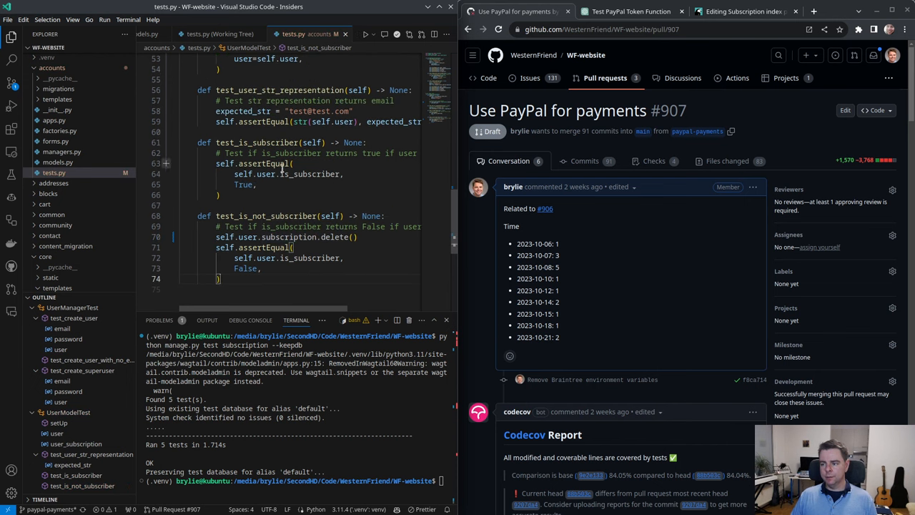
{"action": "scroll", "scroll_direction": "right", "scroll_amount": 3}
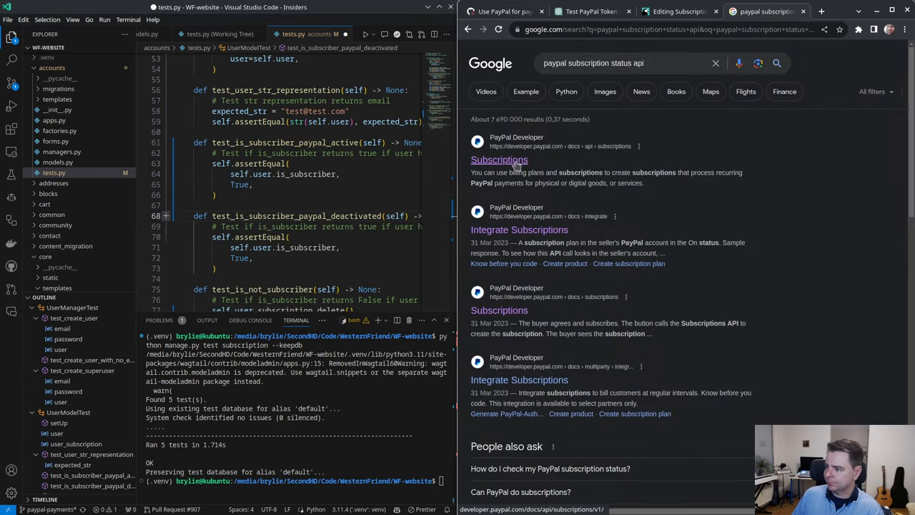
Step: Open the PayPal Subscriptions API documentation, then the accounts models.py file
{"action": "left_click", "coordinate": [499, 160]}
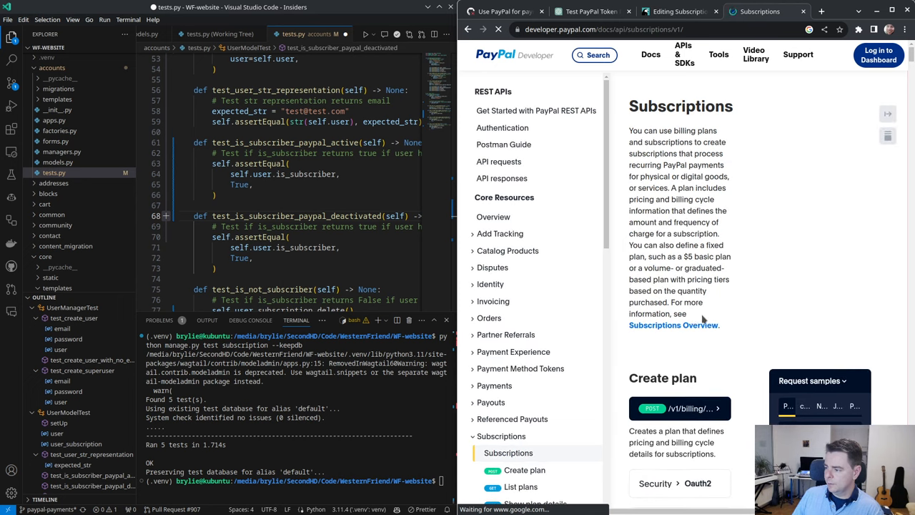
{"action": "mouse_move", "coordinate": [518, 370]}
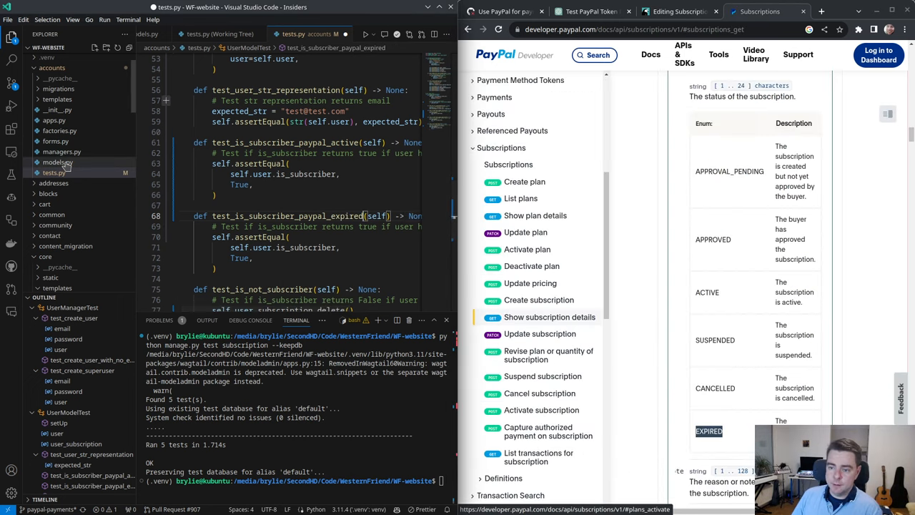
{"action": "left_click", "coordinate": [57, 163]}
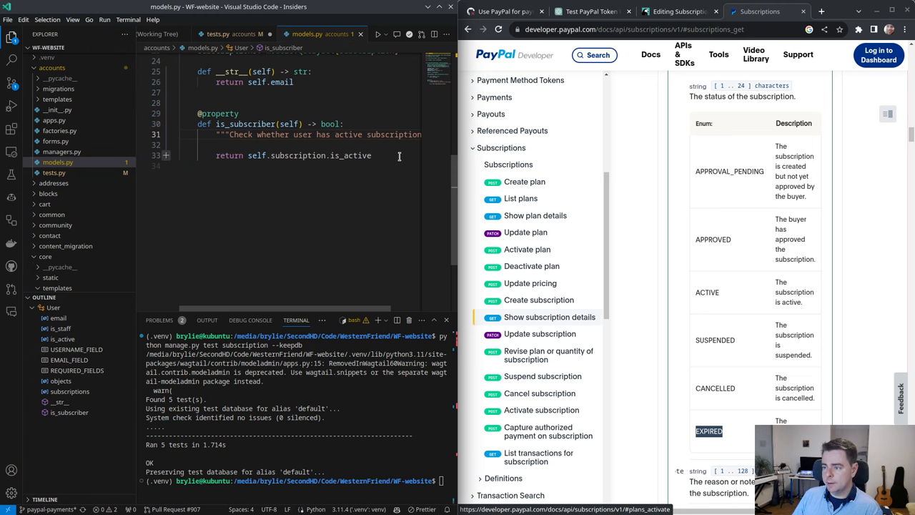
Step: Select the is_active check inside the is_subscriber property in models.py
{"action": "double_click", "coordinate": [350, 155]}
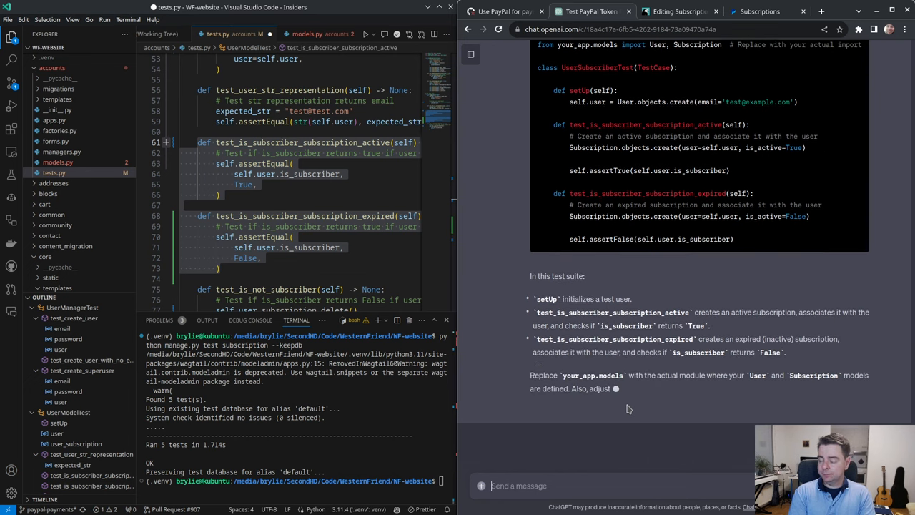
Step: Tell ChatGPT that is_active is a property and ask whether it should be mocked
{"action": "type", "text": "I forgot to mention that Subscription.is_active() is actually a function property, s"}
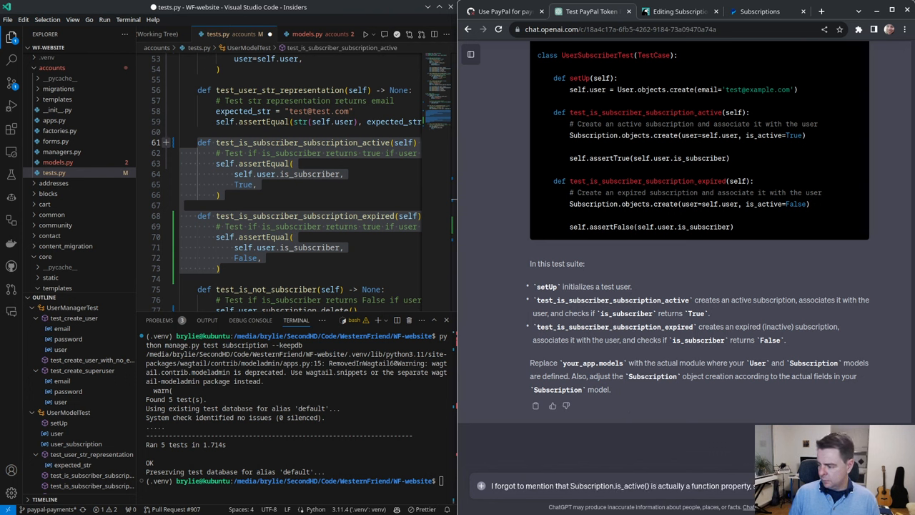
{"action": "type", "text": "perhaps?"}
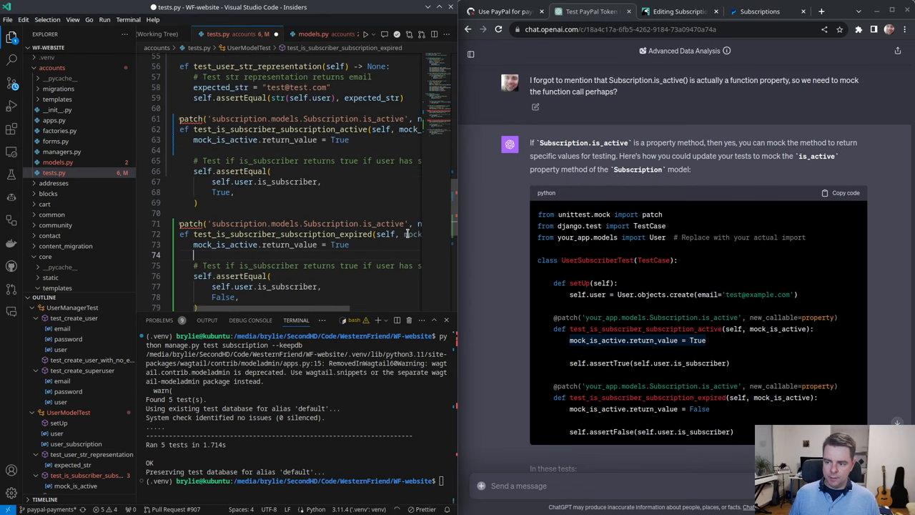
Step: Set the expected value to False, rerun subscription tests, and import patch via Quick Fix
{"action": "type", "text": "False"}
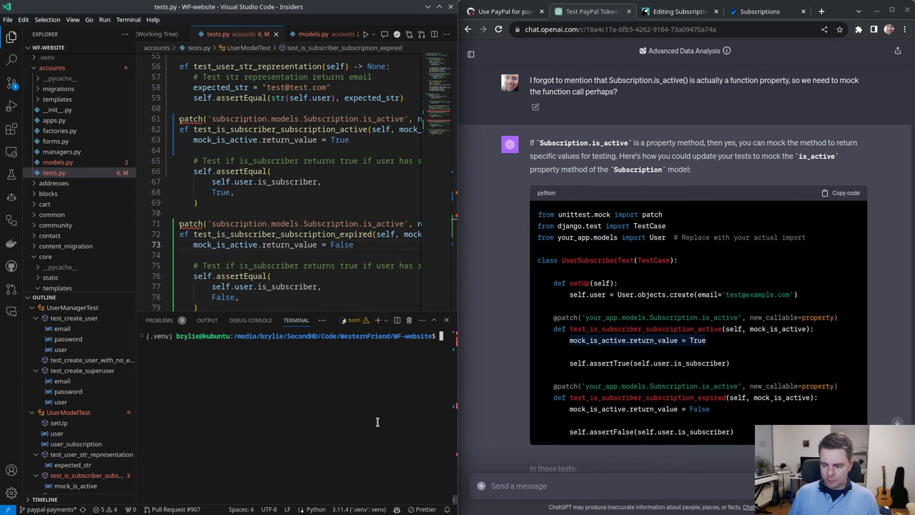
{"action": "type", "text": "python manage.py test subscription --keepdb"}
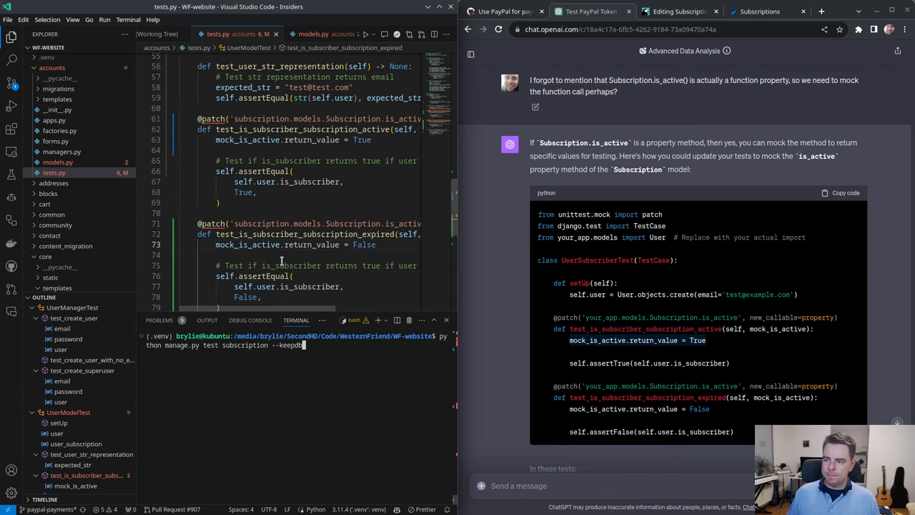
{"action": "mouse_move", "coordinate": [211, 119]}
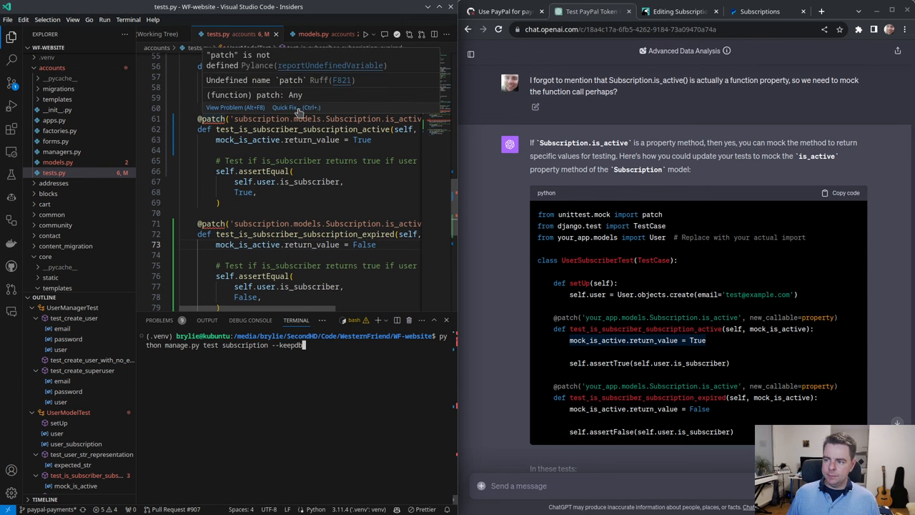
{"action": "left_click", "coordinate": [285, 107]}
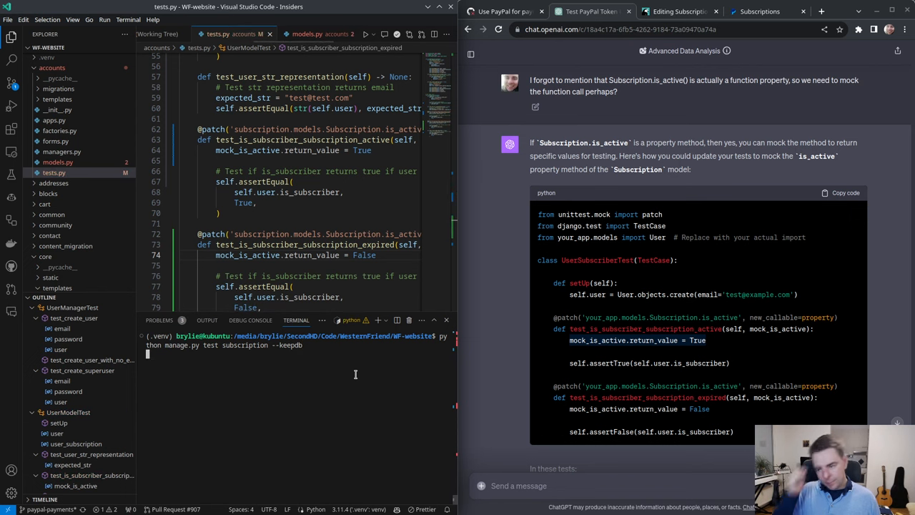
{"action": "key", "text": "enter"}
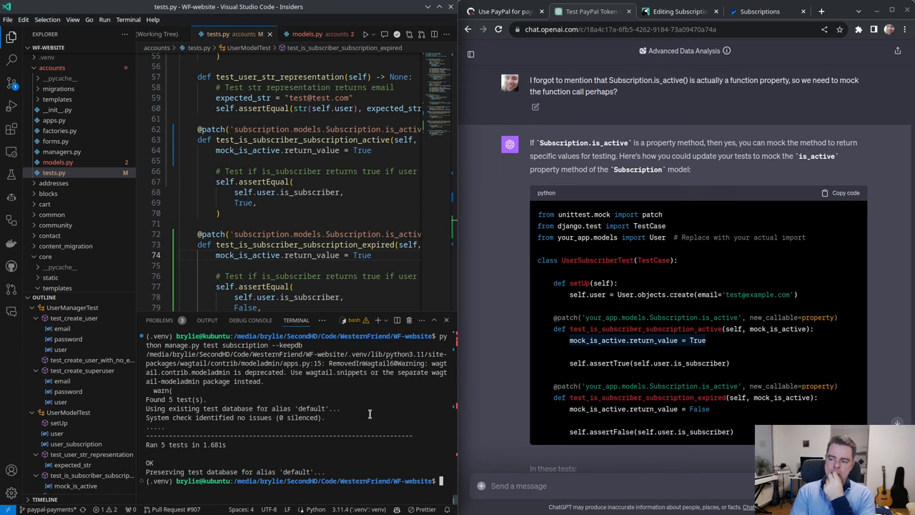
{"action": "mouse_move", "coordinate": [400, 394]}
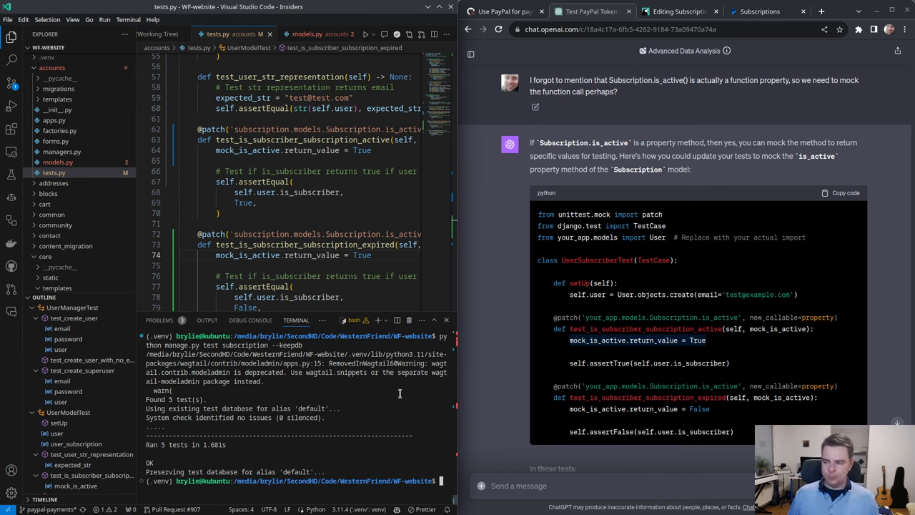
Step: Copy ChatGPT's suggested assertTrue check into the subscriber tests
{"action": "scroll", "scroll_direction": "left", "scroll_amount": 3}
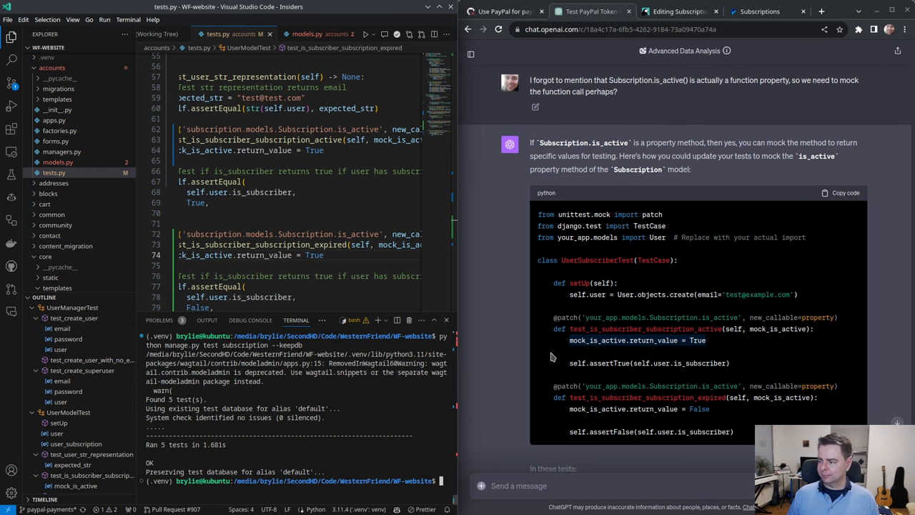
{"action": "mouse_move", "coordinate": [739, 367]}
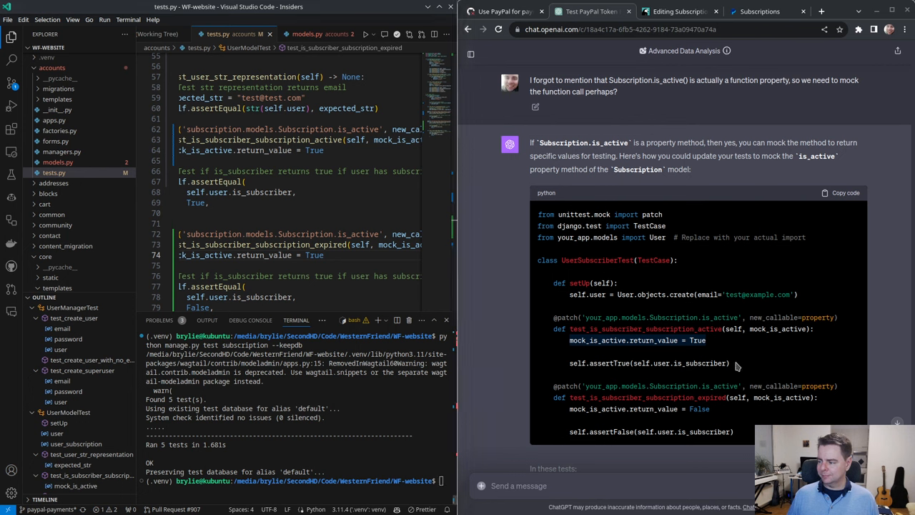
{"action": "double_click", "coordinate": [649, 363]}
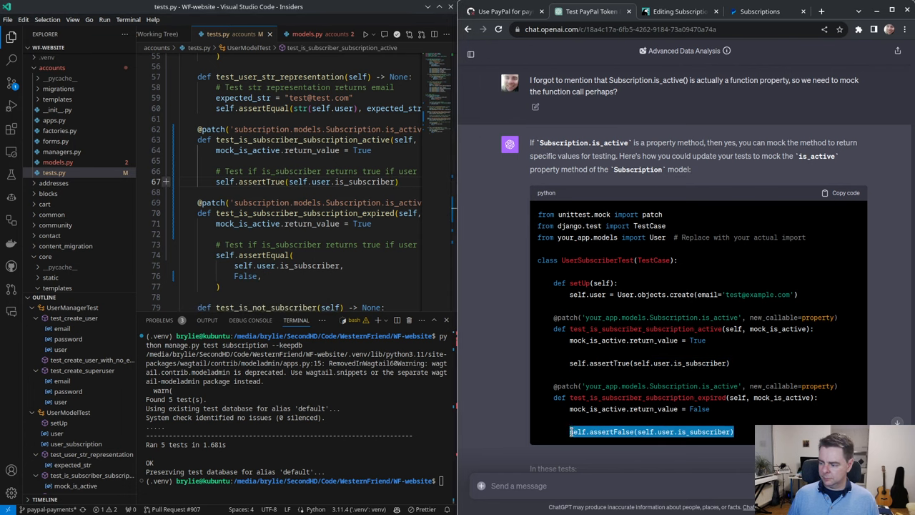
{"action": "scroll", "scroll_direction": "down", "scroll_amount": 3}
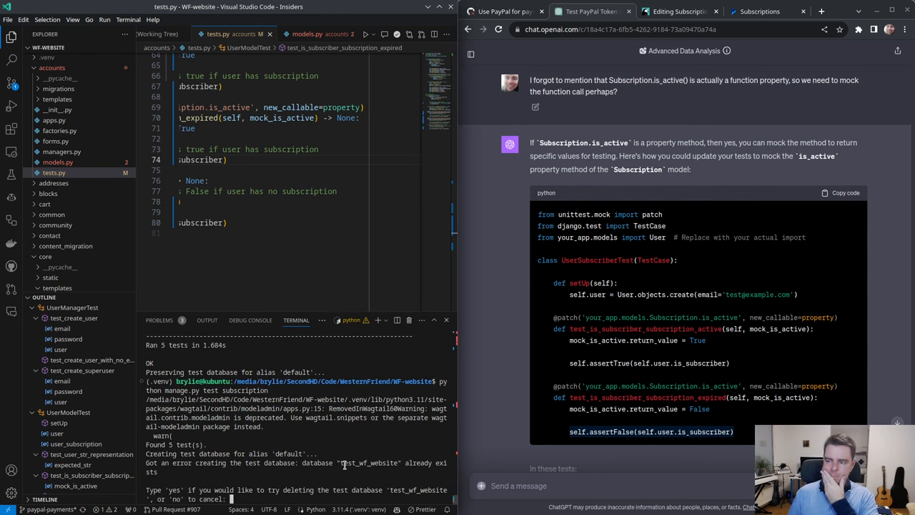
Step: Answer the old test database prompt, then inspect the is_subscriber property in models.py
{"action": "type", "text": "yes"}
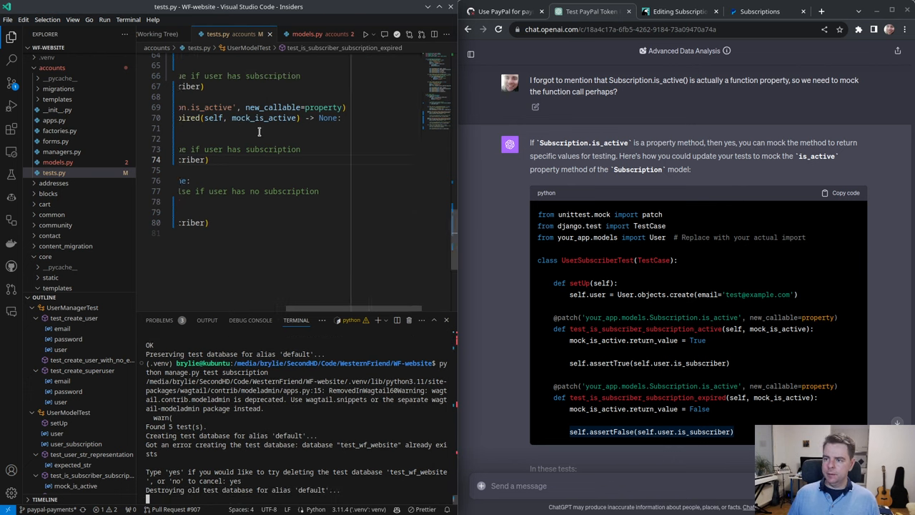
{"action": "key", "text": "Ctrl+C"}
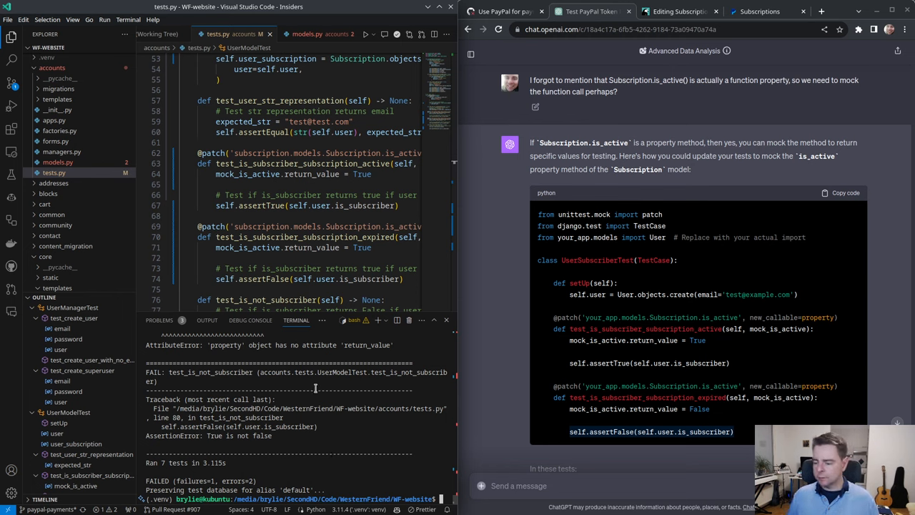
{"action": "scroll", "scroll_direction": "down", "scroll_amount": 3}
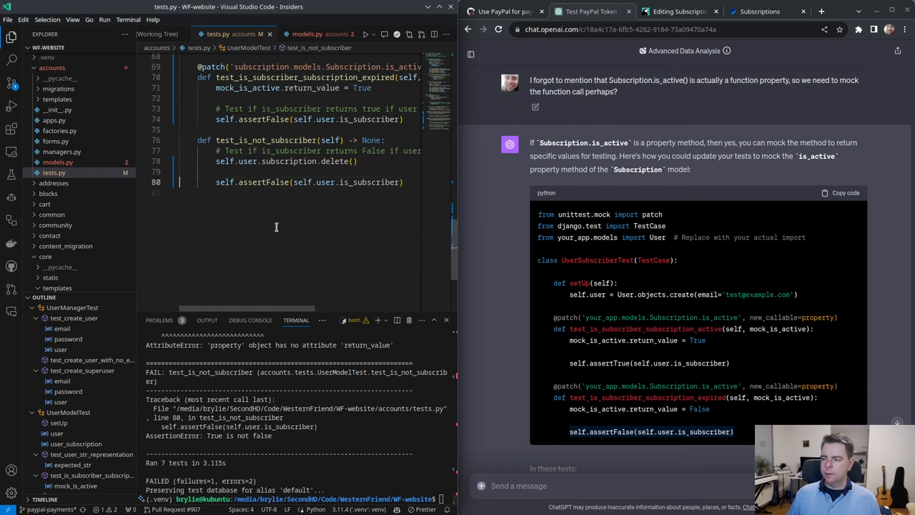
{"action": "double_click", "coordinate": [289, 161]}
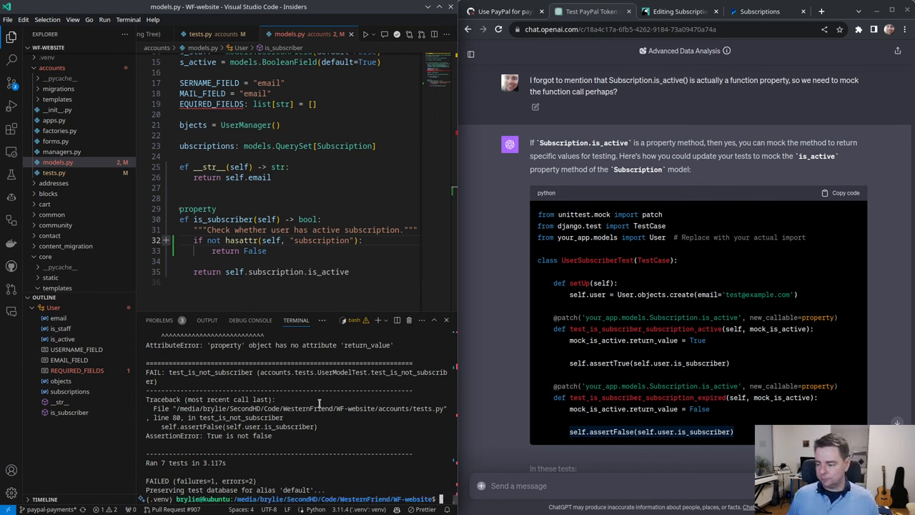
Step: Switch to the accounts tests.py tab to comment out test_is_not_subscriber
{"action": "left_click", "coordinate": [200, 33]}
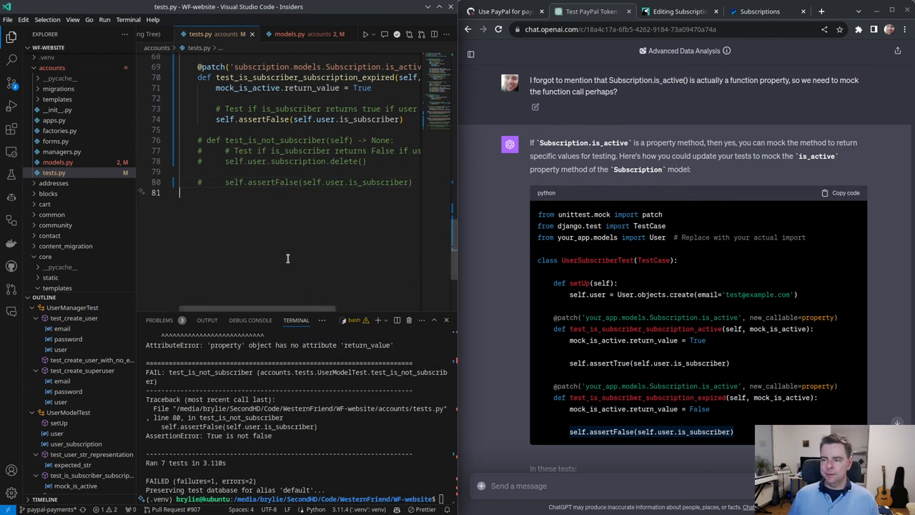
Step: Run 'python manage.py test accounts --keepdb' and read the two is_active AttributeErrors
{"action": "type", "text": "python manage.py test accounts --keepdb"}
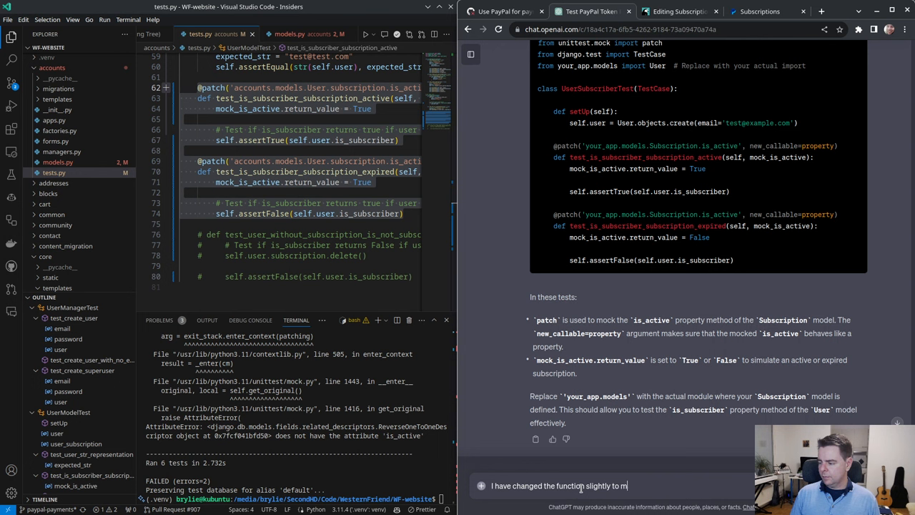
Step: Type a ChatGPT follow-up about mocking user.subscription and bring up the Subscription model code
{"action": "type", "text": "ock the u"}
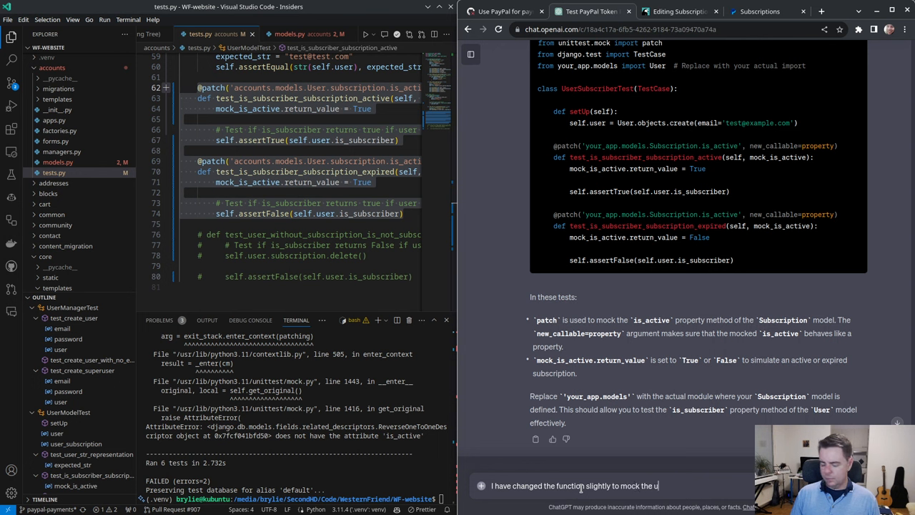
{"action": "type", "text": "ser.subscript"}
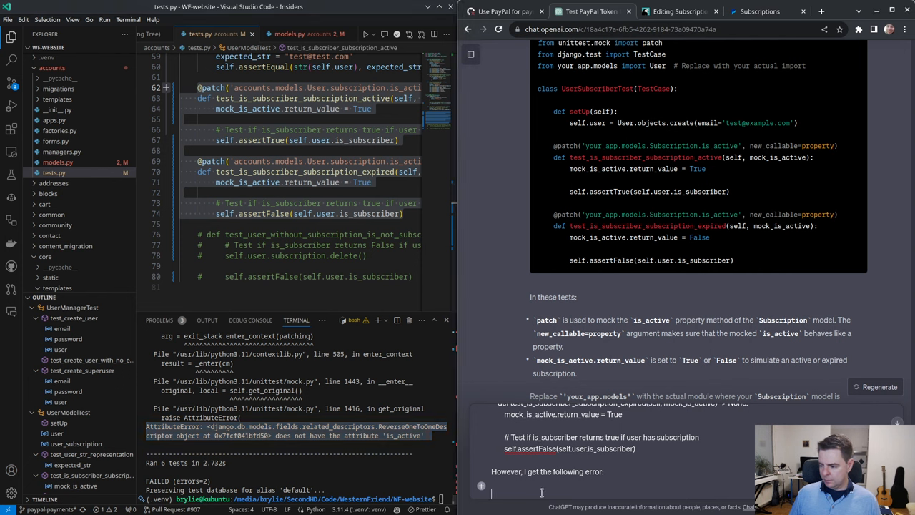
{"action": "type", "text": "HEre"}
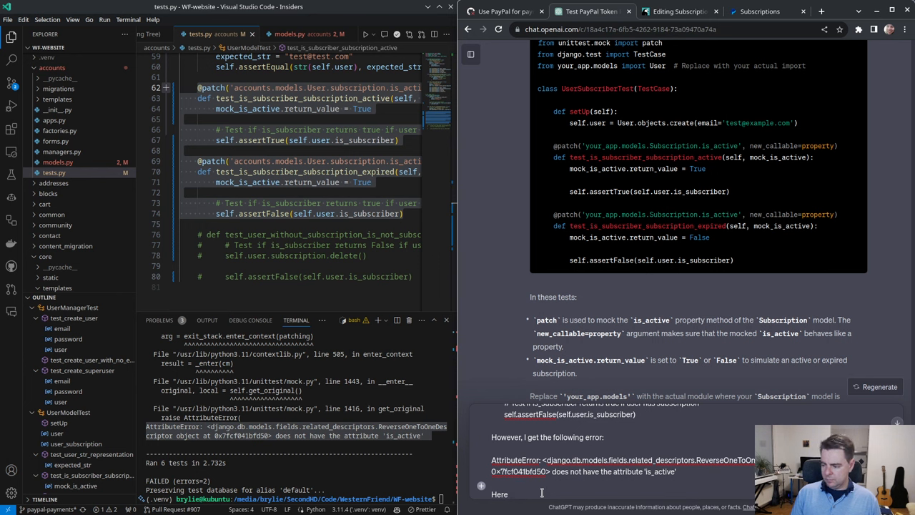
{"action": "type", "text": "is the"}
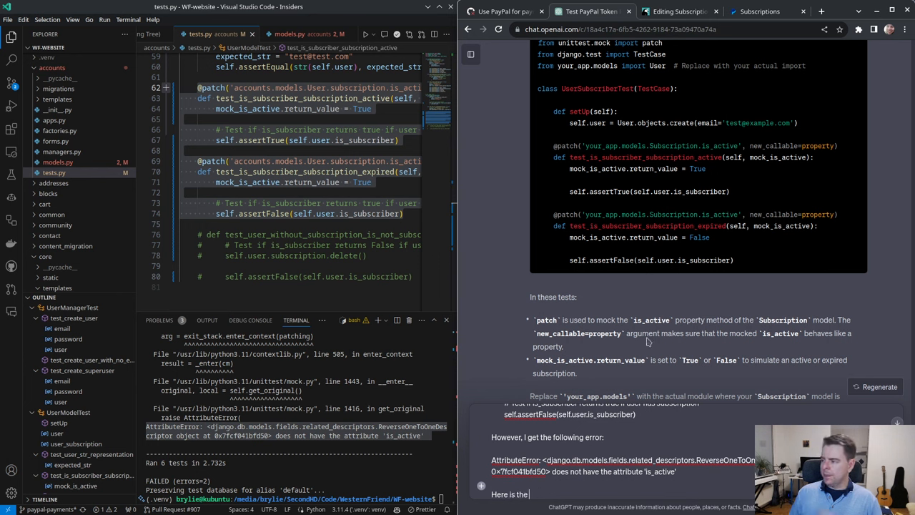
{"action": "left_click", "coordinate": [58, 245]}
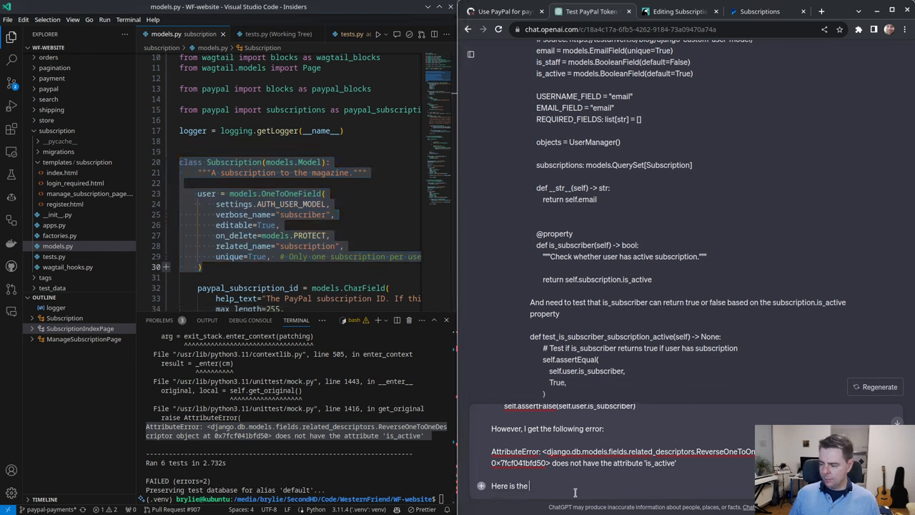
{"action": "type", "text": "Subscrip"}
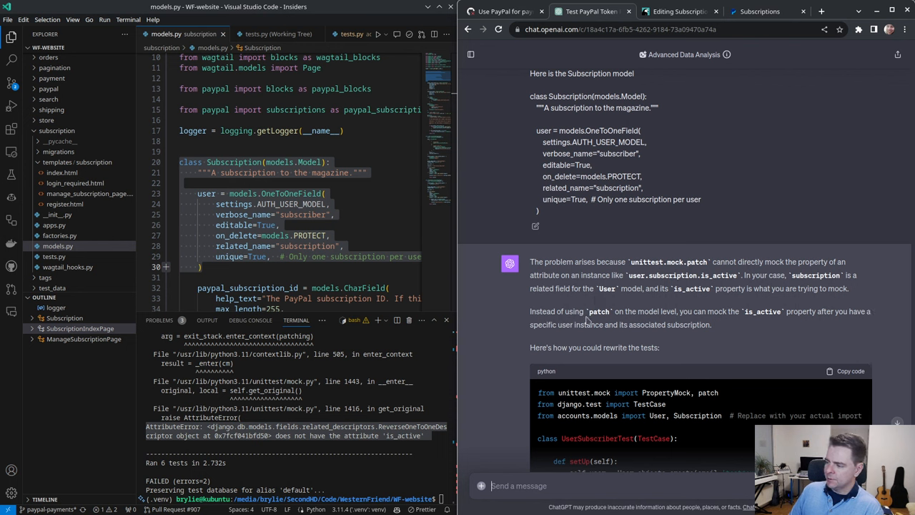
{"action": "mouse_move", "coordinate": [676, 275]}
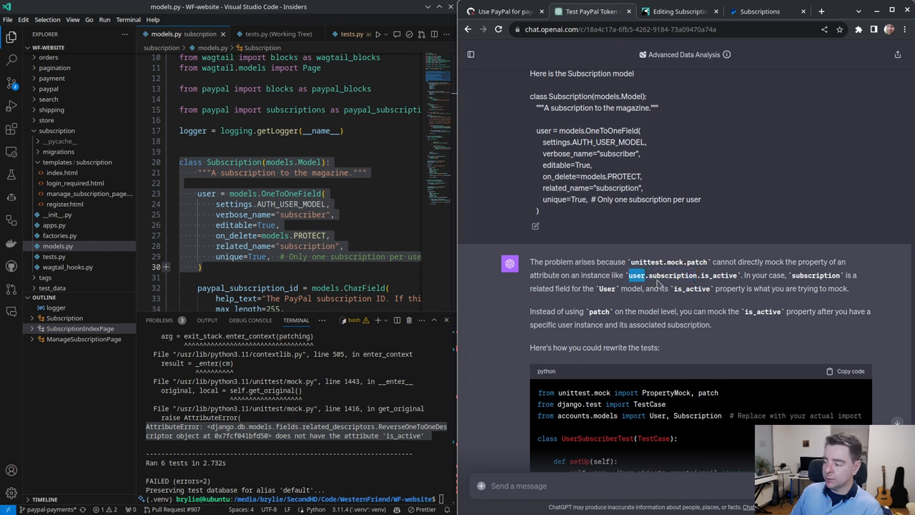
Step: Read ChatGPT's PropertyMock answer and select both suggested patch.object test functions for copying
{"action": "double_click", "coordinate": [673, 276]}
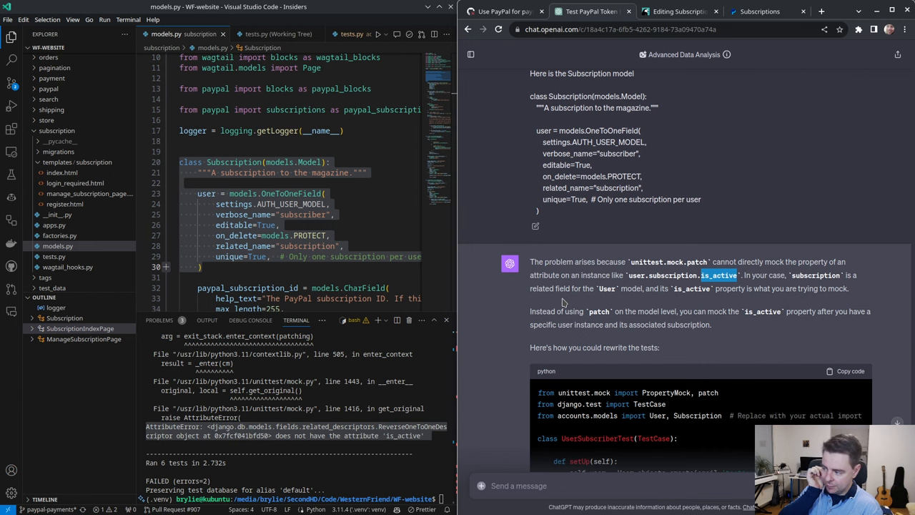
{"action": "scroll", "scroll_direction": "down", "scroll_amount": 3}
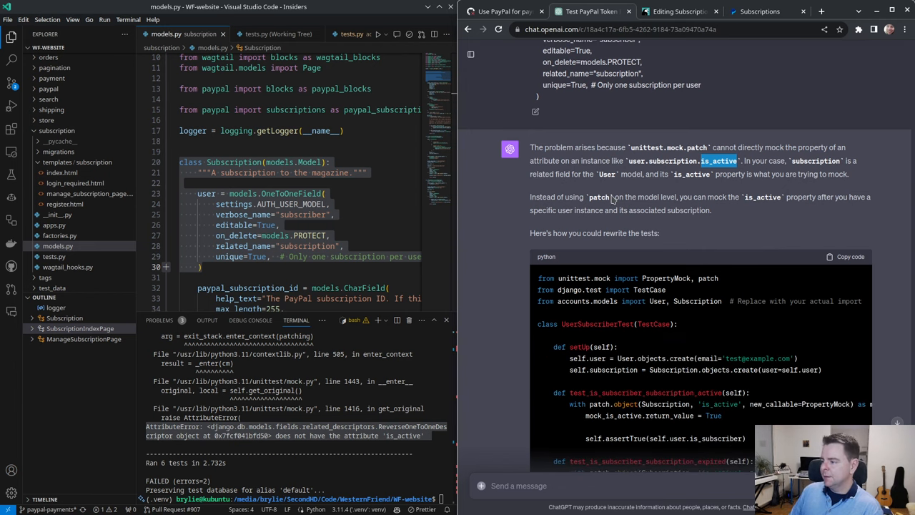
{"action": "mouse_move", "coordinate": [702, 200]}
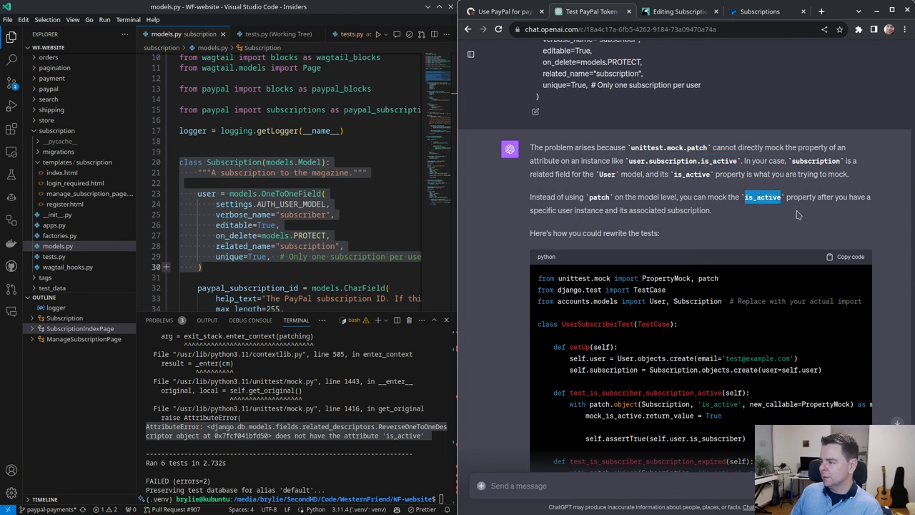
{"action": "mouse_move", "coordinate": [606, 224]}
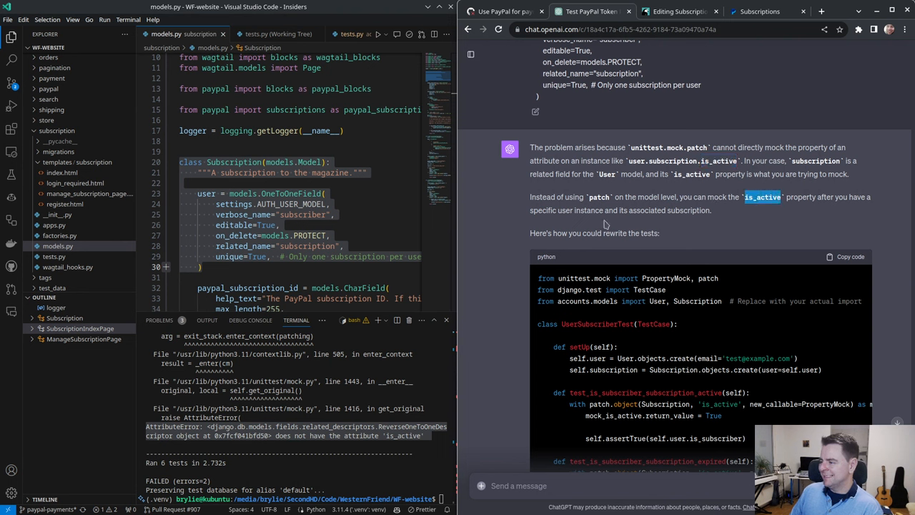
{"action": "mouse_move", "coordinate": [627, 222]}
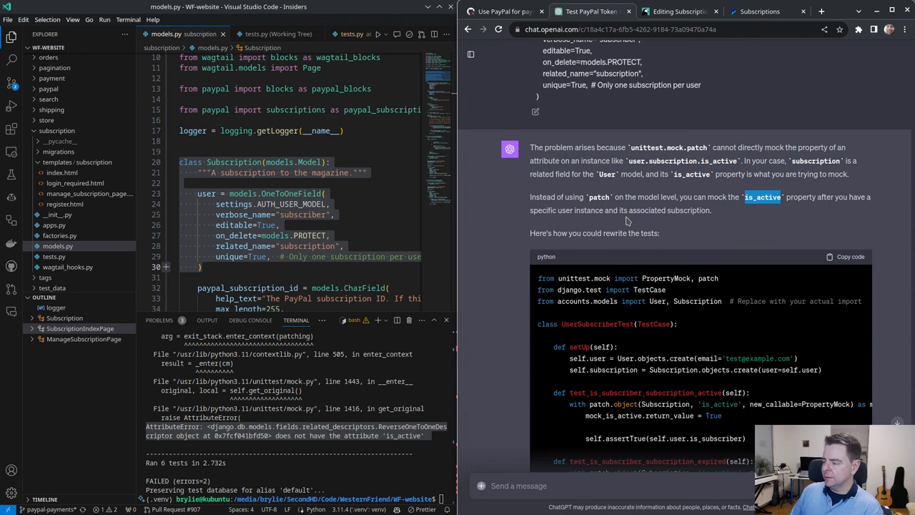
{"action": "scroll", "scroll_direction": "down", "scroll_amount": 3}
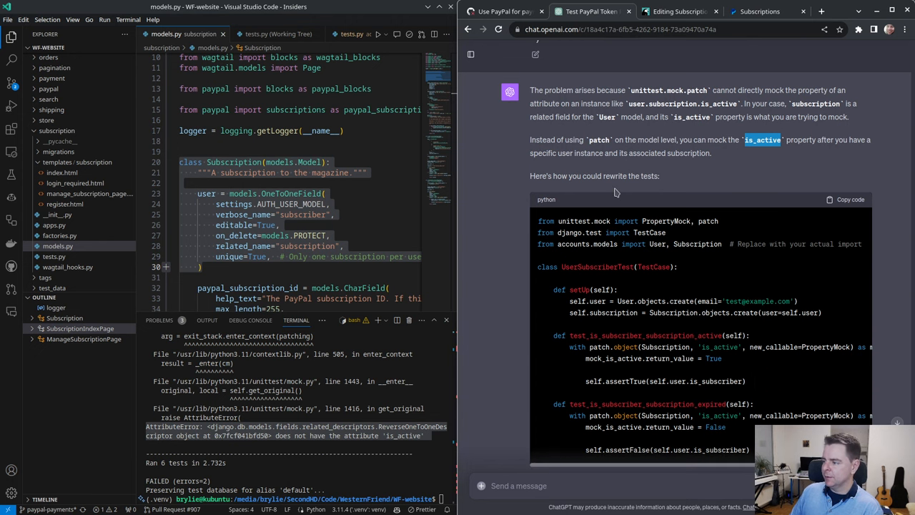
{"action": "scroll", "scroll_direction": "down", "scroll_amount": 3}
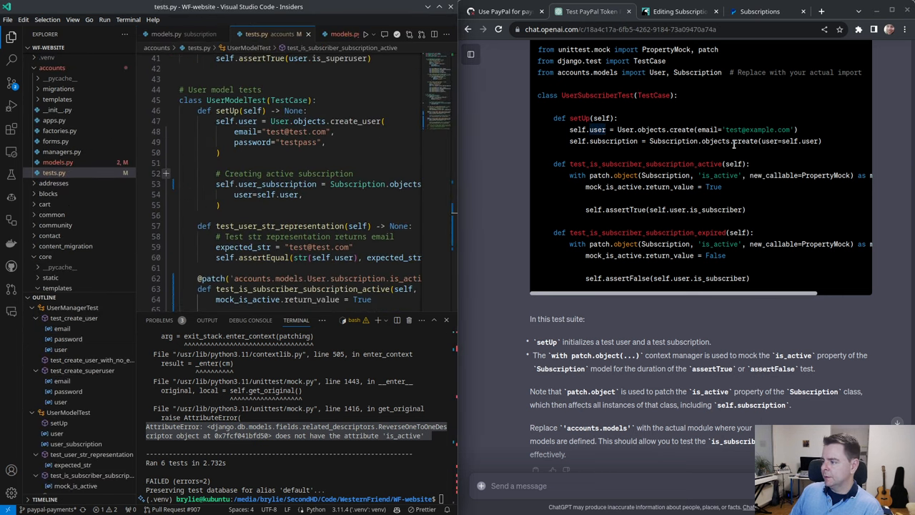
{"action": "double_click", "coordinate": [790, 141]}
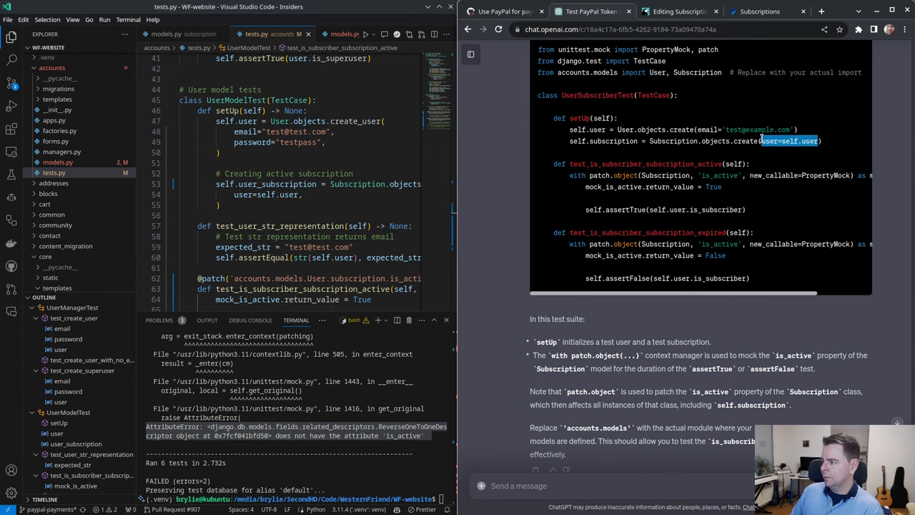
{"action": "scroll", "scroll_direction": "down", "scroll_amount": 3}
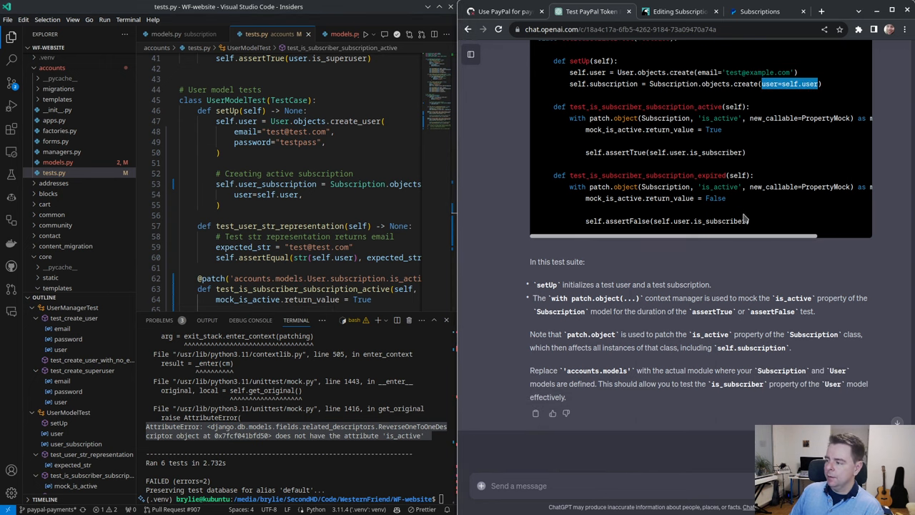
{"action": "left_click_drag", "start_coordinate": [554, 106], "coordinate": [750, 221]}
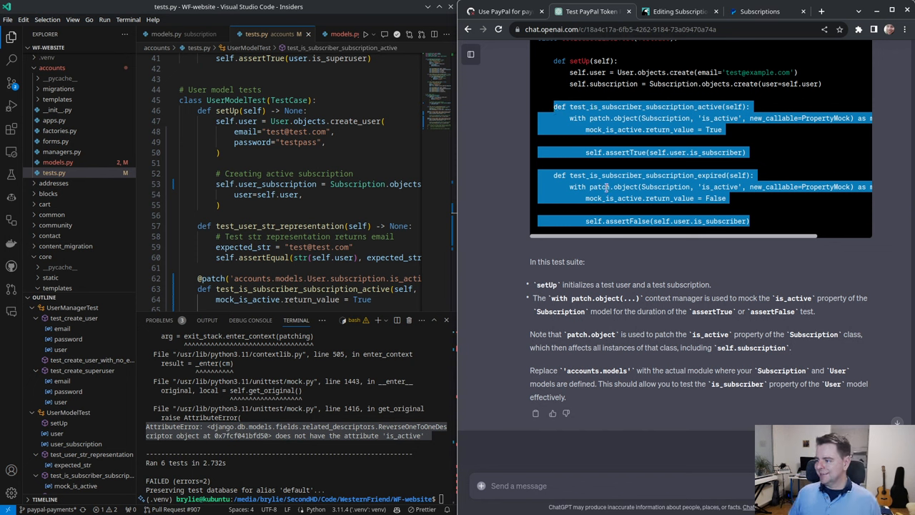
{"action": "mouse_move", "coordinate": [417, 240]}
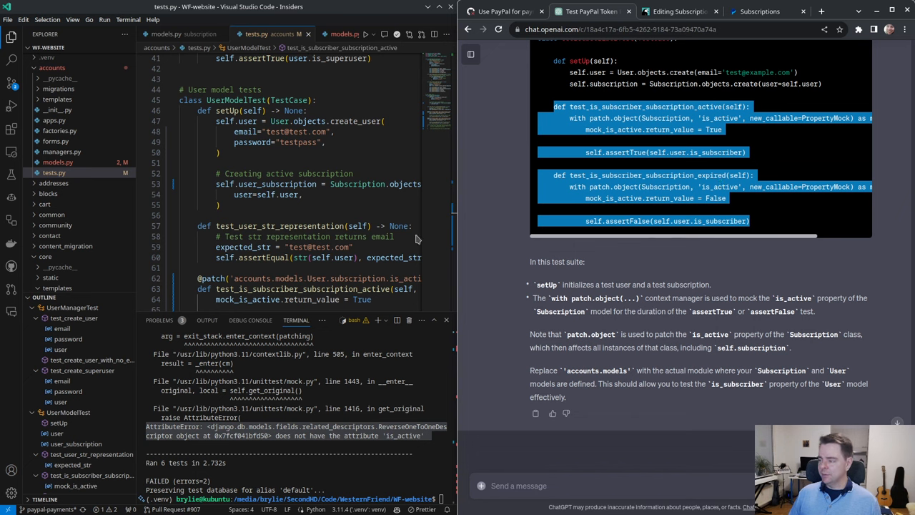
{"action": "scroll", "scroll_direction": "down", "scroll_amount": 3}
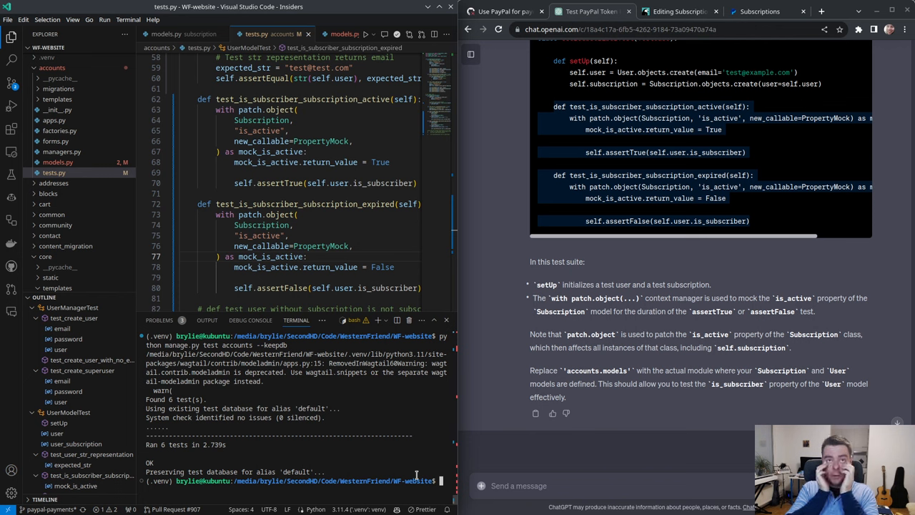
Step: Uncomment the no-subscription test and run the whole suite with 'python manage.py test --keepdb'
{"action": "scroll", "scroll_direction": "down", "scroll_amount": 3}
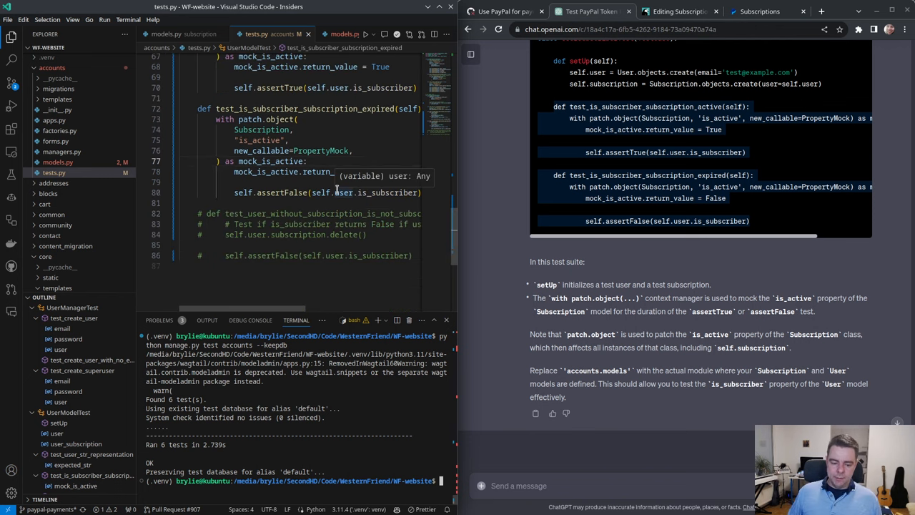
{"action": "left_click_drag", "start_coordinate": [193, 213], "coordinate": [413, 255]}
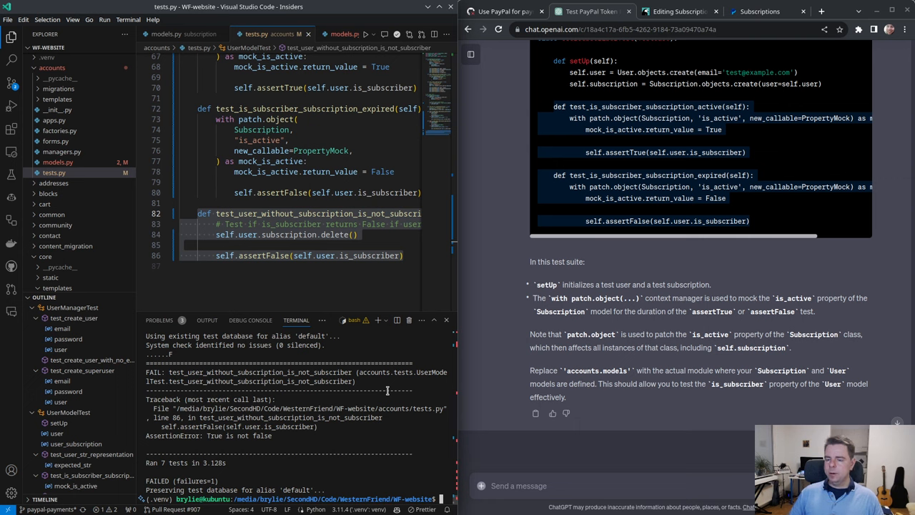
{"action": "type", "text": "python manage.py test --keepdb"}
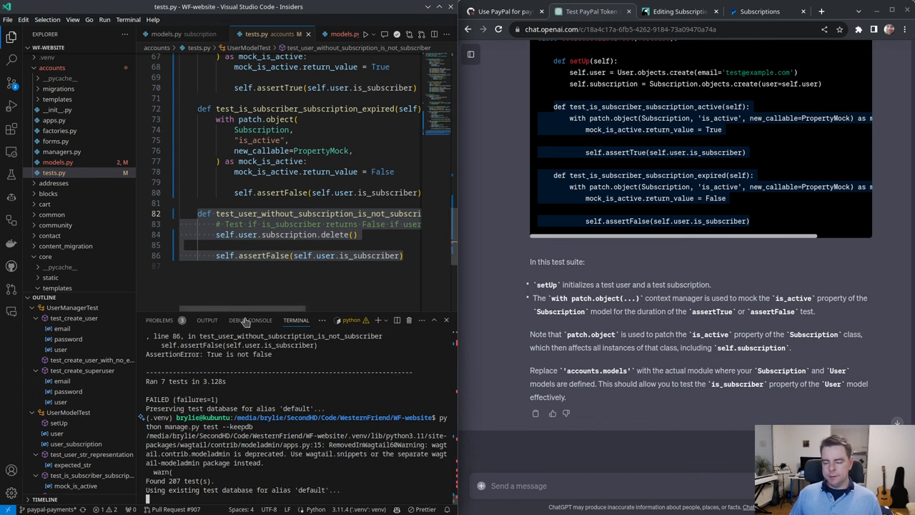
{"action": "left_click", "coordinate": [11, 83]}
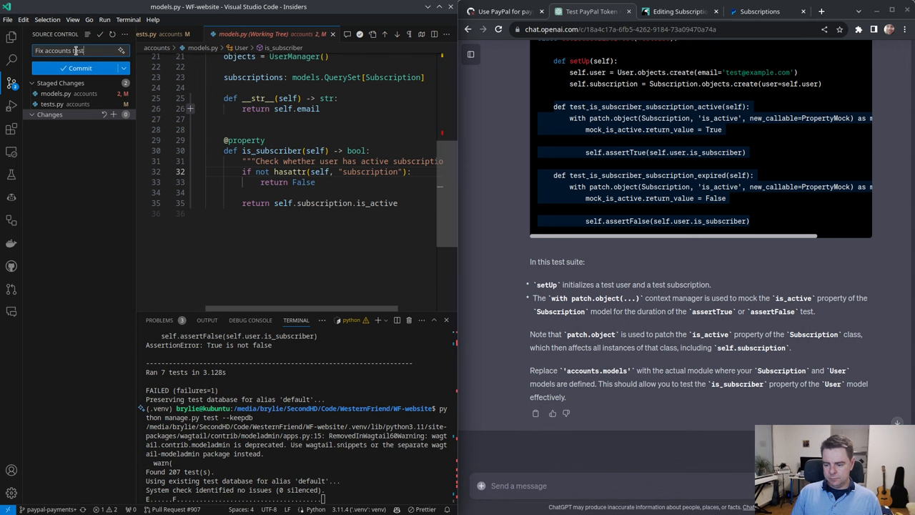
Step: Commit 'Fix accounts test' and pick out the failing test's name in the 207-test output
{"action": "left_click", "coordinate": [80, 68]}
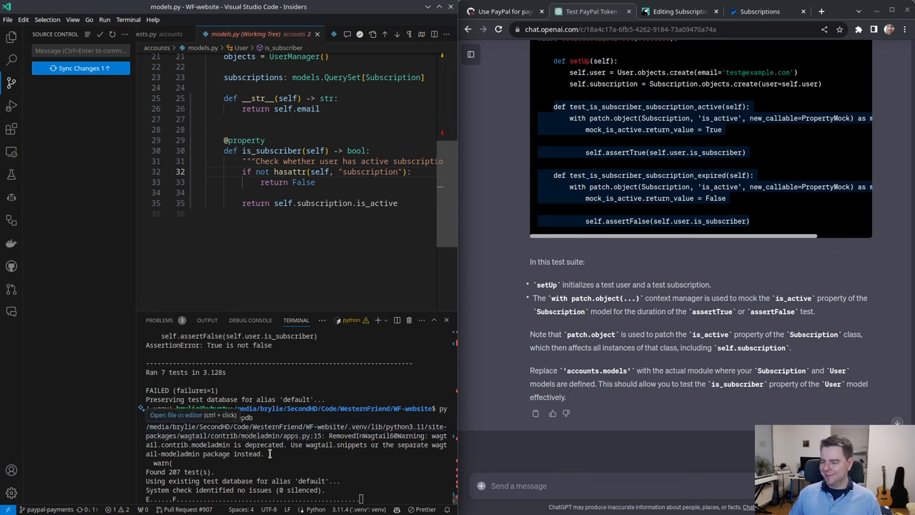
{"action": "mouse_move", "coordinate": [522, 355]}
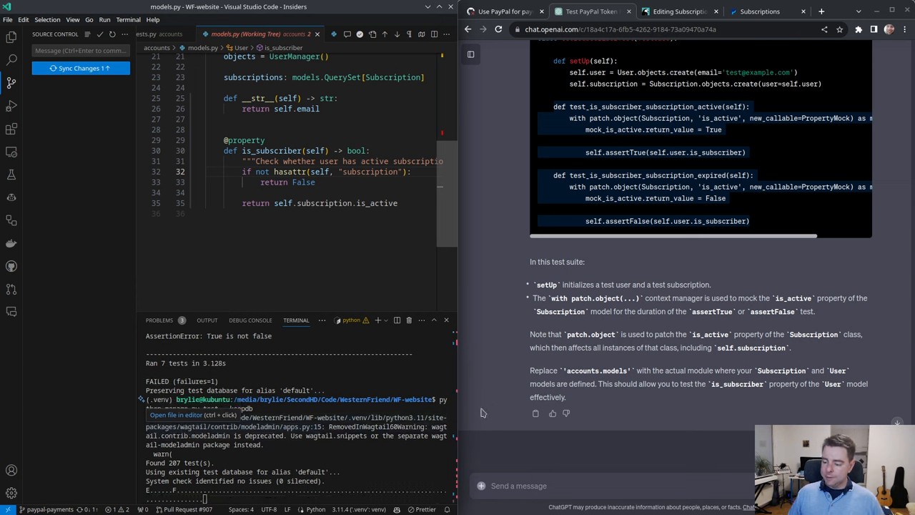
{"action": "scroll", "scroll_direction": "down", "scroll_amount": 3}
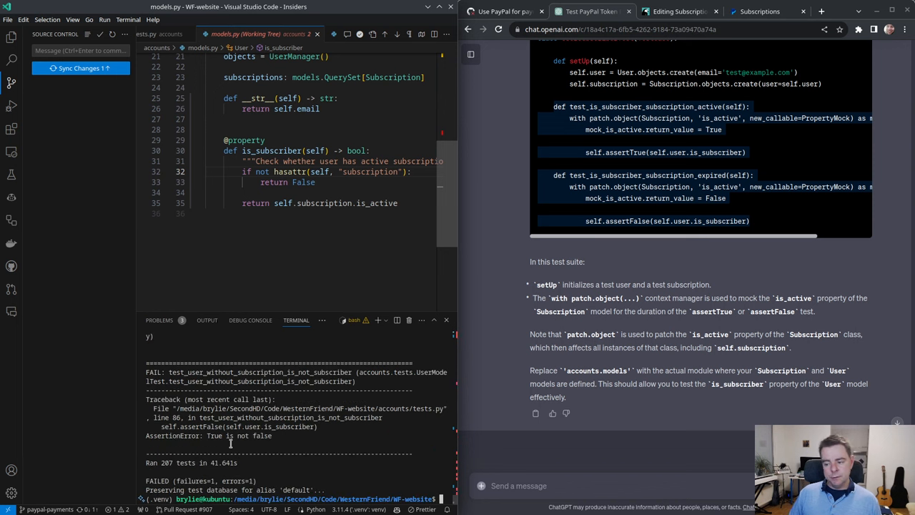
{"action": "double_click", "coordinate": [259, 372]}
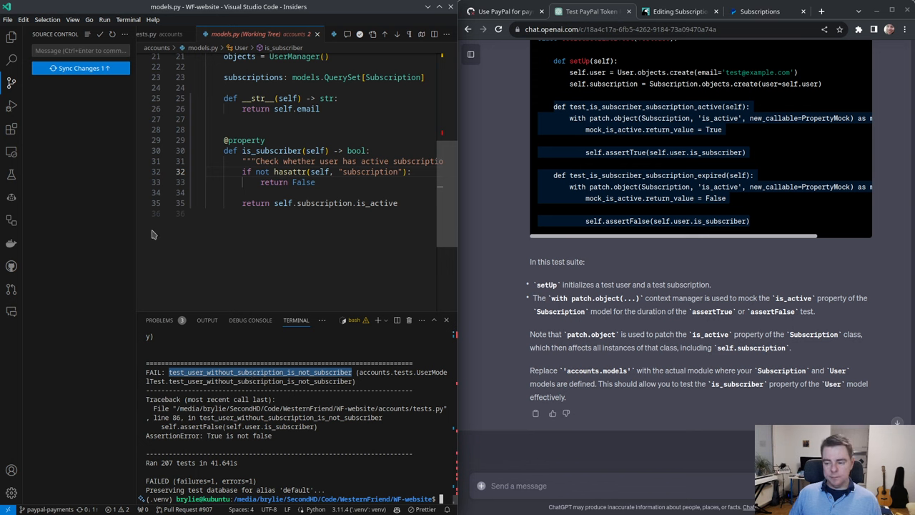
{"action": "left_click", "coordinate": [12, 60]}
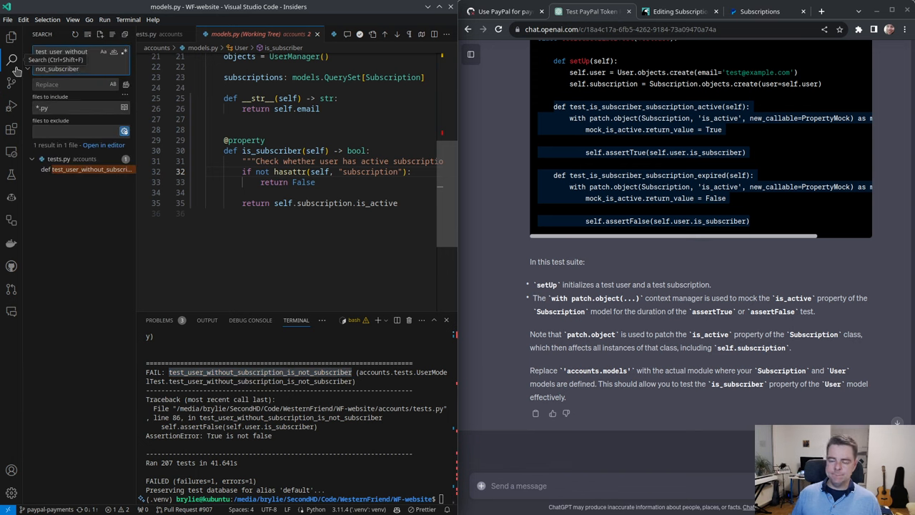
Step: Open test_user_without_subscription_is_not_subscriber in tests.py from the search results
{"action": "left_click", "coordinate": [86, 169]}
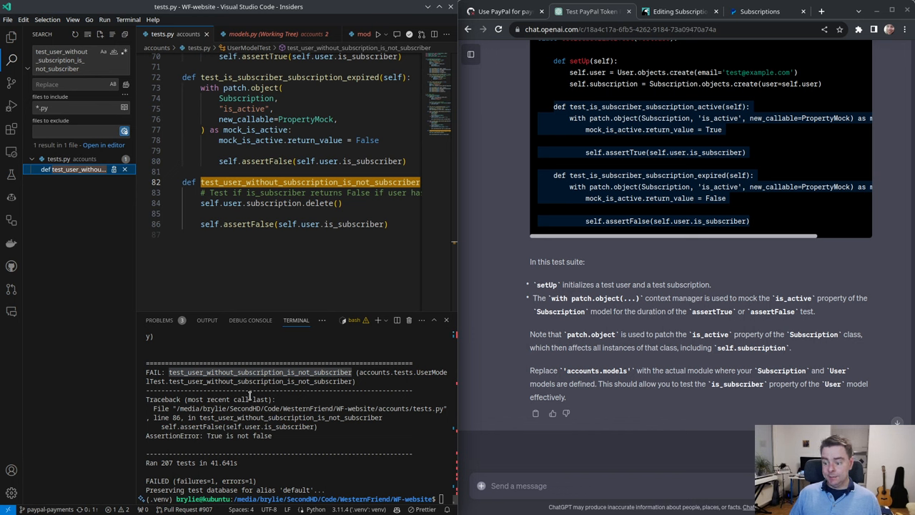
{"action": "mouse_move", "coordinate": [266, 390]}
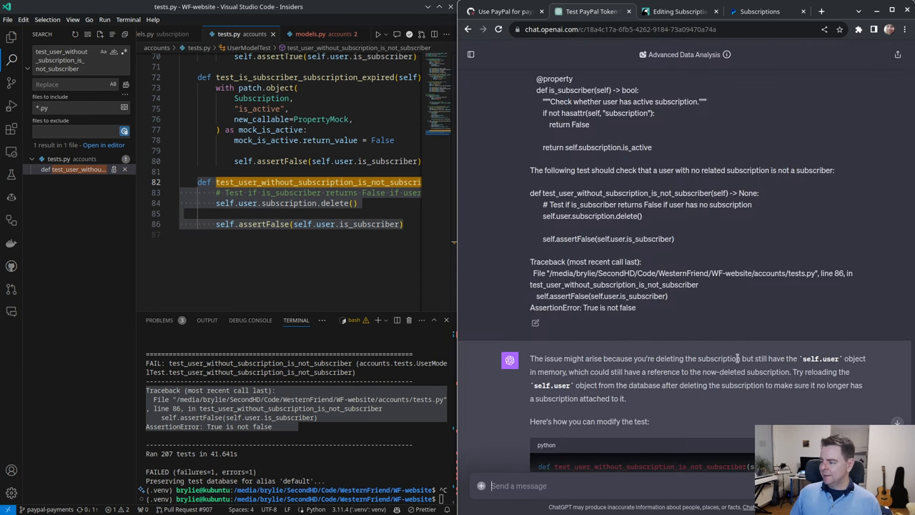
Step: Add self.user.refresh_from_db() to the no-subscription test and rerun 'python manage.py test --keepdb'
{"action": "double_click", "coordinate": [831, 359]}
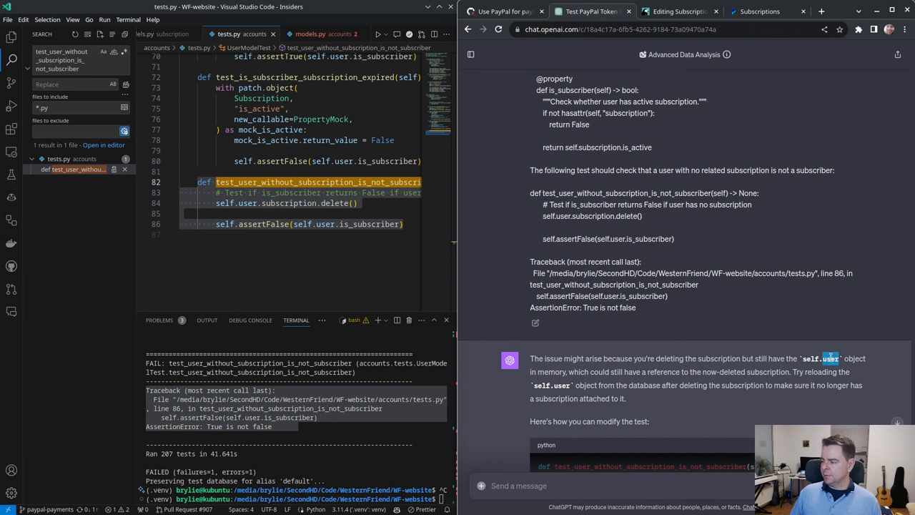
{"action": "double_click", "coordinate": [551, 372]}
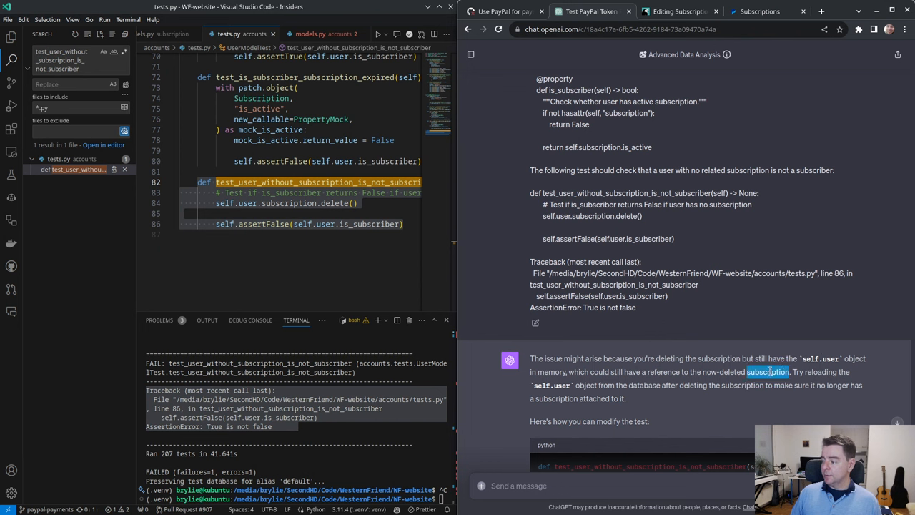
{"action": "scroll", "scroll_direction": "down", "scroll_amount": 3}
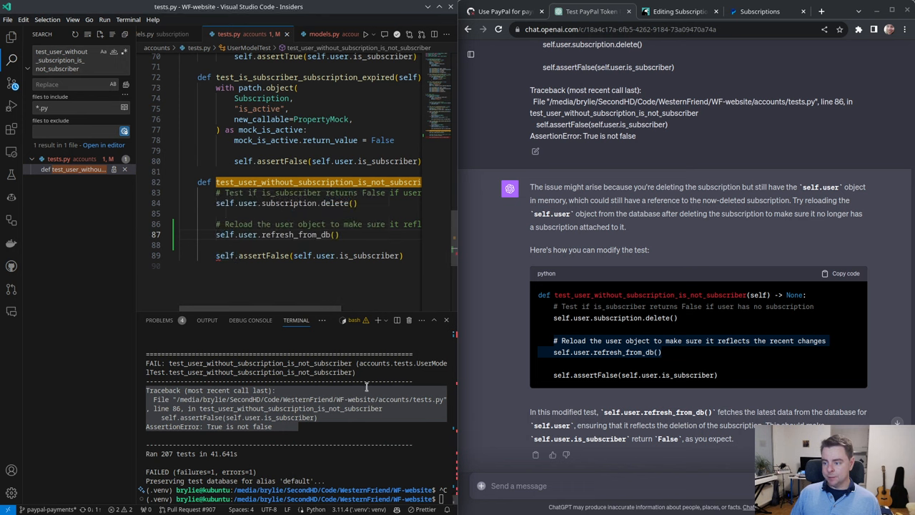
{"action": "type", "text": "python manage.py test --keepdb"}
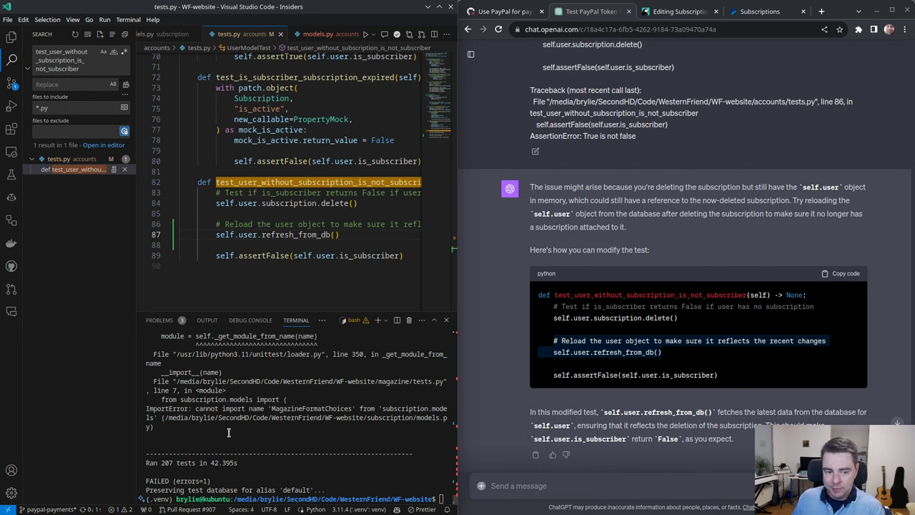
{"action": "double_click", "coordinate": [284, 224]}
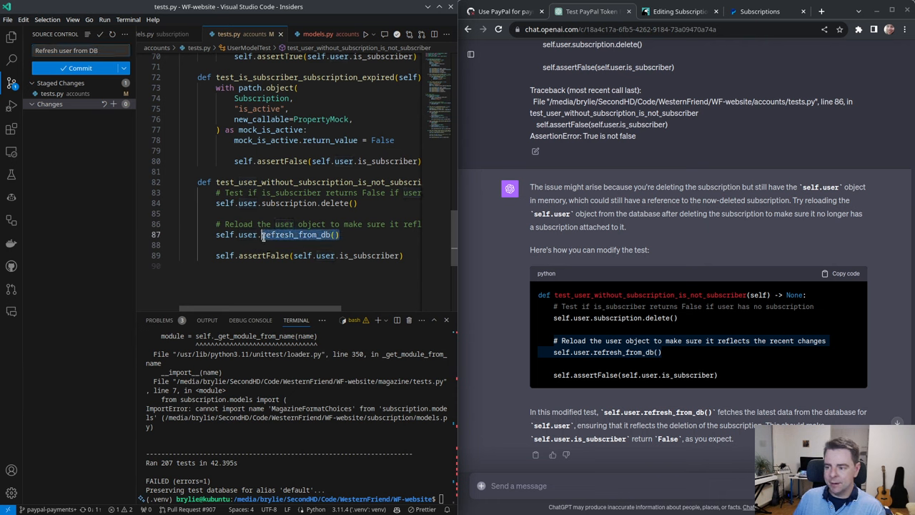
{"action": "mouse_move", "coordinate": [286, 234]}
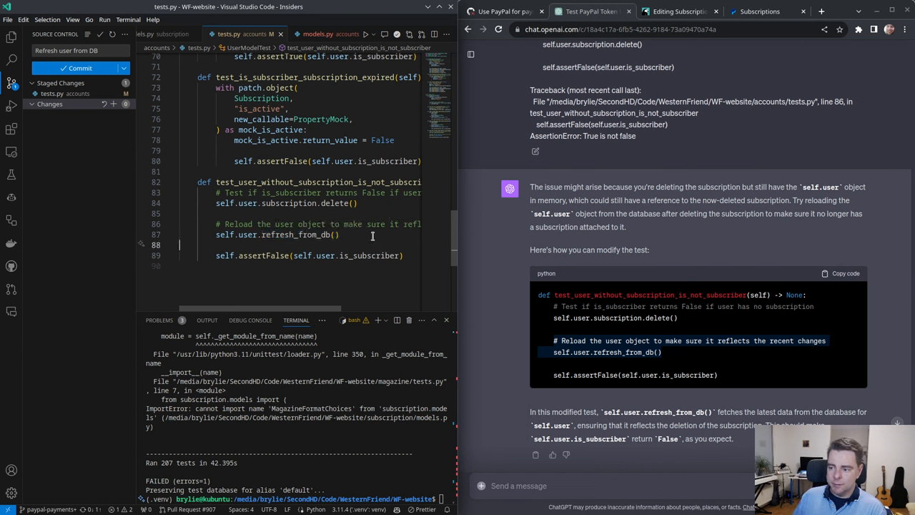
Step: Commit the refresh_from_db test fix with the message 'Refresh user from DB'
{"action": "double_click", "coordinate": [296, 235]}
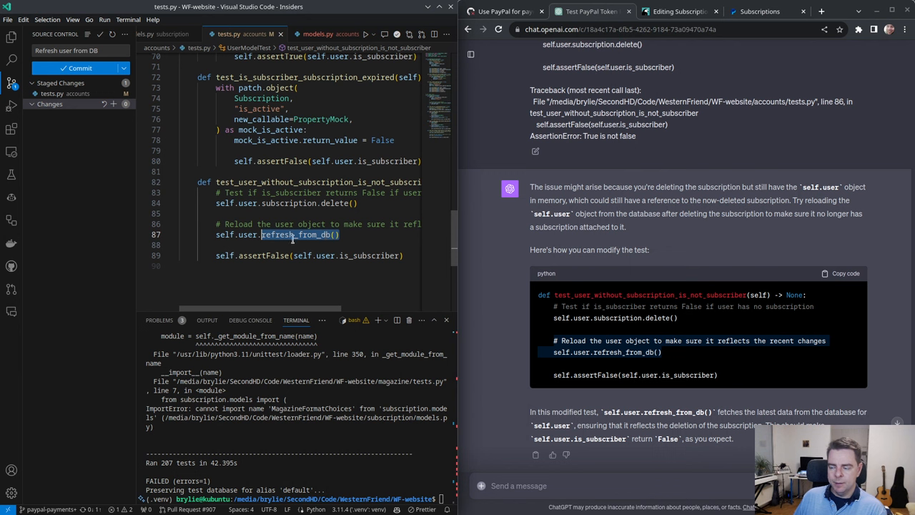
{"action": "mouse_move", "coordinate": [251, 234]}
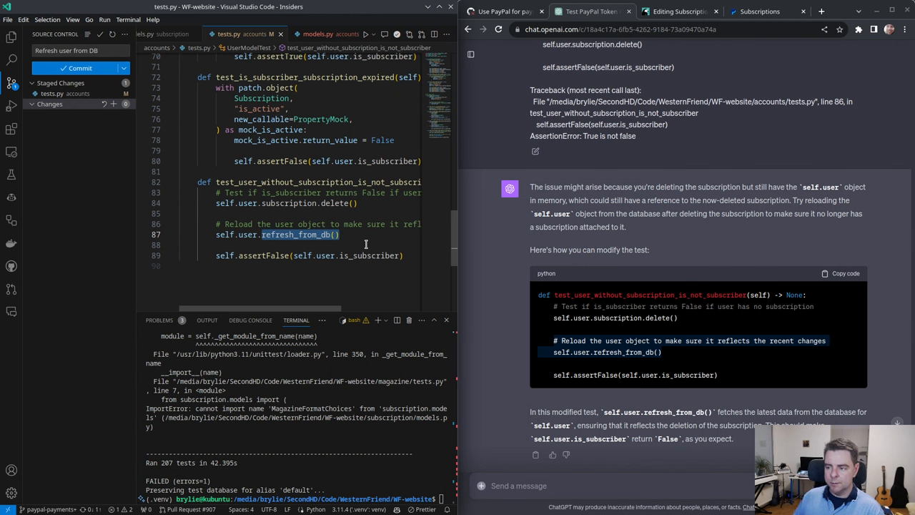
{"action": "left_click", "coordinate": [51, 94]}
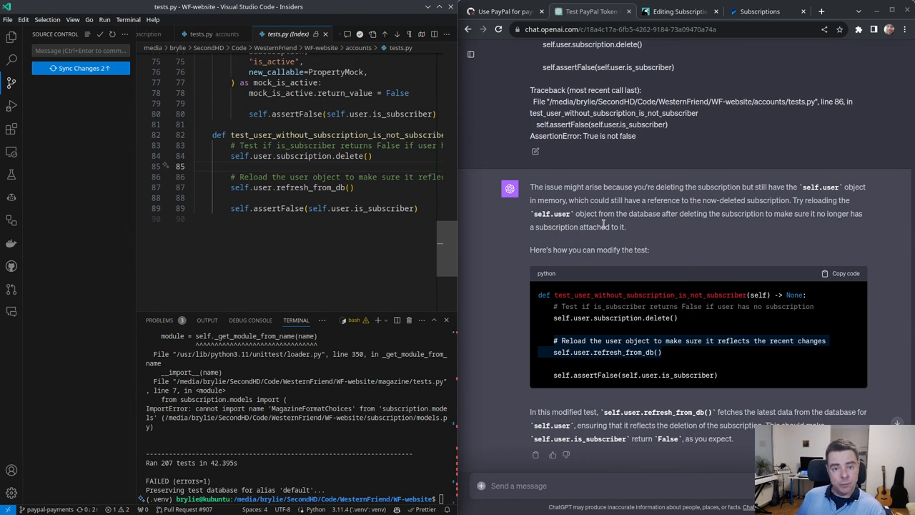
{"action": "mouse_move", "coordinate": [517, 264]}
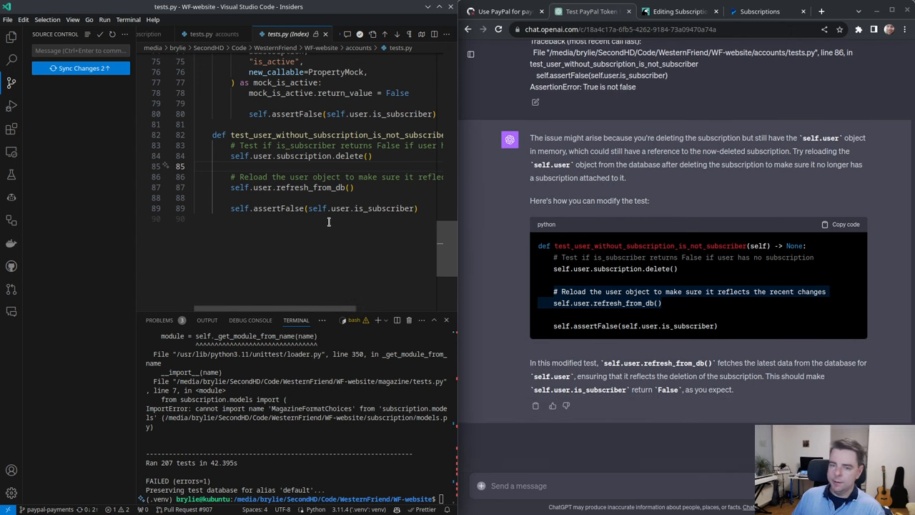
{"action": "mouse_move", "coordinate": [334, 254]}
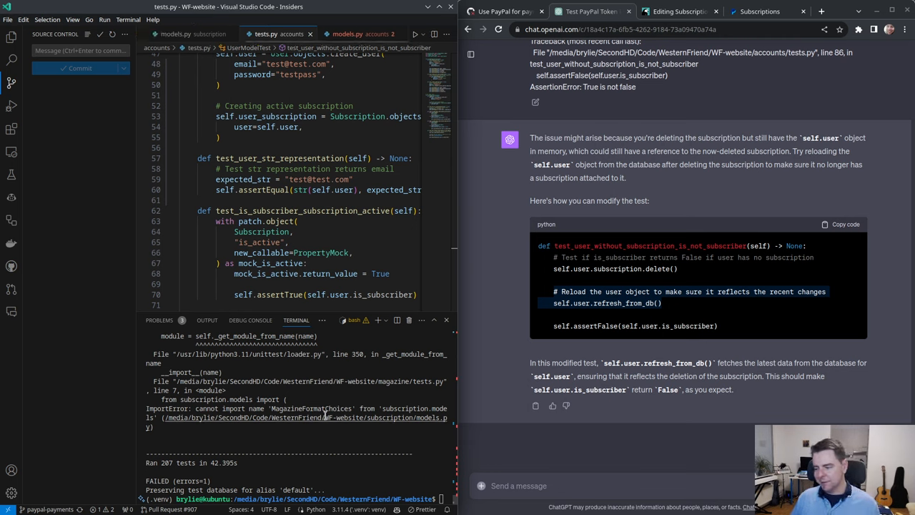
Step: In magazine/tests.py, delete the removed choice imports and magazine_format/price_group arguments
{"action": "left_click", "coordinate": [177, 33]}
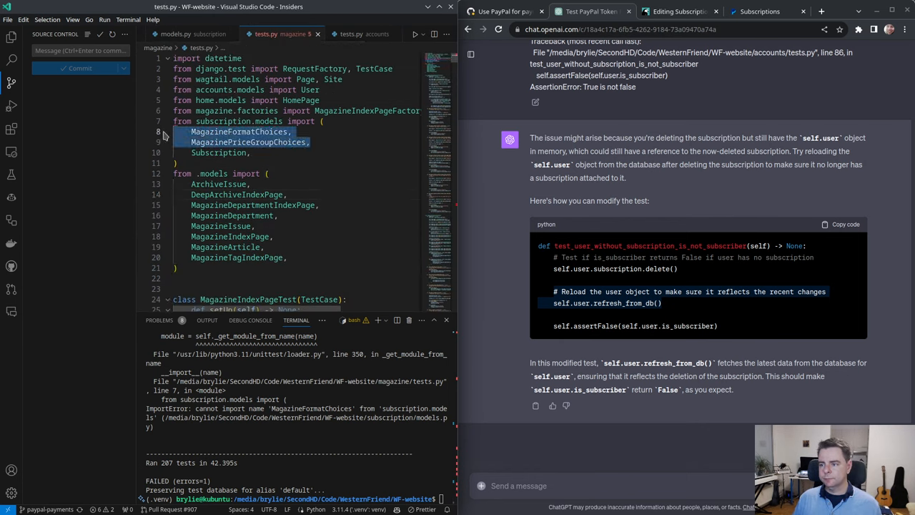
{"action": "key", "text": "Delete"}
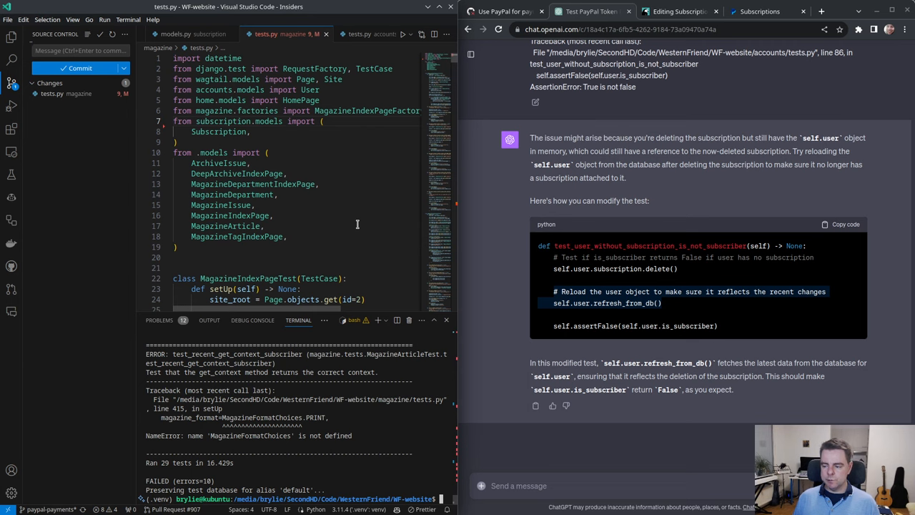
{"action": "scroll", "scroll_direction": "down", "scroll_amount": 3}
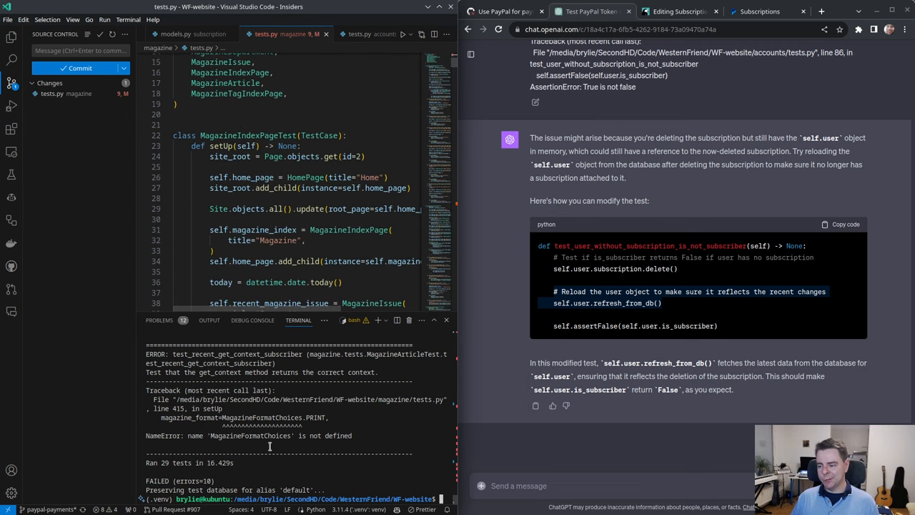
{"action": "scroll", "scroll_direction": "down", "scroll_amount": 3}
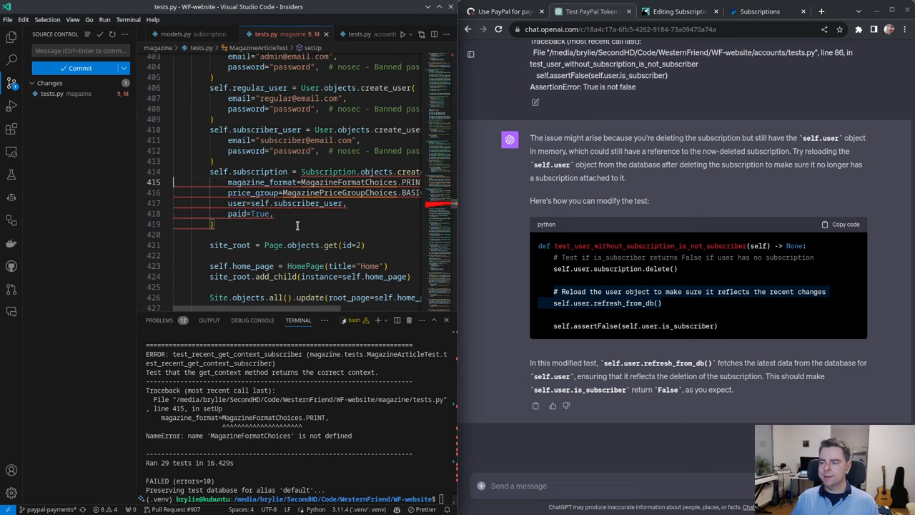
{"action": "mouse_move", "coordinate": [320, 217]}
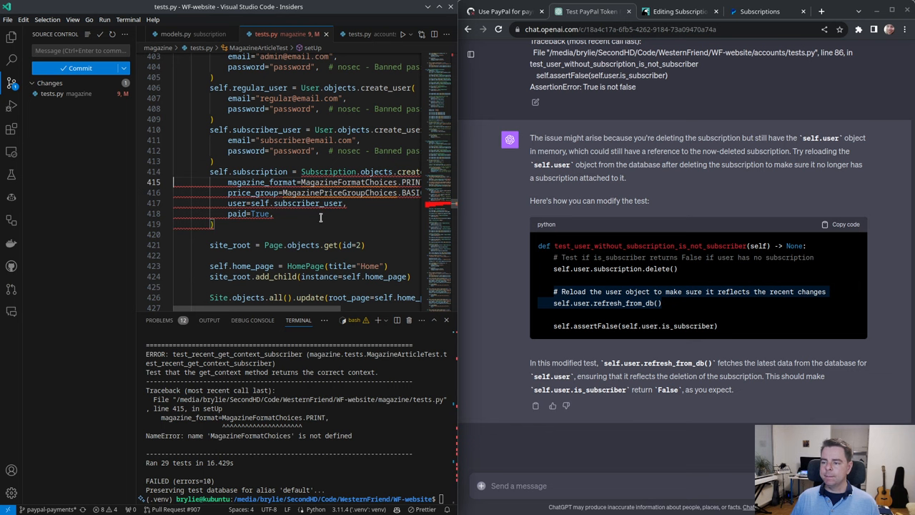
{"action": "scroll", "scroll_direction": "right", "scroll_amount": 3}
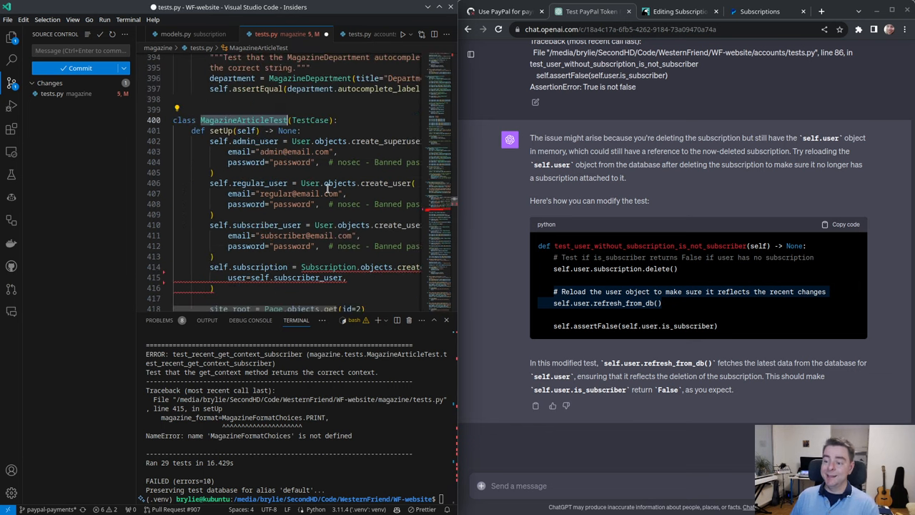
{"action": "scroll", "scroll_direction": "down", "scroll_amount": 3}
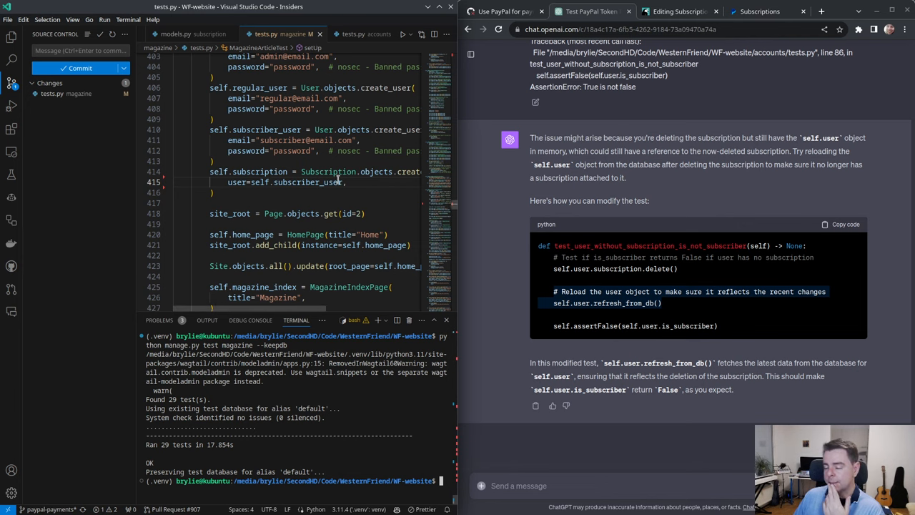
{"action": "scroll", "scroll_direction": "down", "scroll_amount": 3}
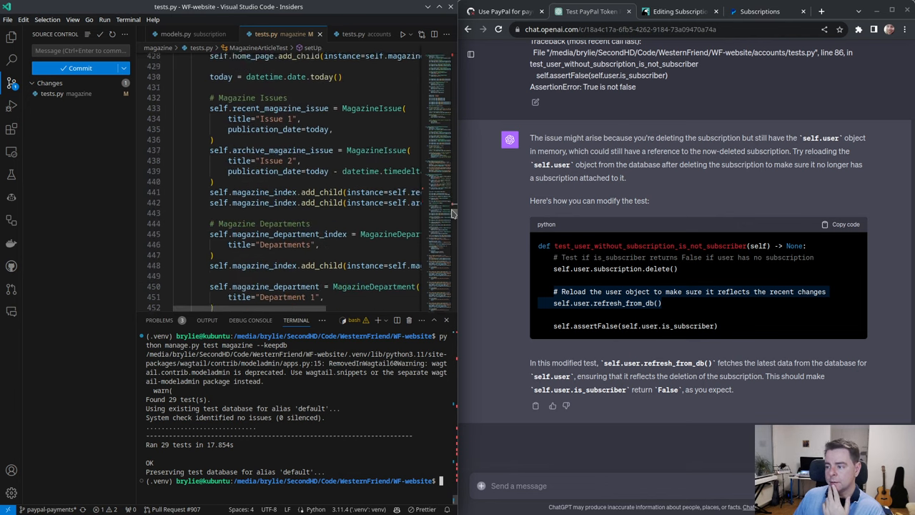
{"action": "scroll", "scroll_direction": "down", "scroll_amount": 3}
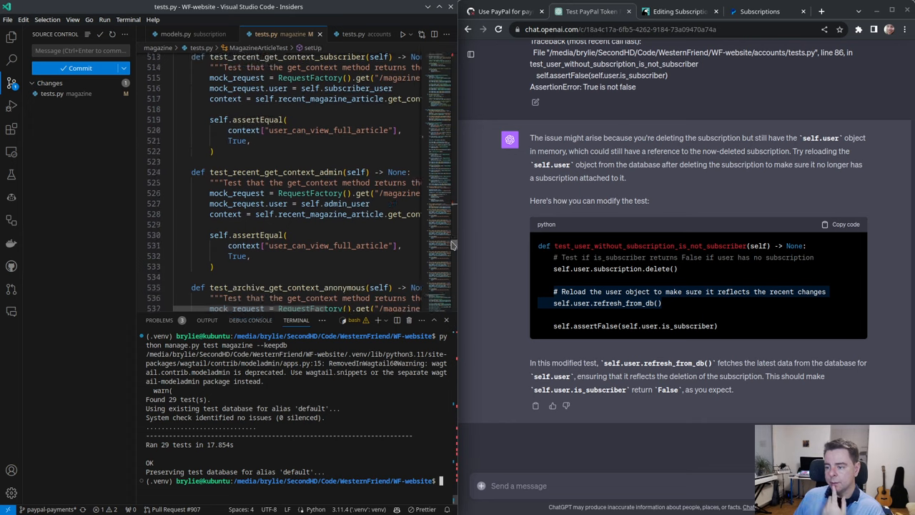
{"action": "scroll", "scroll_direction": "down", "scroll_amount": 3}
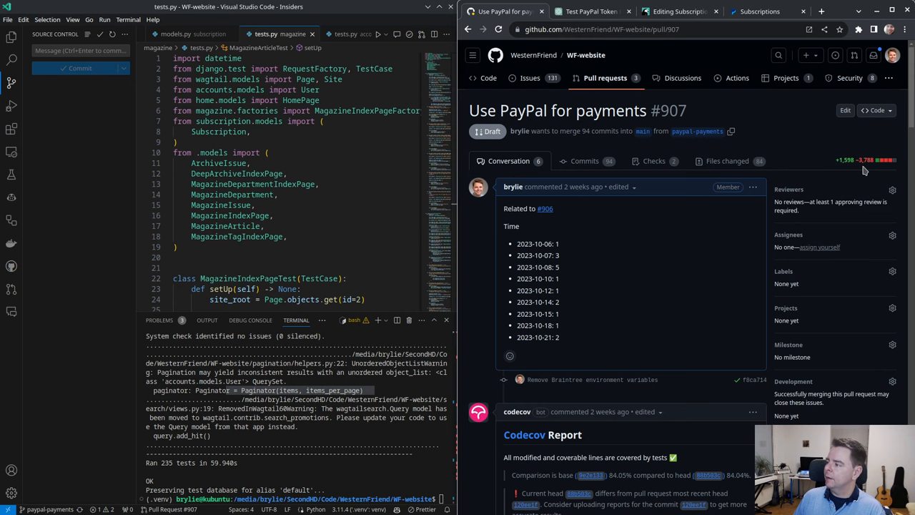
{"action": "mouse_move", "coordinate": [729, 323]}
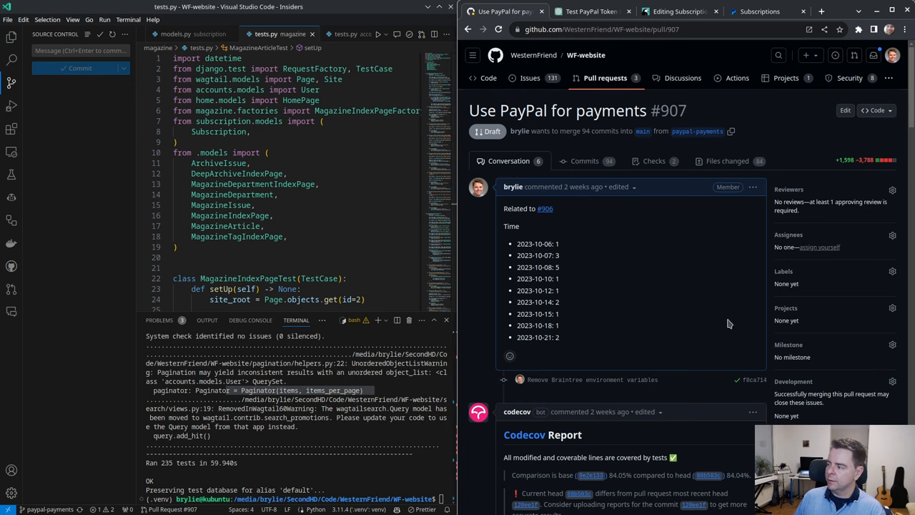
Step: Scroll PR #907's conversation down to the Codecov bot comment
{"action": "scroll", "scroll_direction": "down", "scroll_amount": 3}
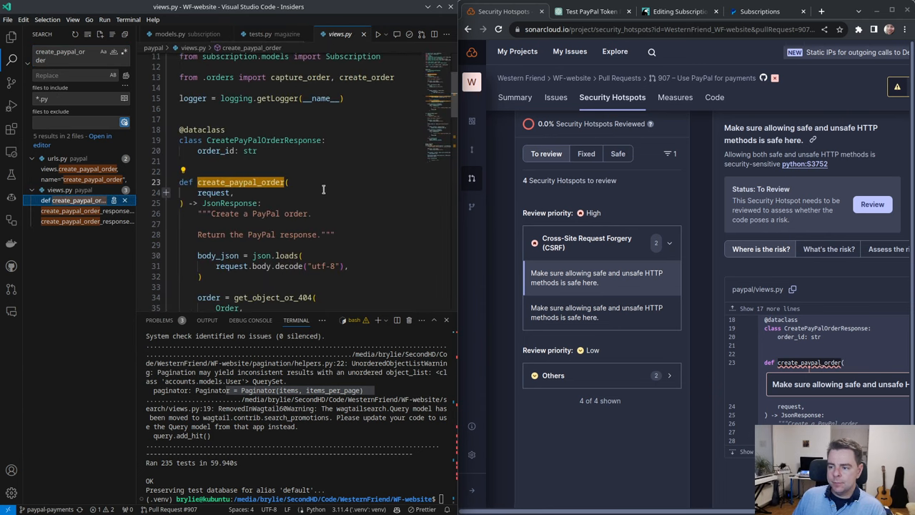
{"action": "scroll", "scroll_direction": "down", "scroll_amount": 3}
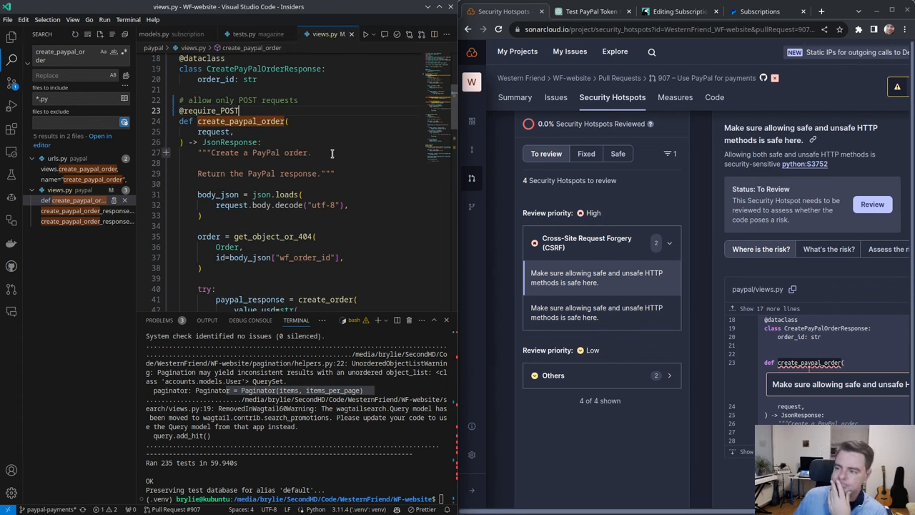
{"action": "scroll", "scroll_direction": "down", "scroll_amount": 3}
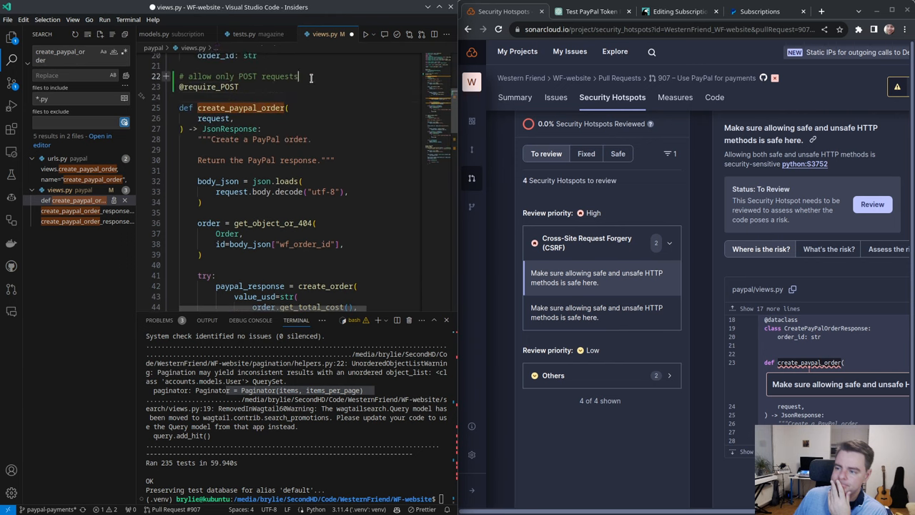
{"action": "type", "text": "@login_required"}
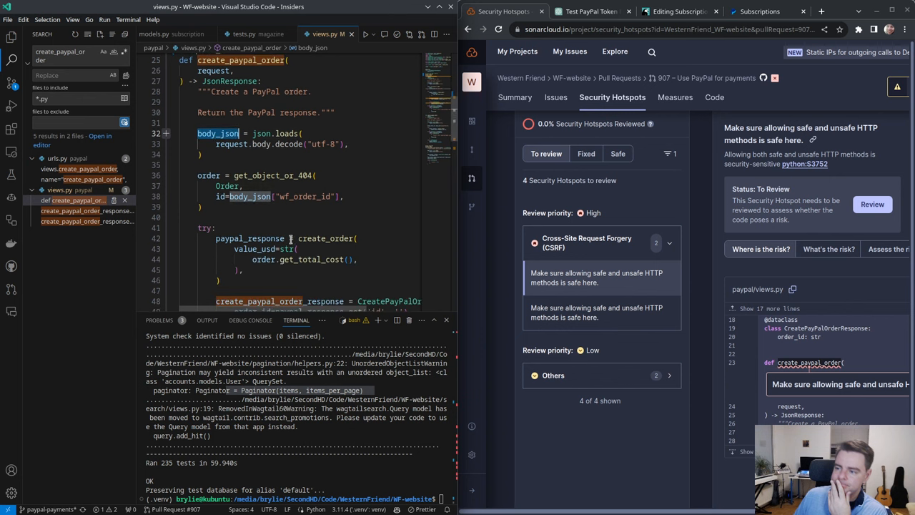
{"action": "scroll", "scroll_direction": "down", "scroll_amount": 3}
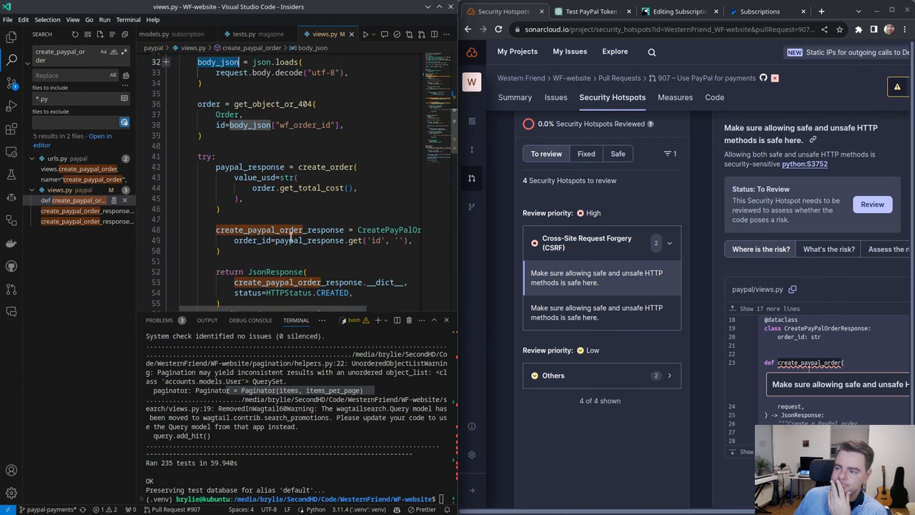
{"action": "scroll", "scroll_direction": "down", "scroll_amount": 3}
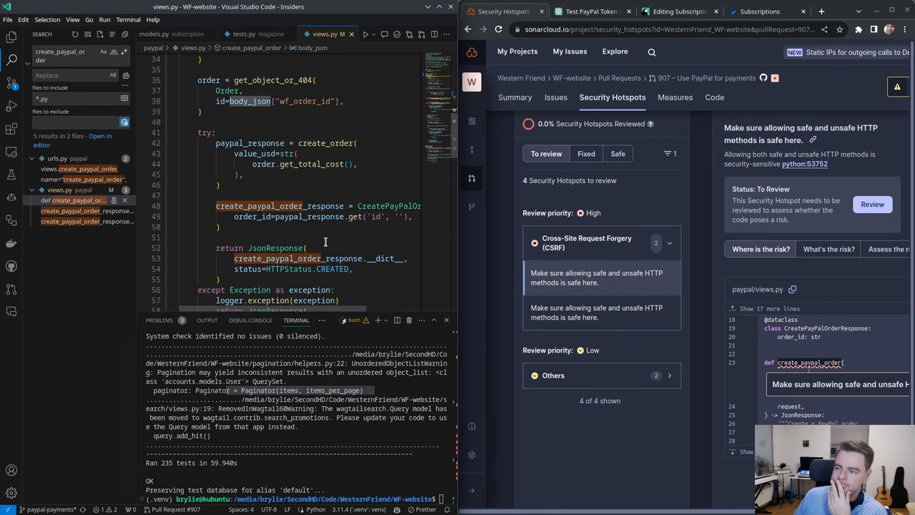
{"action": "scroll", "scroll_direction": "down", "scroll_amount": 3}
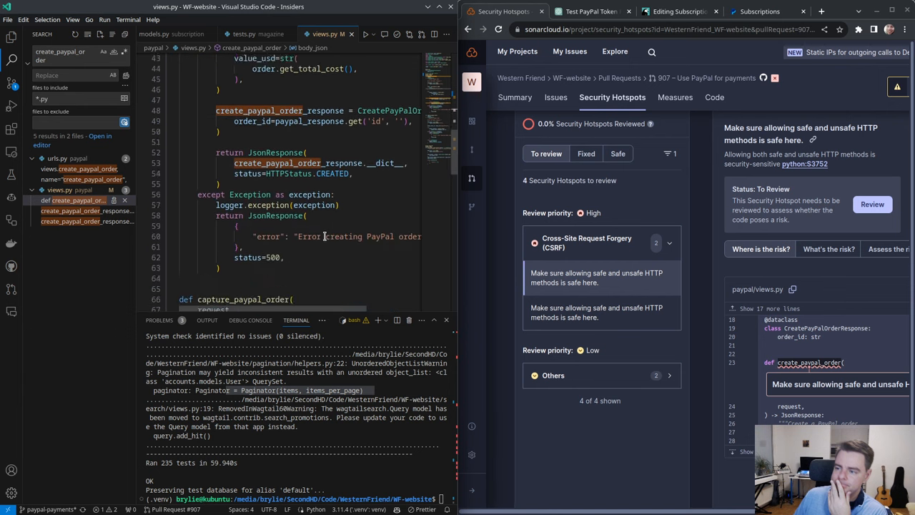
{"action": "scroll", "scroll_direction": "down", "scroll_amount": 3}
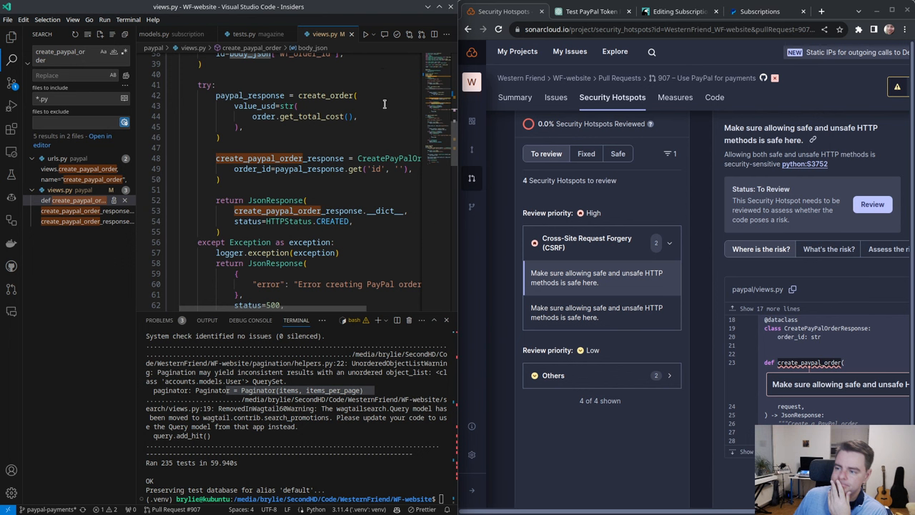
{"action": "mouse_move", "coordinate": [343, 197]}
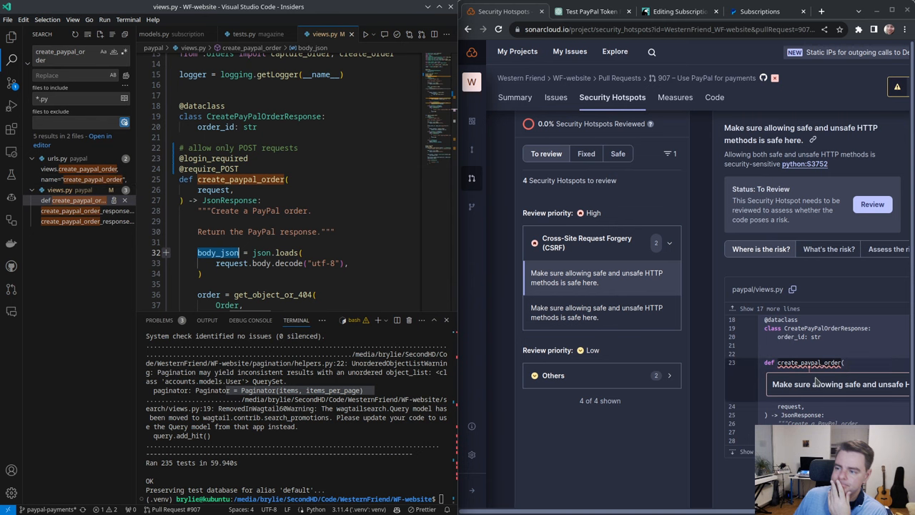
{"action": "scroll", "scroll_direction": "down", "scroll_amount": 3}
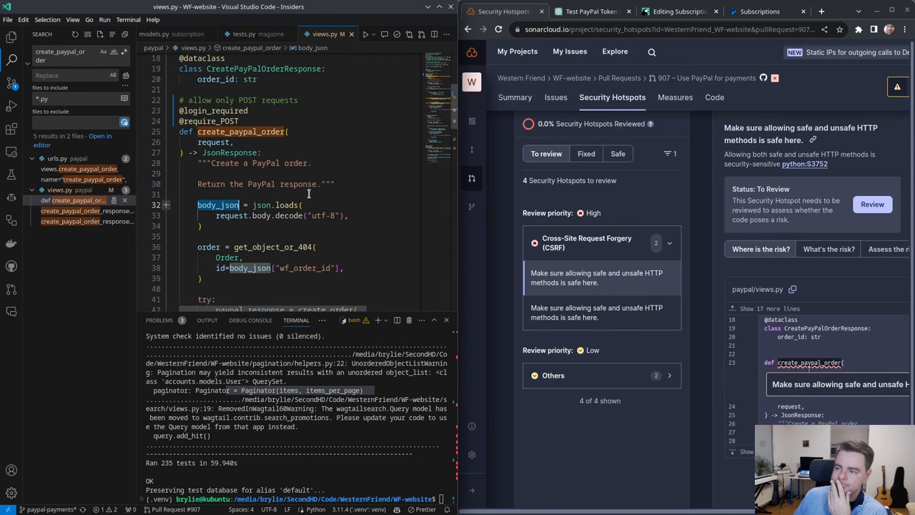
{"action": "scroll", "scroll_direction": "down", "scroll_amount": 3}
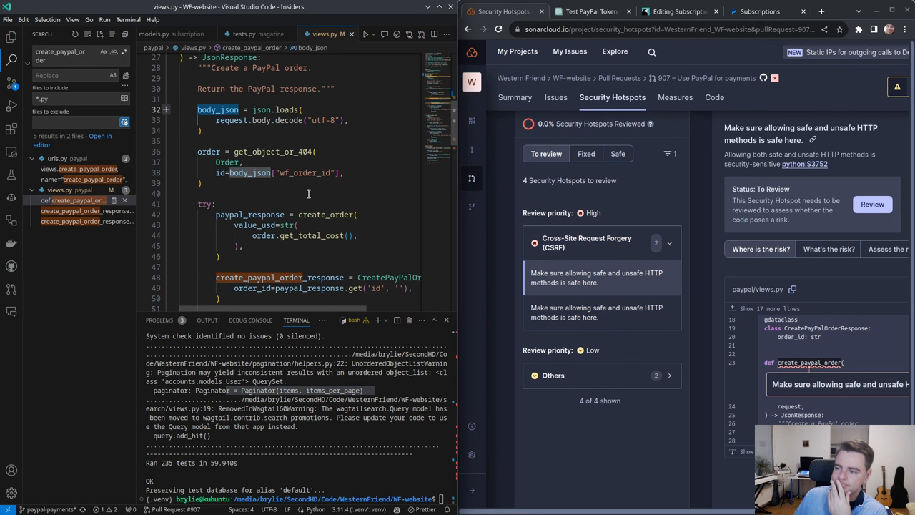
{"action": "mouse_move", "coordinate": [324, 208]}
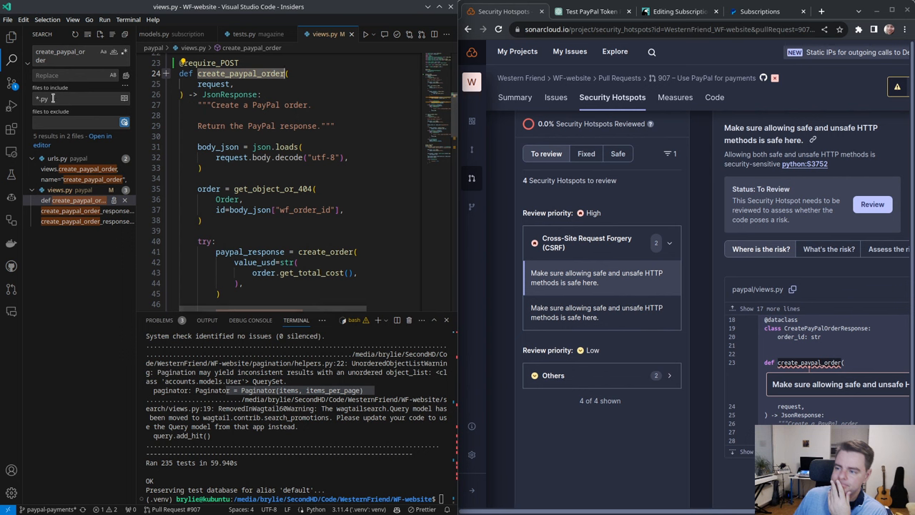
Step: Commit the views.py change with the message 'Require POST for create_paypal_order'
{"action": "left_click", "coordinate": [11, 83]}
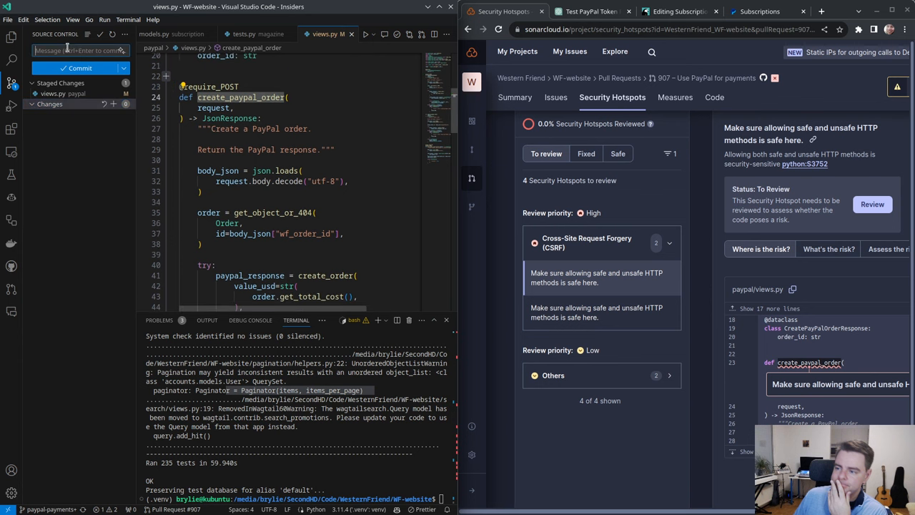
{"action": "type", "text": "Require POST for create_paypal_order"}
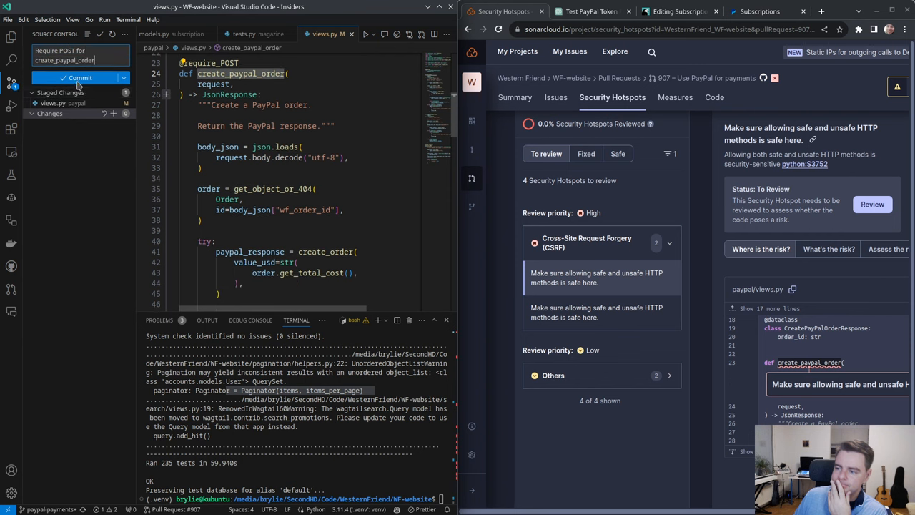
{"action": "left_click", "coordinate": [79, 77]}
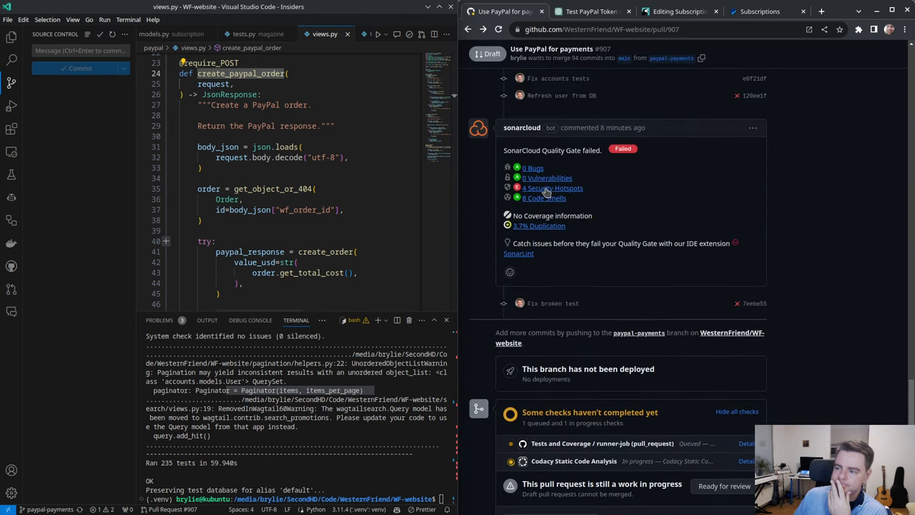
Step: Open PR #907's security hotspots and expand the Cross-Site Request Forgery group
{"action": "left_click", "coordinate": [552, 188]}
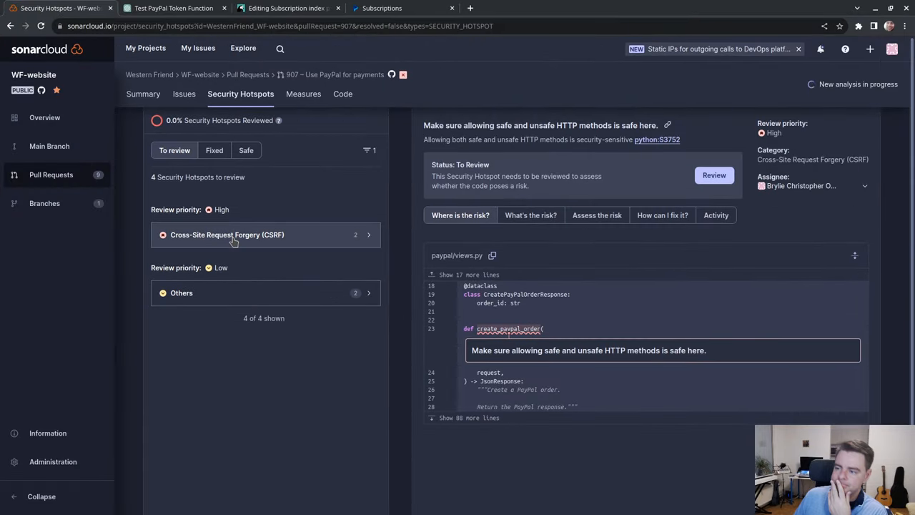
{"action": "left_click", "coordinate": [227, 235]}
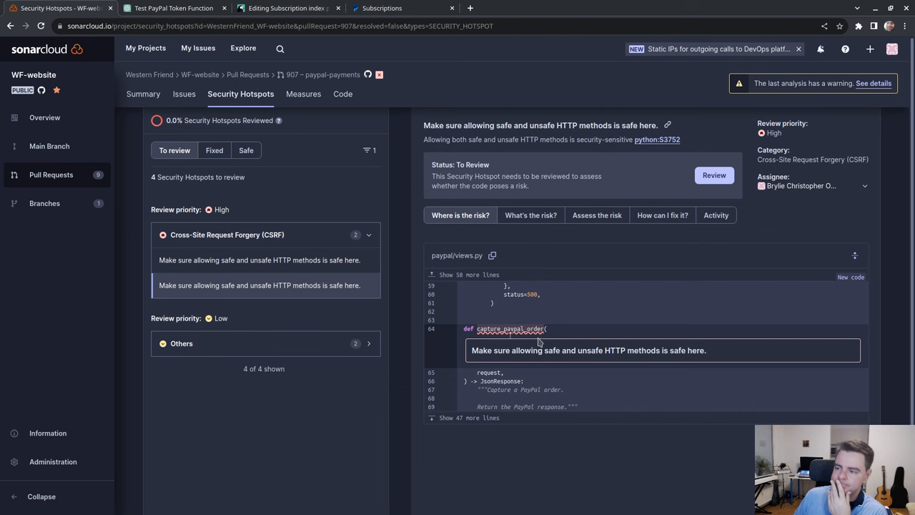
{"action": "mouse_move", "coordinate": [539, 375]}
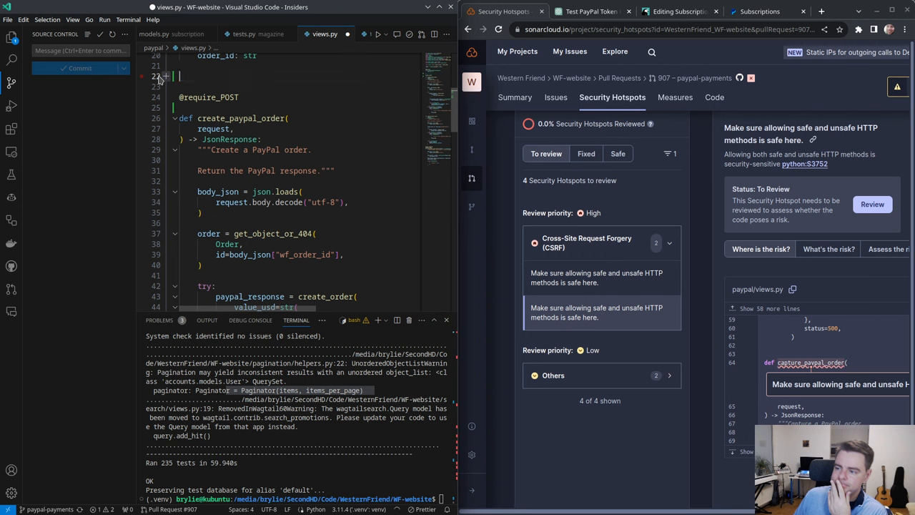
{"action": "type", "text": "# add"}
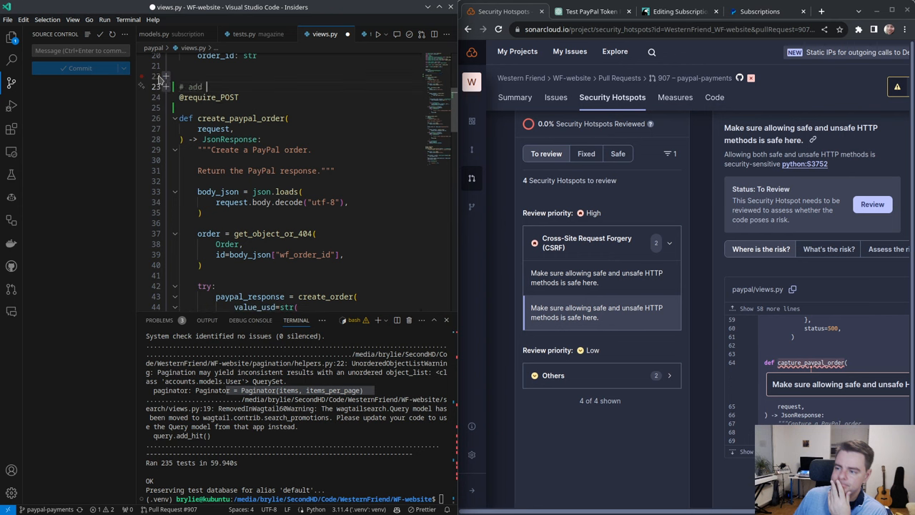
{"action": "type", "text": "CSRF deco"}
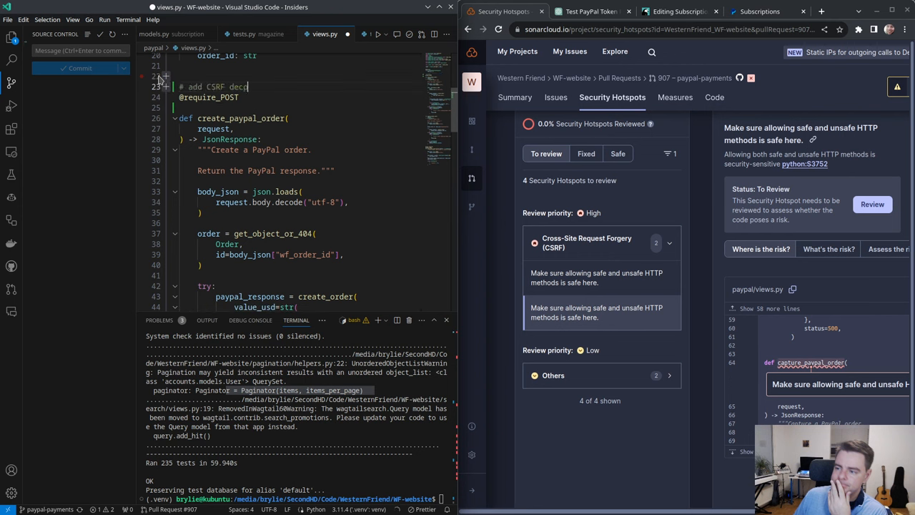
{"action": "type", "text": "oracoes"}
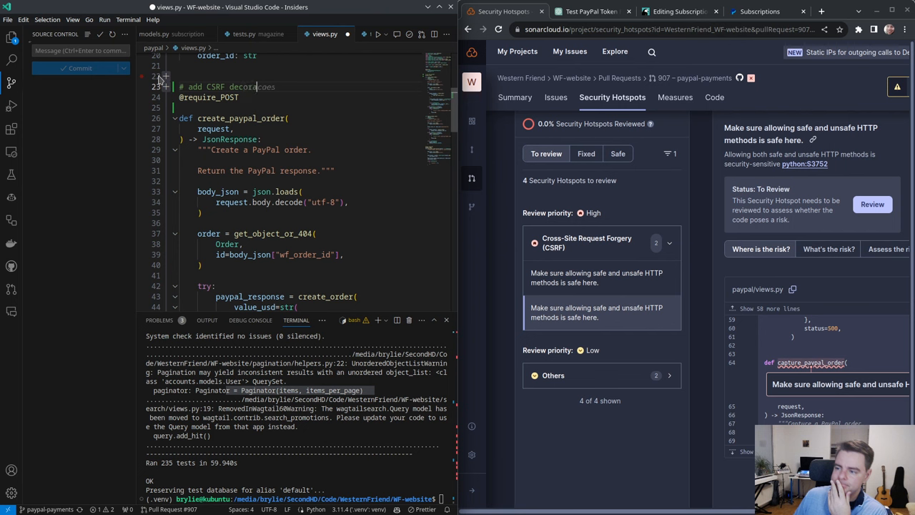
{"action": "type", "text": "back in"}
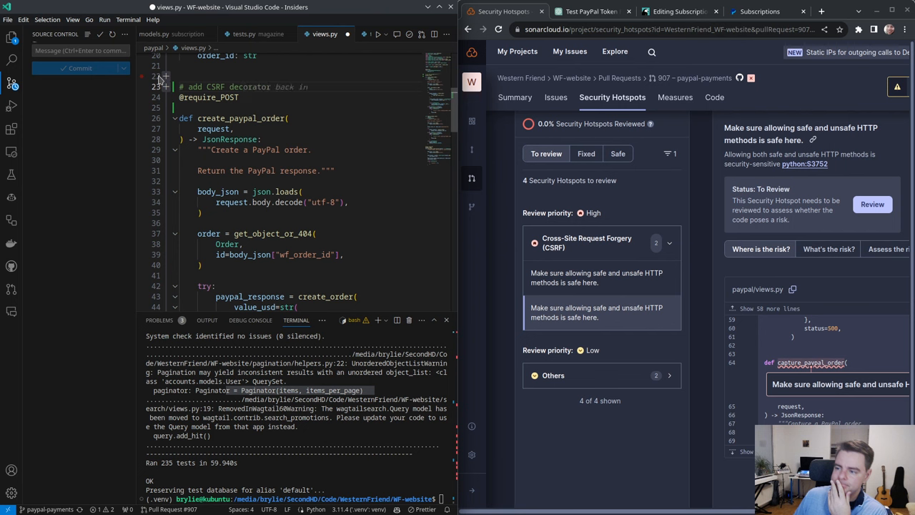
{"action": "type", "text": "@login_required"}
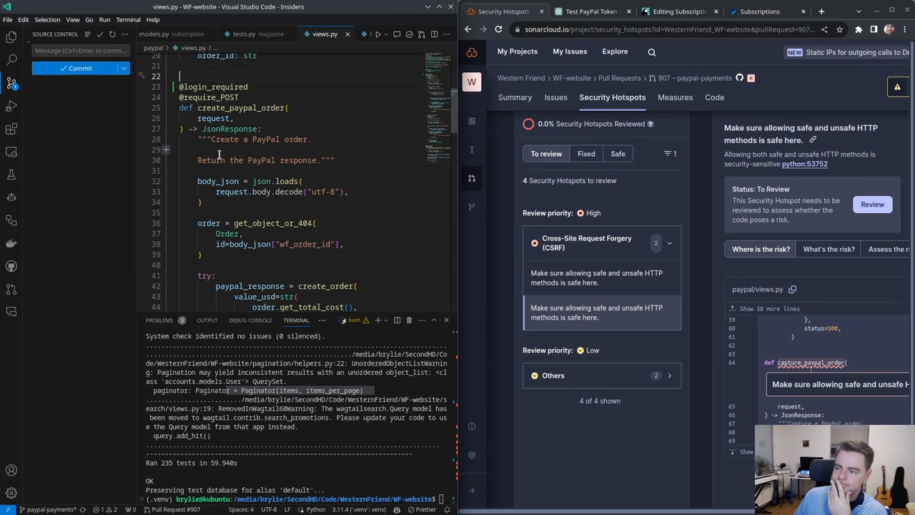
{"action": "left_click", "coordinate": [586, 12]}
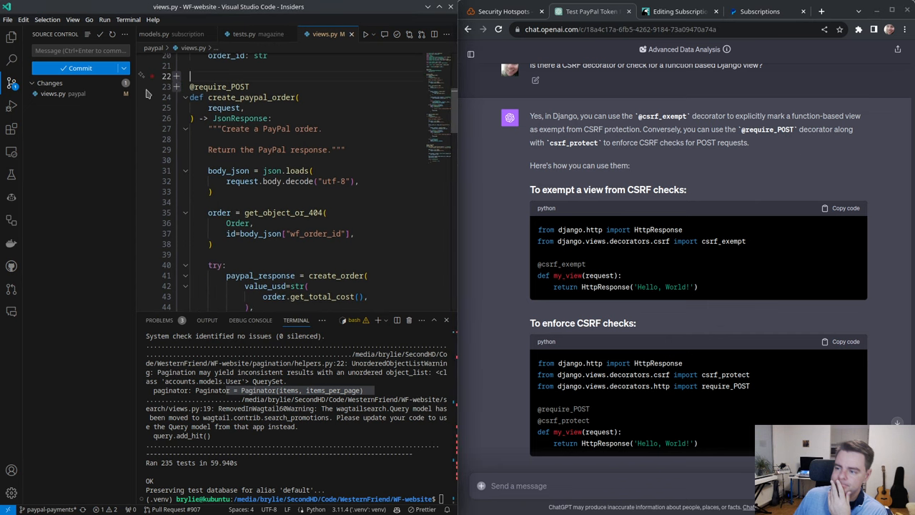
Step: Open the working-tree diff of the modified views.py
{"action": "left_click", "coordinate": [54, 94]}
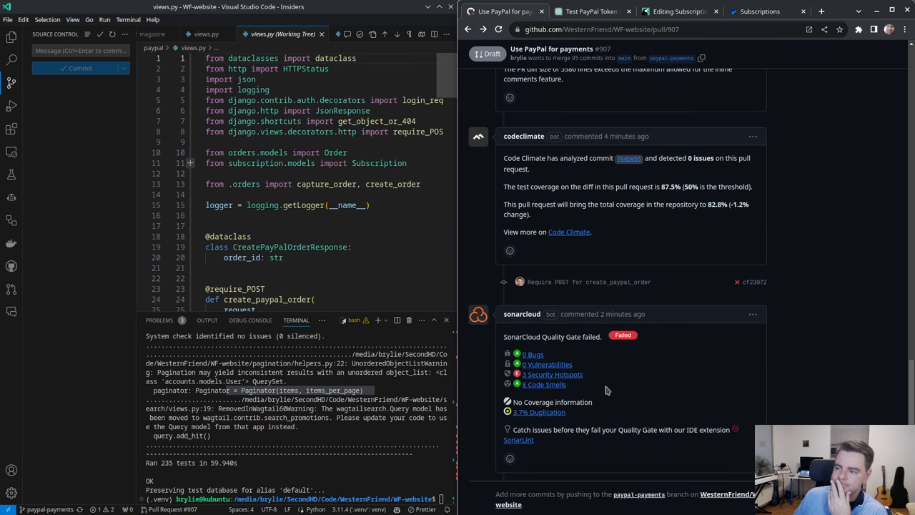
Step: Scroll to PR #907's checks list and open SonarCloud's '3 Security Hotspots' report
{"action": "scroll", "scroll_direction": "down", "scroll_amount": 3}
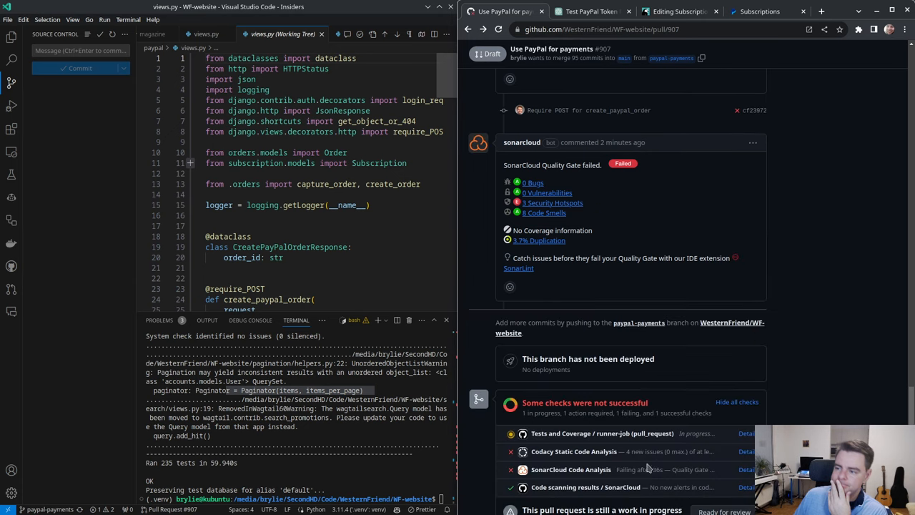
{"action": "mouse_move", "coordinate": [678, 213]}
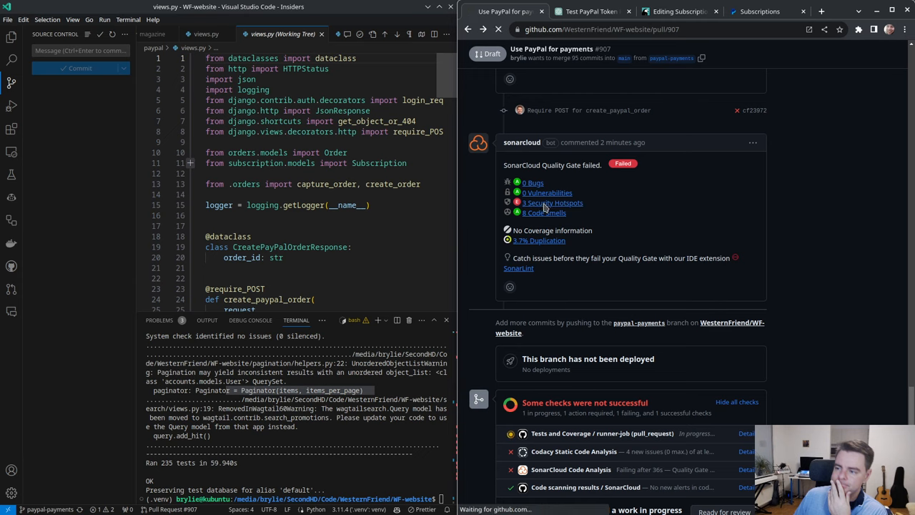
{"action": "left_click", "coordinate": [553, 202]}
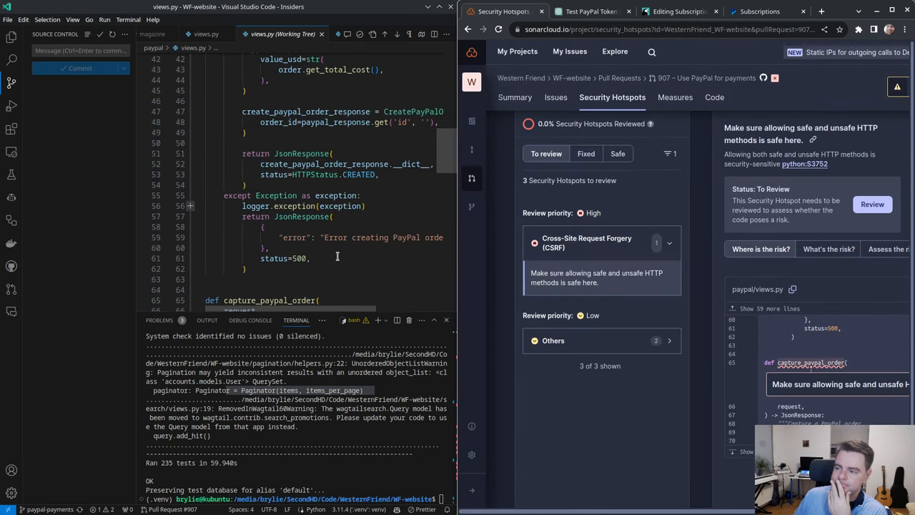
Step: Scroll to the code snippet of the CSRF hotspot on capture_paypal_order
{"action": "scroll", "scroll_direction": "down", "scroll_amount": 3}
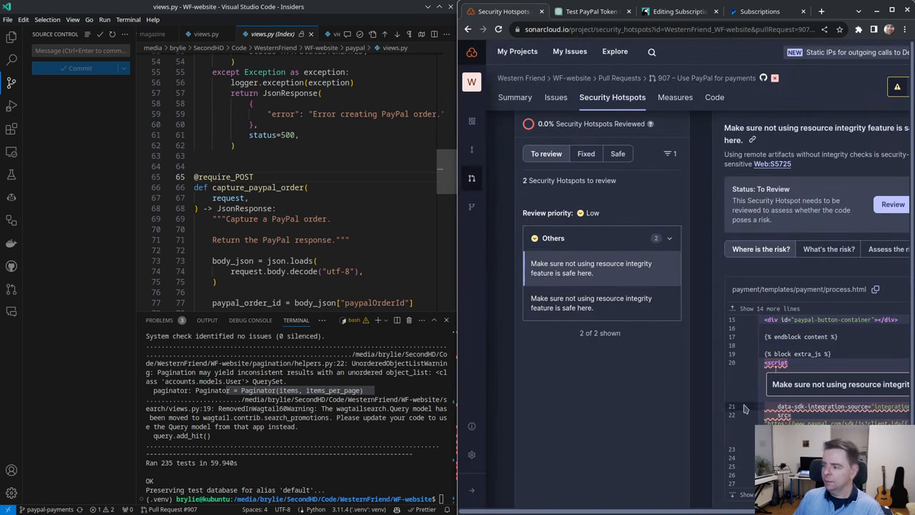
Step: View the resource-integrity hotspot in the subscription template, then bring up PayPal's security guidelines
{"action": "left_click", "coordinate": [591, 303]}
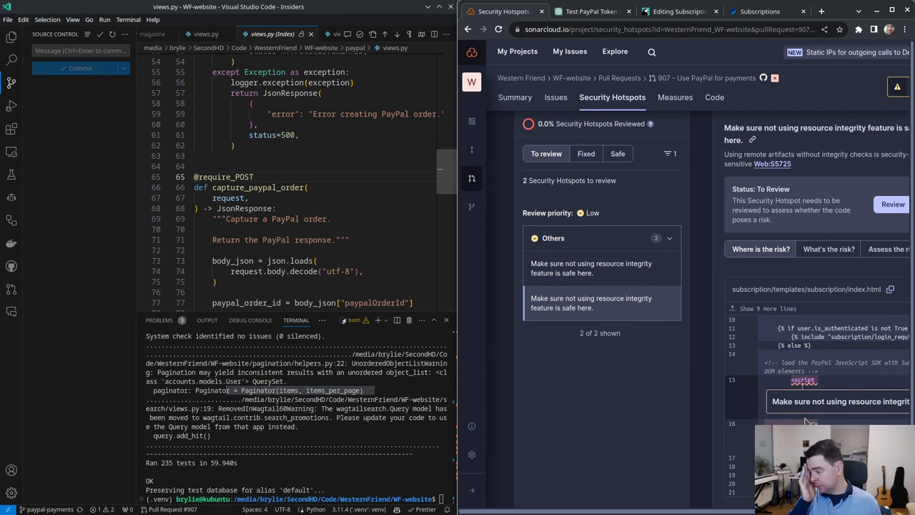
{"action": "left_click", "coordinate": [821, 11]}
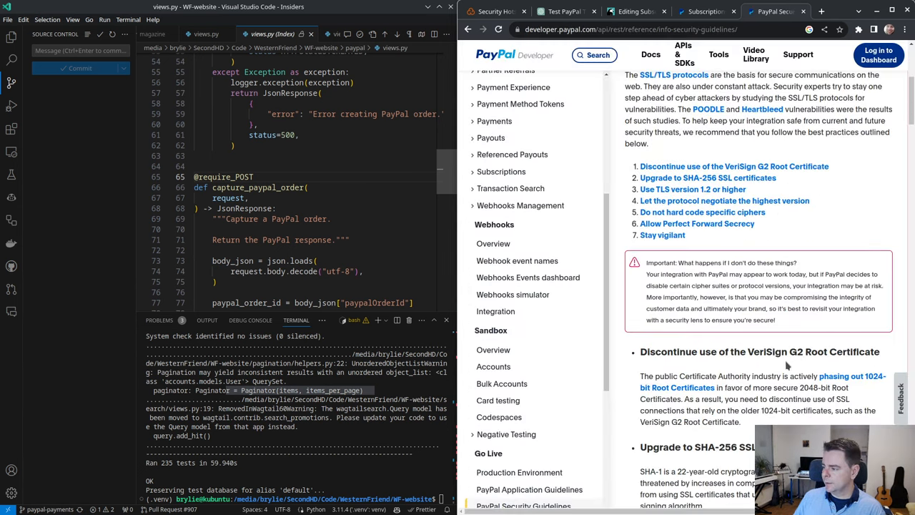
Step: Scroll through the PayPal Security Guidelines page on developer.paypal.com
{"action": "scroll", "scroll_direction": "down", "scroll_amount": 3}
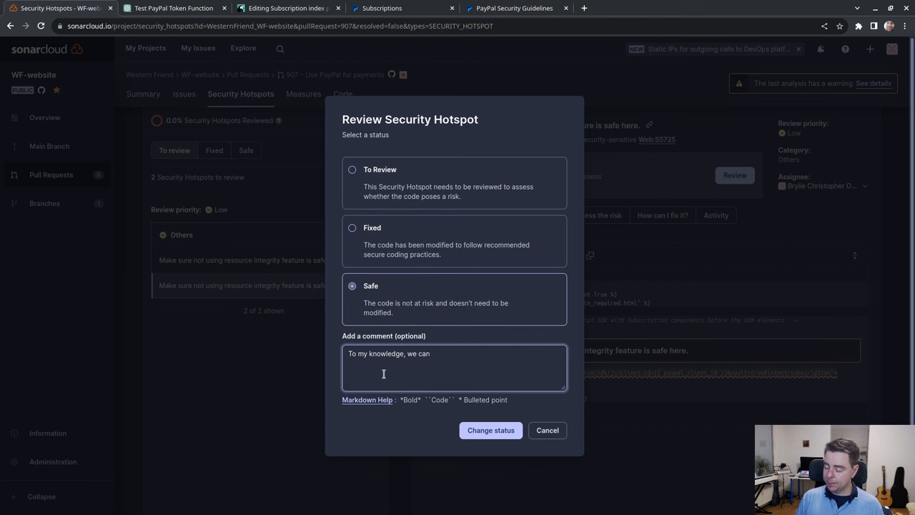
Step: Mark the hotspot Safe, commenting that PayPal SDK docs and GitHub gave no useful answers
{"action": "type", "text": "I'm not sure at this time how we can use resource integrity on the PayPal SDK, as there weren't many"}
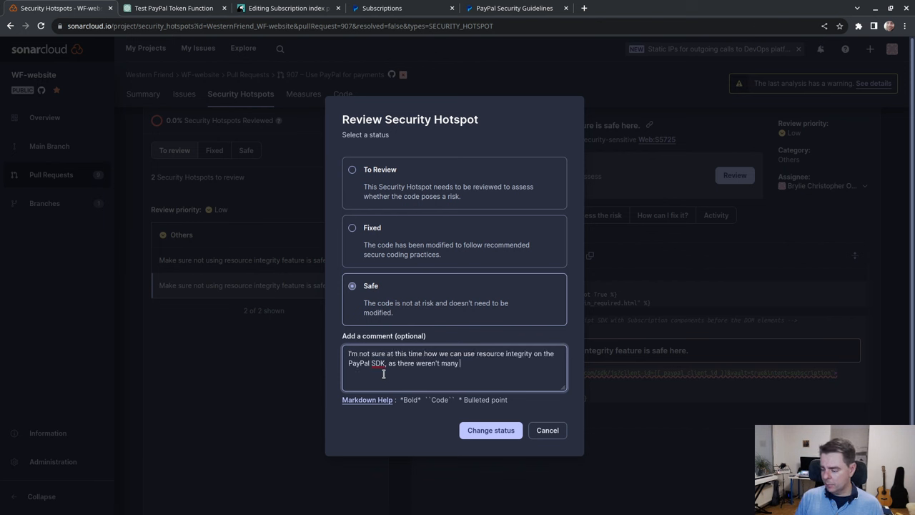
{"action": "type", "text": "useful an"}
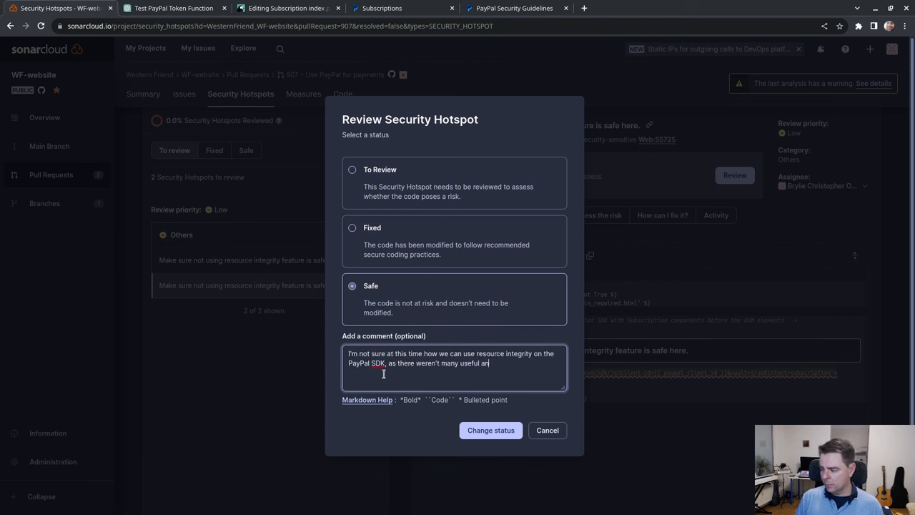
{"action": "type", "text": "swers in the do"}
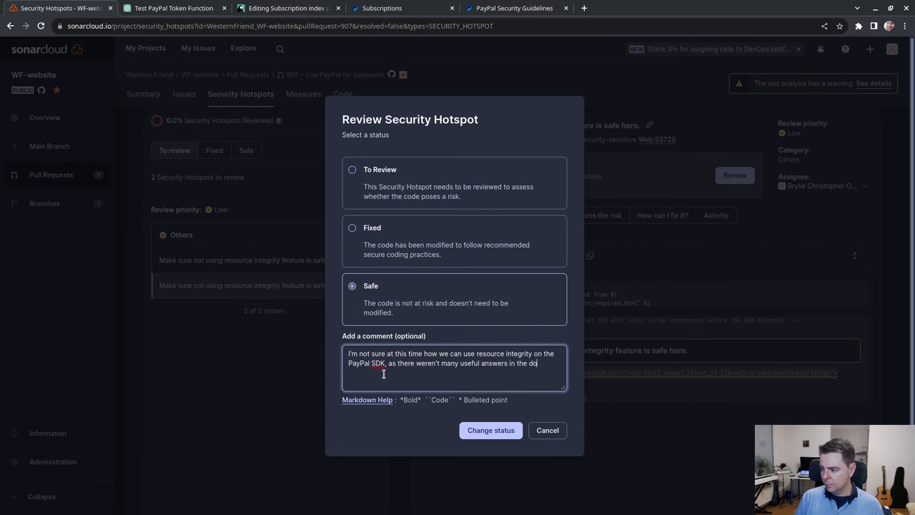
{"action": "type", "text": "docs or Go"}
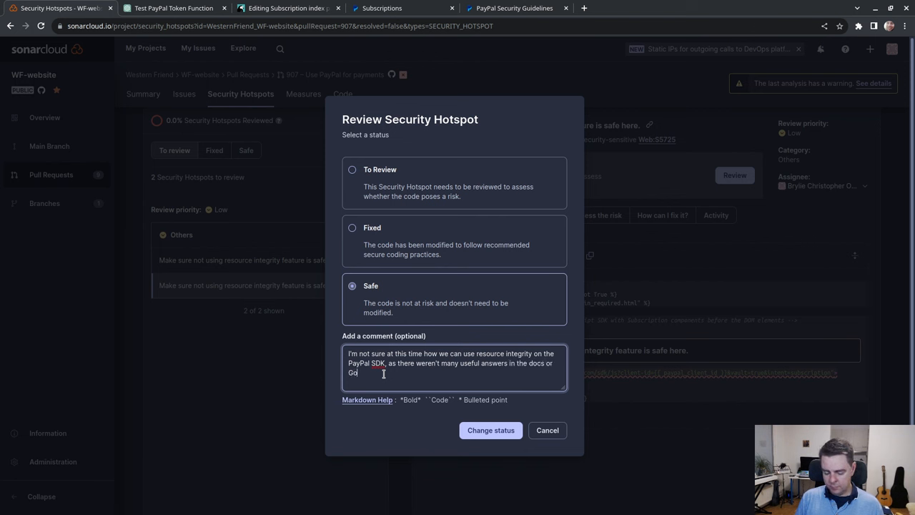
{"action": "type", "text": "tHub."}
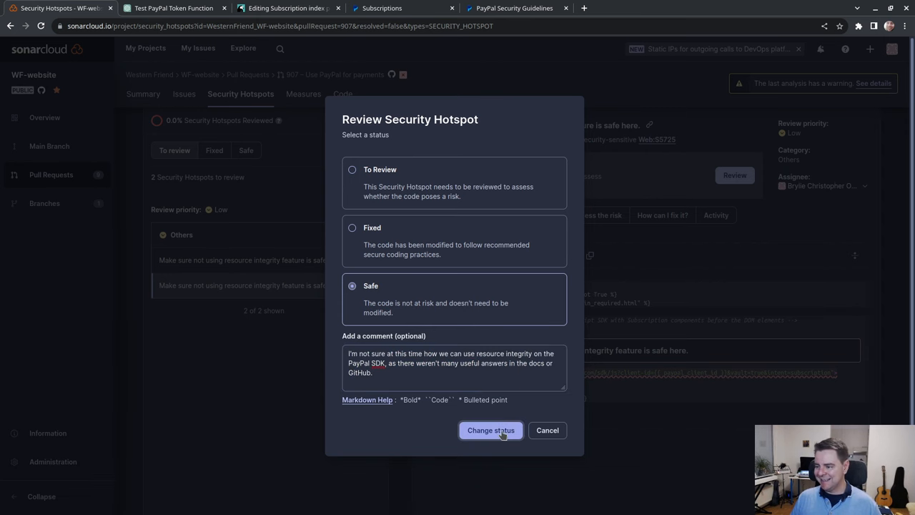
{"action": "left_click", "coordinate": [491, 429]}
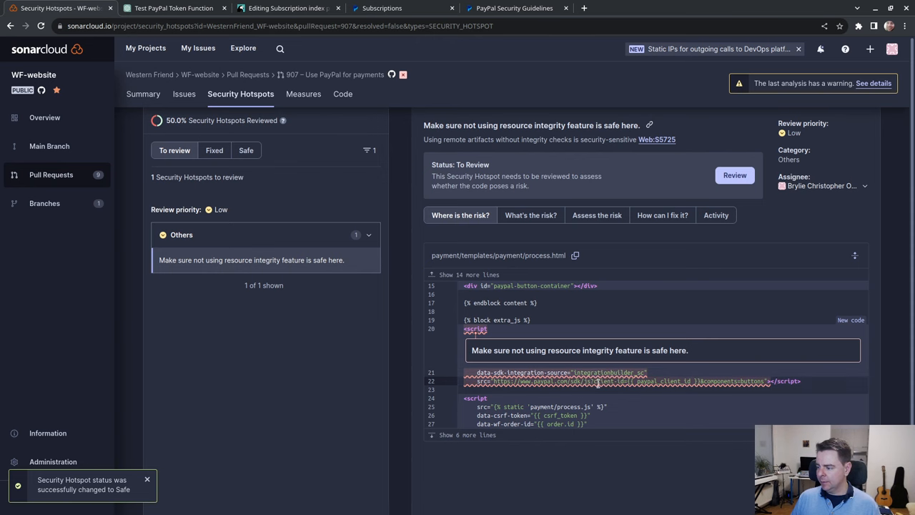
{"action": "left_click", "coordinate": [735, 175]}
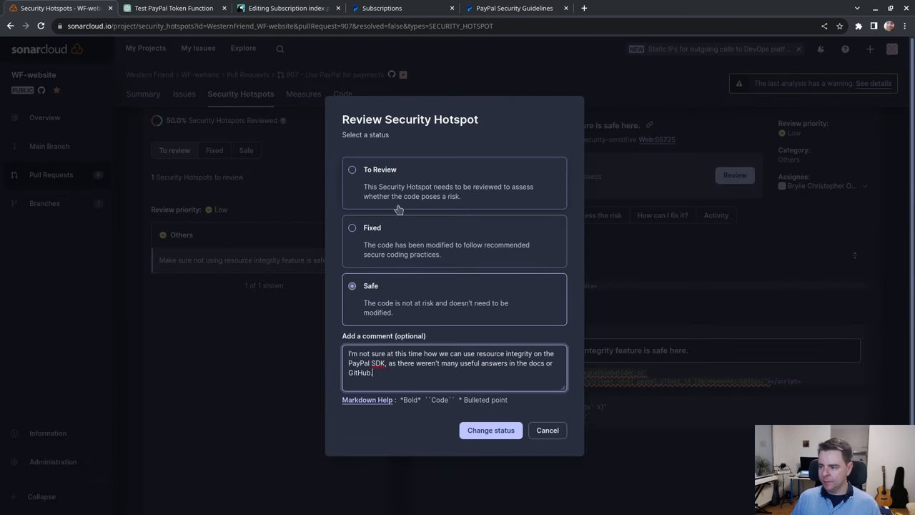
{"action": "left_click", "coordinate": [490, 430]}
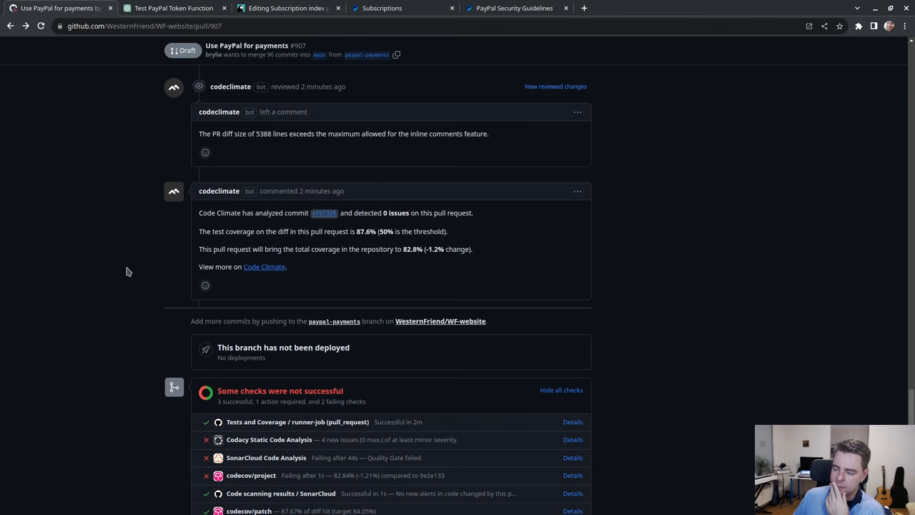
Step: Scroll PR #907 down to its checks and open the failing codecov/project details
{"action": "scroll", "scroll_direction": "down", "scroll_amount": 3}
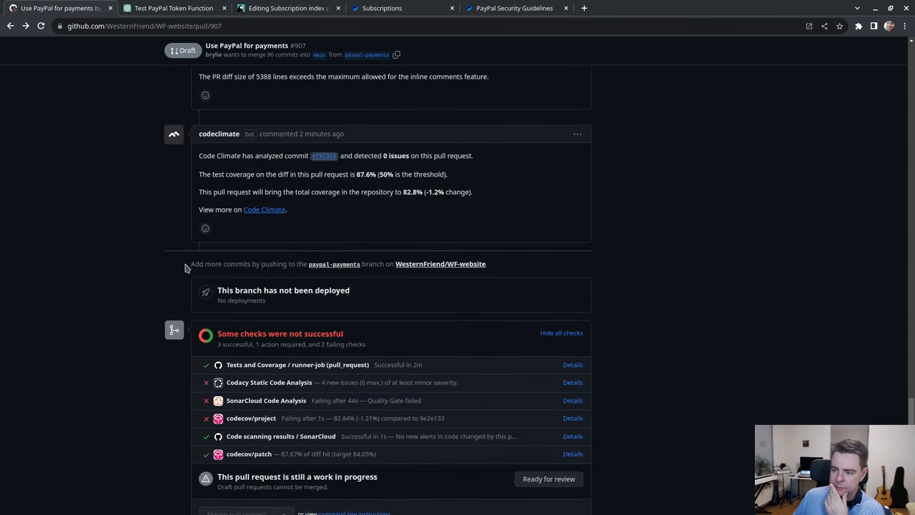
{"action": "scroll", "scroll_direction": "down", "scroll_amount": 3}
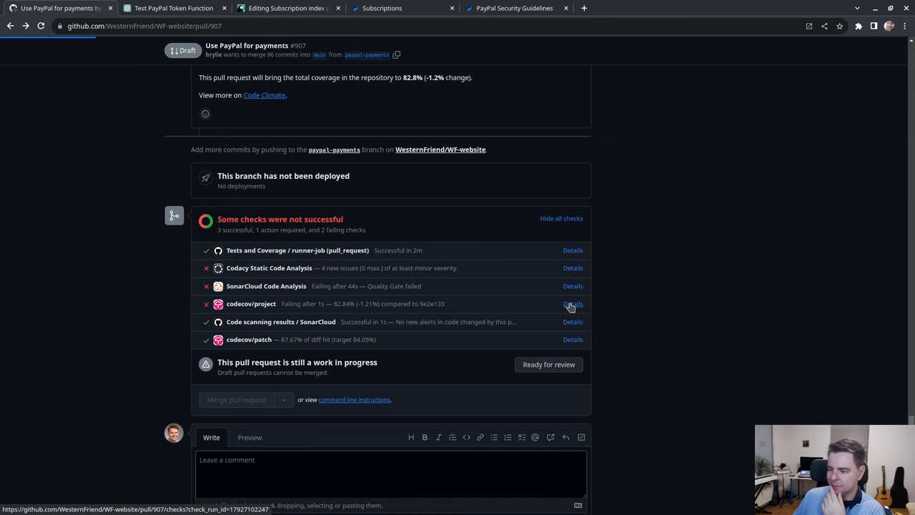
{"action": "left_click", "coordinate": [573, 304]}
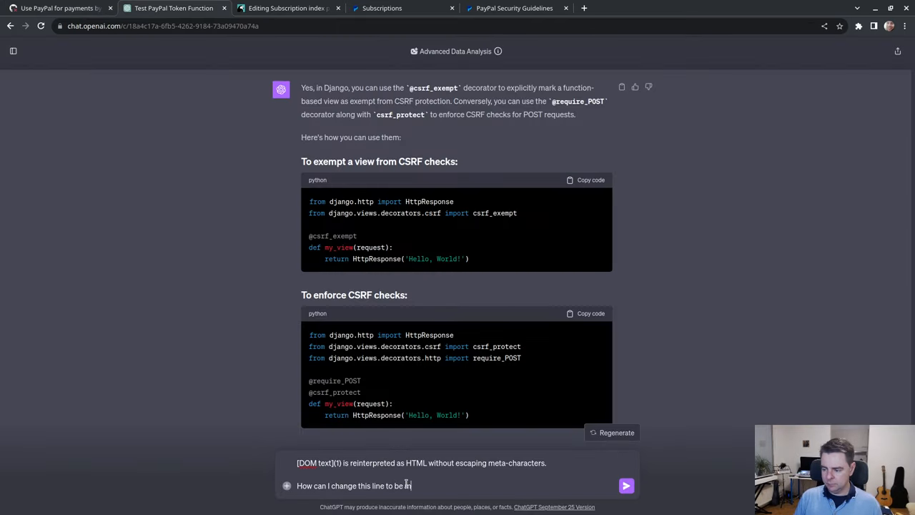
Step: Ask ChatGPT how to make the DOM-text-reinterpreted-as-HTML line more safe
{"action": "type", "text": "more safe"}
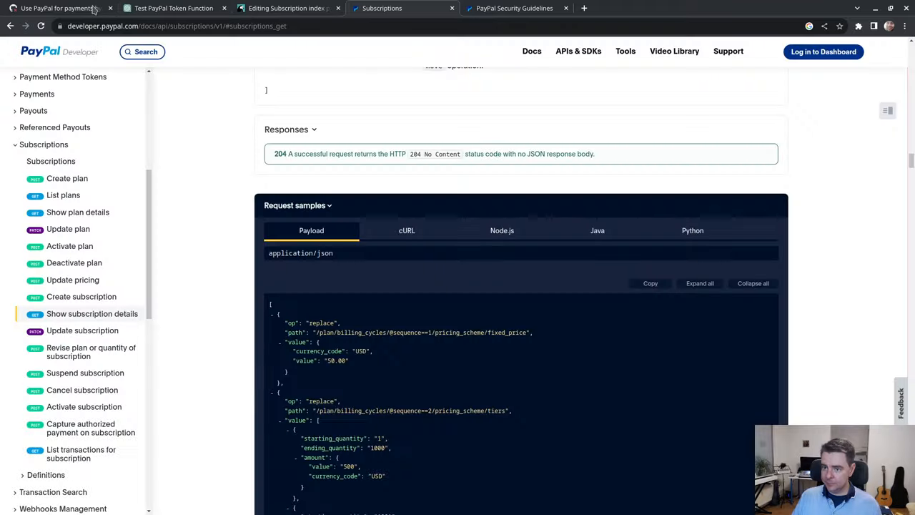
{"action": "left_click", "coordinate": [54, 8]}
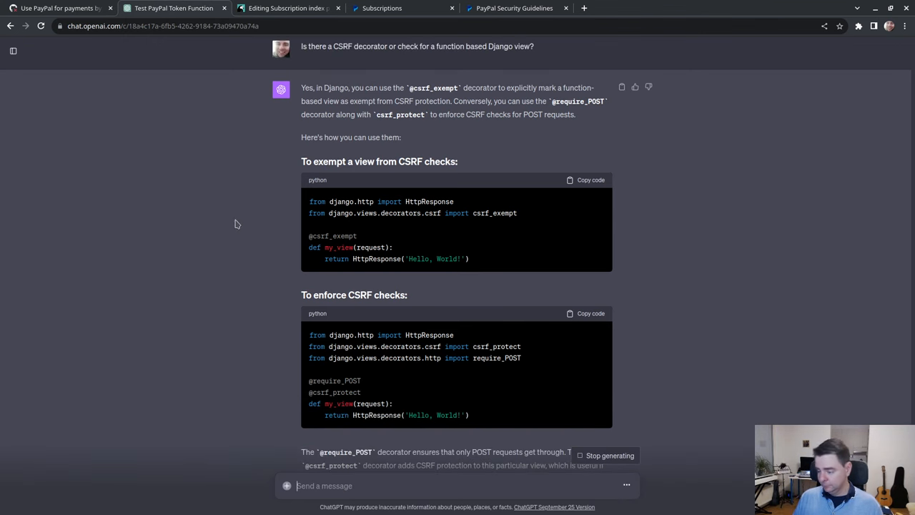
{"action": "scroll", "scroll_direction": "down", "scroll_amount": 3}
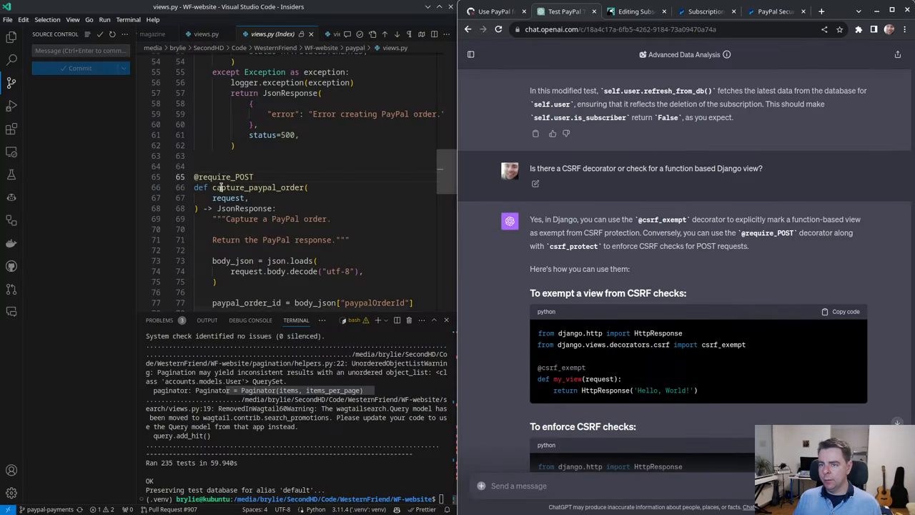
Step: Find the redirect code in process.js and commit the encodeURIComponent(paymentDoneUrl) change
{"action": "left_click", "coordinate": [11, 36]}
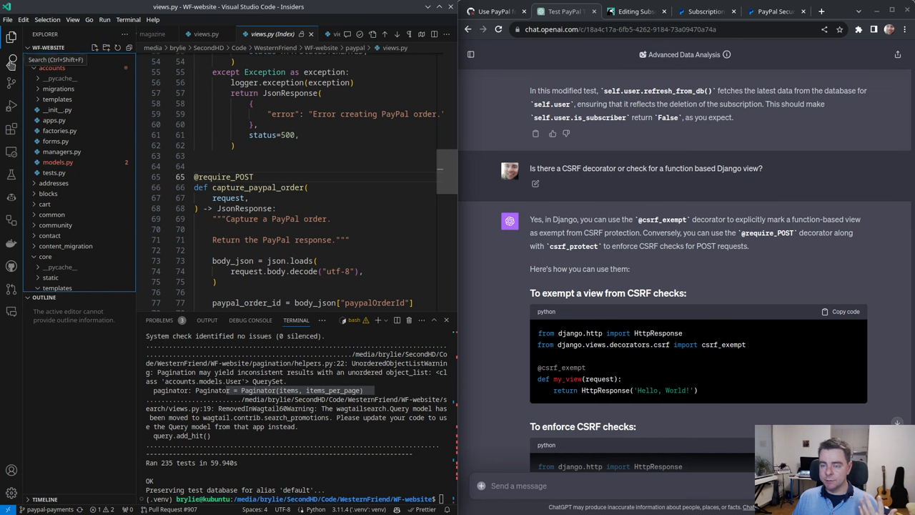
{"action": "left_click", "coordinate": [10, 60]}
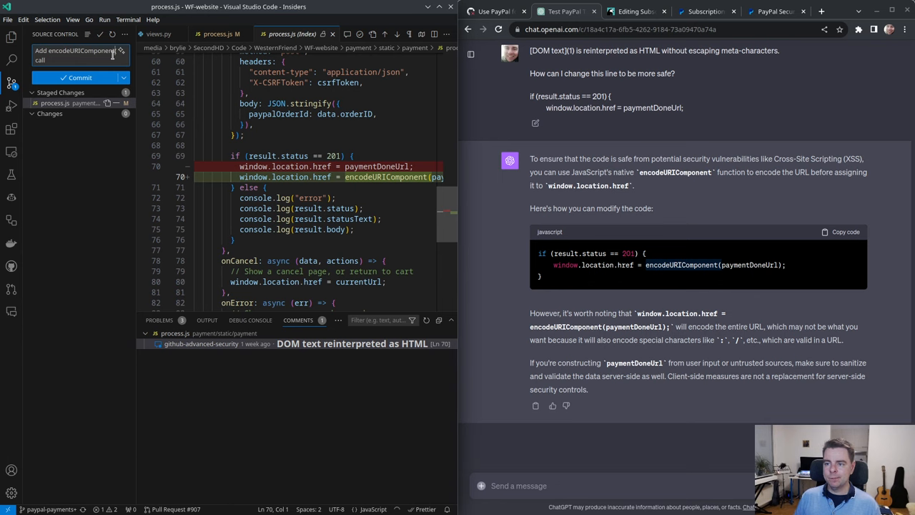
{"action": "left_click", "coordinate": [80, 77]}
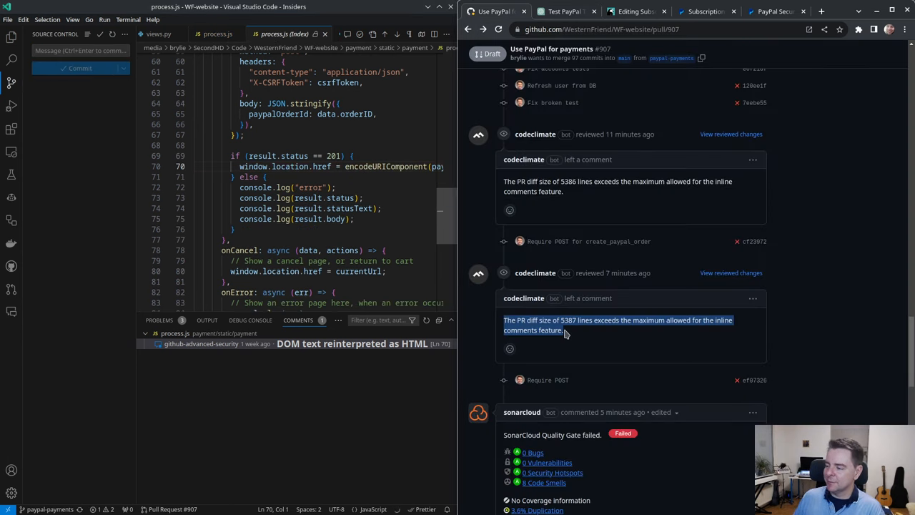
{"action": "mouse_move", "coordinate": [547, 261]}
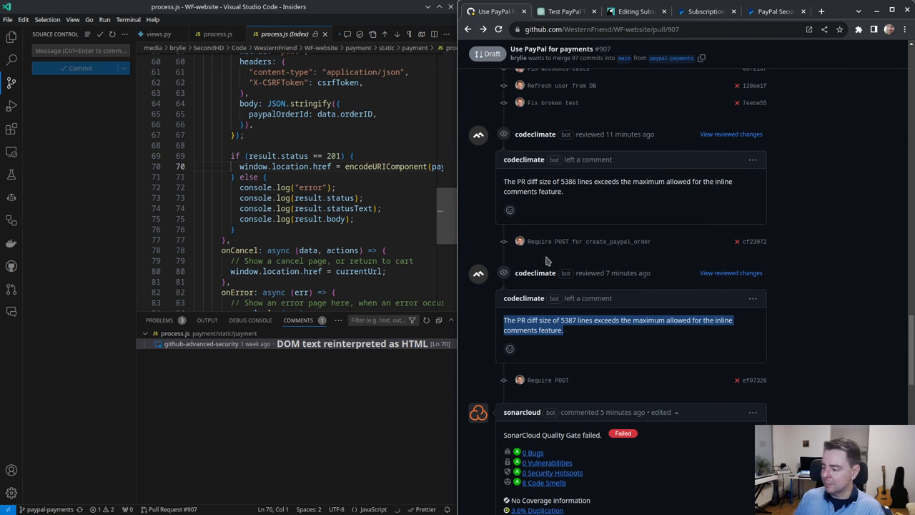
{"action": "mouse_move", "coordinate": [607, 330]}
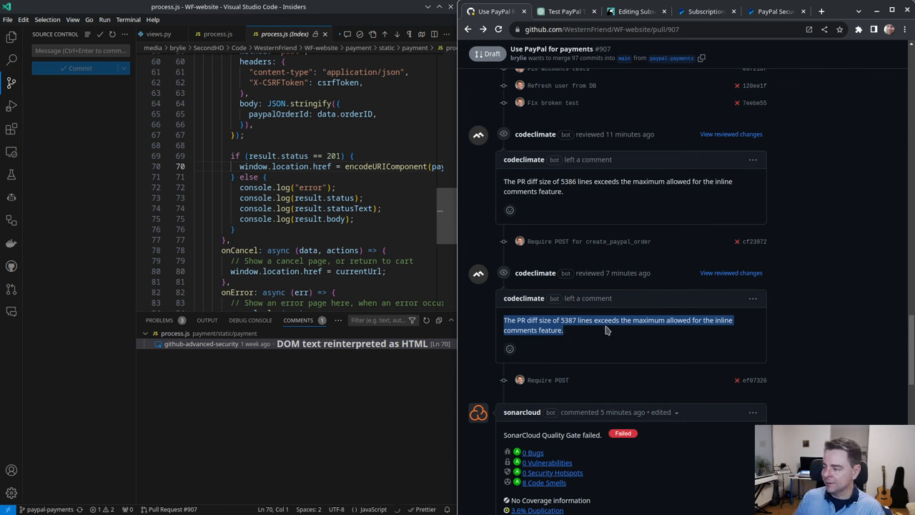
{"action": "mouse_move", "coordinate": [609, 317]}
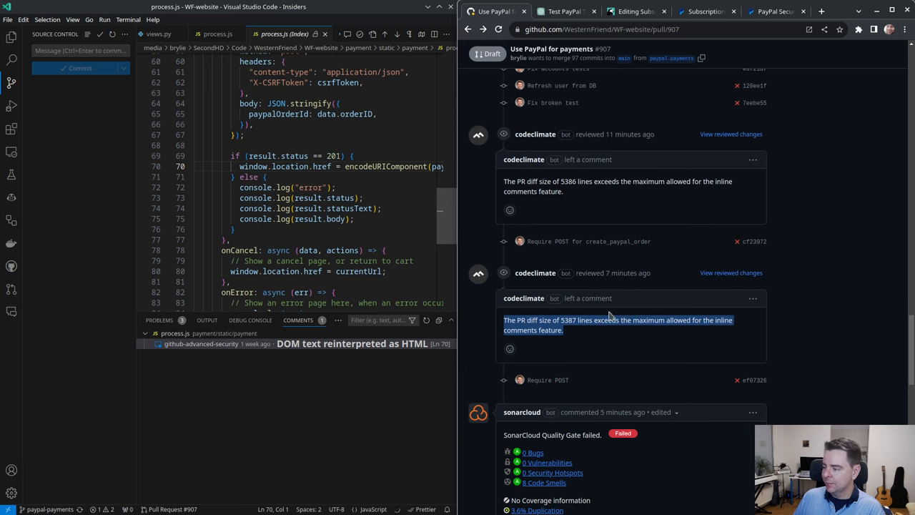
Step: Scroll through PR #907's Codecov coverage report down to the rerunning checks list
{"action": "scroll", "scroll_direction": "down", "scroll_amount": 3}
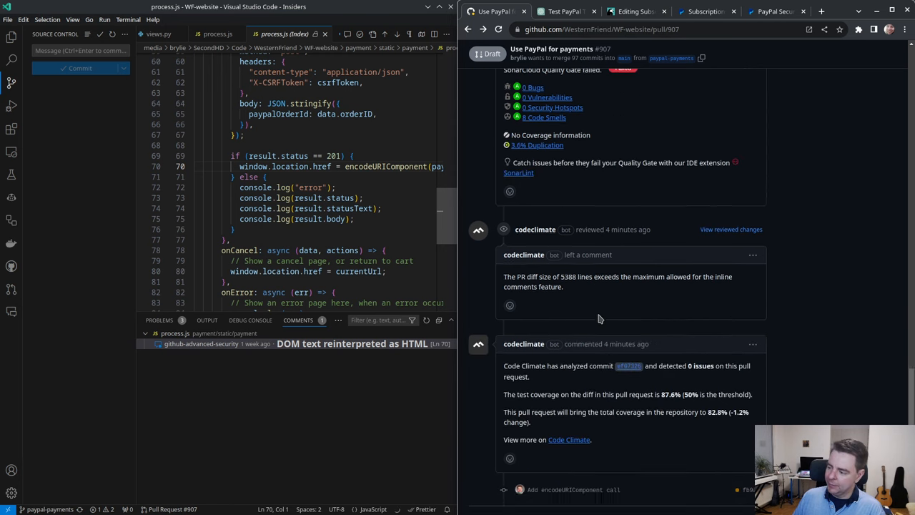
{"action": "scroll", "scroll_direction": "down", "scroll_amount": 3}
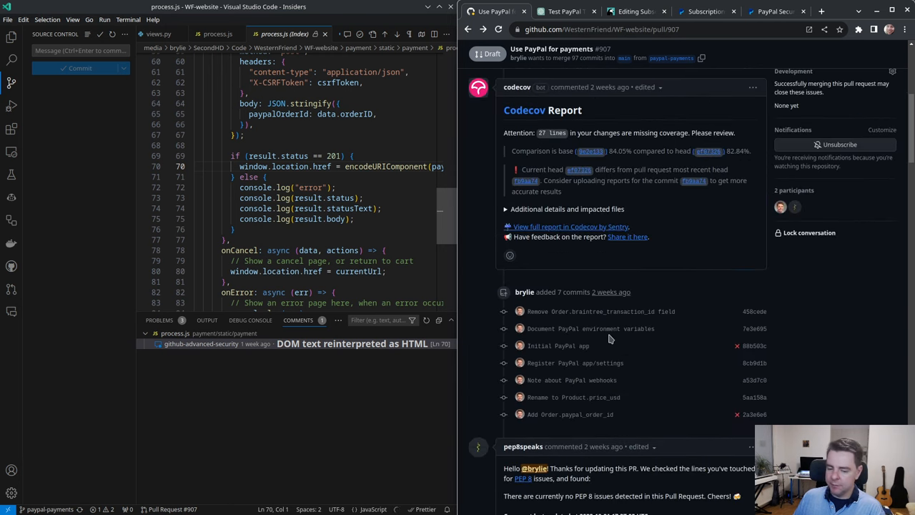
{"action": "mouse_move", "coordinate": [619, 112]}
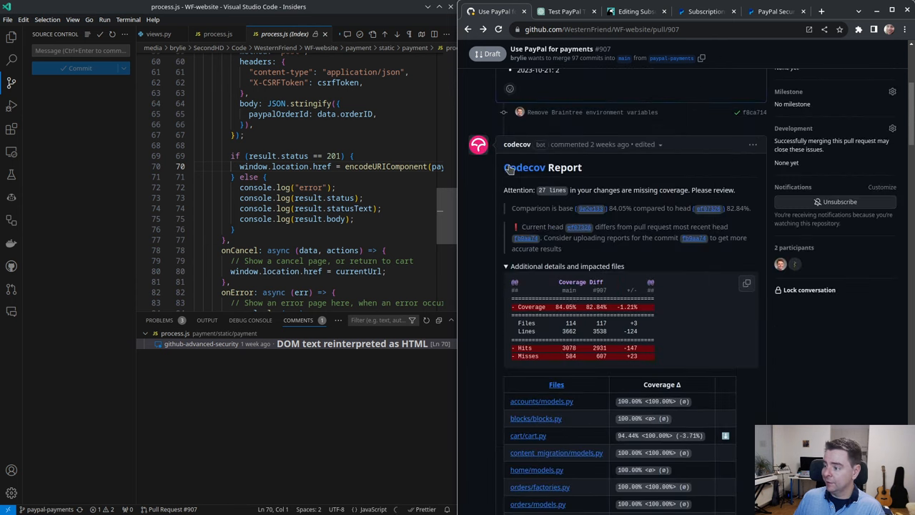
{"action": "scroll", "scroll_direction": "down", "scroll_amount": 3}
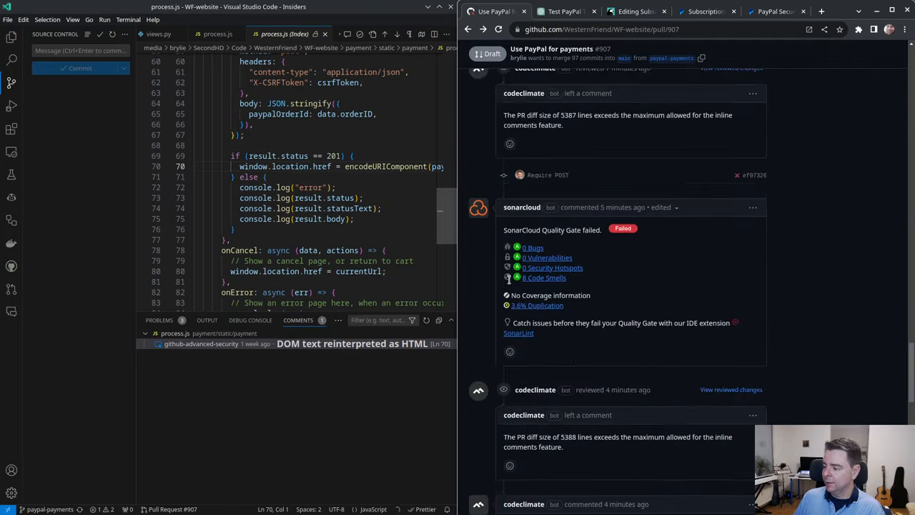
{"action": "scroll", "scroll_direction": "down", "scroll_amount": 3}
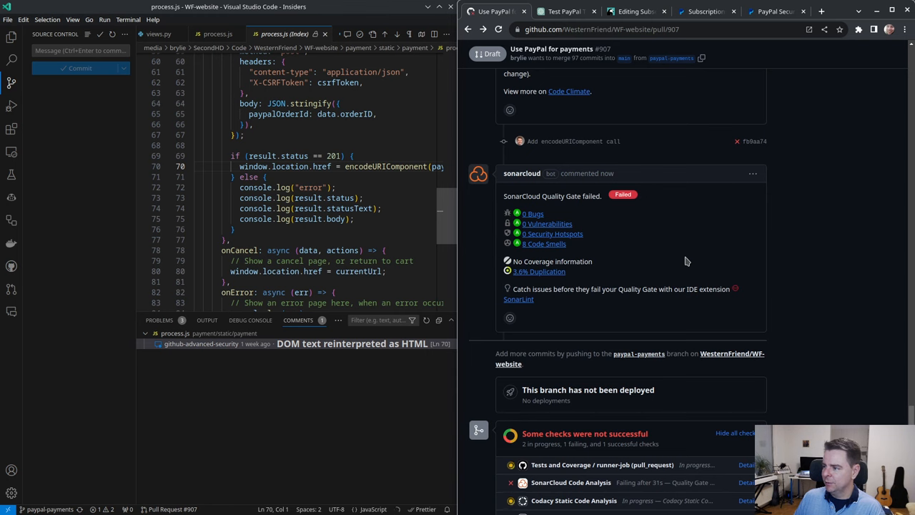
{"action": "scroll", "scroll_direction": "down", "scroll_amount": 3}
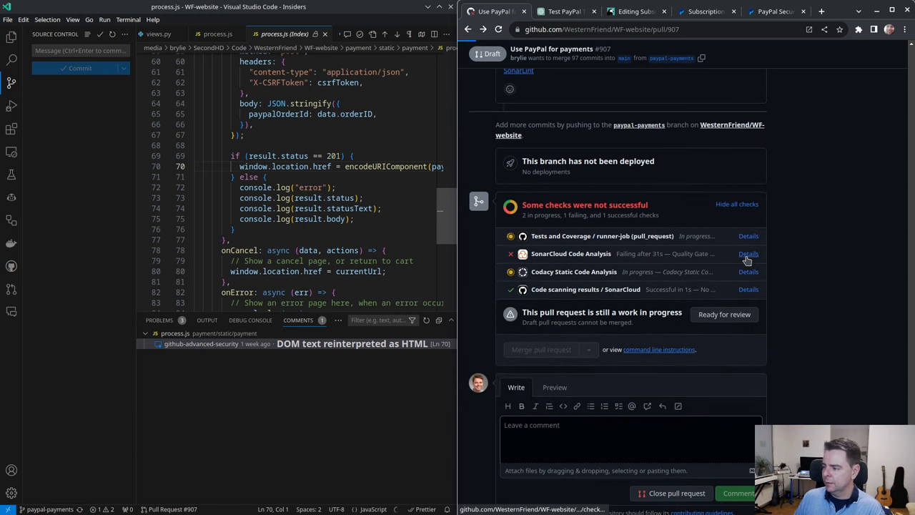
Step: Open the SonarCloud Code Analysis check details and continue to the full SonarCloud analysis
{"action": "left_click", "coordinate": [749, 254]}
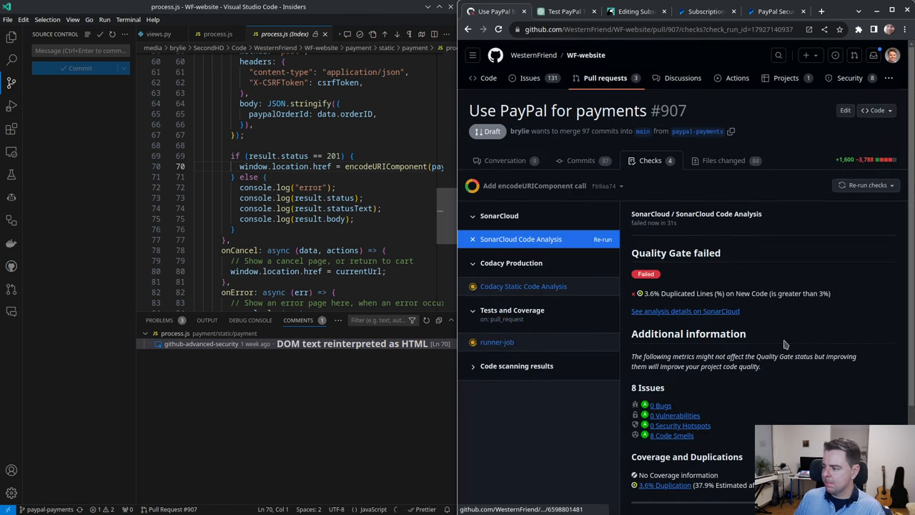
{"action": "scroll", "scroll_direction": "down", "scroll_amount": 3}
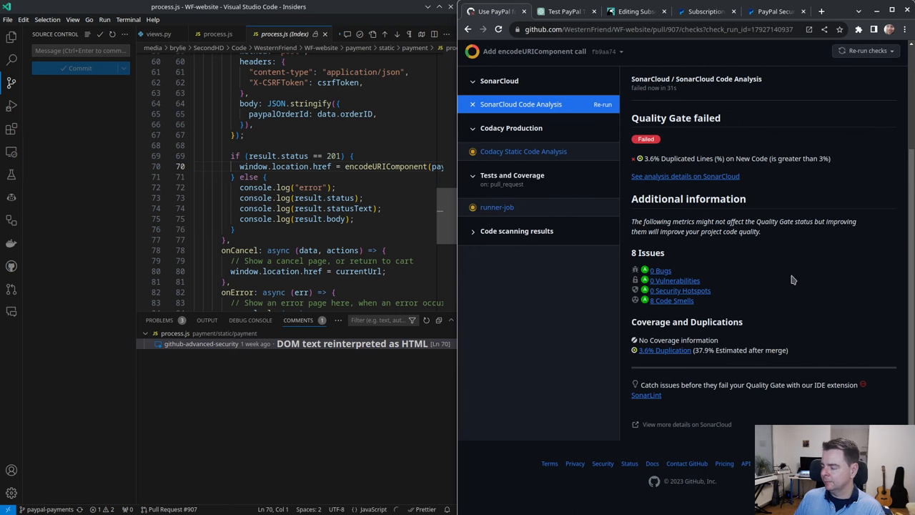
{"action": "left_click", "coordinate": [685, 176]}
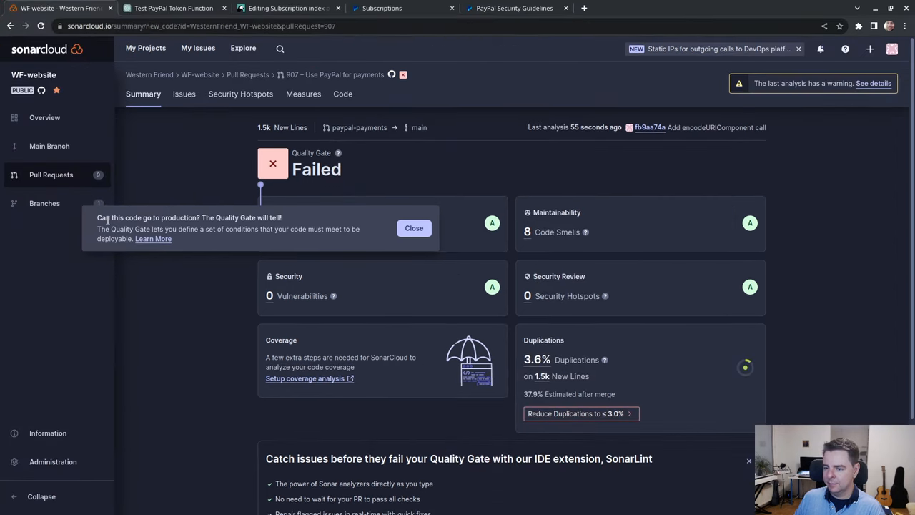
Step: Dismiss the Quality Gate tooltip to read the 3.6% duplications failure and A ratings
{"action": "left_click", "coordinate": [414, 228]}
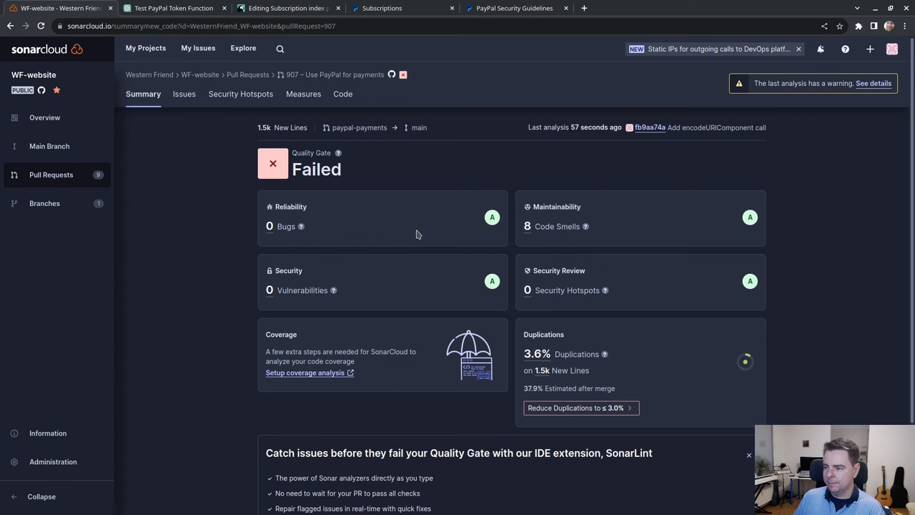
{"action": "mouse_move", "coordinate": [750, 217]}
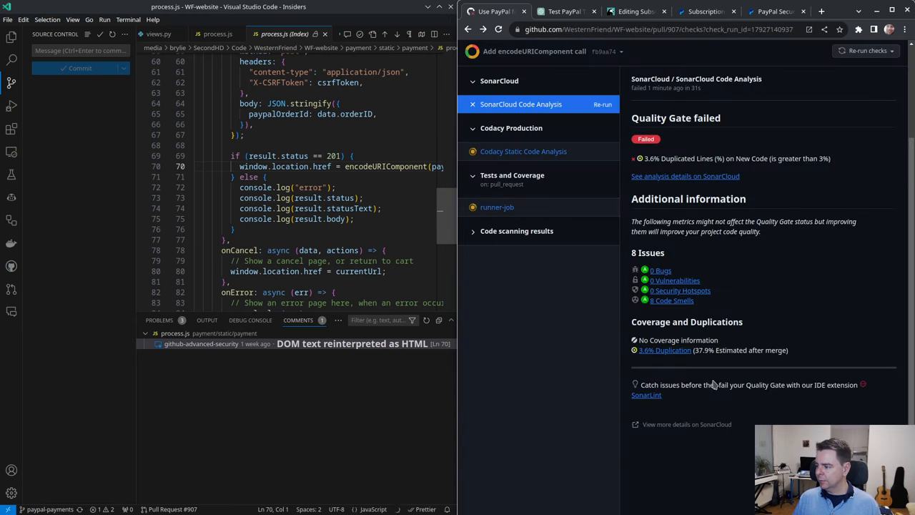
Step: Show the VS Code file tree and bring up the menu to add a file
{"action": "left_click", "coordinate": [565, 12]}
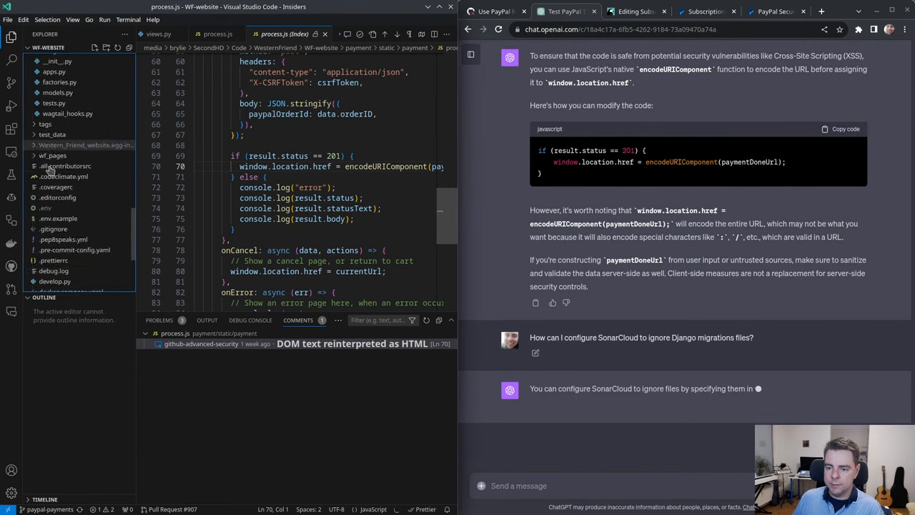
{"action": "right_click", "coordinate": [71, 286]}
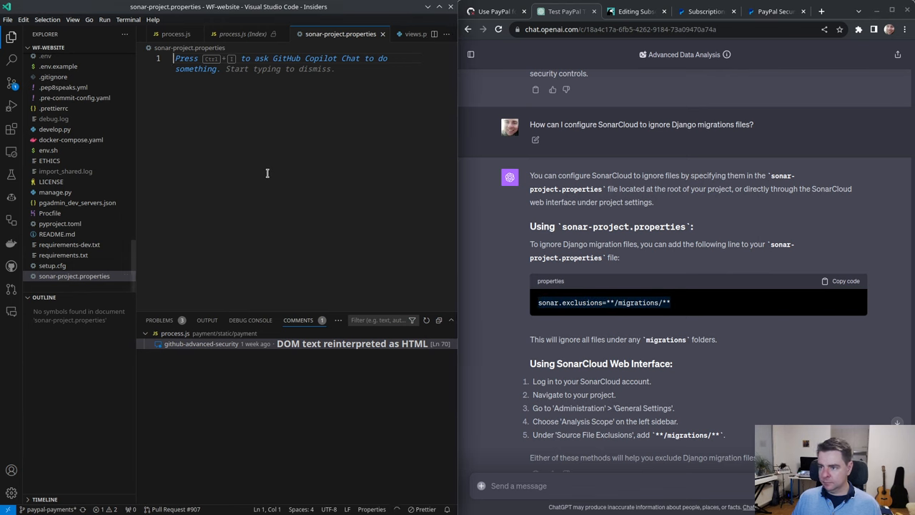
Step: Write sonar.exclusions=**/migrations/** into sonar-project.properties and search the project for 'sonar'
{"action": "type", "text": "sonar.exclusions=**/migrations/**"}
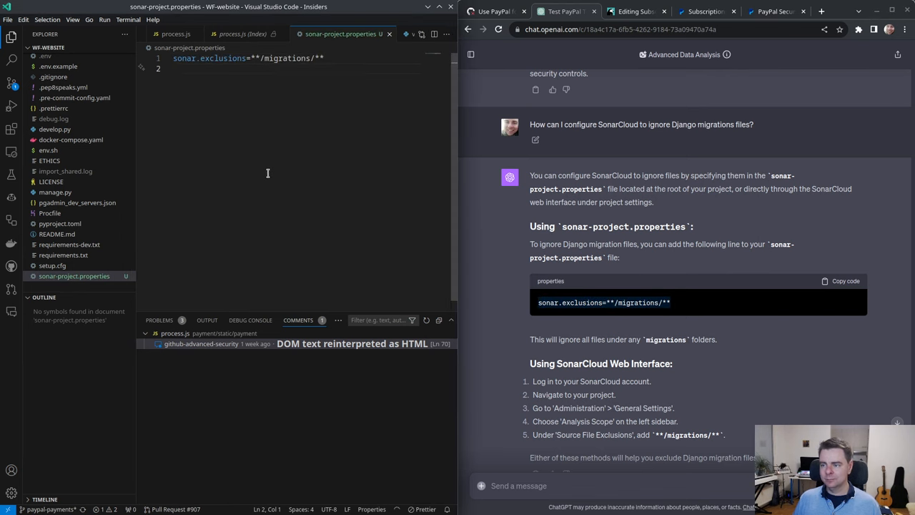
{"action": "left_click", "coordinate": [12, 60]}
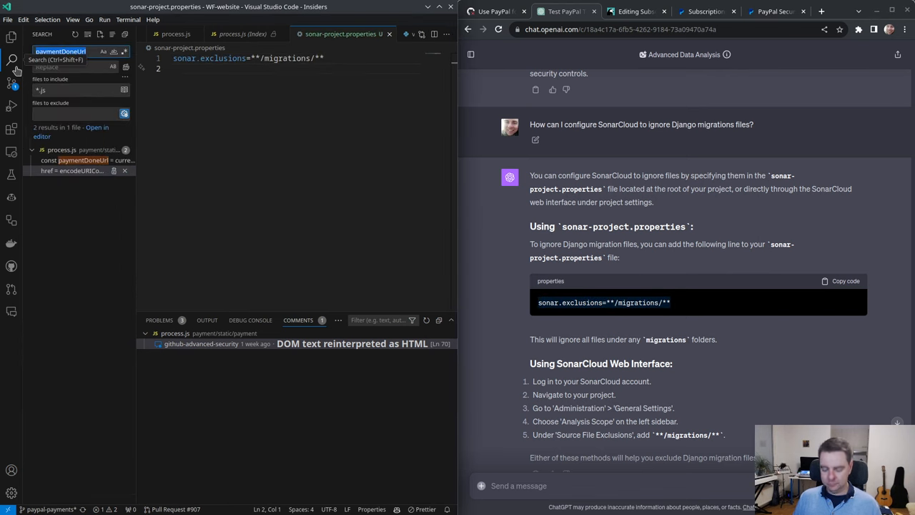
{"action": "type", "text": "sonar"}
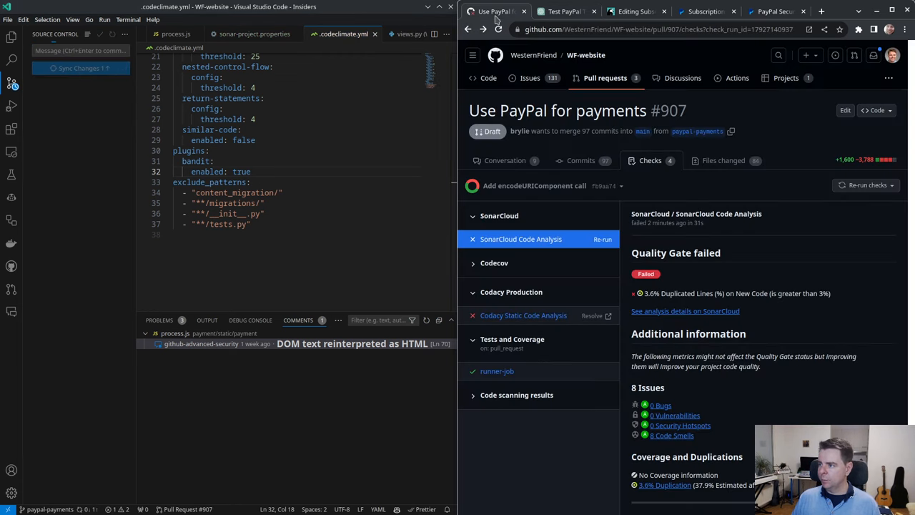
Step: Return to PR #907 to view the 'Configure SonarCloud to ignore migrations' commit
{"action": "left_click", "coordinate": [469, 30]}
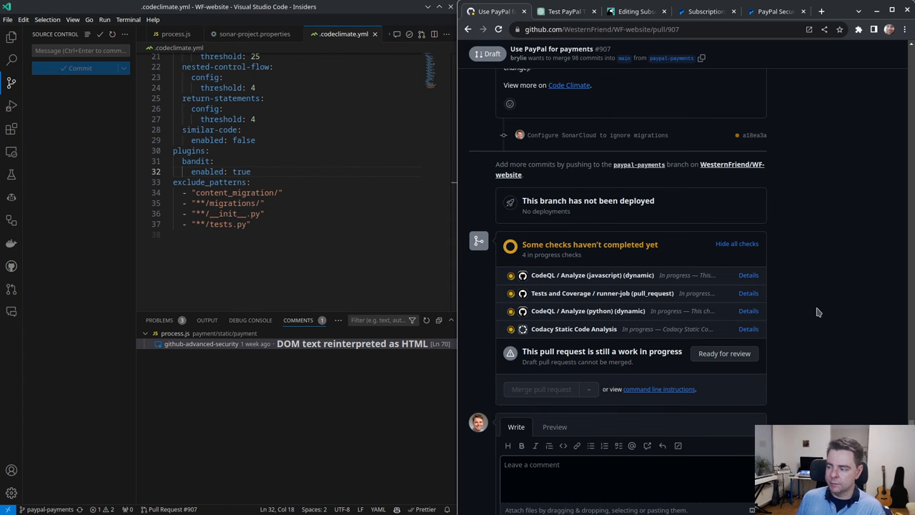
{"action": "mouse_move", "coordinate": [281, 385]}
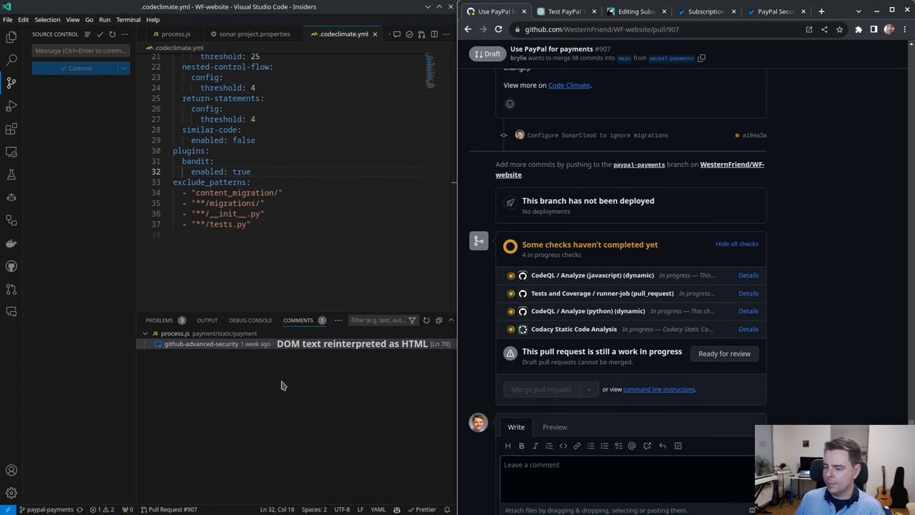
Step: Open PR 907's Duplications density measure, listing the two subscription migration files
{"action": "left_click", "coordinate": [146, 333]}
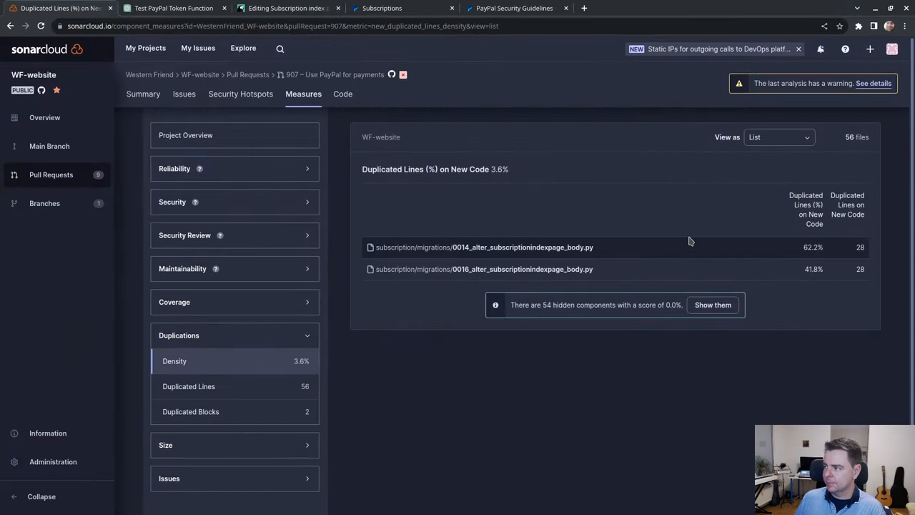
{"action": "mouse_move", "coordinate": [522, 343]}
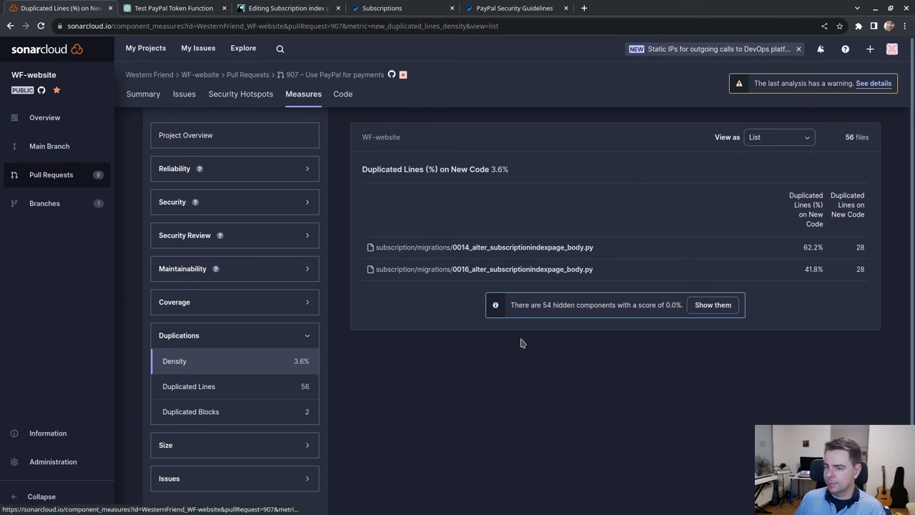
{"action": "mouse_move", "coordinate": [458, 383]}
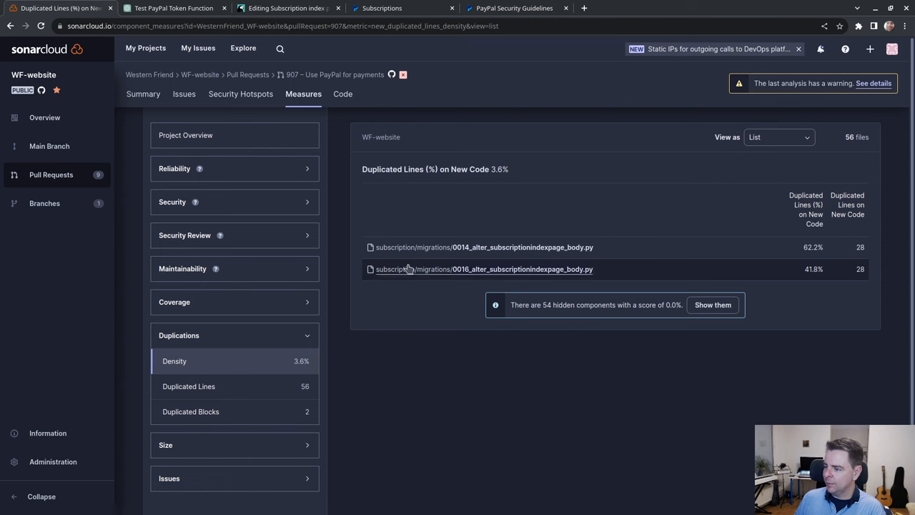
{"action": "mouse_move", "coordinate": [407, 258]}
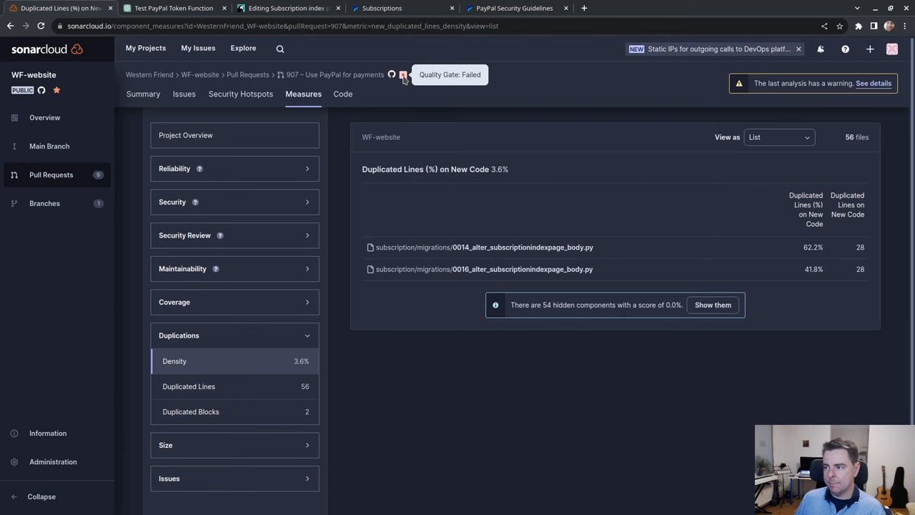
{"action": "mouse_move", "coordinate": [874, 83]}
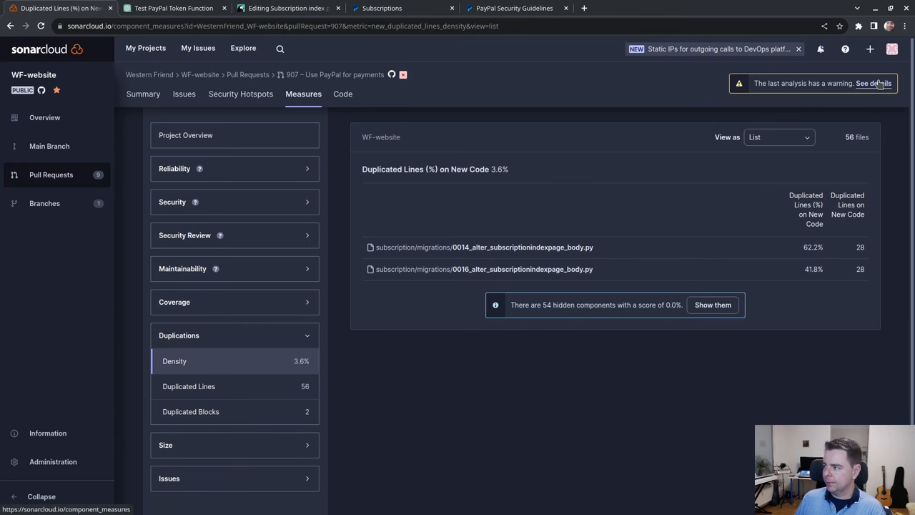
Step: View the analysis warning, copy sonar.python.version, and open the SonarCloud Python docs
{"action": "left_click", "coordinate": [874, 82]}
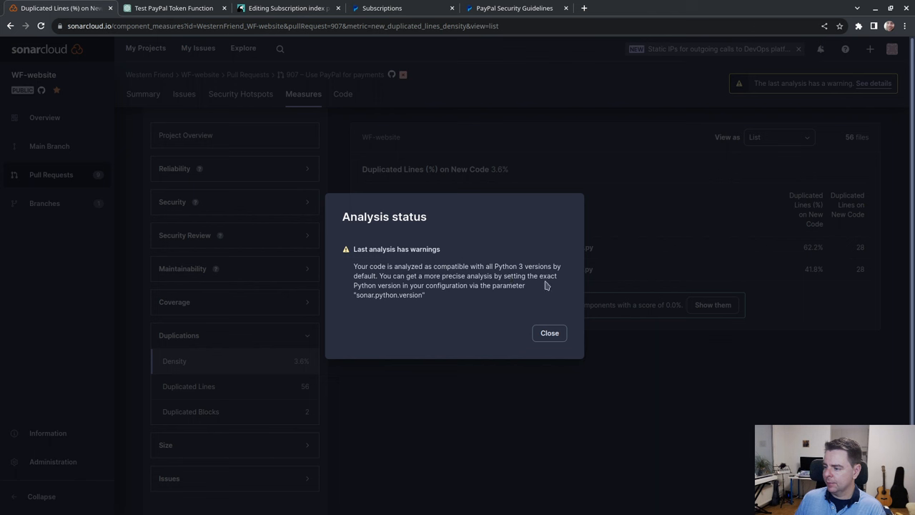
{"action": "mouse_move", "coordinate": [549, 334]}
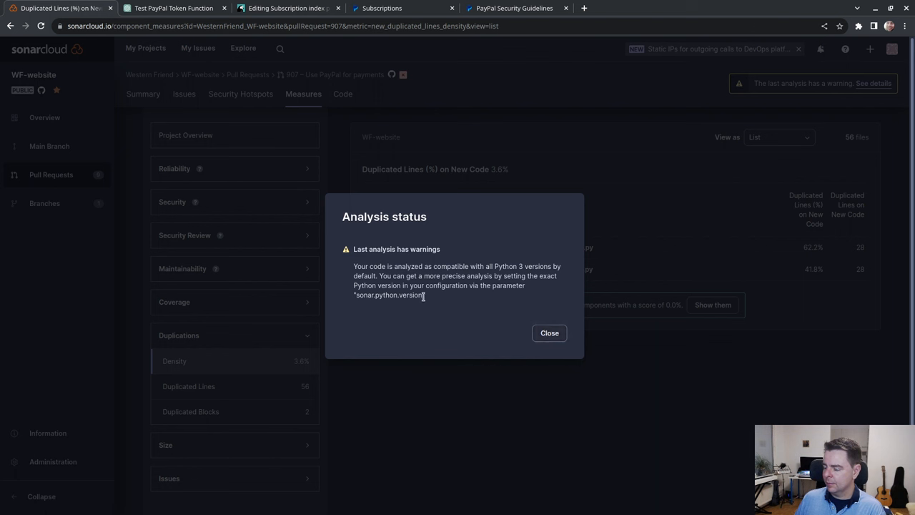
{"action": "double_click", "coordinate": [389, 295]}
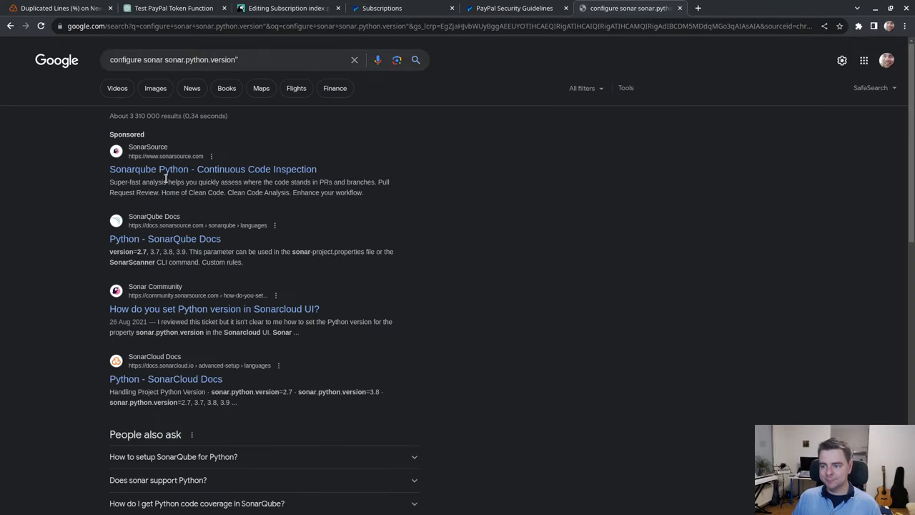
{"action": "mouse_move", "coordinate": [57, 277]}
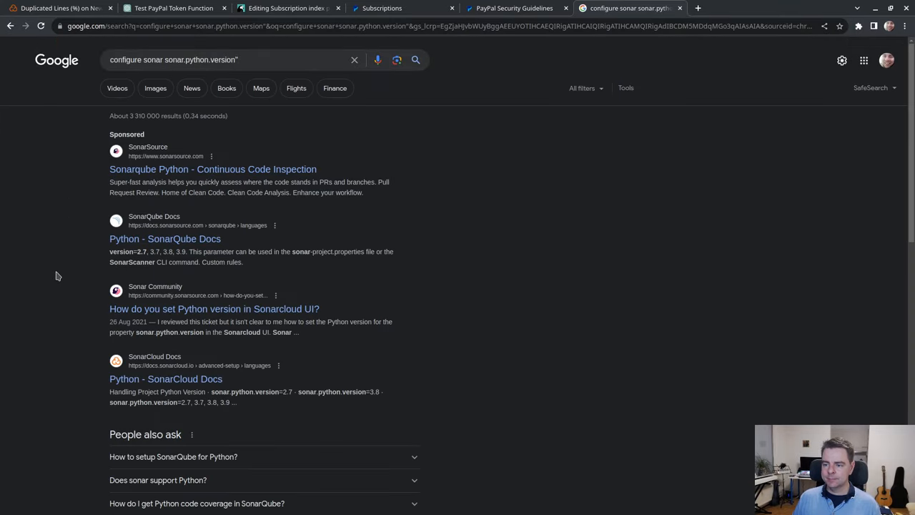
{"action": "left_click", "coordinate": [215, 60]}
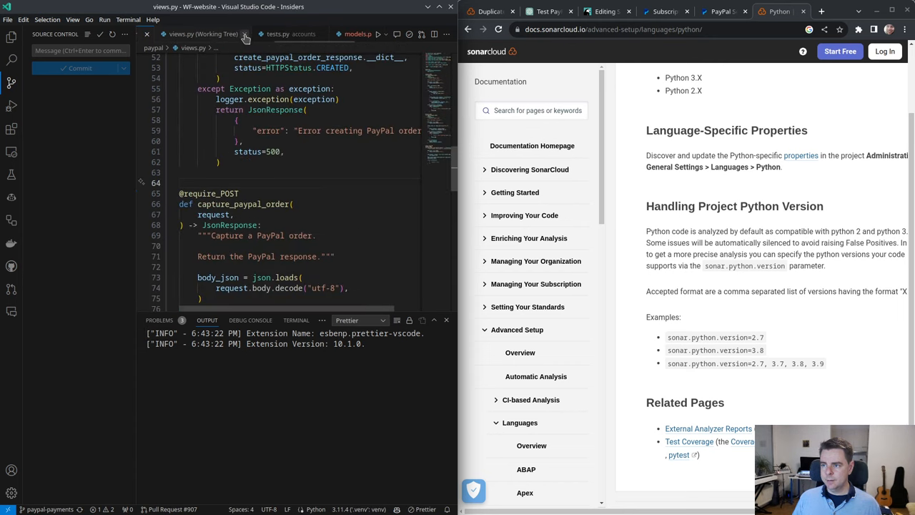
Step: Search 'sponarcloud git', open WF-website's Information page, and copy the project key
{"action": "left_click", "coordinate": [246, 34]}
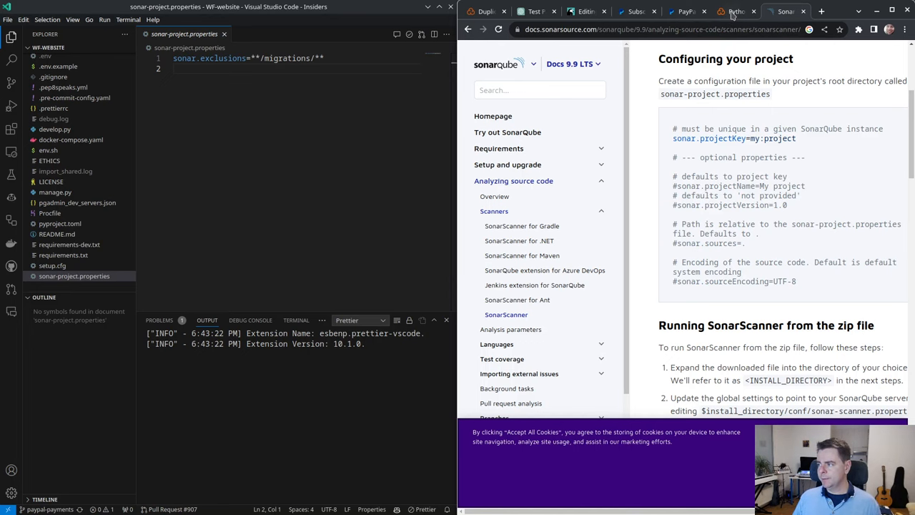
{"action": "type", "text": "sponarcloud git"}
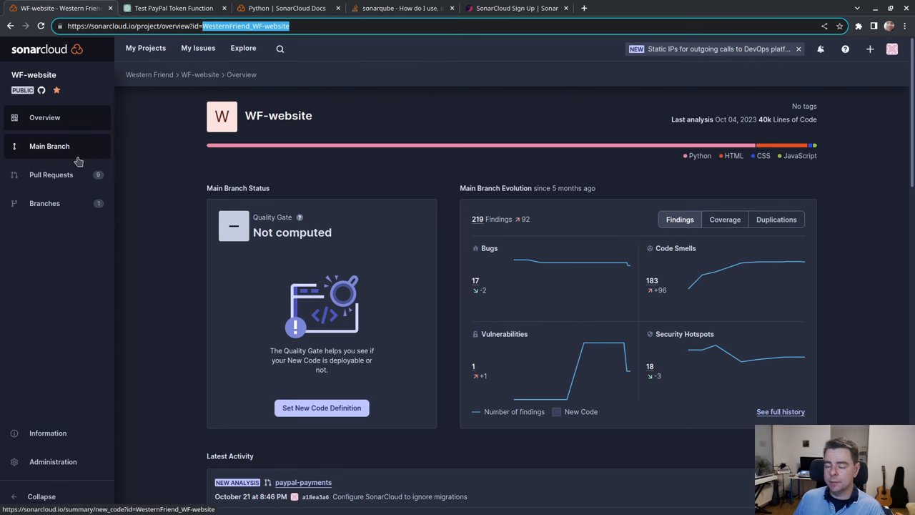
{"action": "left_click", "coordinate": [47, 433]}
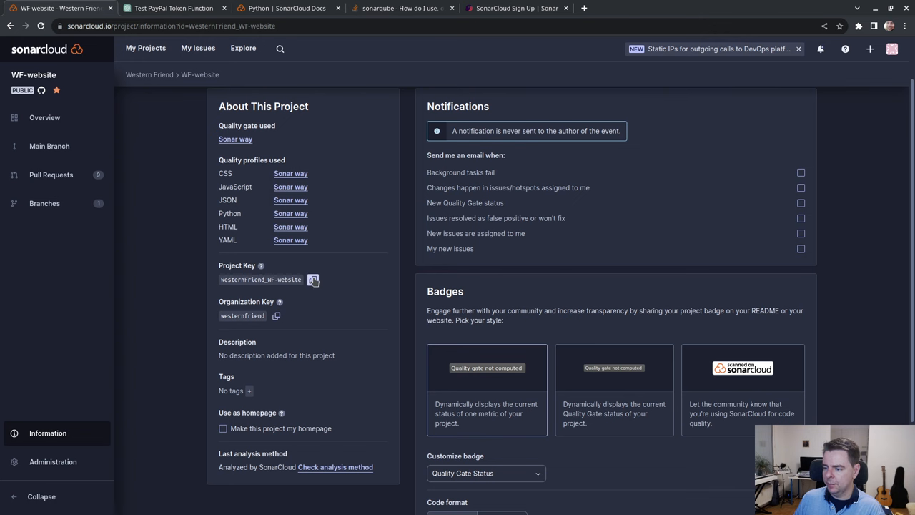
{"action": "mouse_move", "coordinate": [261, 266]}
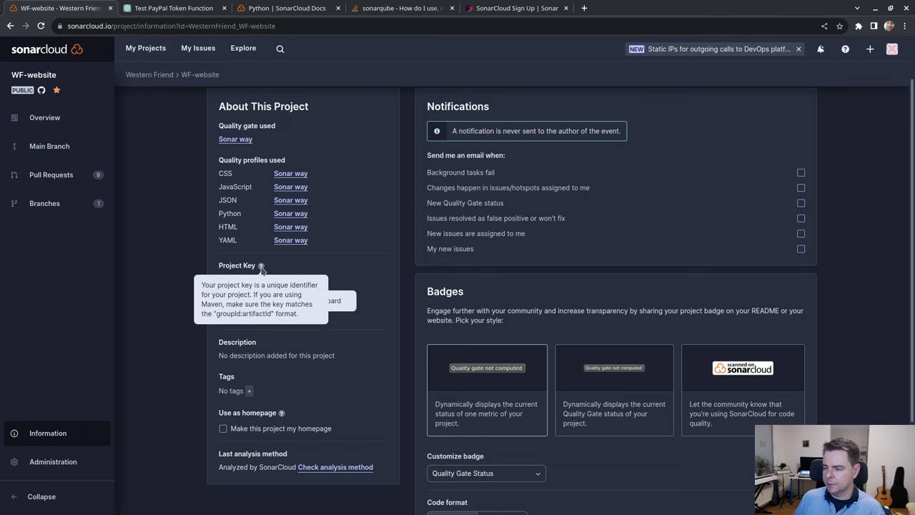
{"action": "left_click", "coordinate": [172, 8]}
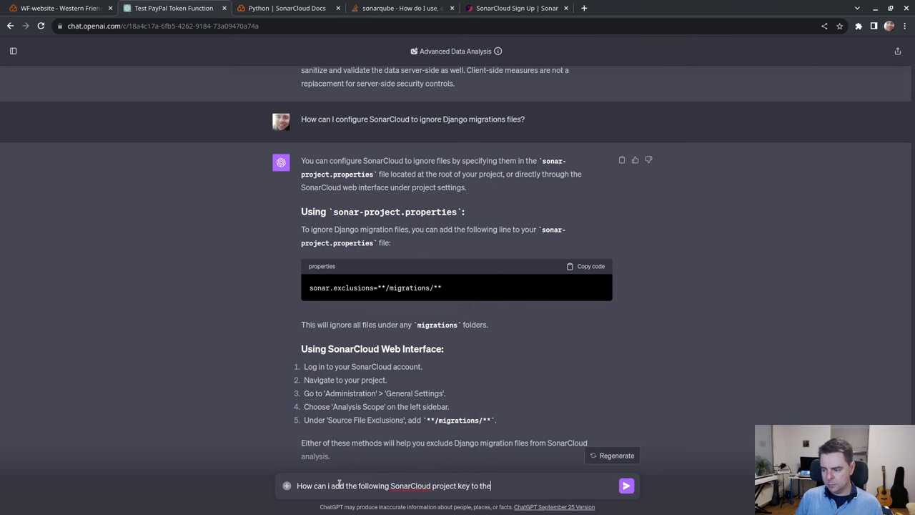
Step: Add sonar.projectKey=WesternFriend_WF-website to sonar-project.properties and stage it for commit
{"action": "left_click", "coordinate": [626, 486]}
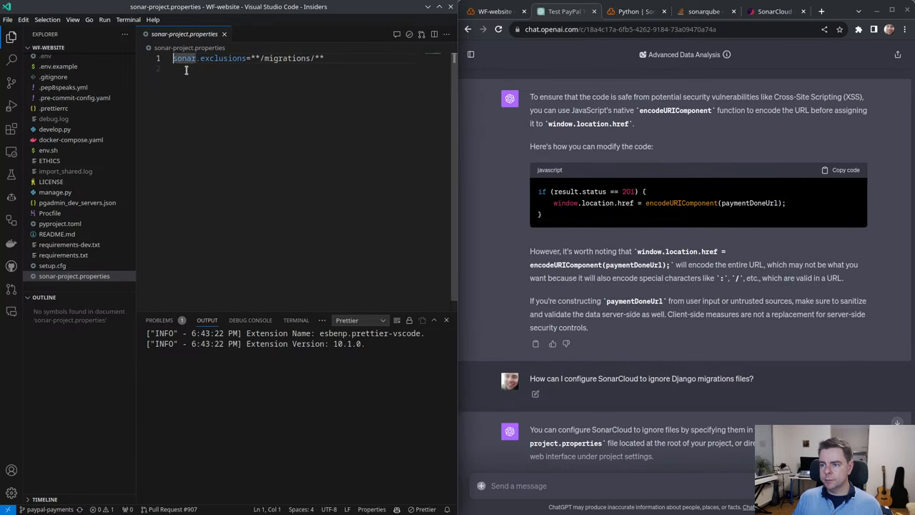
{"action": "type", "text": "sonar.projectKey=WesternFriend_WF-website"}
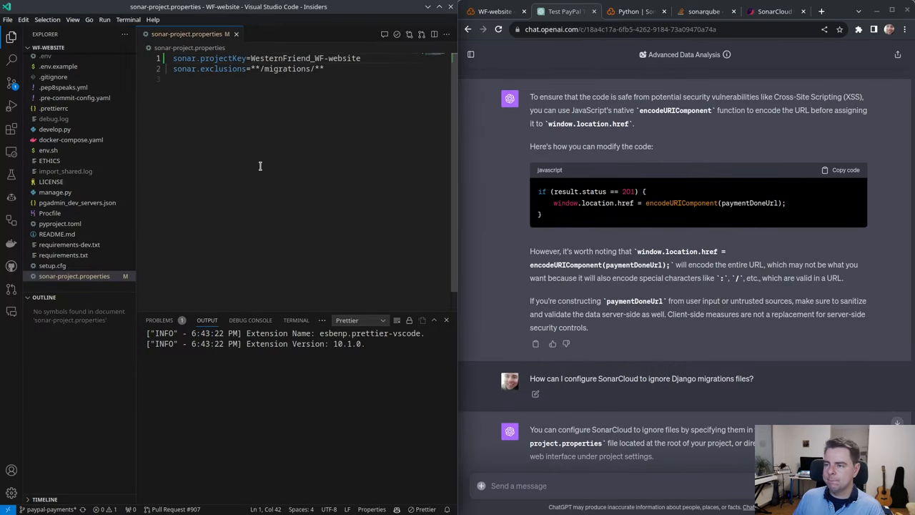
{"action": "left_click", "coordinate": [11, 83]}
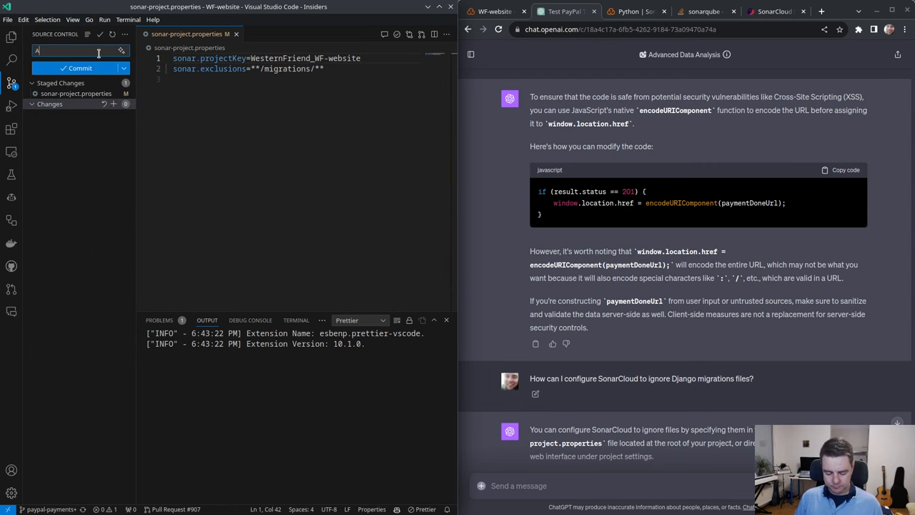
{"action": "left_click", "coordinate": [701, 11]}
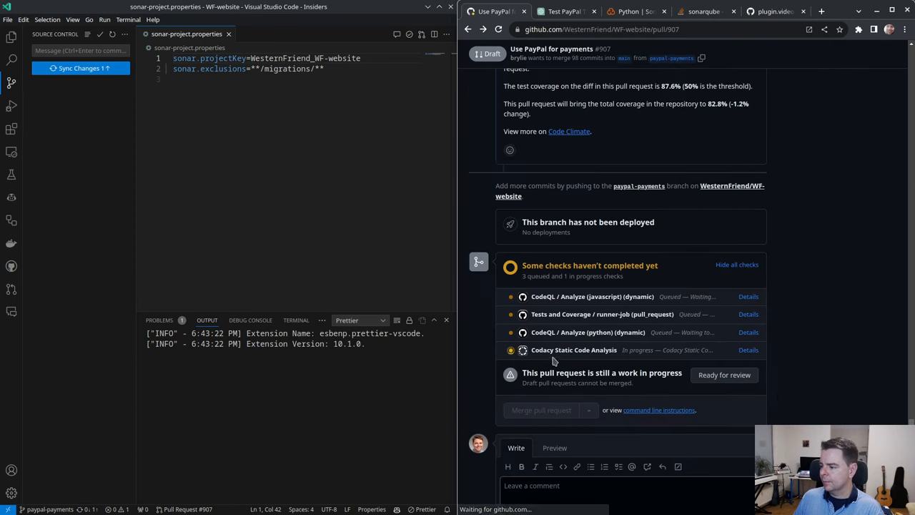
{"action": "mouse_move", "coordinate": [867, 323]}
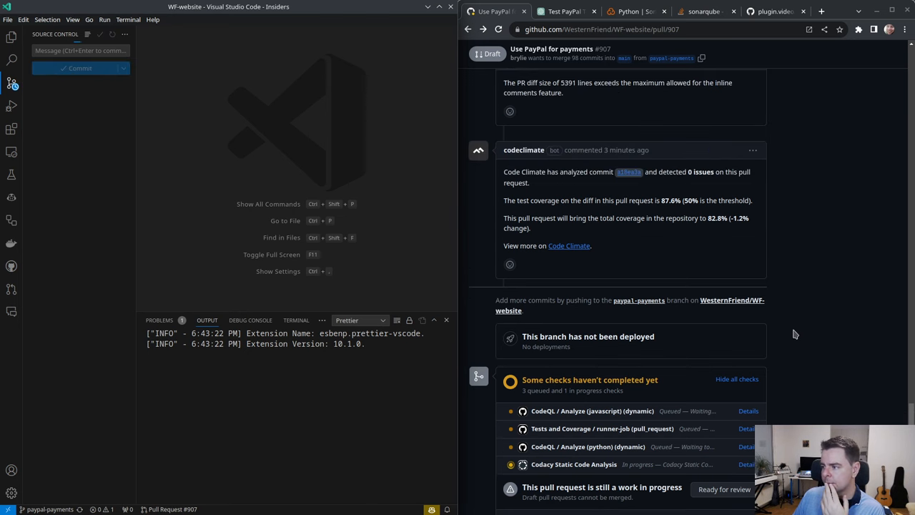
Step: Read SonarCloud's failed quality gate comment and browse retrospect-addon's .sonarcloud.properties example
{"action": "scroll", "scroll_direction": "down", "scroll_amount": 3}
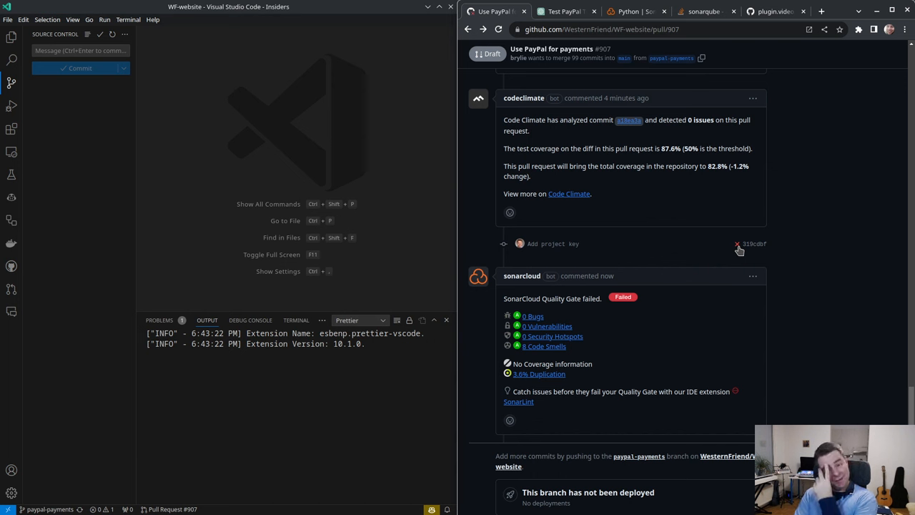
{"action": "left_click", "coordinate": [12, 38]}
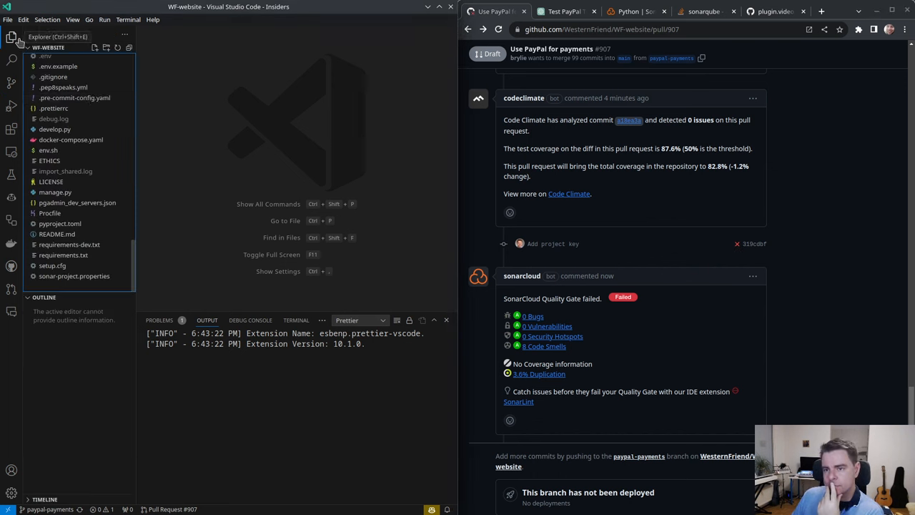
{"action": "left_click", "coordinate": [74, 275]}
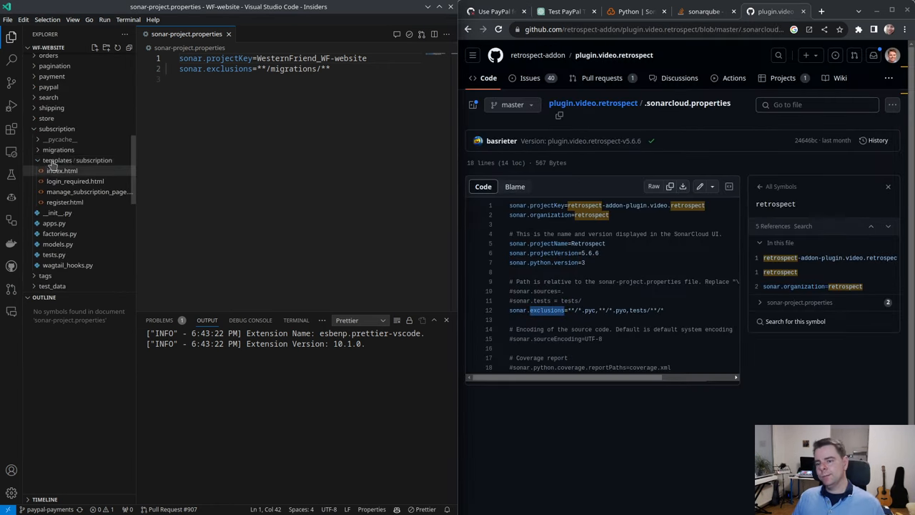
Step: Check WF-website's overview, main branch and pull requests, then open its Information page
{"action": "left_click", "coordinate": [57, 128]}
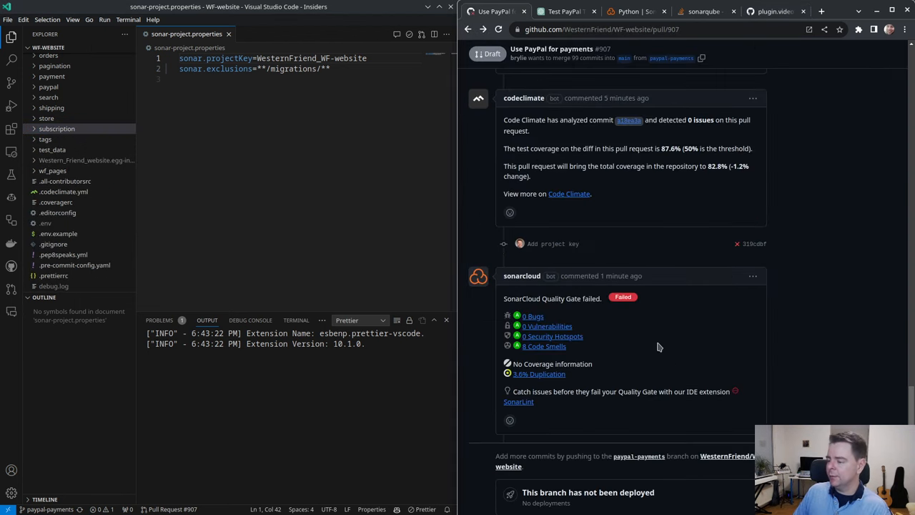
{"action": "scroll", "scroll_direction": "down", "scroll_amount": 3}
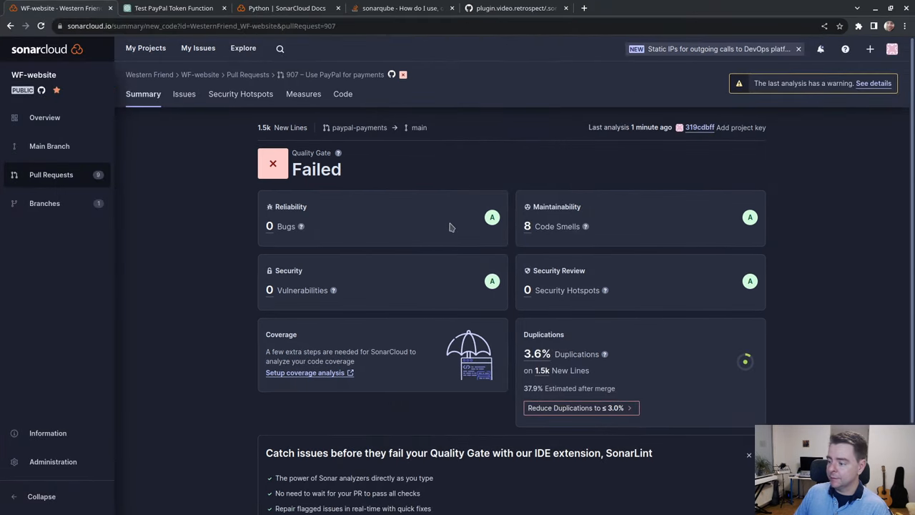
{"action": "scroll", "scroll_direction": "down", "scroll_amount": 3}
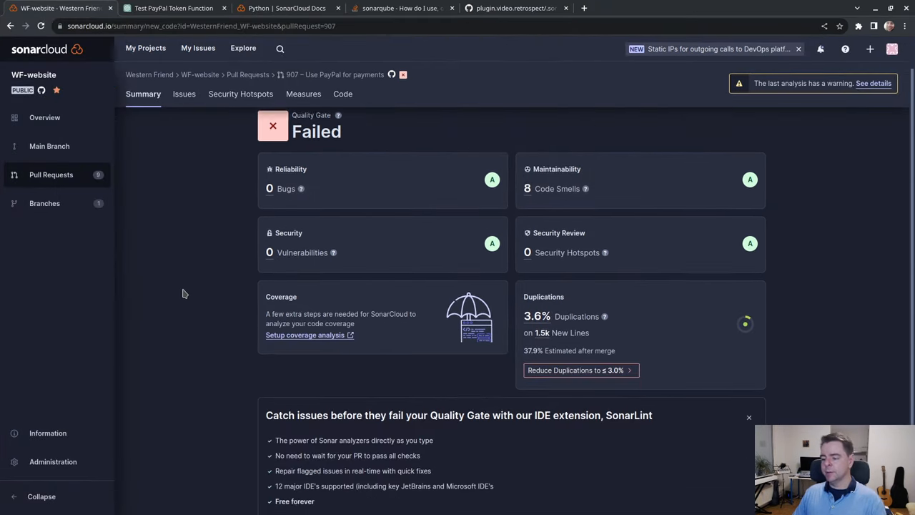
{"action": "left_click", "coordinate": [44, 117]}
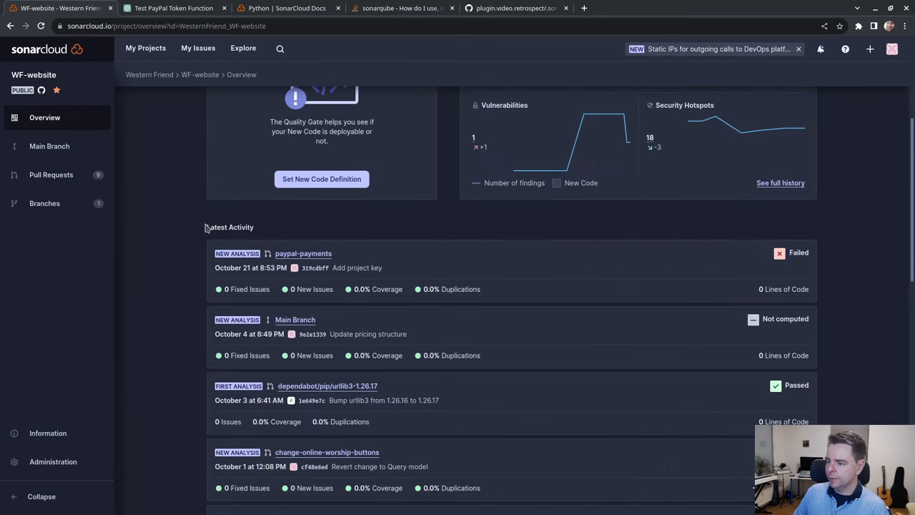
{"action": "scroll", "scroll_direction": "up", "scroll_amount": 3}
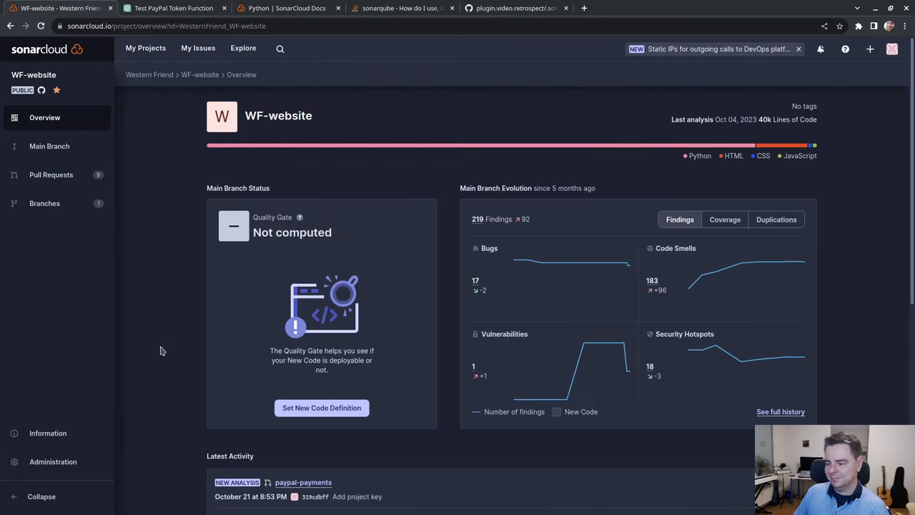
{"action": "mouse_move", "coordinate": [150, 311]}
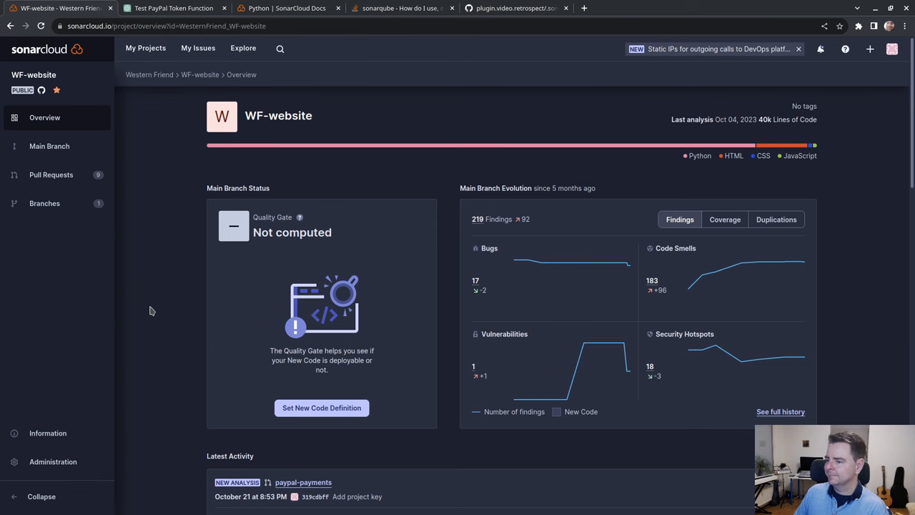
{"action": "left_click", "coordinate": [49, 146]}
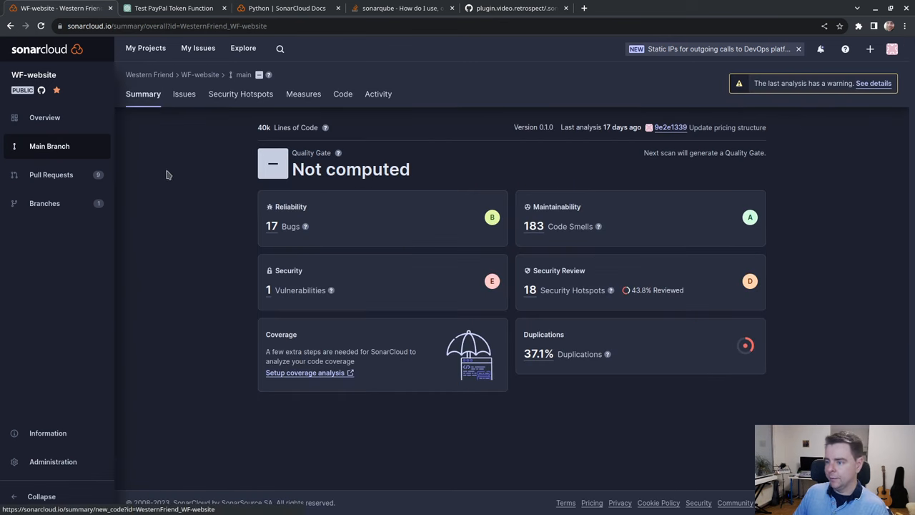
{"action": "mouse_move", "coordinate": [567, 355]}
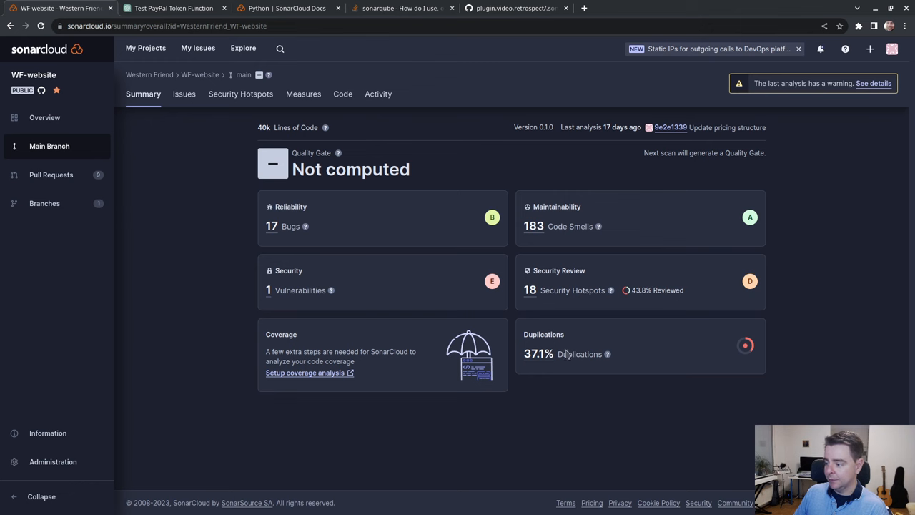
{"action": "left_click", "coordinate": [51, 174]}
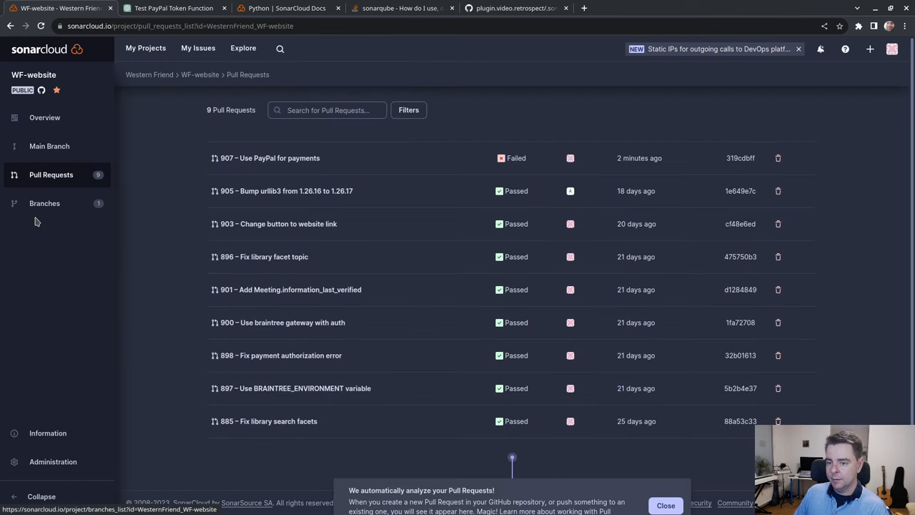
{"action": "left_click", "coordinate": [45, 203]}
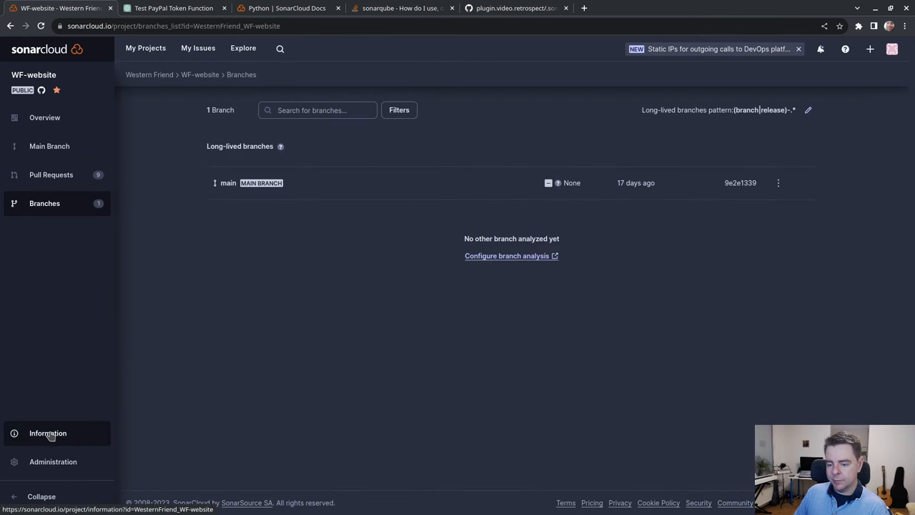
{"action": "left_click", "coordinate": [48, 433]}
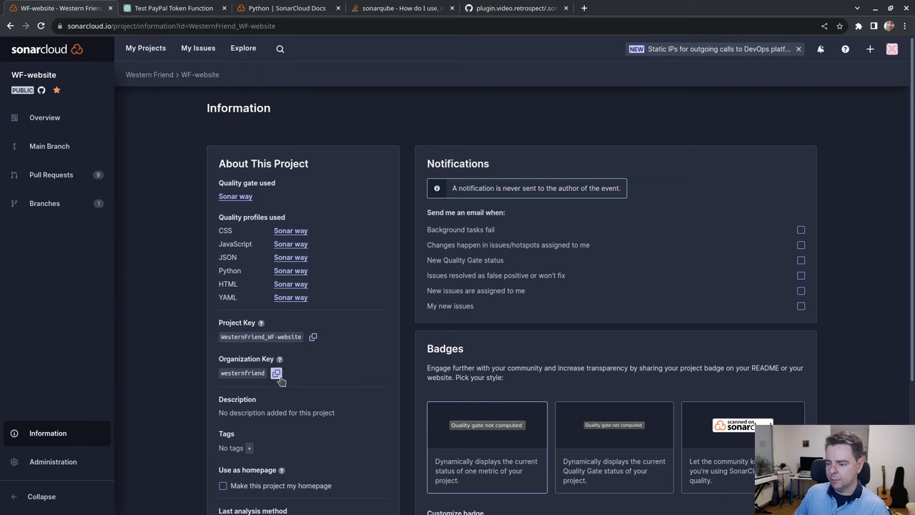
Step: Copy the organization key, append =westernfriend to sonar.organization, and view the diff
{"action": "left_click", "coordinate": [513, 8]}
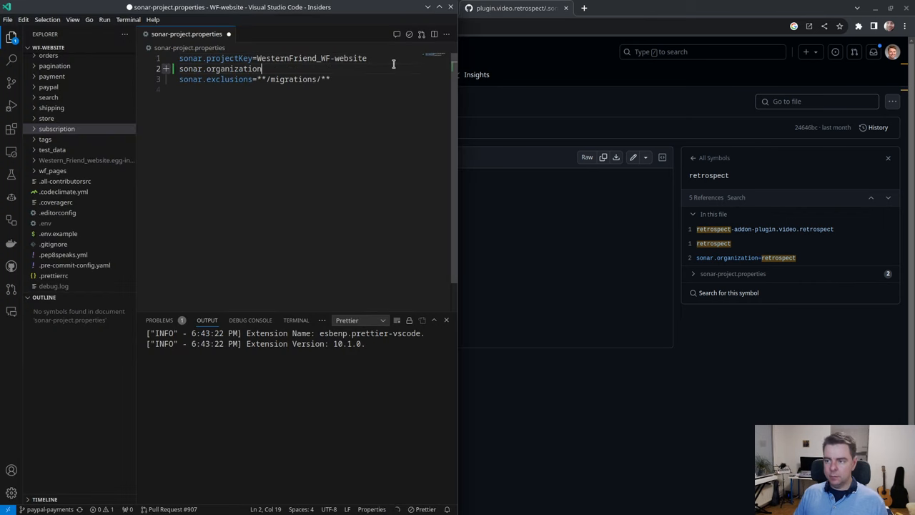
{"action": "type", "text": "=westernfriend"}
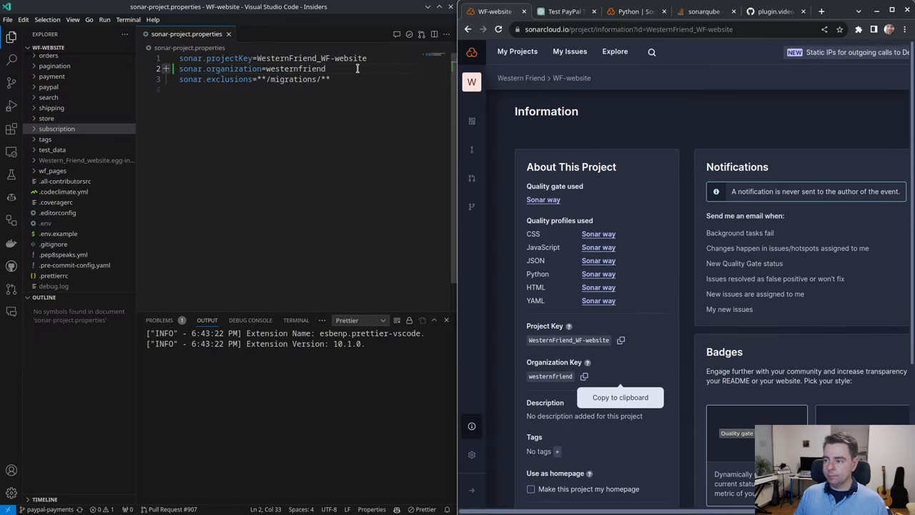
{"action": "left_click", "coordinate": [11, 82]}
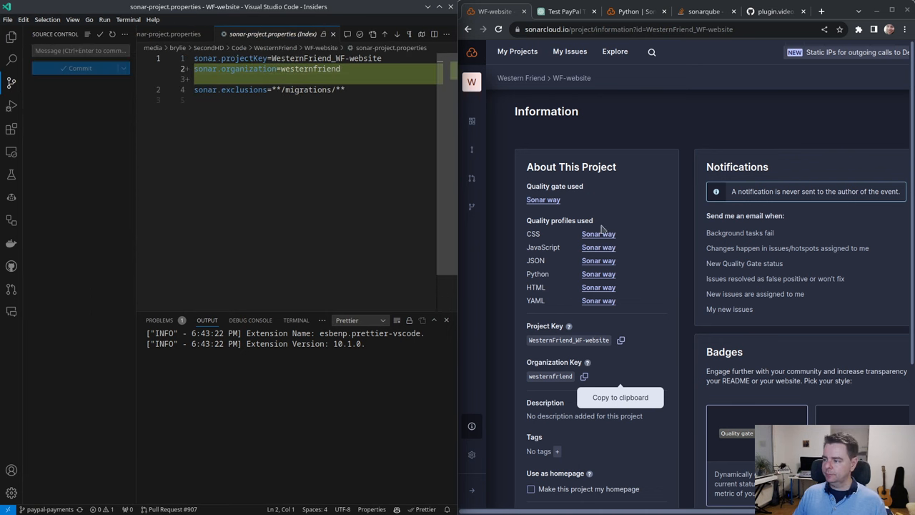
{"action": "mouse_move", "coordinate": [651, 251]}
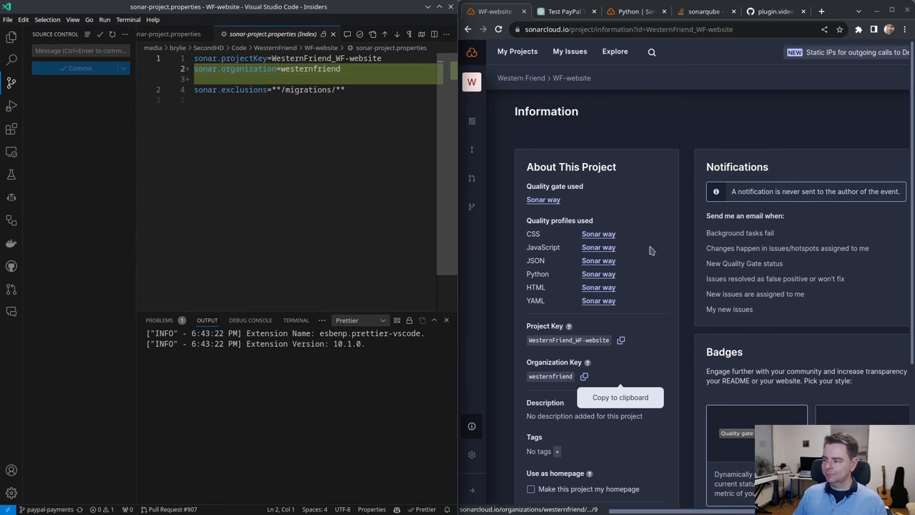
Step: Scroll through the quality profiles and browse the badge metric dropdown on the Information page
{"action": "scroll", "scroll_direction": "down", "scroll_amount": 3}
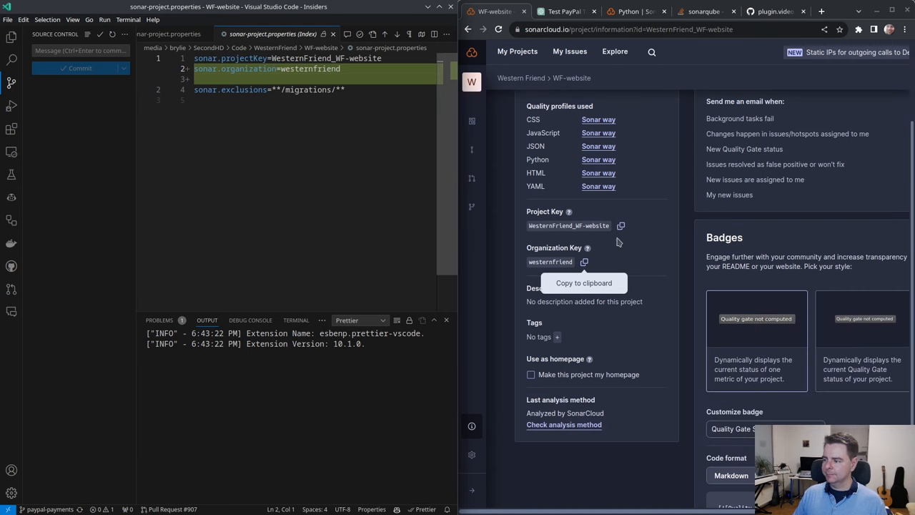
{"action": "mouse_move", "coordinate": [558, 309]}
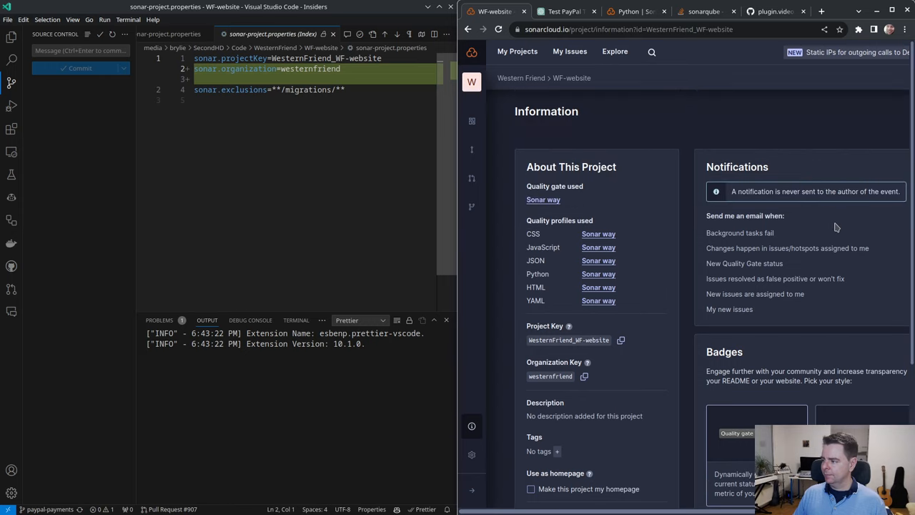
{"action": "mouse_move", "coordinate": [749, 257]}
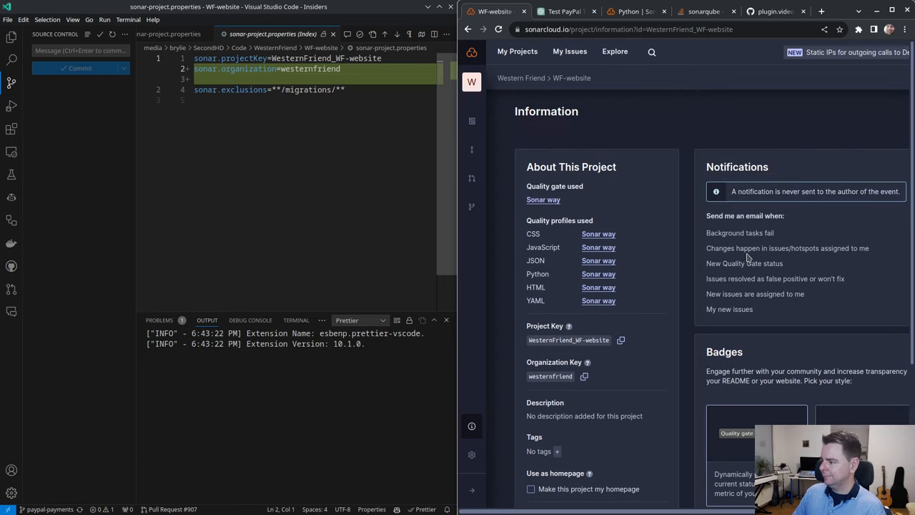
{"action": "scroll", "scroll_direction": "down", "scroll_amount": 3}
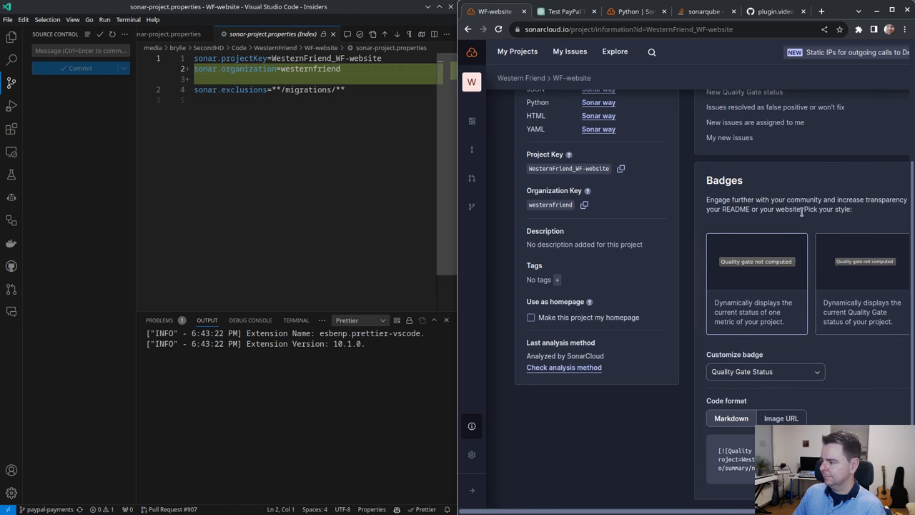
{"action": "scroll", "scroll_direction": "down", "scroll_amount": 3}
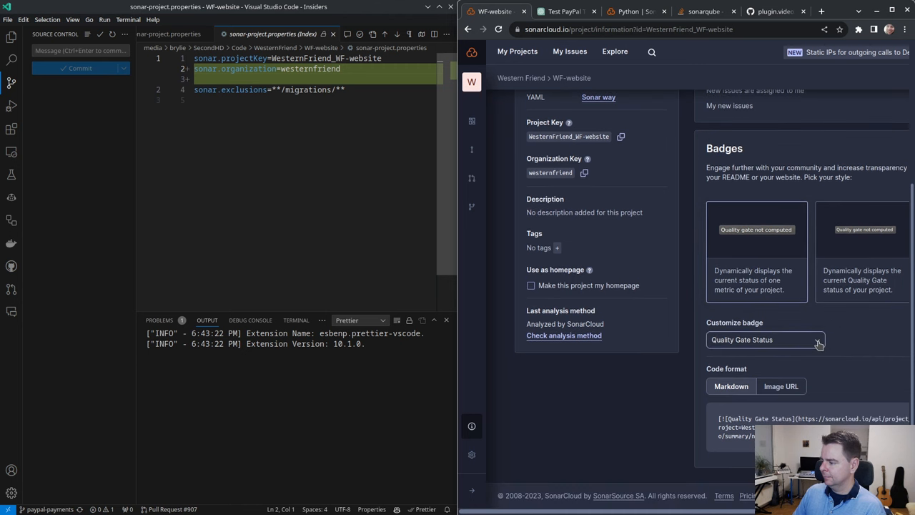
{"action": "left_click", "coordinate": [765, 340]}
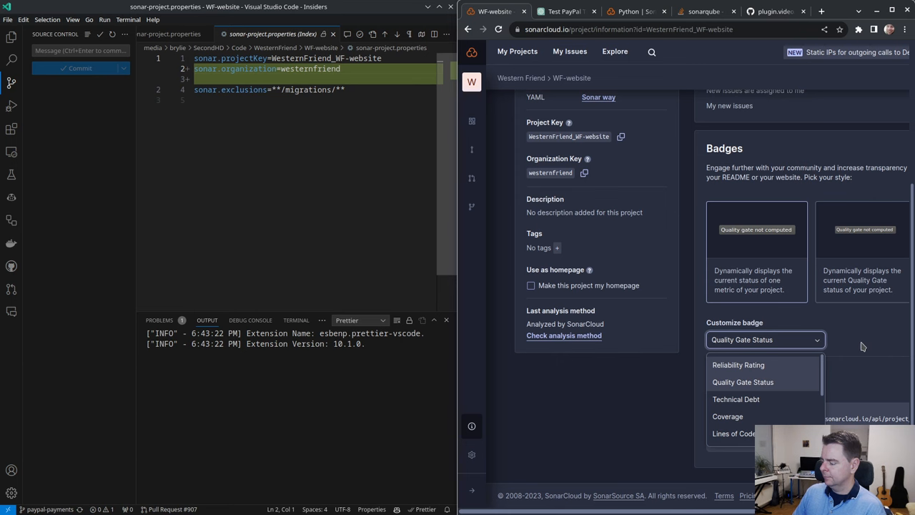
{"action": "left_click", "coordinate": [743, 382]}
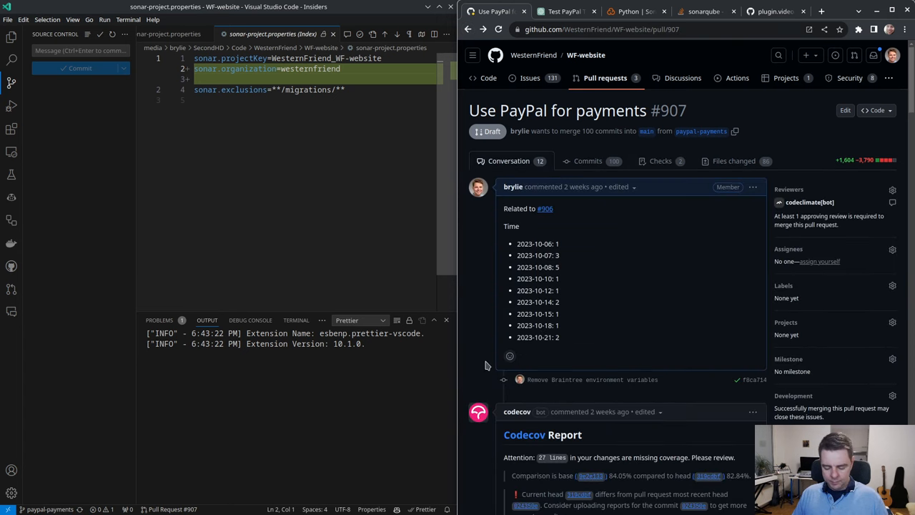
Step: Scroll to PR 907's checks and open the SonarCloud analysis details
{"action": "scroll", "scroll_direction": "down", "scroll_amount": 3}
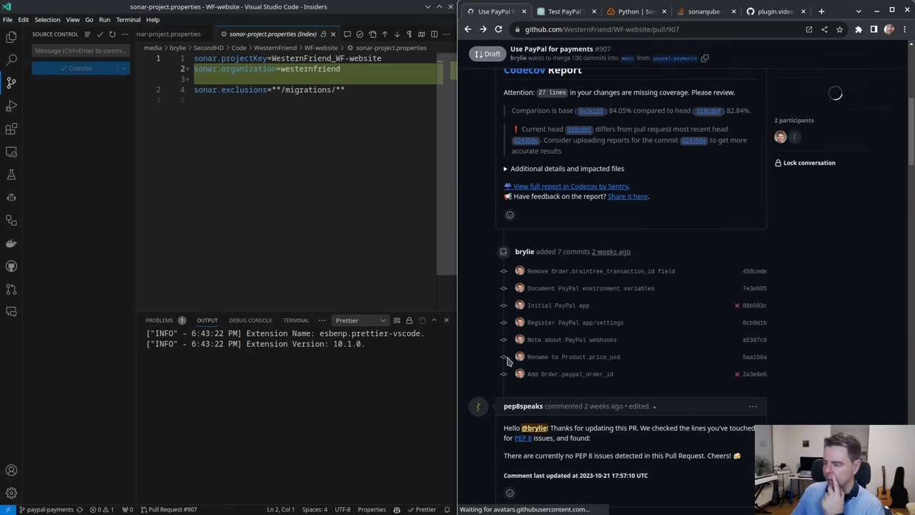
{"action": "scroll", "scroll_direction": "down", "scroll_amount": 3}
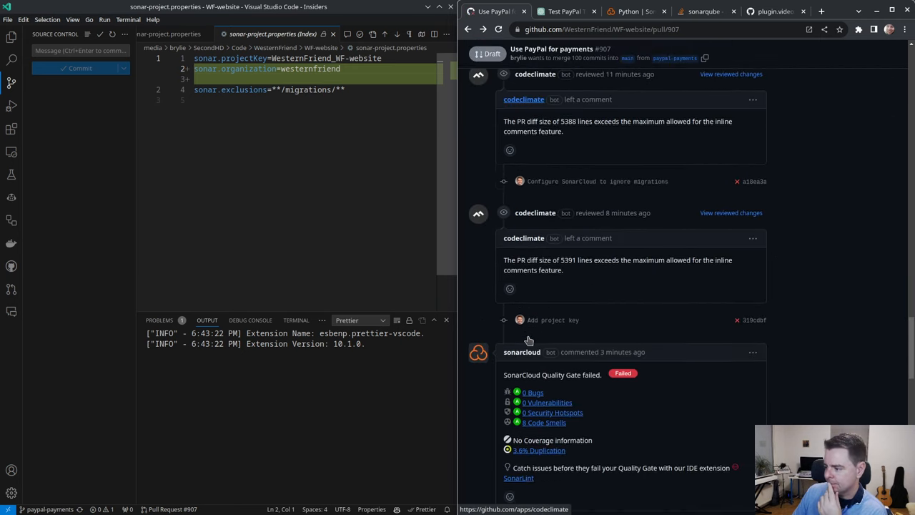
{"action": "scroll", "scroll_direction": "down", "scroll_amount": 3}
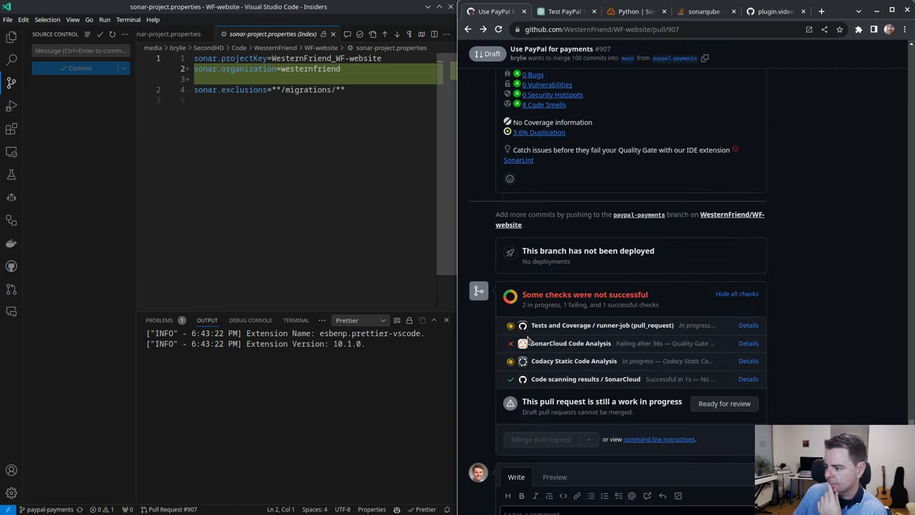
{"action": "mouse_move", "coordinate": [816, 274]}
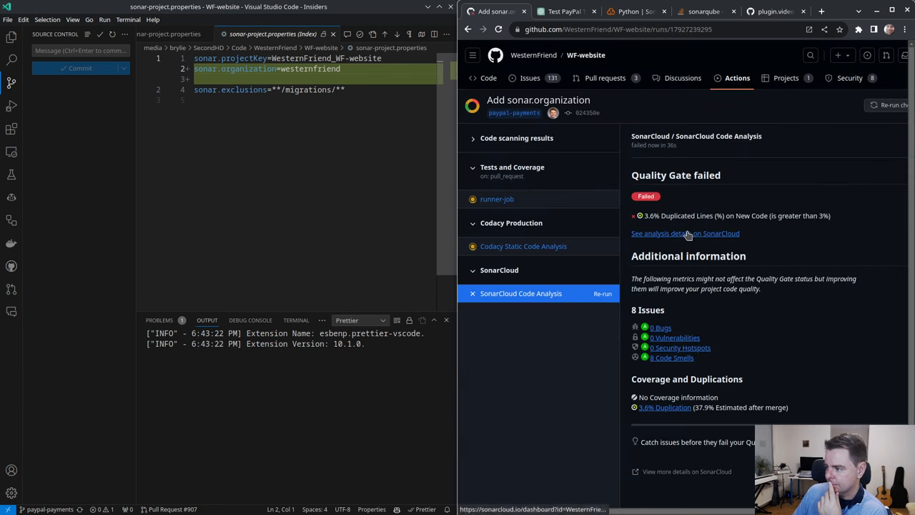
{"action": "left_click", "coordinate": [685, 233]}
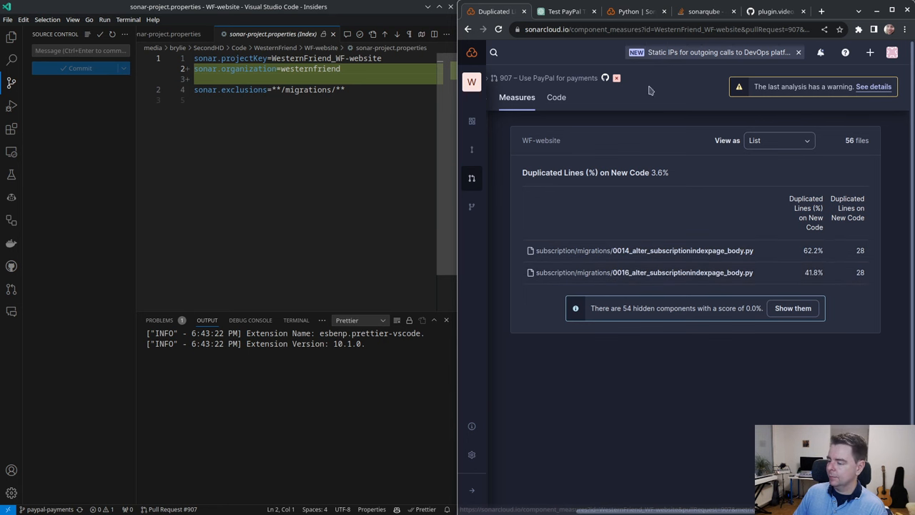
Step: Read the Stack Overflow answers on excluding a directory from code analysis
{"action": "left_click", "coordinate": [821, 12]}
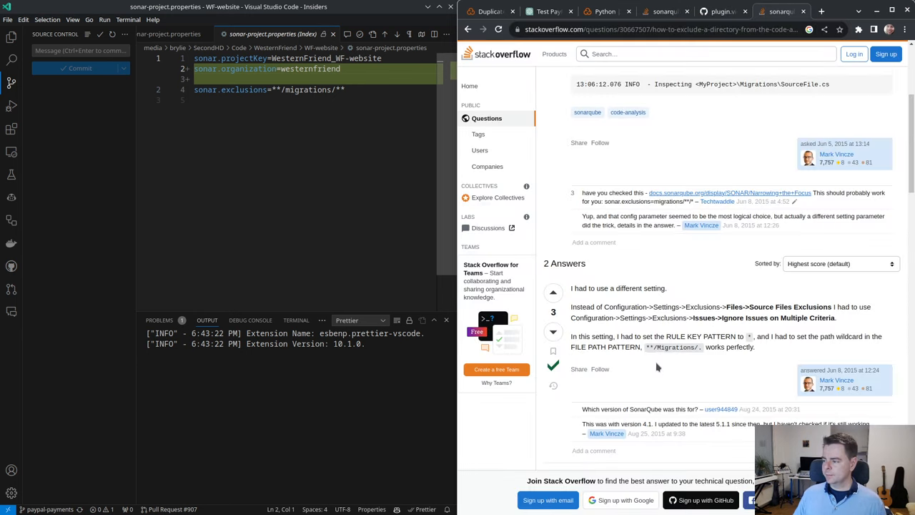
{"action": "mouse_move", "coordinate": [685, 327]}
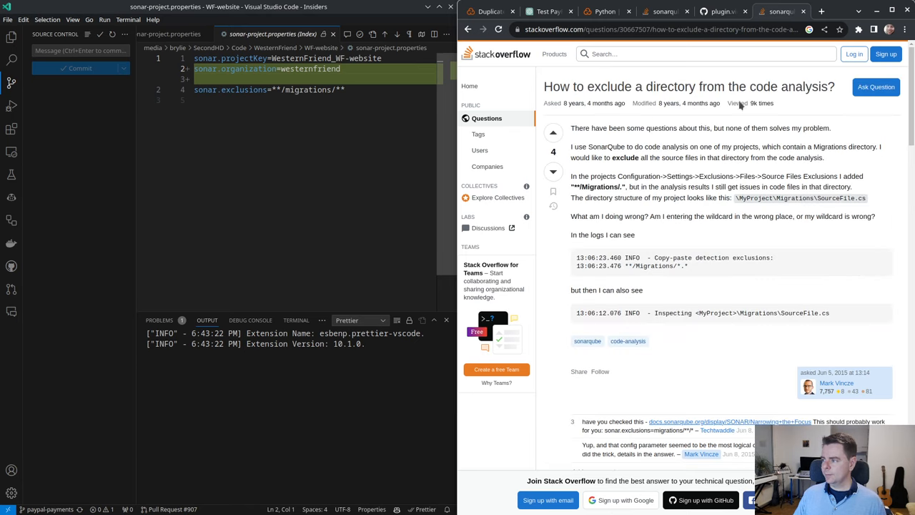
{"action": "scroll", "scroll_direction": "down", "scroll_amount": 3}
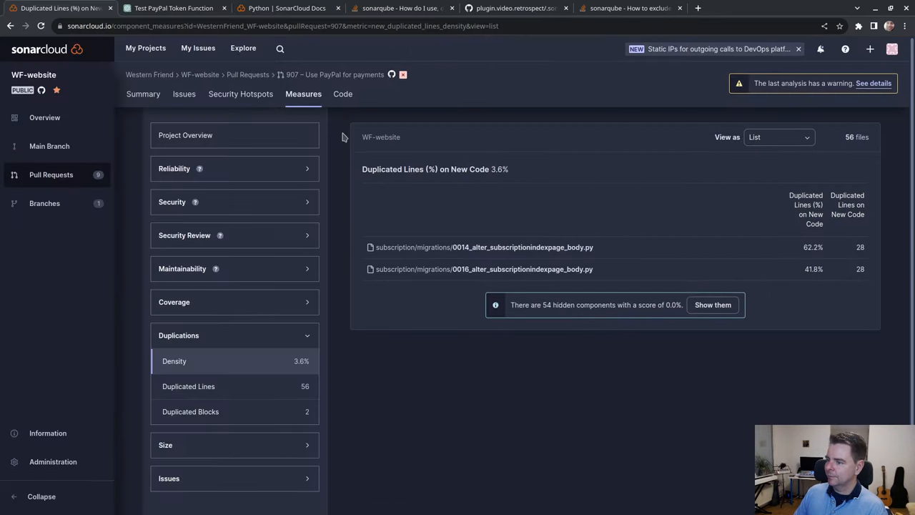
Step: Review the SonarCloud project's General Settings page under Administration
{"action": "left_click", "coordinate": [53, 461]}
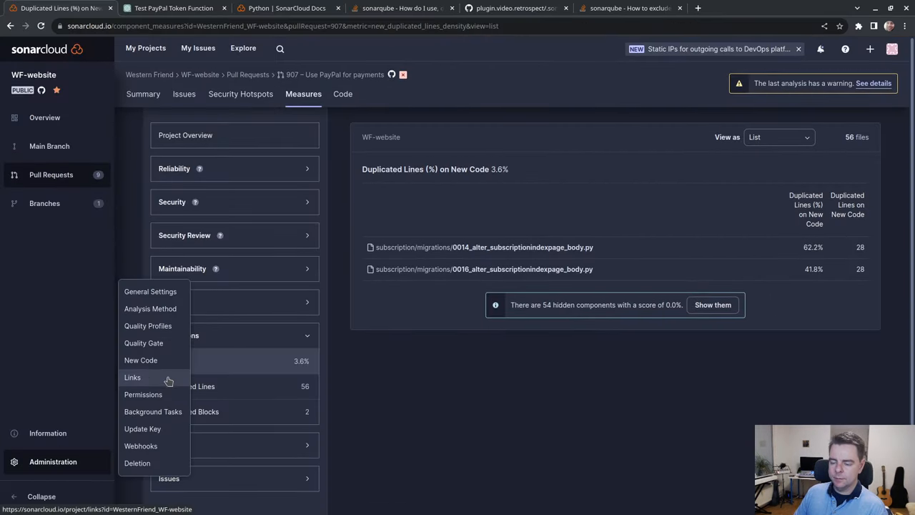
{"action": "mouse_move", "coordinate": [141, 445]}
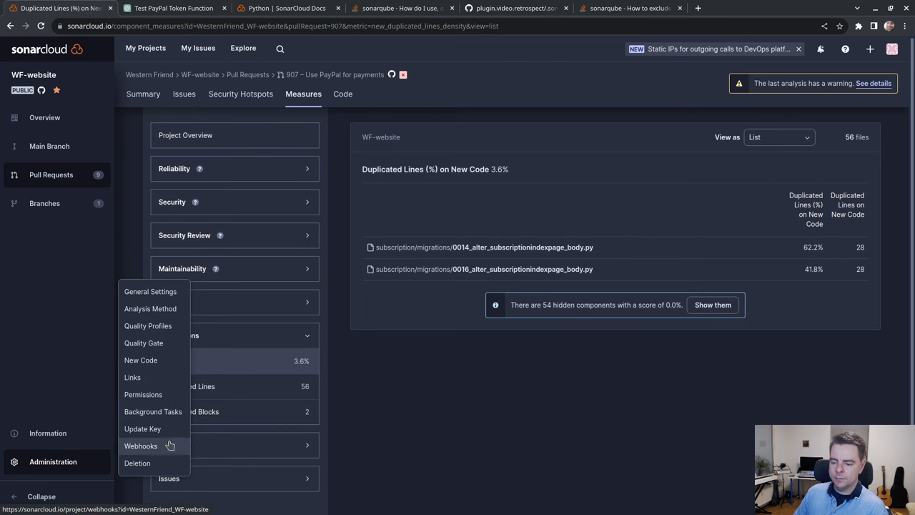
{"action": "left_click", "coordinate": [150, 291]}
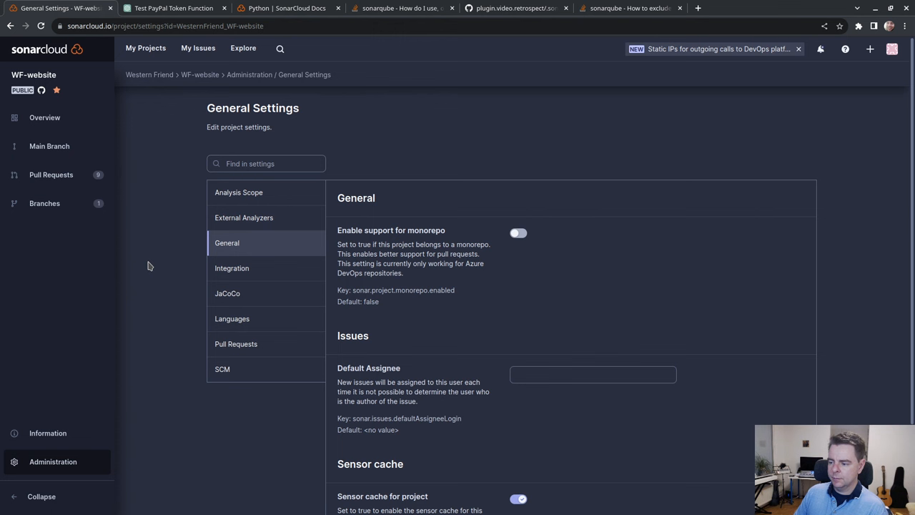
{"action": "scroll", "scroll_direction": "down", "scroll_amount": 3}
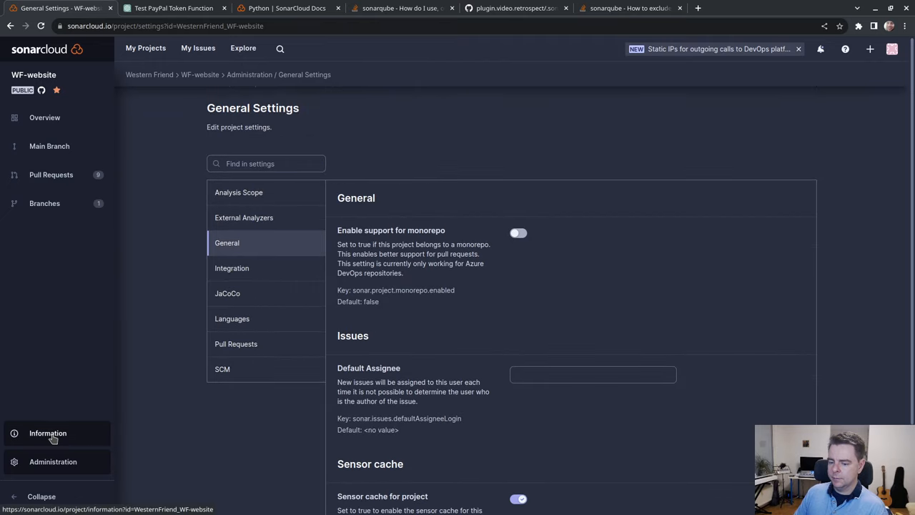
Step: Confirm Automatic Analysis is on in Analysis Method, then return to the Stack Overflow answers
{"action": "left_click", "coordinate": [53, 462]}
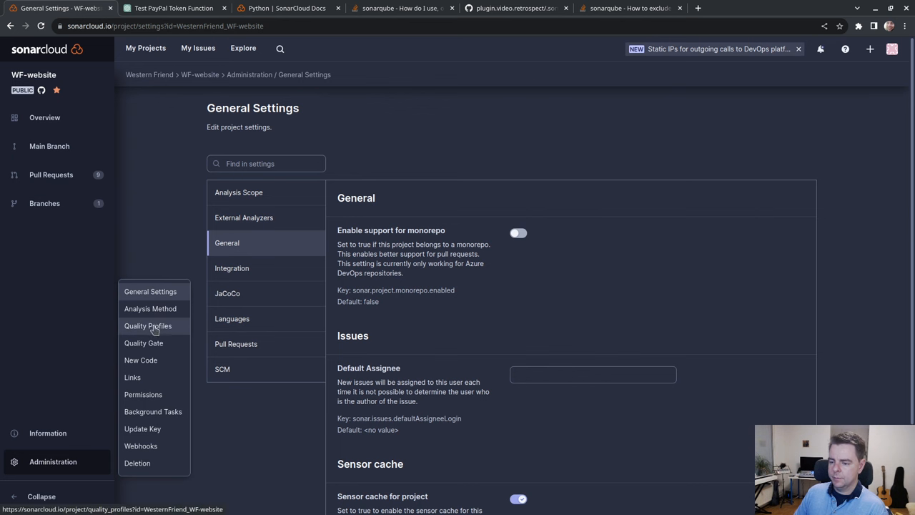
{"action": "left_click", "coordinate": [150, 309]}
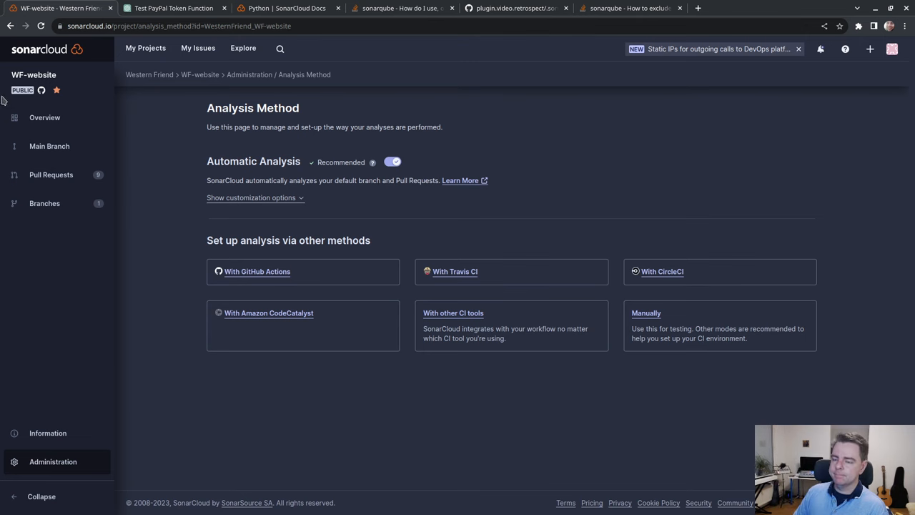
{"action": "left_click", "coordinate": [629, 8]}
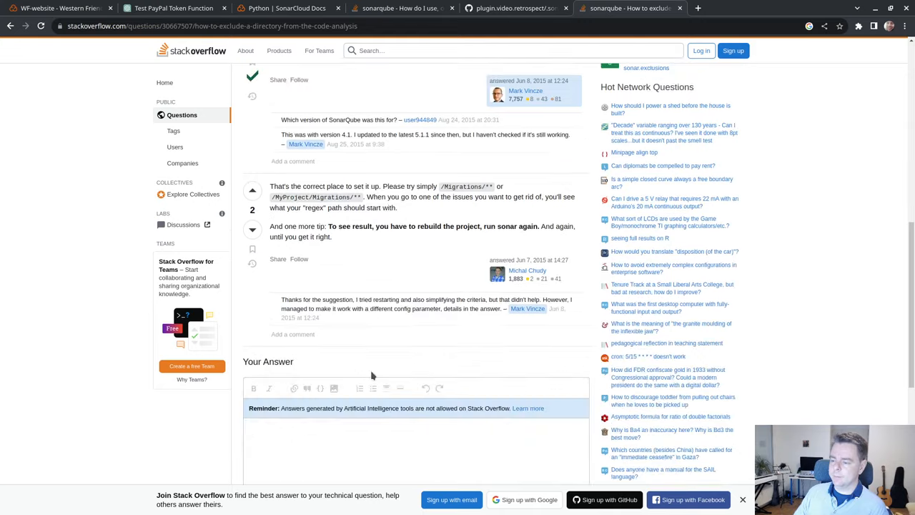
{"action": "mouse_move", "coordinate": [490, 239]}
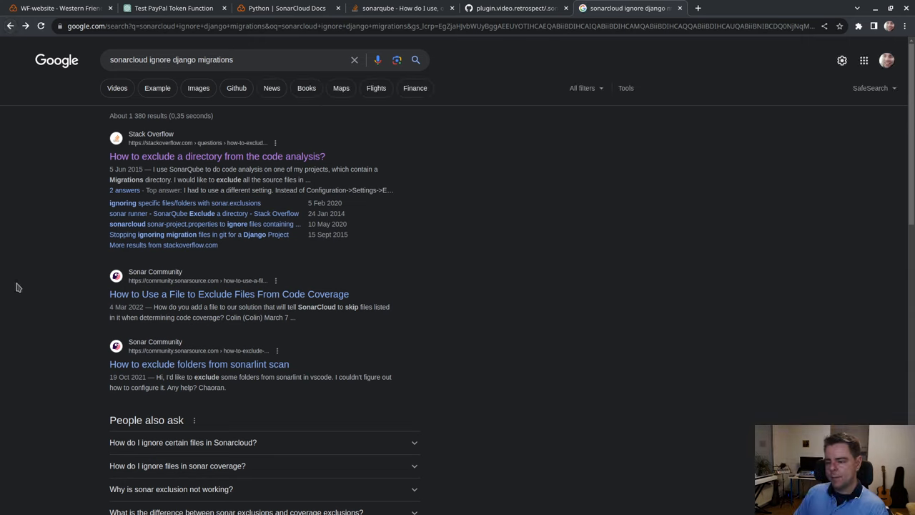
Step: Open Google results for 'sonarcloud ignore django migrations' to scan the exclusion answers
{"action": "left_click", "coordinate": [229, 294]}
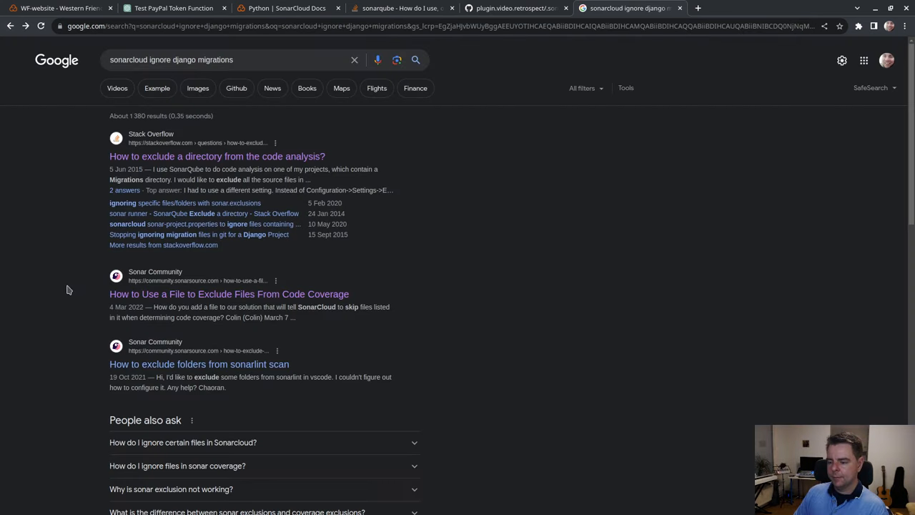
{"action": "mouse_move", "coordinate": [119, 260]}
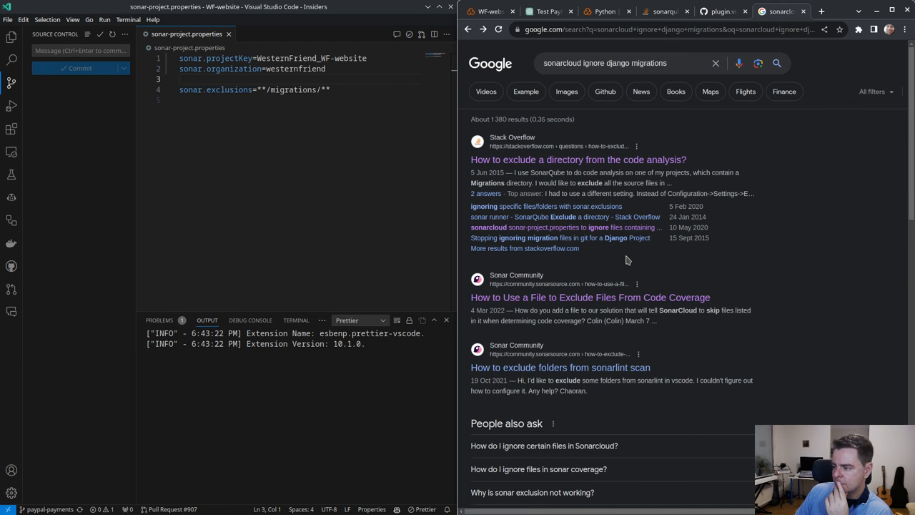
Step: Set sonar.exclusions=**/migrations/*.py in sonar-project.properties, following the Stack Overflow example, and save
{"action": "left_click", "coordinate": [577, 159]}
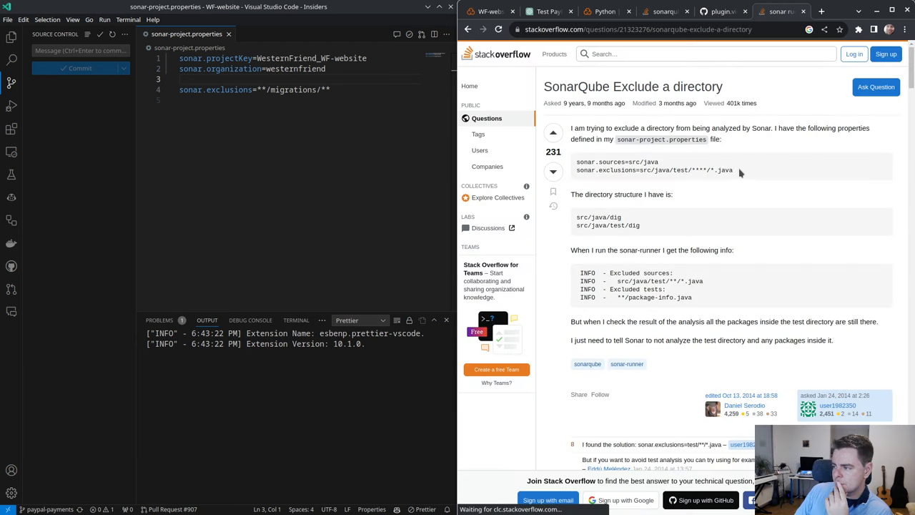
{"action": "double_click", "coordinate": [654, 171]}
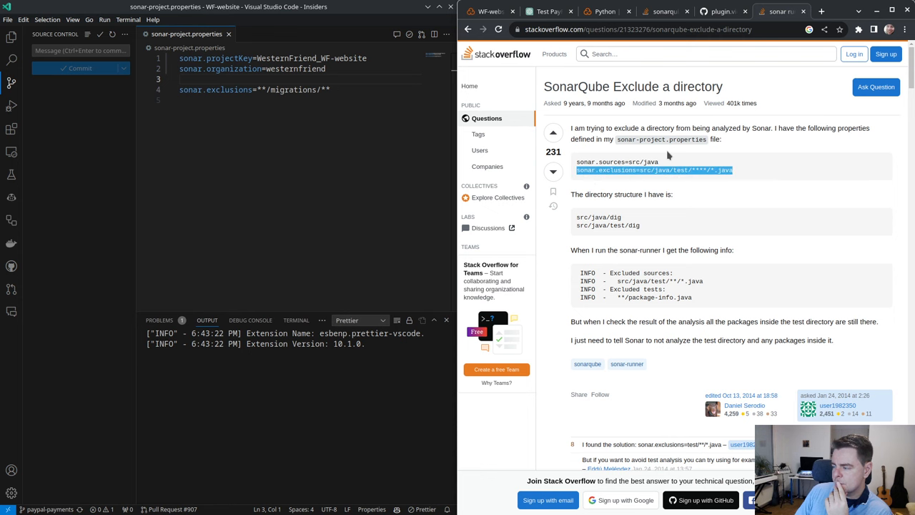
{"action": "scroll", "scroll_direction": "down", "scroll_amount": 3}
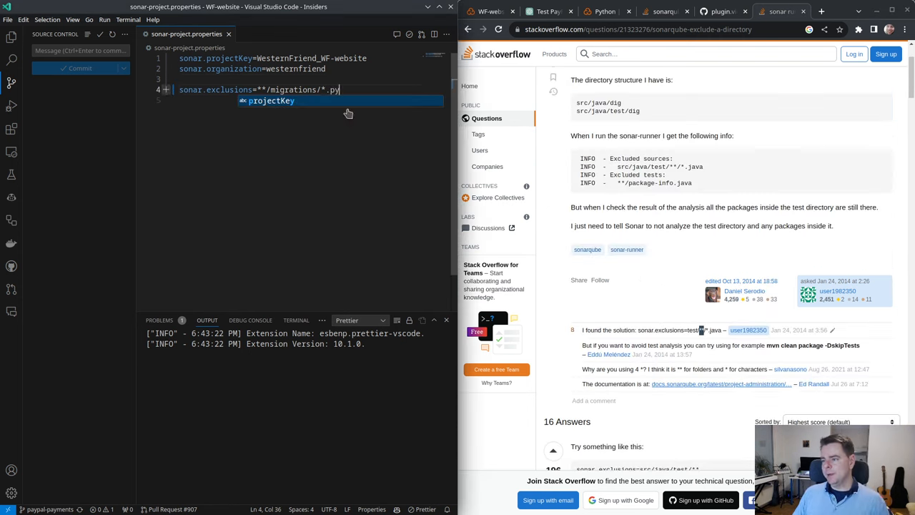
{"action": "key", "text": "Enter"}
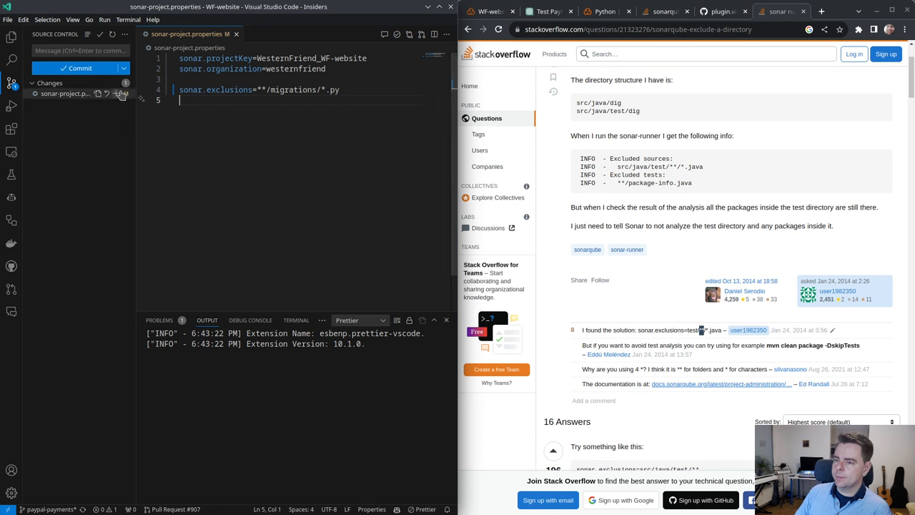
Step: Stage sonar-project.properties, commit it with an 'Ignore Py…' message, and sync to the remote
{"action": "left_click", "coordinate": [122, 94]}
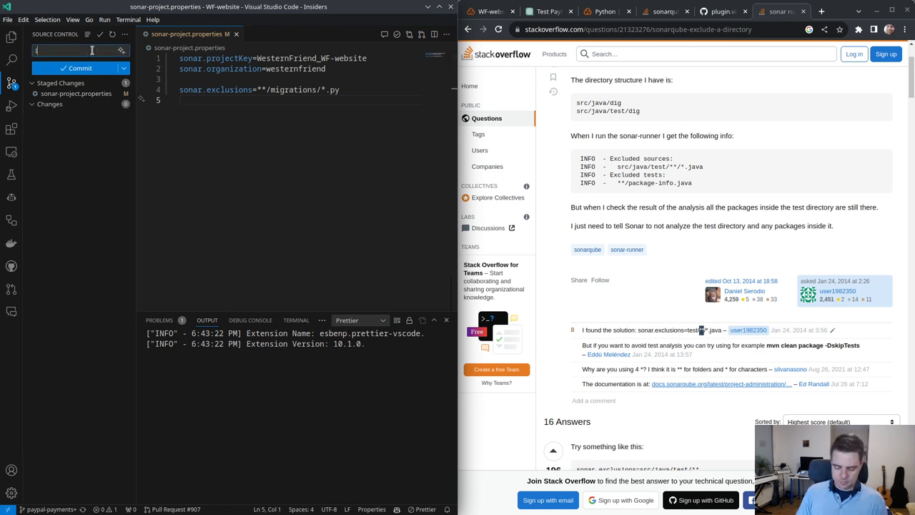
{"action": "type", "text": "Ignore Py"}
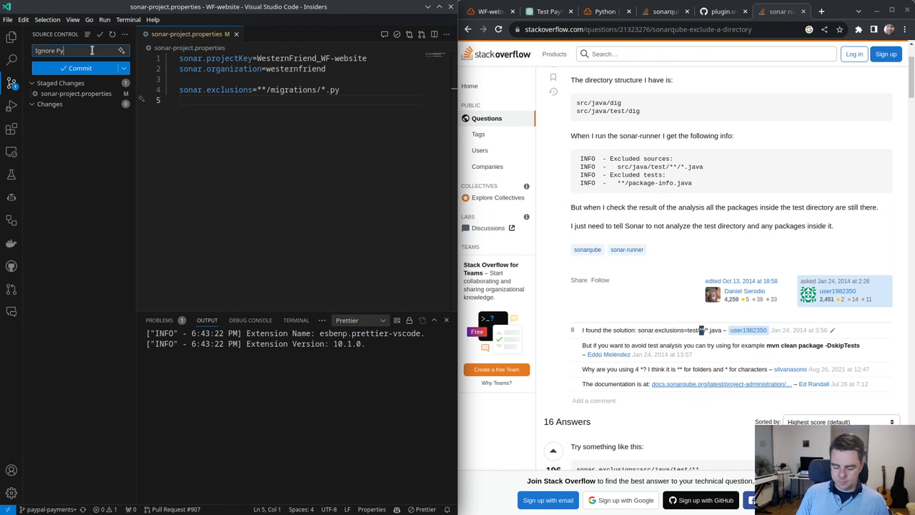
{"action": "left_click", "coordinate": [79, 68]}
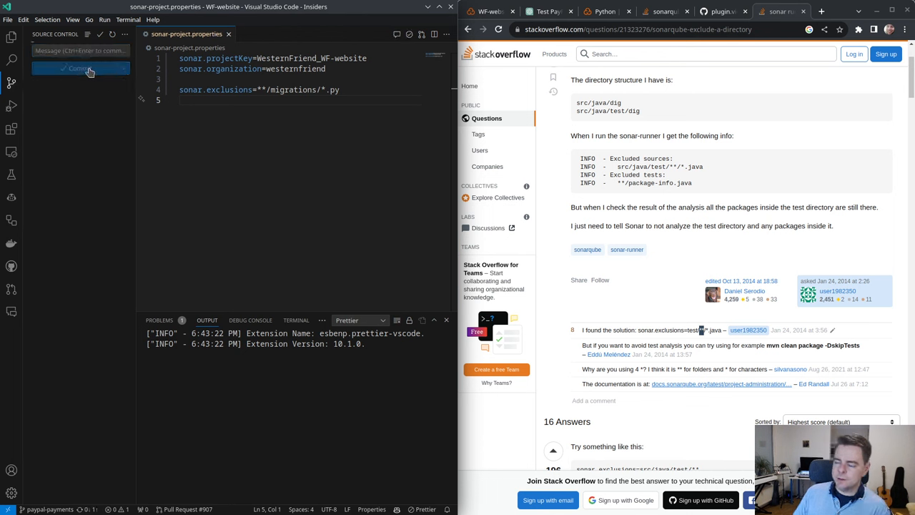
{"action": "left_click", "coordinate": [81, 68]}
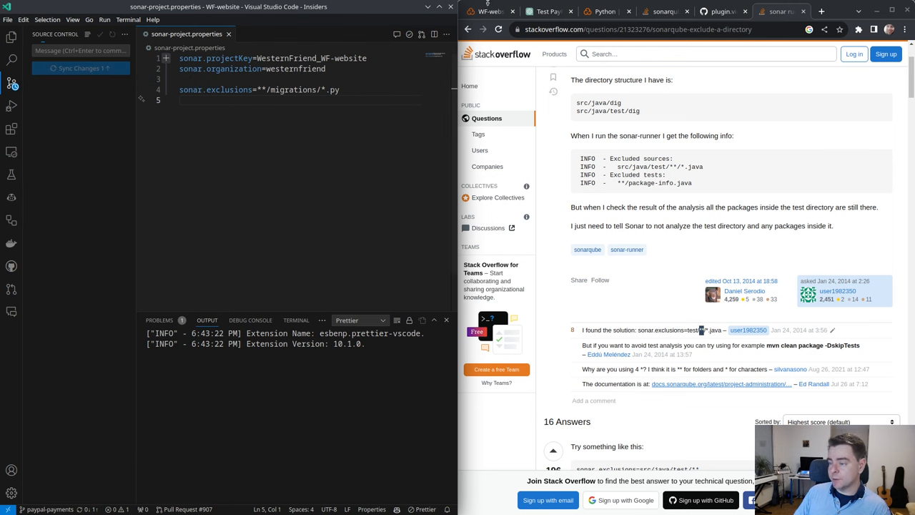
Step: Ask ChatGPT whether ** in a glob matches only directories or files too, and read the answer
{"action": "left_click", "coordinate": [547, 11]}
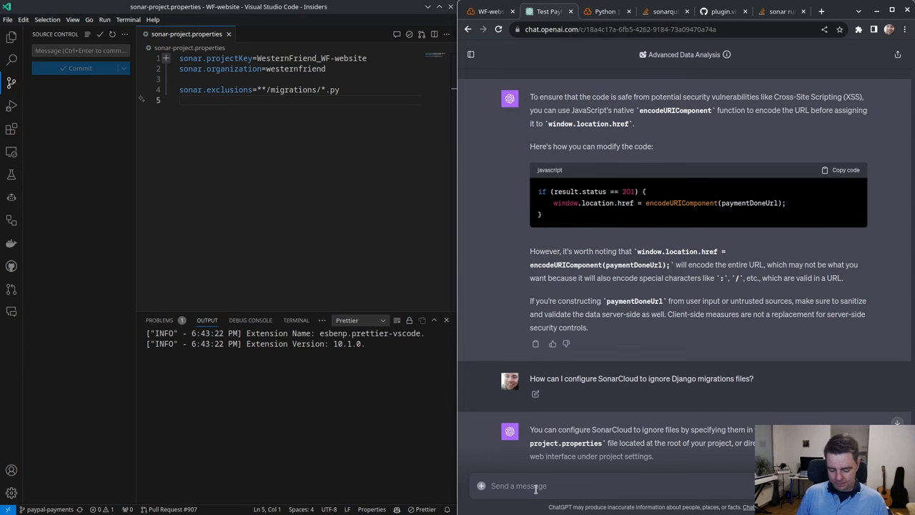
{"action": "type", "text": "what does **mean in a glob pattern? Directories only or"}
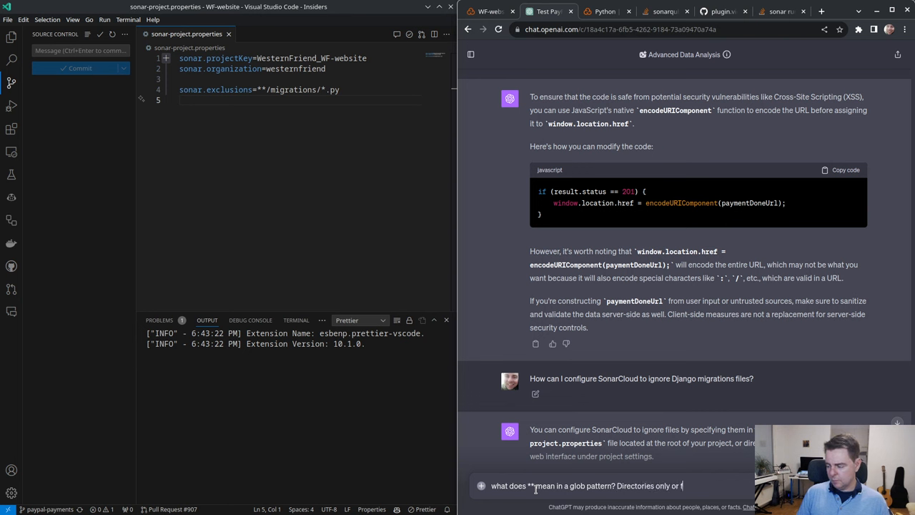
{"action": "type", "text": "files and dire"}
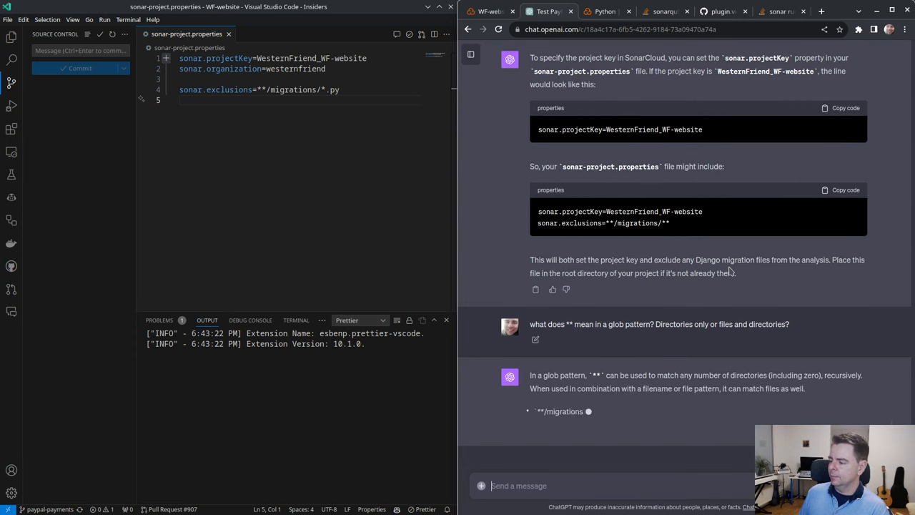
{"action": "scroll", "scroll_direction": "down", "scroll_amount": 3}
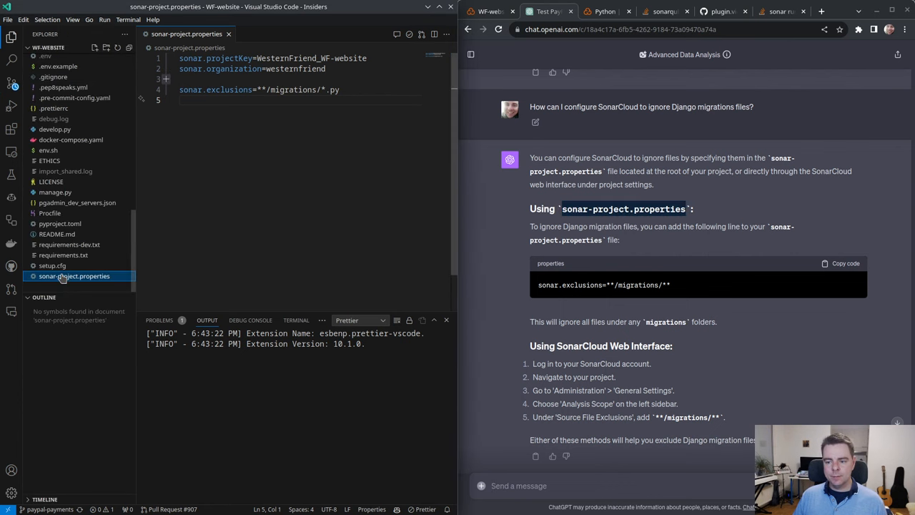
Step: Close the sonar-project.properties editor tab from the Source Control view
{"action": "right_click", "coordinate": [73, 276]}
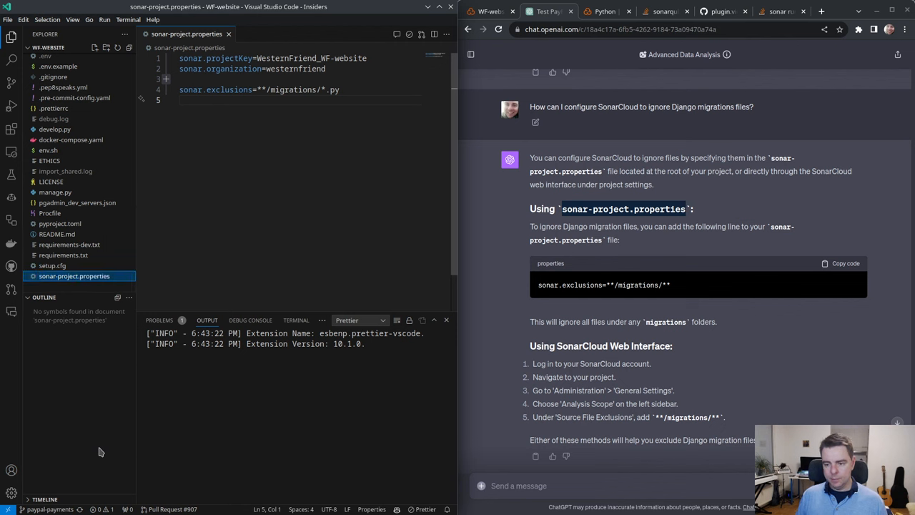
{"action": "left_click", "coordinate": [11, 82]}
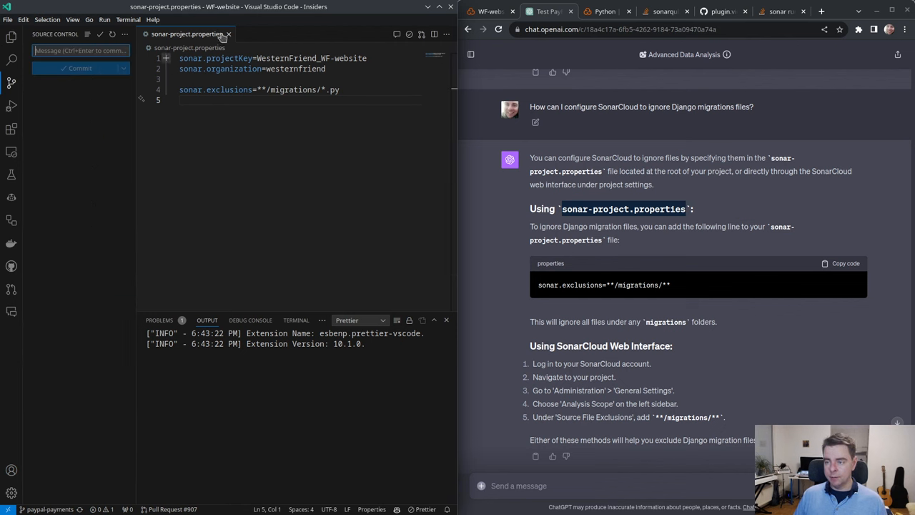
{"action": "left_click", "coordinate": [229, 33]}
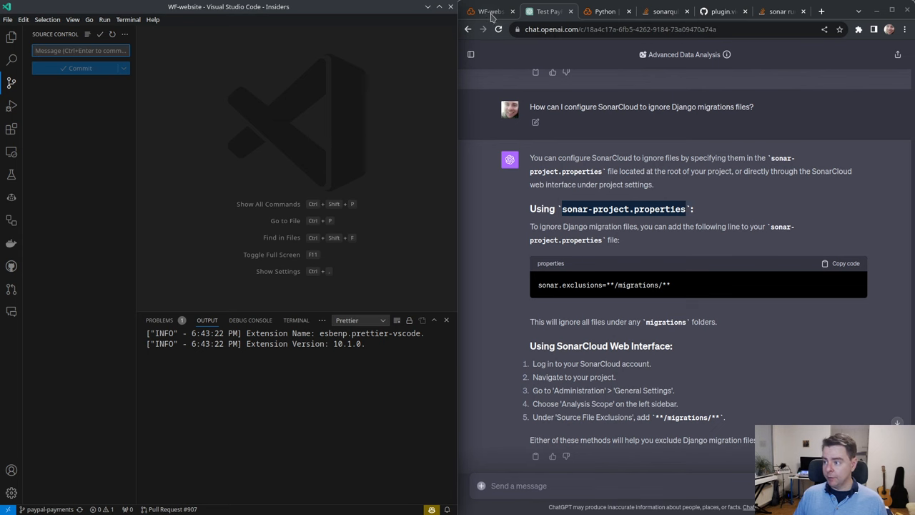
Step: Open PR #907's SonarCloud Code Analysis check details and its full analysis on SonarCloud
{"action": "left_click", "coordinate": [469, 30]}
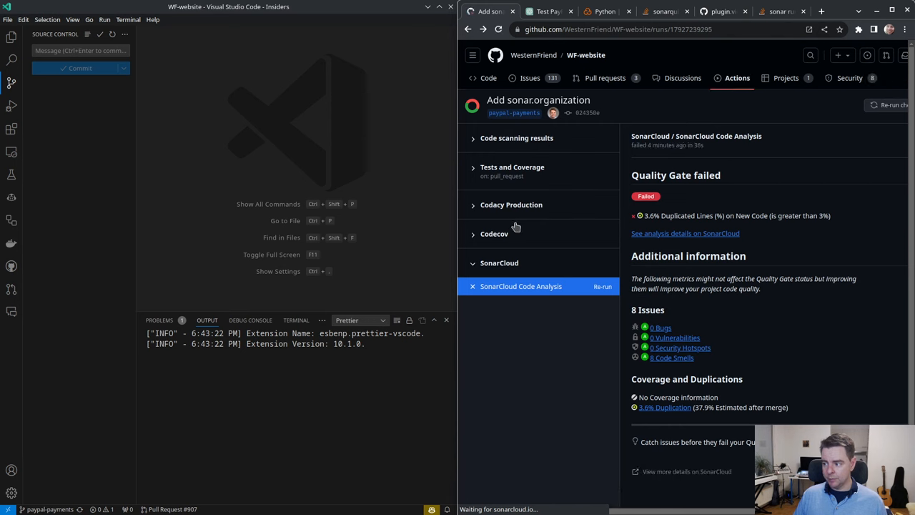
{"action": "left_click", "coordinate": [617, 29]}
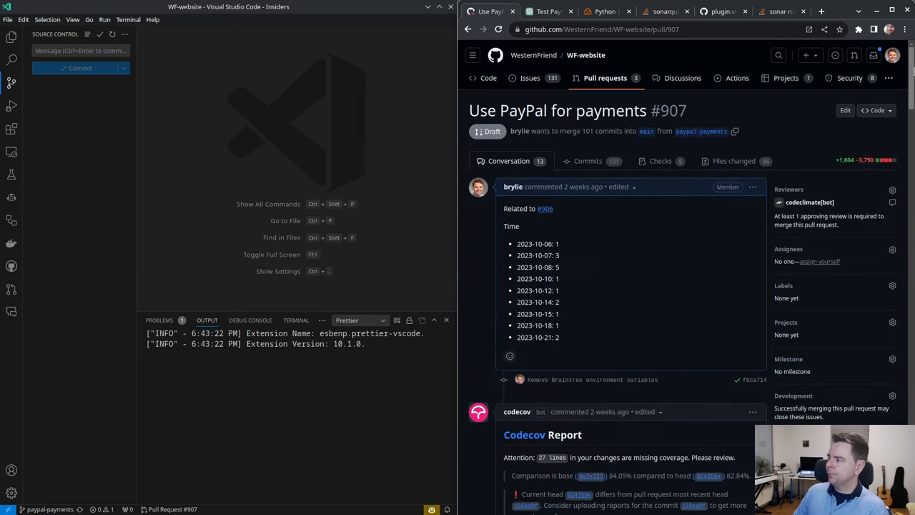
{"action": "scroll", "scroll_direction": "down", "scroll_amount": 3}
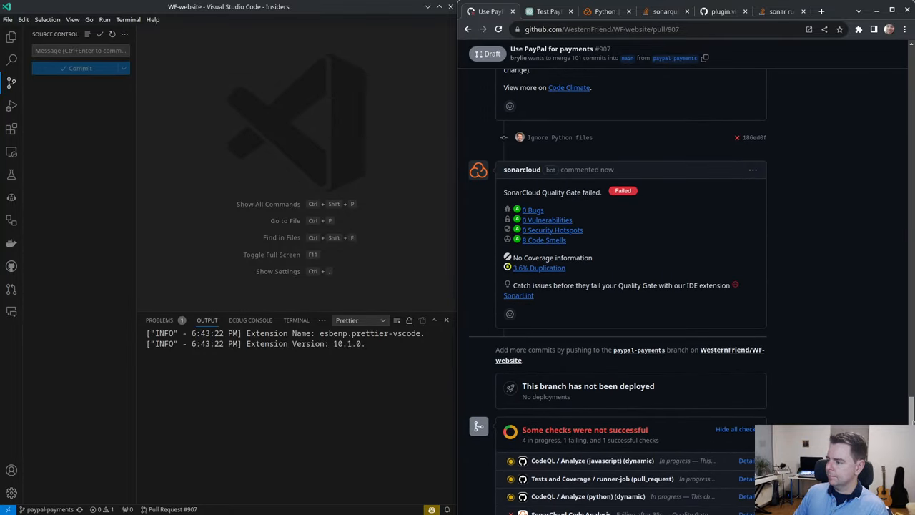
{"action": "scroll", "scroll_direction": "down", "scroll_amount": 3}
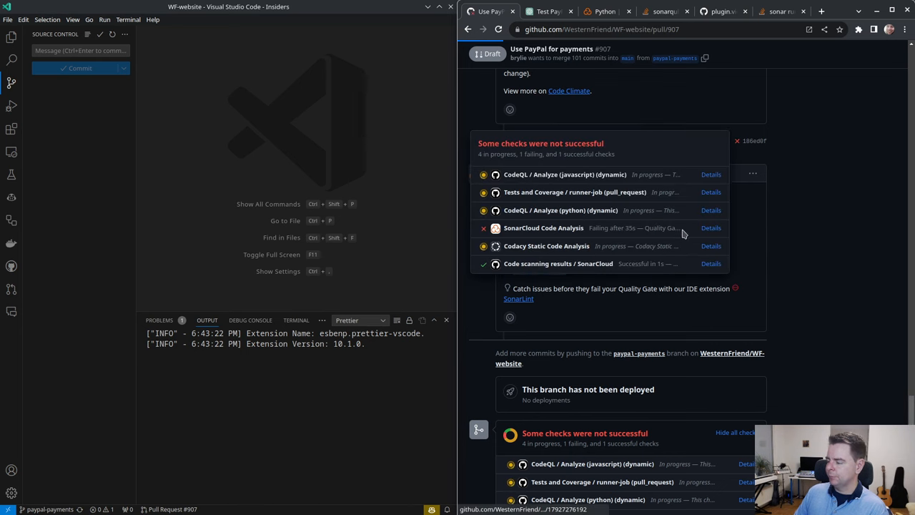
{"action": "left_click", "coordinate": [711, 228]}
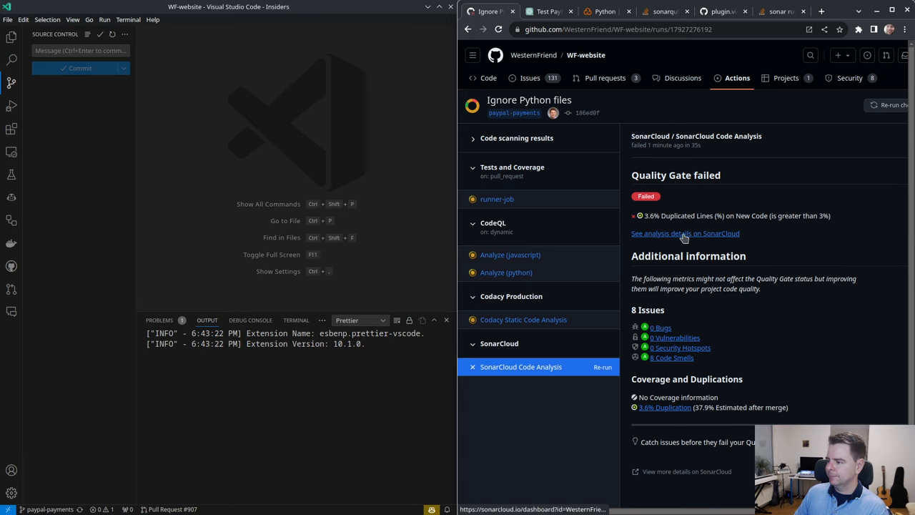
{"action": "left_click", "coordinate": [685, 233]}
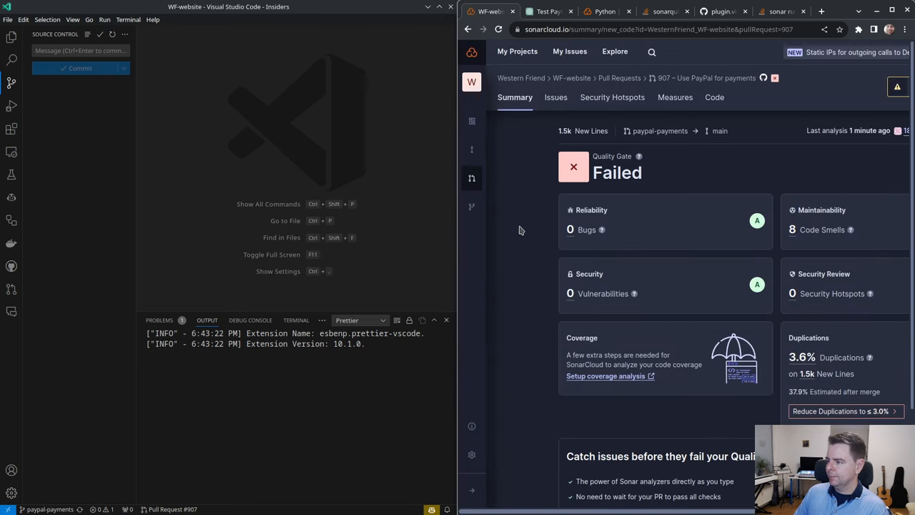
{"action": "mouse_move", "coordinate": [642, 98]}
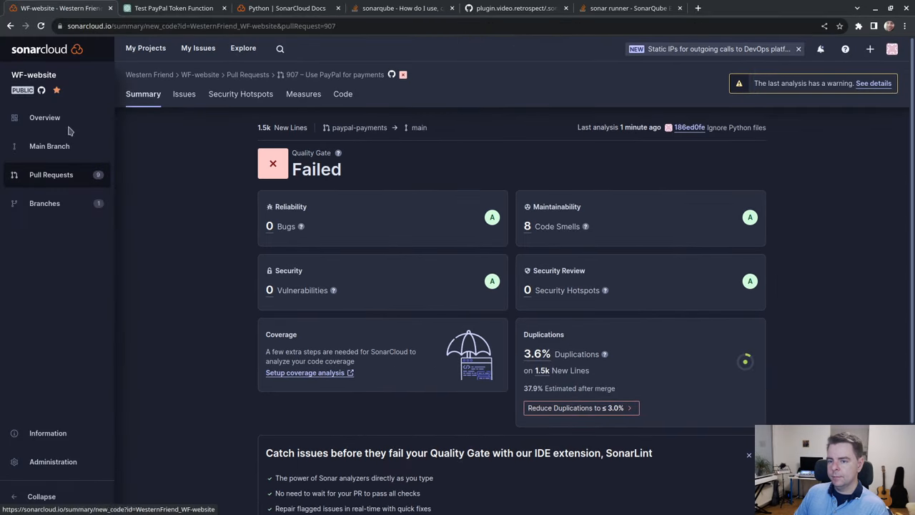
Step: Delete WF-website via Administration > Deletion, confirming by typing 'WF-website'
{"action": "left_click", "coordinate": [45, 117]}
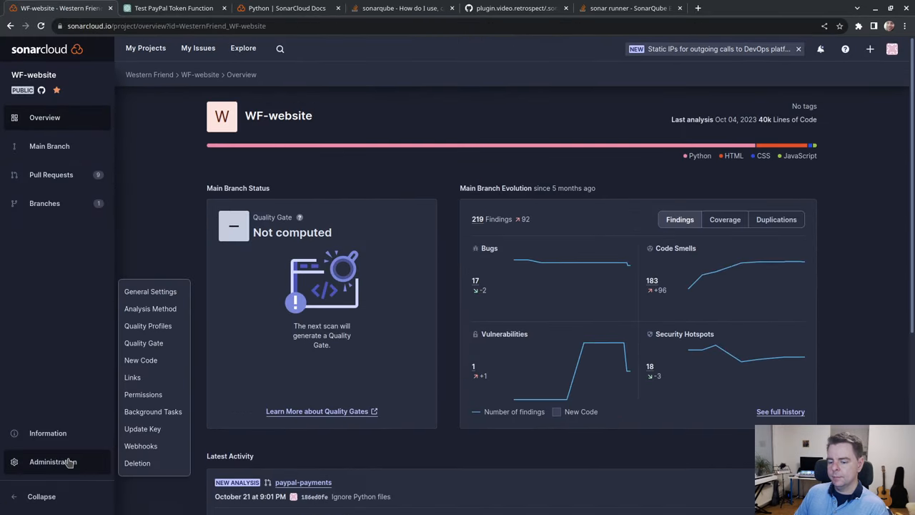
{"action": "left_click", "coordinate": [136, 462]}
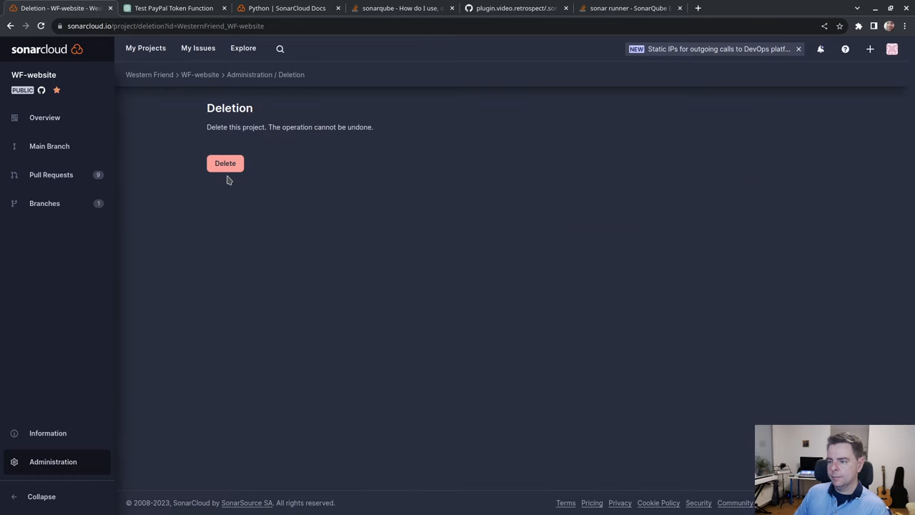
{"action": "left_click", "coordinate": [226, 163]}
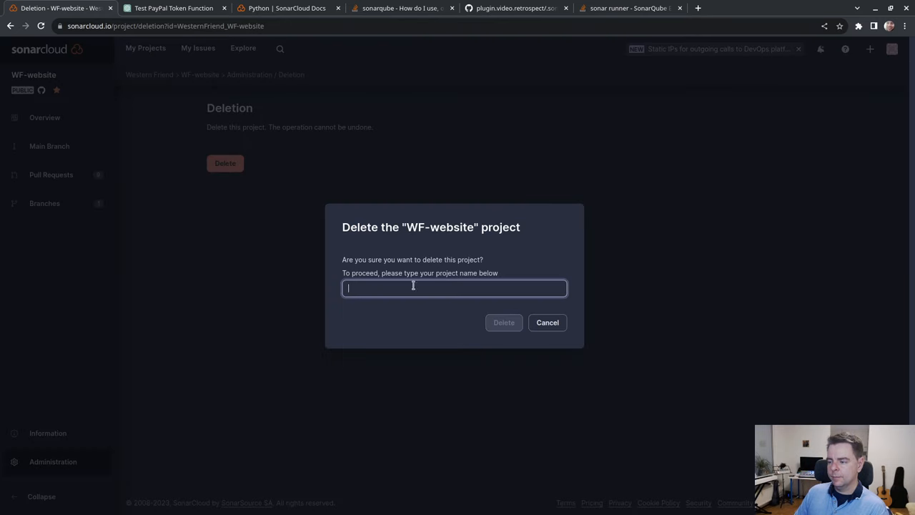
{"action": "type", "text": "WF-website"}
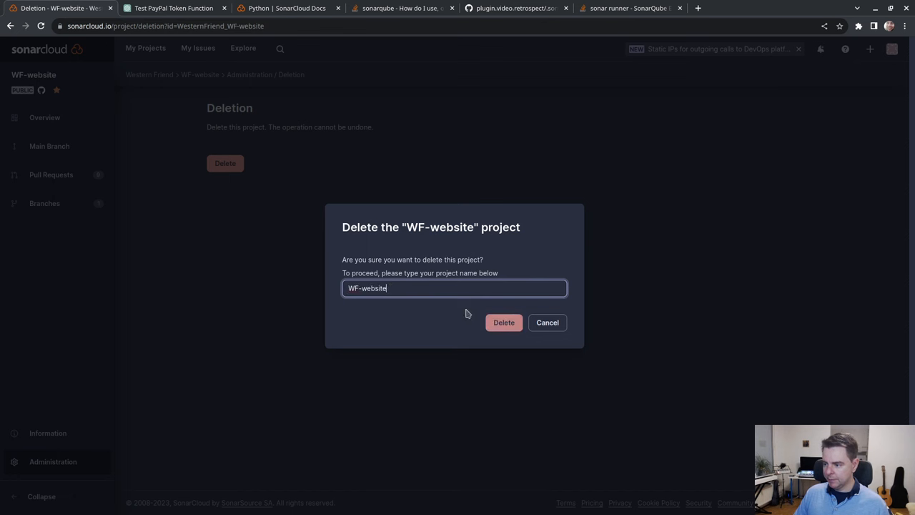
{"action": "left_click", "coordinate": [503, 323]}
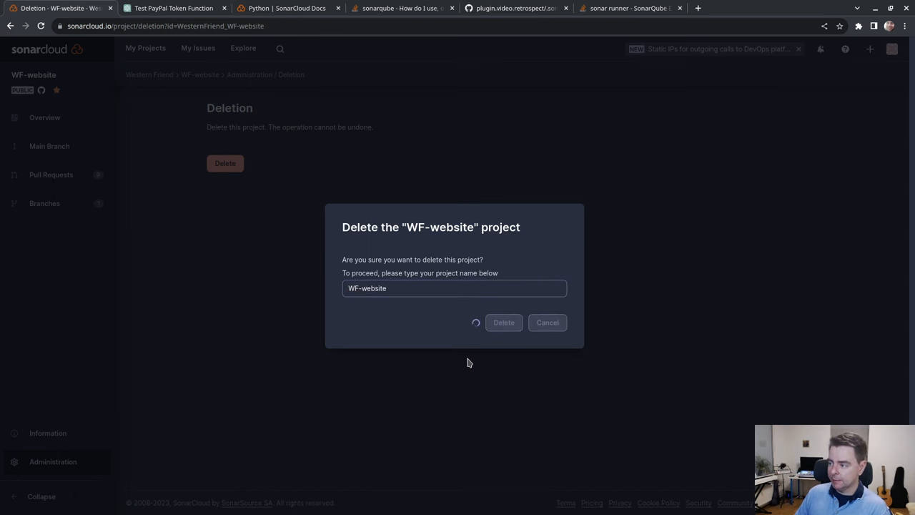
{"action": "left_click", "coordinate": [503, 323]}
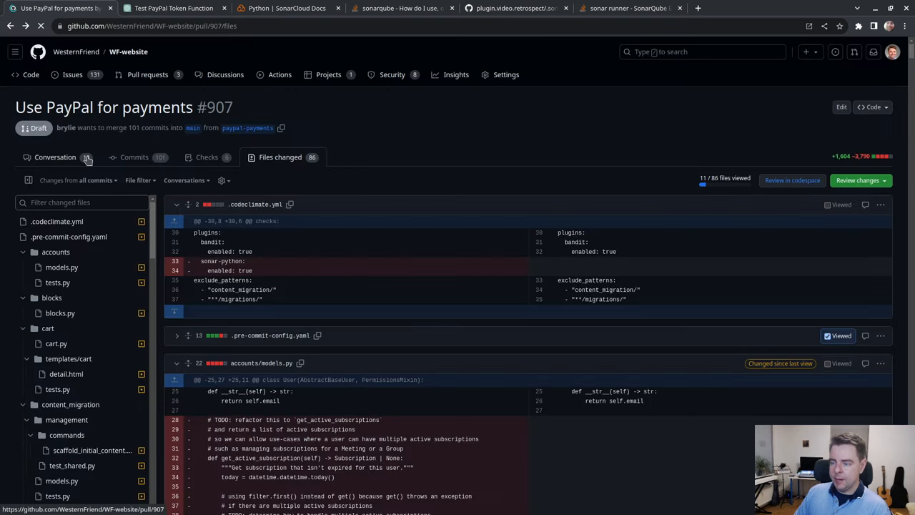
Step: Show PR #907's Conversation tab and scroll through it
{"action": "left_click", "coordinate": [55, 157]}
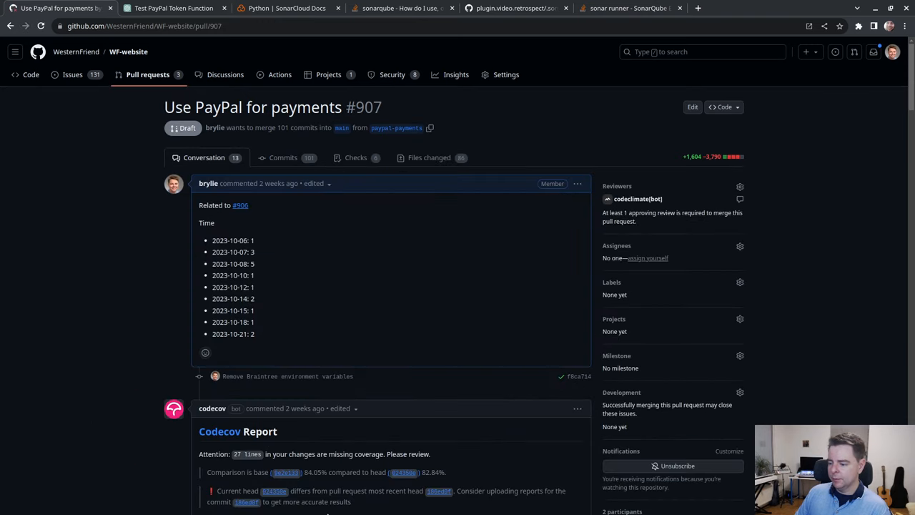
{"action": "scroll", "scroll_direction": "down", "scroll_amount": 3}
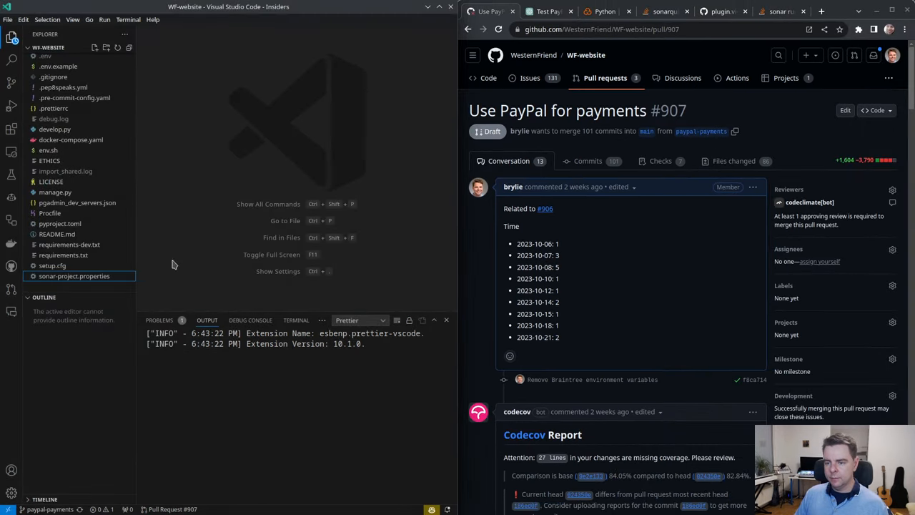
Step: Commit the sonar-project.properties deletion as 'Remove SonarCube' and sync to paypal-payments
{"action": "left_click", "coordinate": [11, 60]}
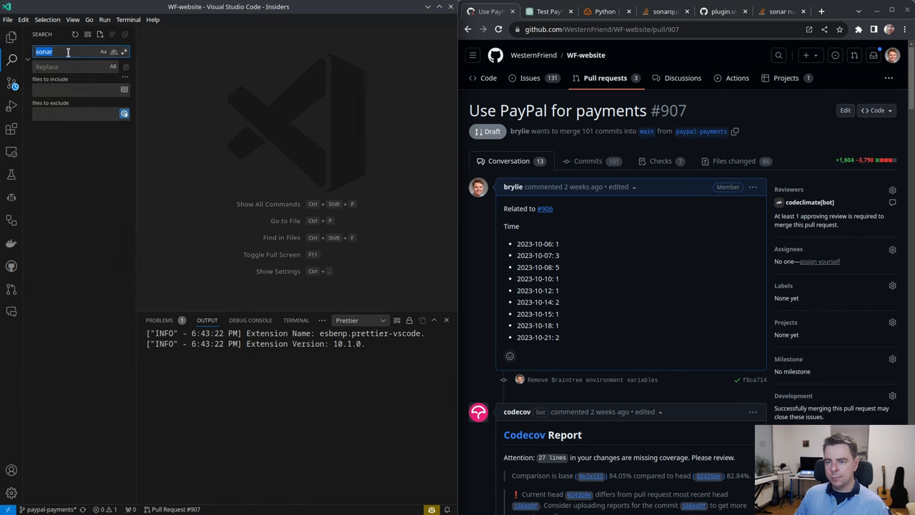
{"action": "left_click", "coordinate": [10, 83]}
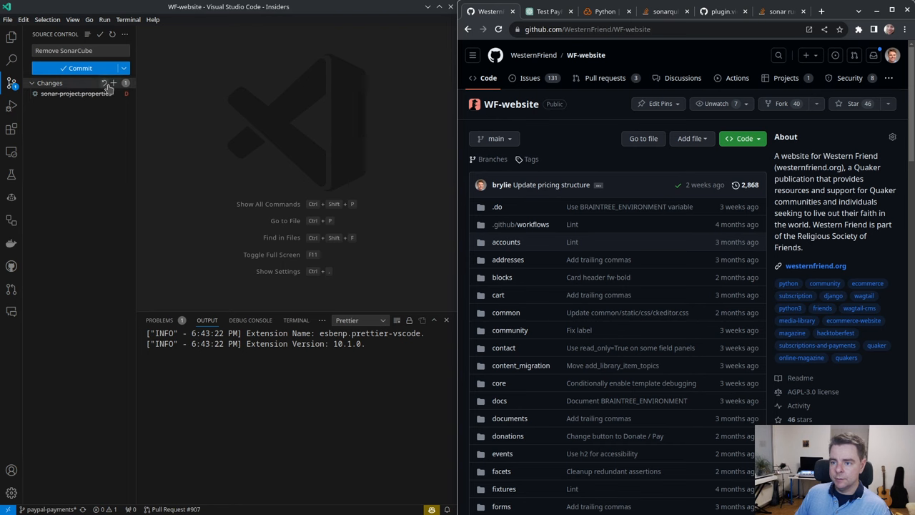
{"action": "left_click", "coordinate": [113, 83]}
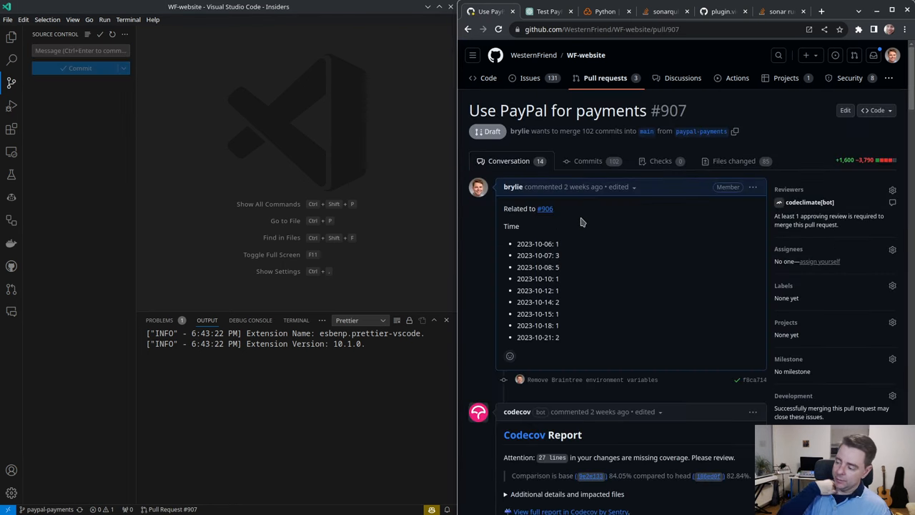
Step: Scroll PR #907 down to the checks box and watch the Codacy and Tests and Coverage checks
{"action": "scroll", "scroll_direction": "down", "scroll_amount": 3}
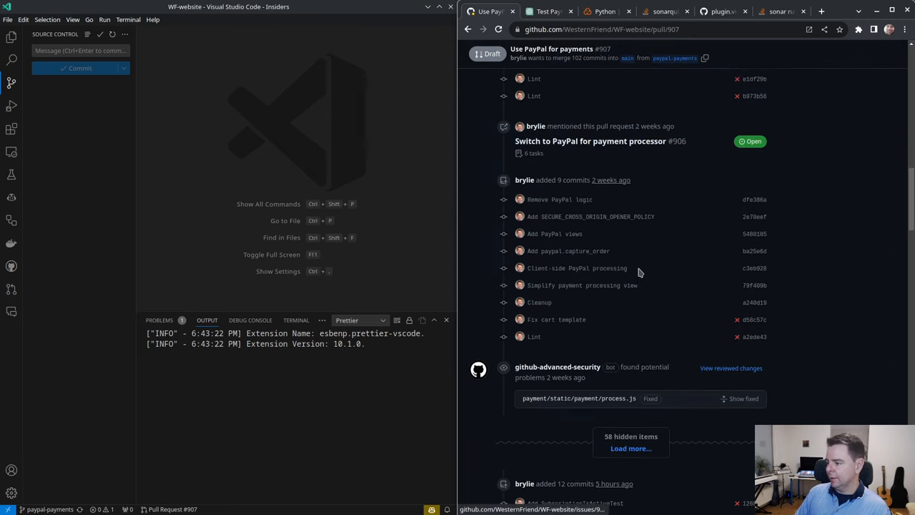
{"action": "scroll", "scroll_direction": "down", "scroll_amount": 3}
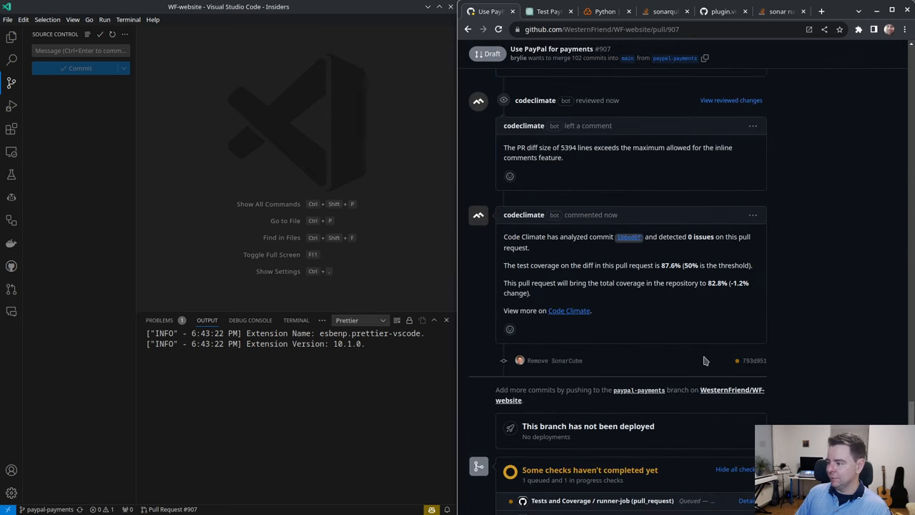
{"action": "scroll", "scroll_direction": "down", "scroll_amount": 3}
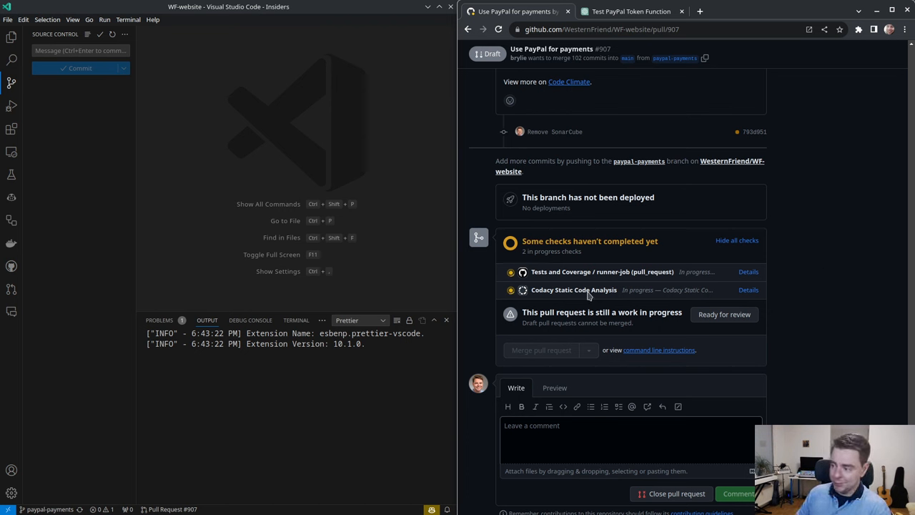
{"action": "mouse_move", "coordinate": [844, 210]}
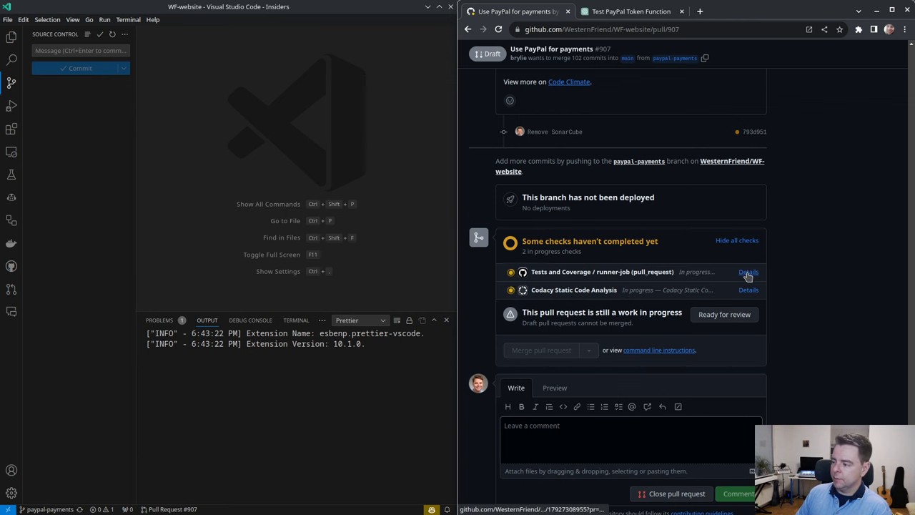
{"action": "left_click", "coordinate": [748, 272]}
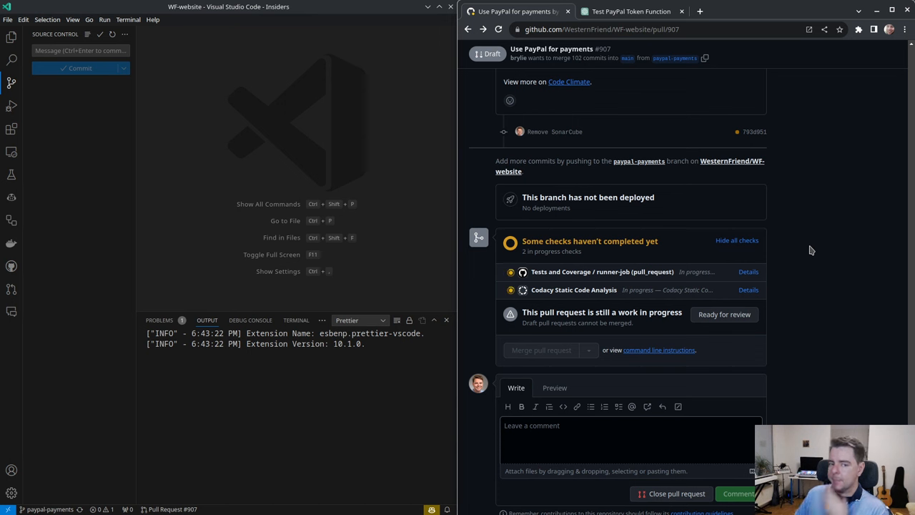
{"action": "mouse_move", "coordinate": [861, 368]}
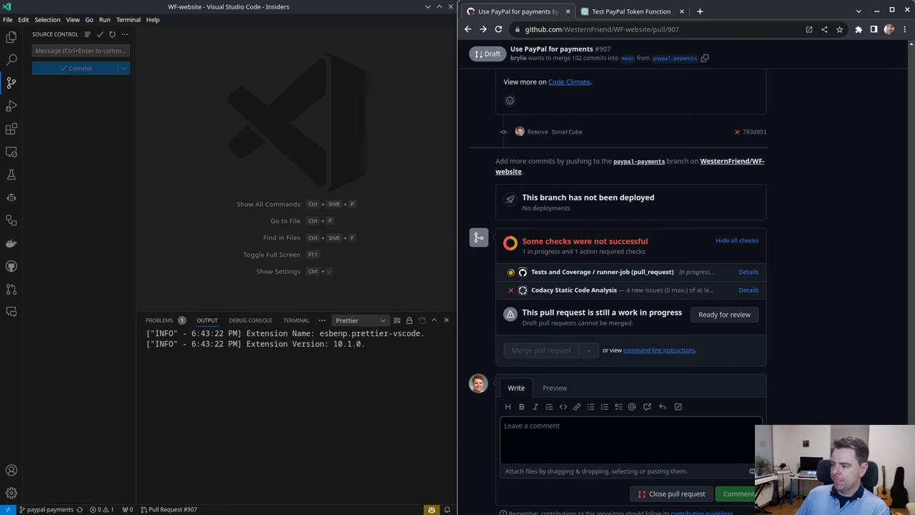
{"action": "mouse_move", "coordinate": [749, 289]}
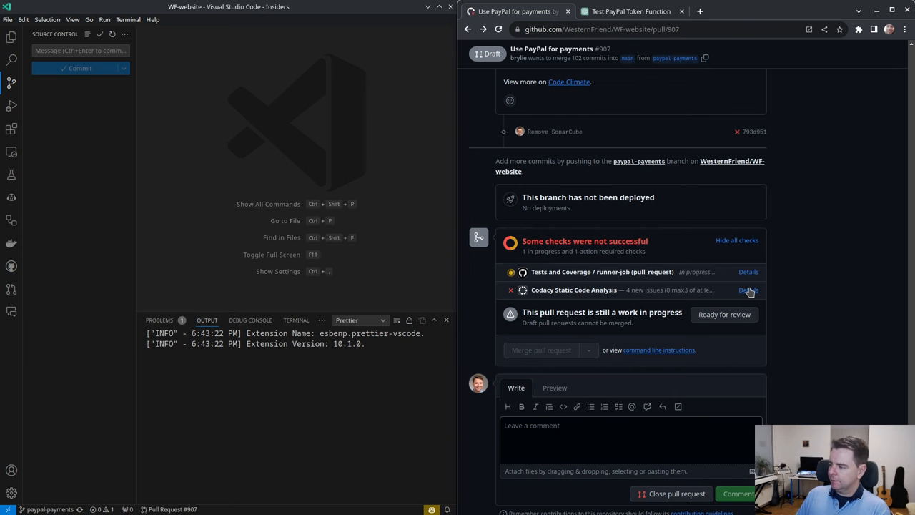
Step: Read Codacy's four annotations for PR #907, then show the project file tree
{"action": "left_click", "coordinate": [748, 290]}
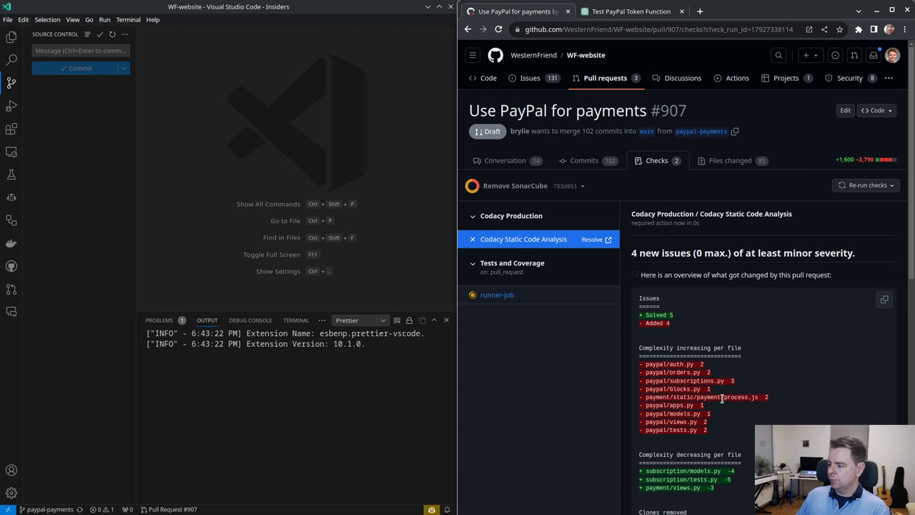
{"action": "scroll", "scroll_direction": "down", "scroll_amount": 3}
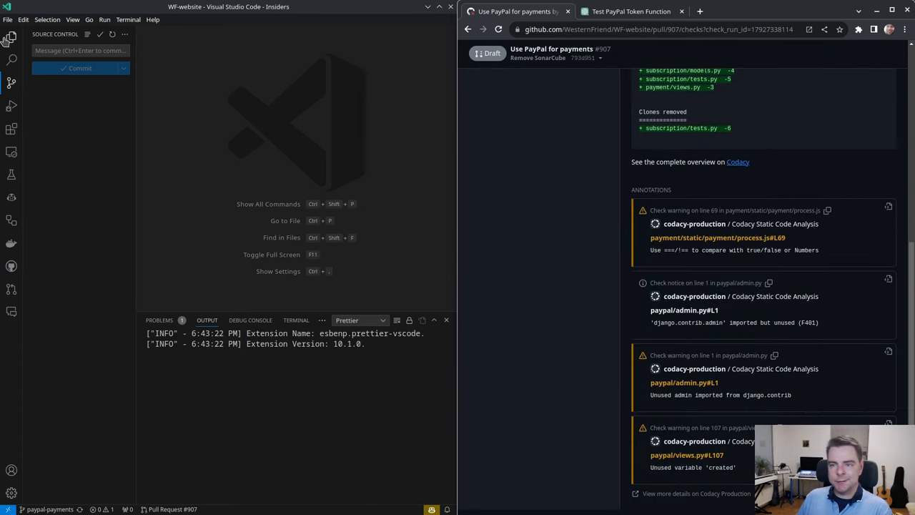
{"action": "left_click", "coordinate": [11, 37]}
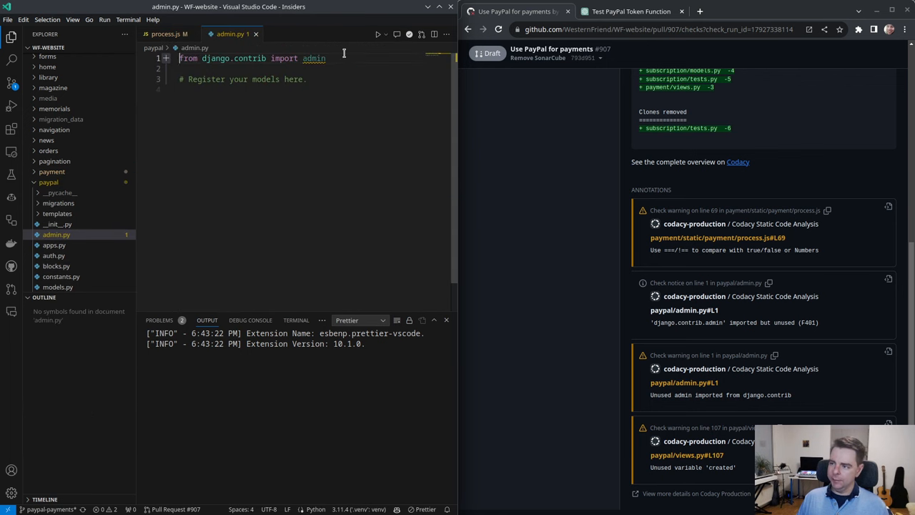
Step: Delete the unused admin import in paypal/admin.py and change 'created' to '_' in views.py
{"action": "triple_click", "coordinate": [250, 58]}
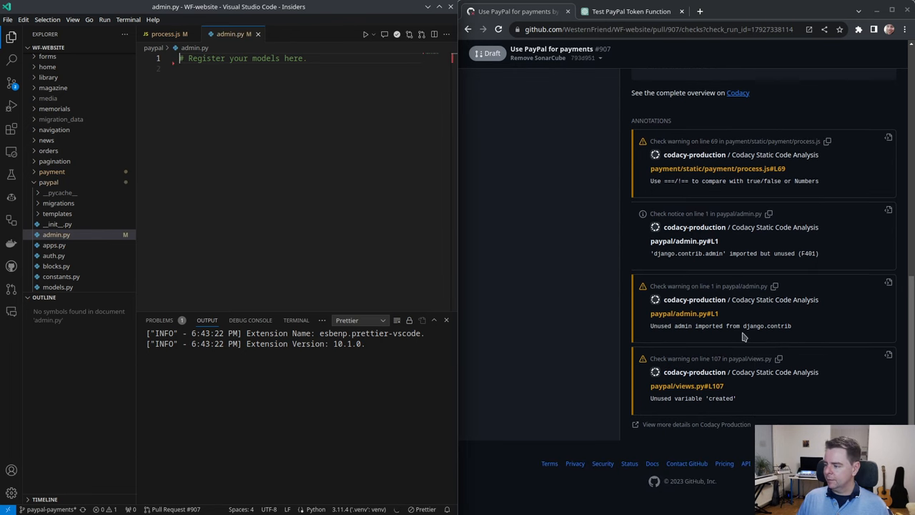
{"action": "mouse_move", "coordinate": [733, 313]}
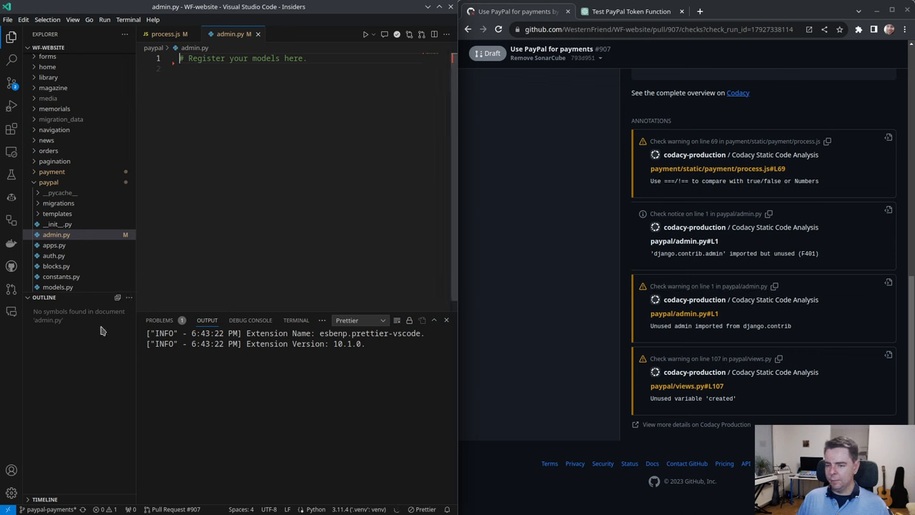
{"action": "left_click", "coordinate": [55, 244]}
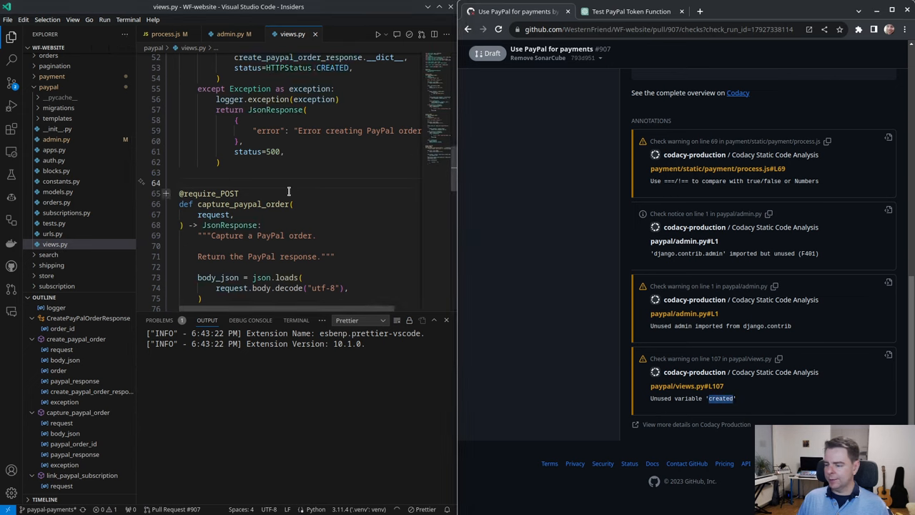
{"action": "scroll", "scroll_direction": "down", "scroll_amount": 3}
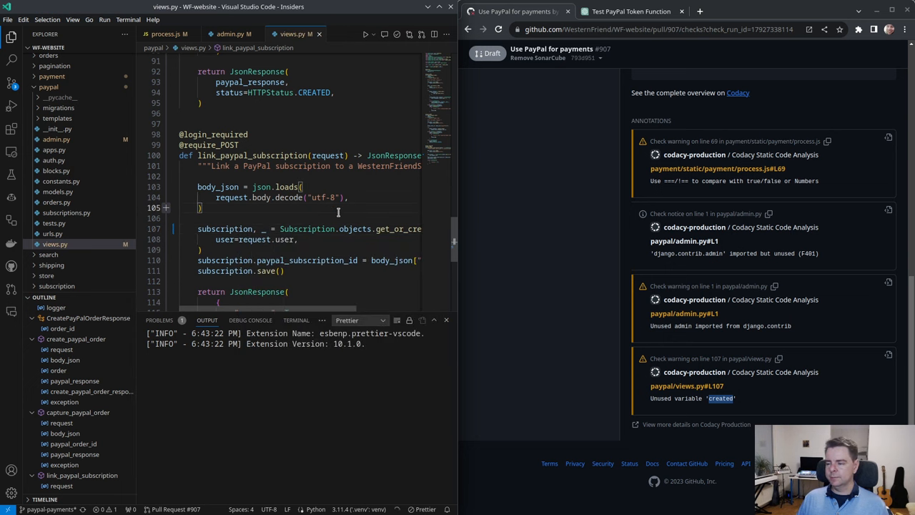
{"action": "left_click", "coordinate": [11, 82]}
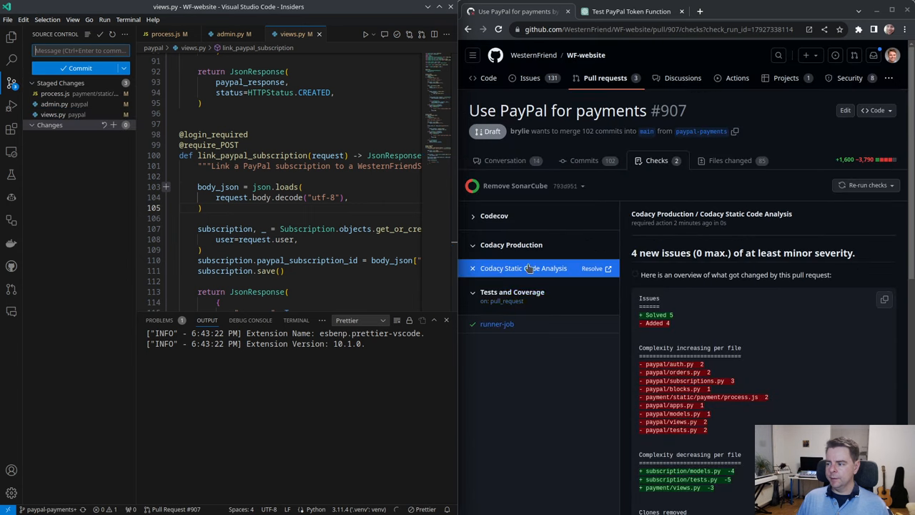
{"action": "mouse_move", "coordinate": [512, 297]}
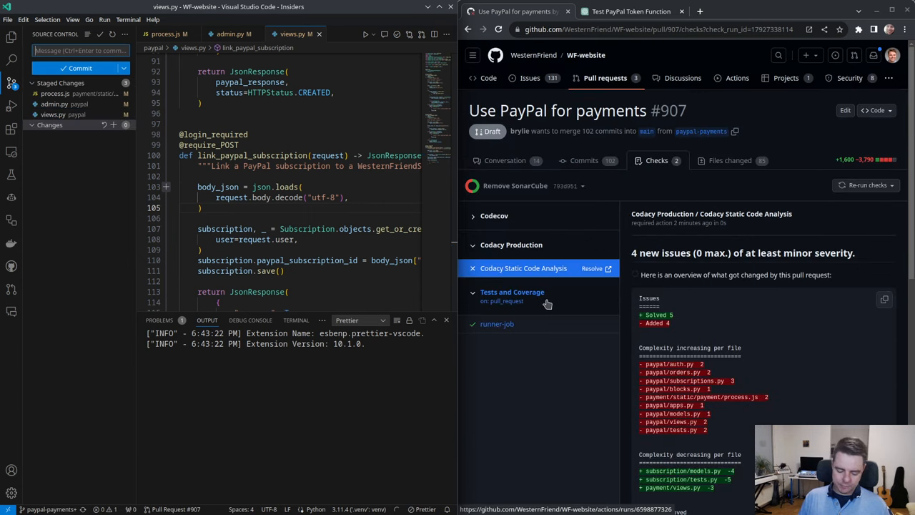
Step: Commit the staged process.js, admin.py and views.py fixes as 'Fix analysis issues'
{"action": "type", "text": "Fix analysis issue"}
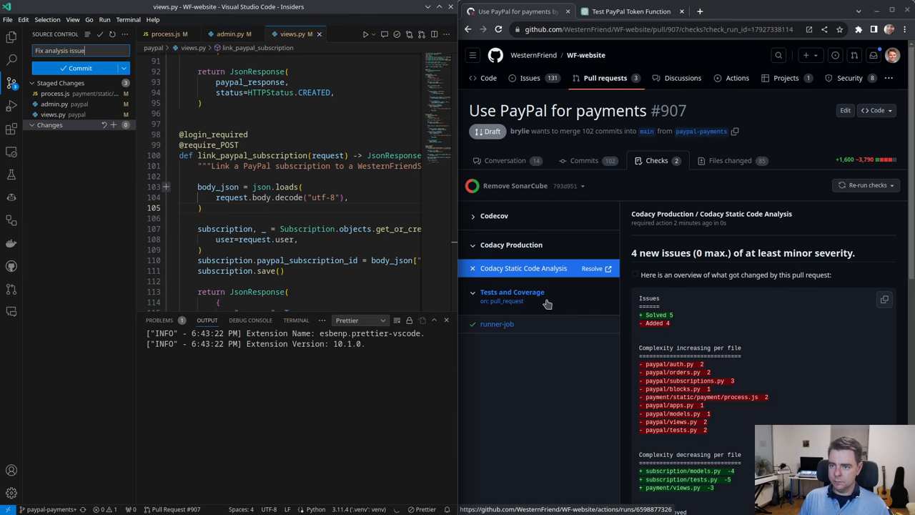
{"action": "scroll", "scroll_direction": "down", "scroll_amount": 3}
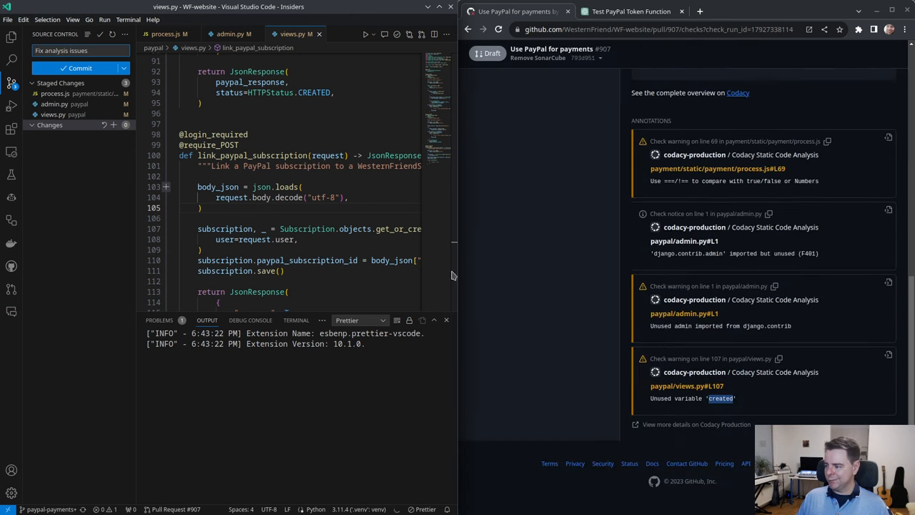
{"action": "left_click", "coordinate": [468, 29]}
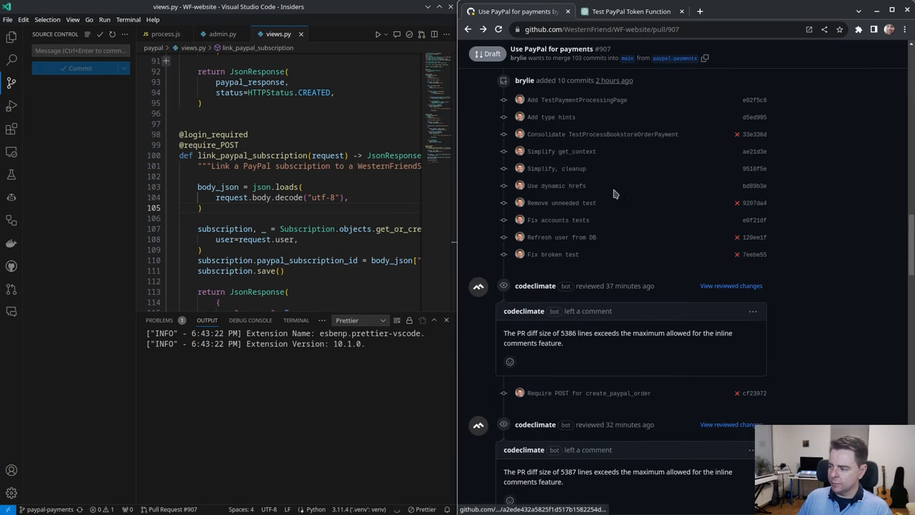
Step: Scroll PR #907's conversation to see the running checks and Code Climate's 87.6% diff coverage
{"action": "scroll", "scroll_direction": "down", "scroll_amount": 3}
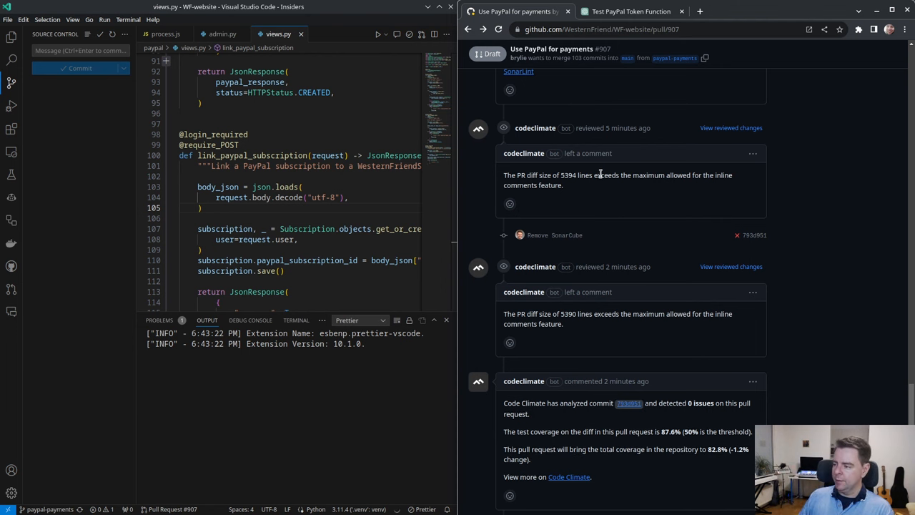
{"action": "scroll", "scroll_direction": "down", "scroll_amount": 3}
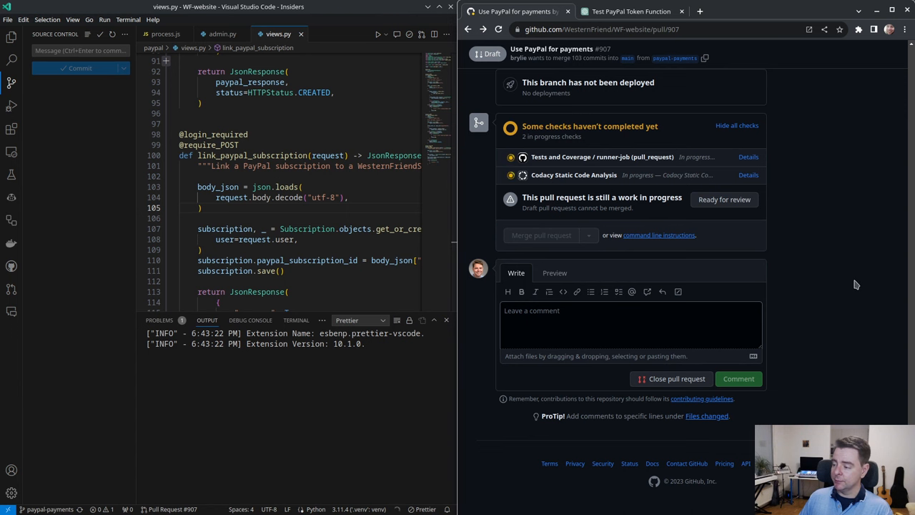
{"action": "scroll", "scroll_direction": "down", "scroll_amount": 3}
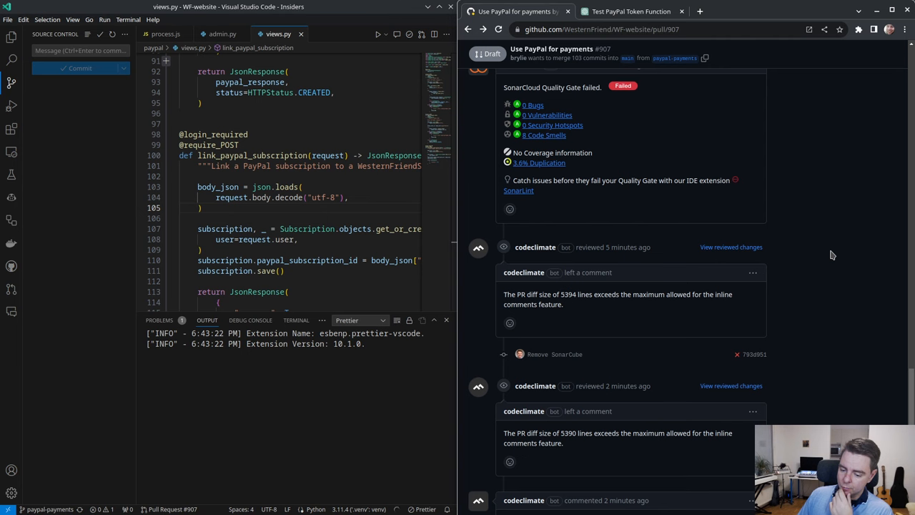
{"action": "mouse_move", "coordinate": [818, 298]}
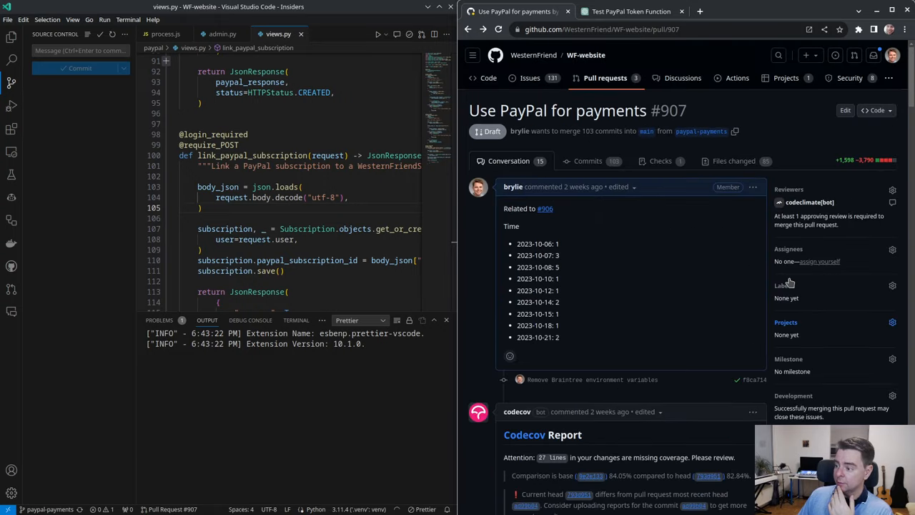
{"action": "scroll", "scroll_direction": "down", "scroll_amount": 3}
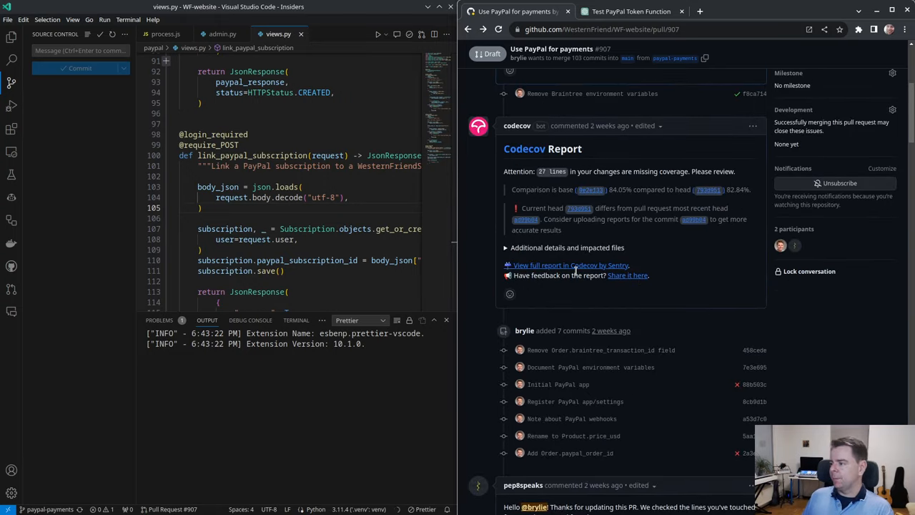
Step: Open the Codecov report showing 87.67% patch coverage and paypal/views.py missing 22 lines
{"action": "left_click", "coordinate": [570, 265]}
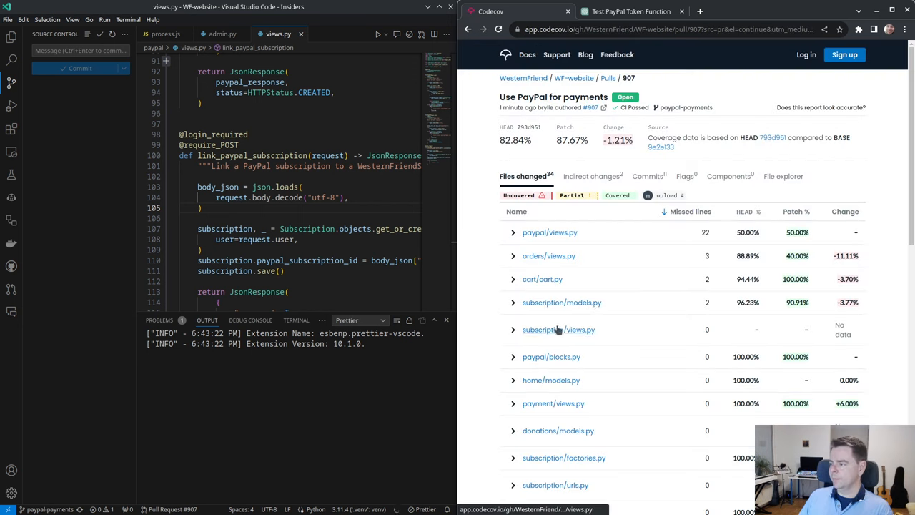
{"action": "scroll", "scroll_direction": "down", "scroll_amount": 3}
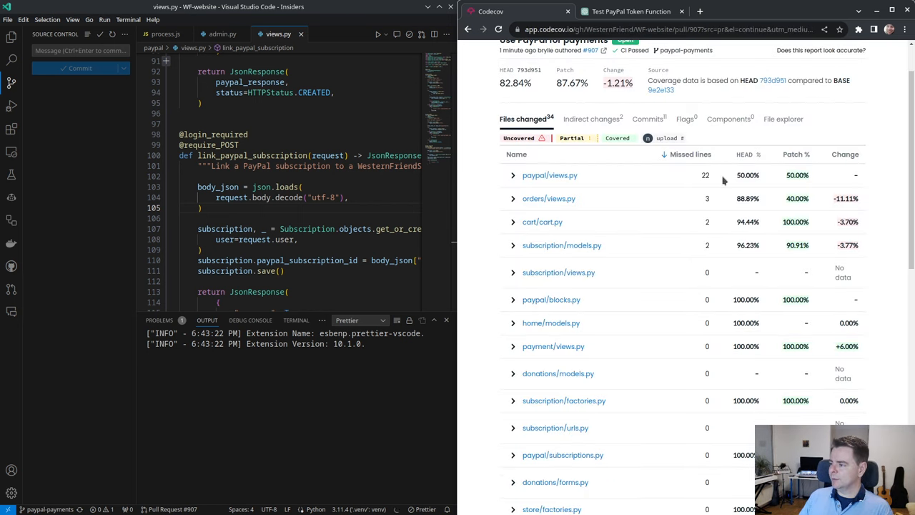
{"action": "scroll", "scroll_direction": "down", "scroll_amount": 3}
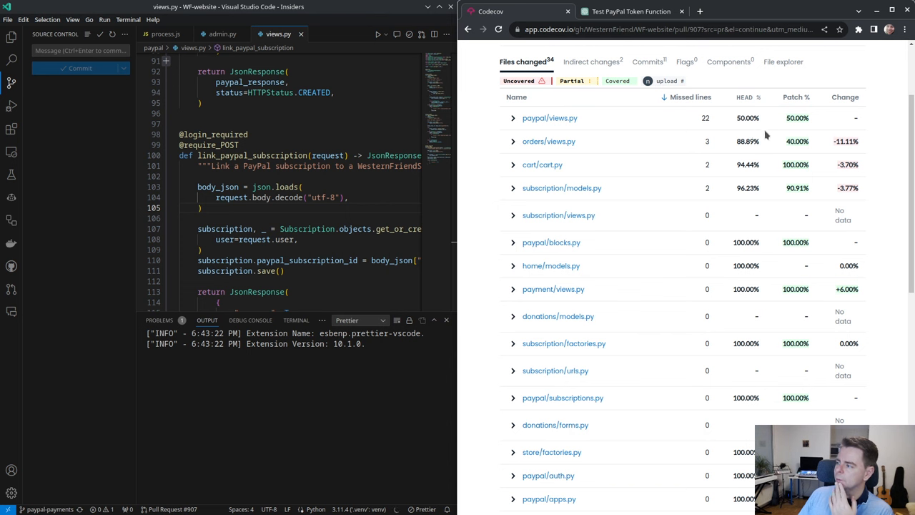
{"action": "mouse_move", "coordinate": [593, 128]}
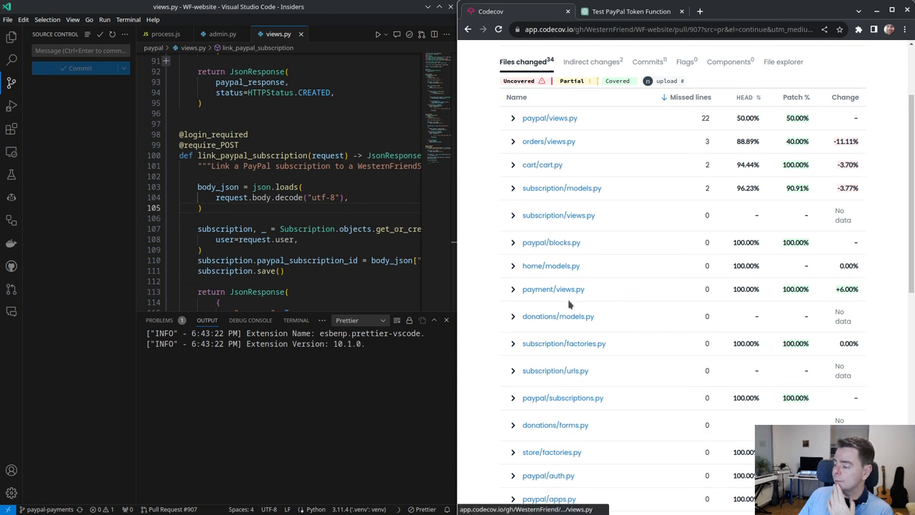
{"action": "mouse_move", "coordinate": [581, 201]}
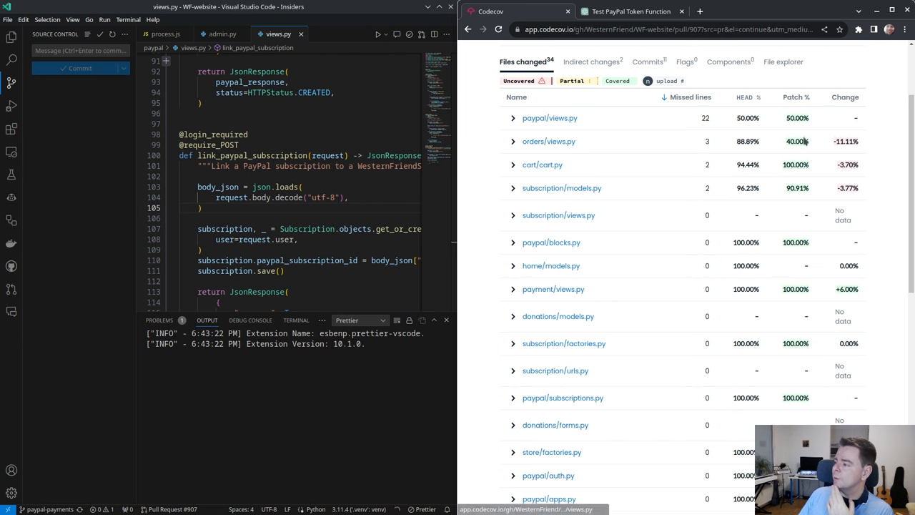
{"action": "mouse_move", "coordinate": [827, 146]}
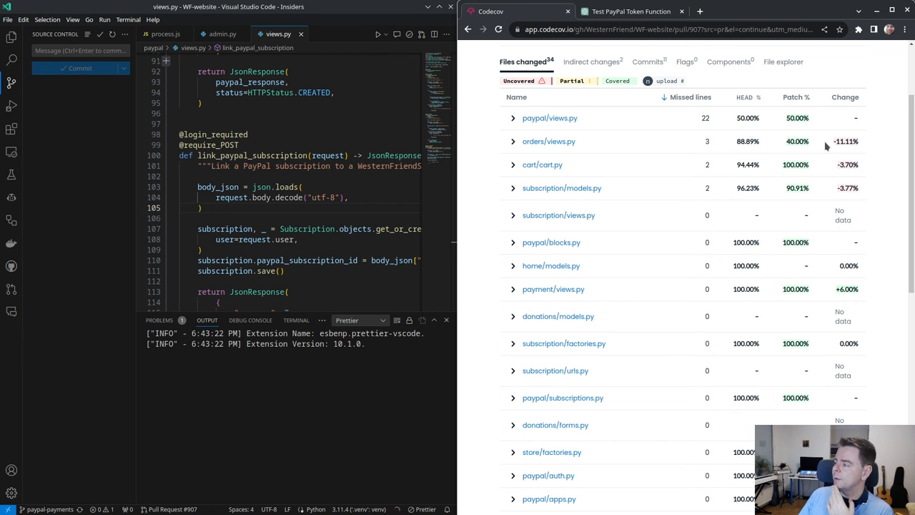
{"action": "scroll", "scroll_direction": "down", "scroll_amount": 3}
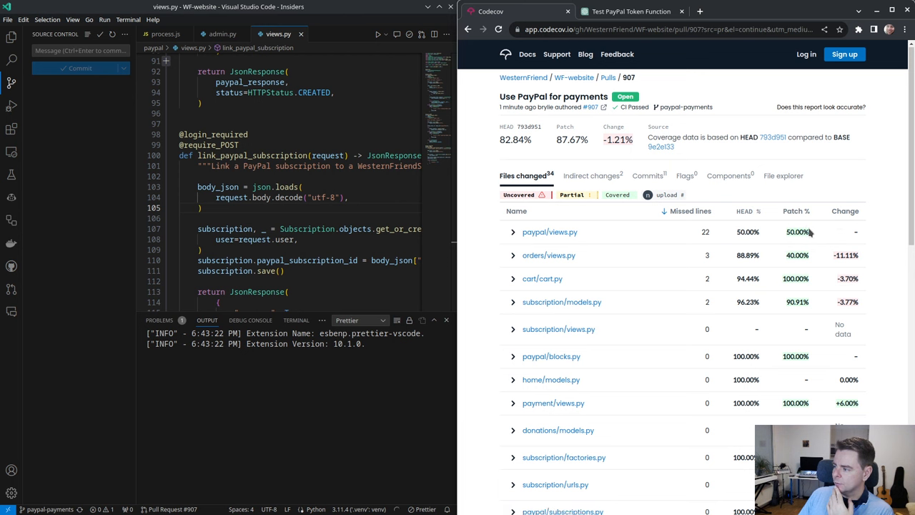
{"action": "mouse_move", "coordinate": [578, 266]}
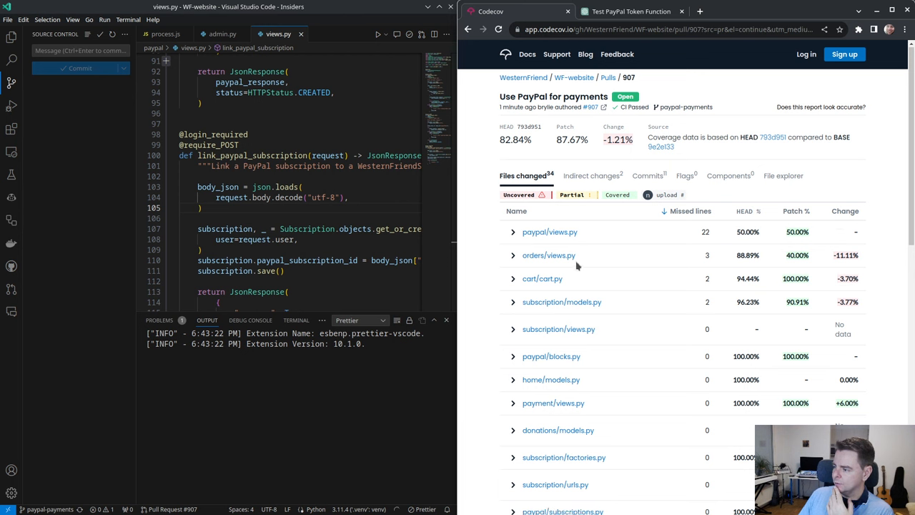
{"action": "mouse_move", "coordinate": [562, 301]}
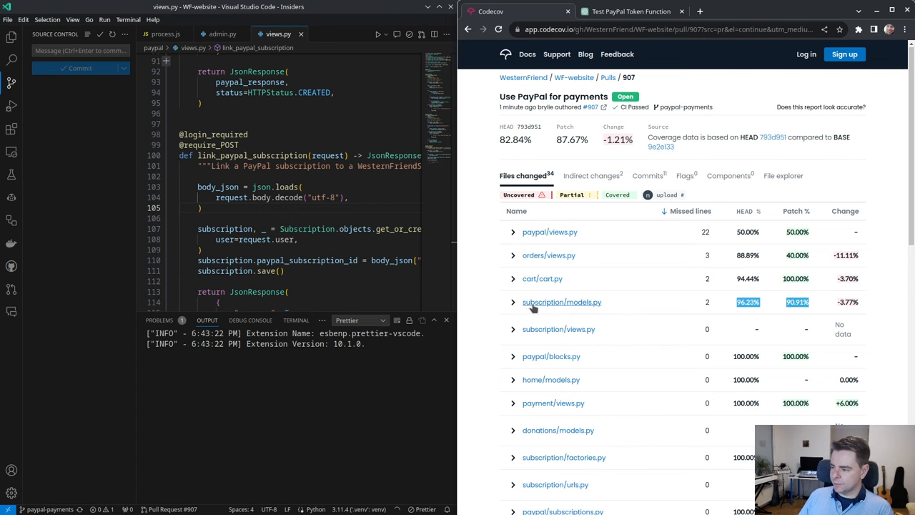
Step: Inspect subscription/models.py line coverage for the uncovered PayPal and expiration-date returns in is_active
{"action": "left_click", "coordinate": [561, 302]}
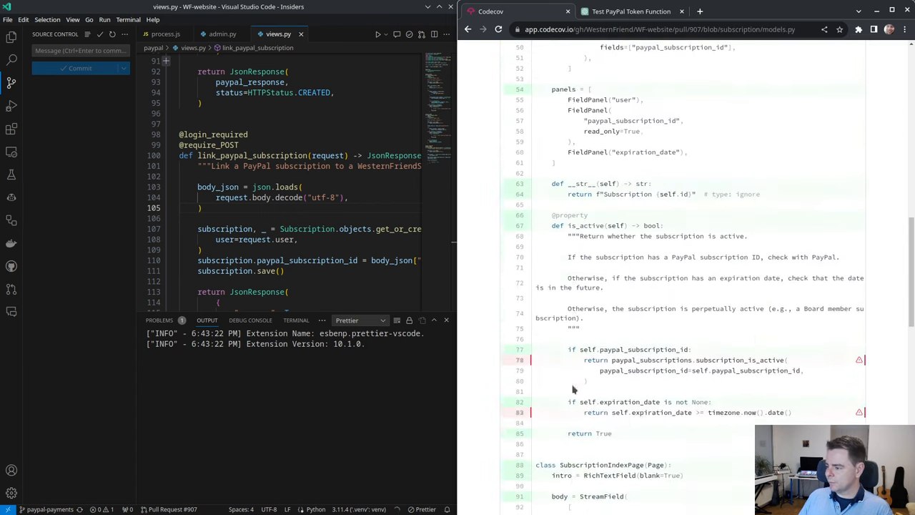
{"action": "scroll", "scroll_direction": "down", "scroll_amount": 3}
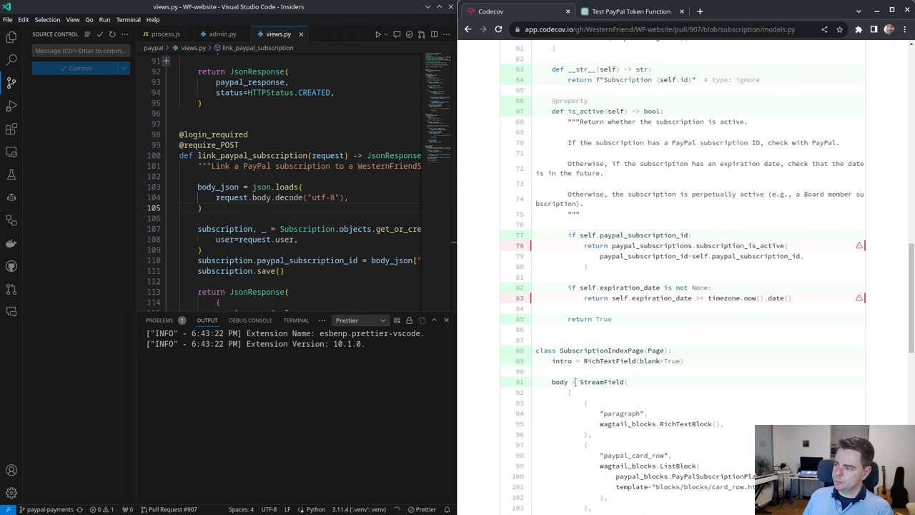
{"action": "scroll", "scroll_direction": "down", "scroll_amount": 3}
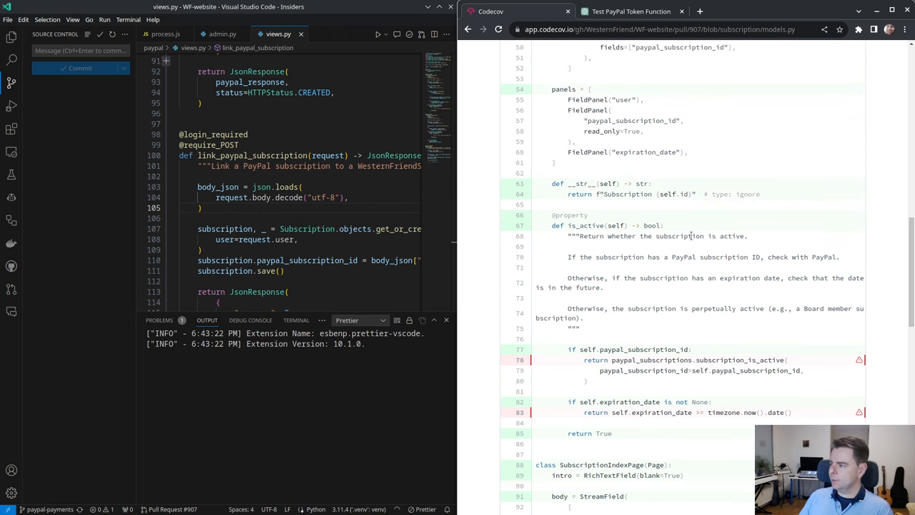
{"action": "scroll", "scroll_direction": "up", "scroll_amount": 3}
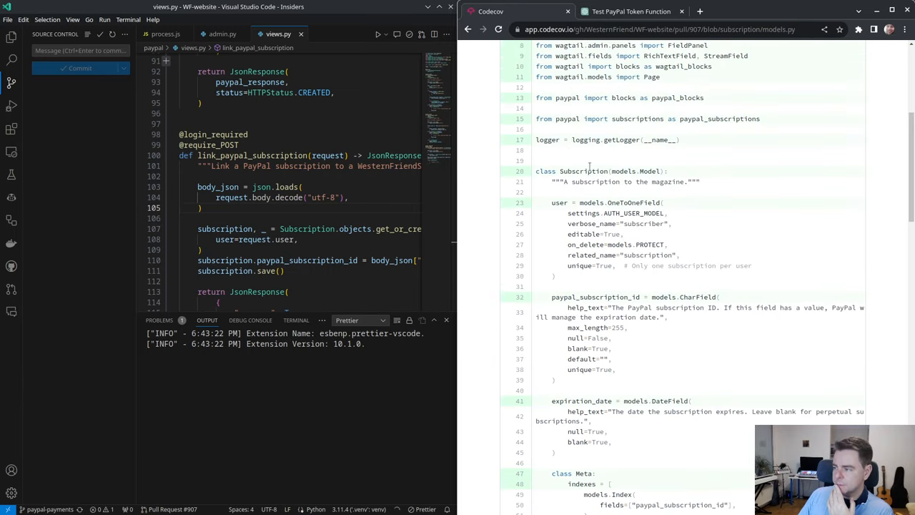
{"action": "scroll", "scroll_direction": "down", "scroll_amount": 3}
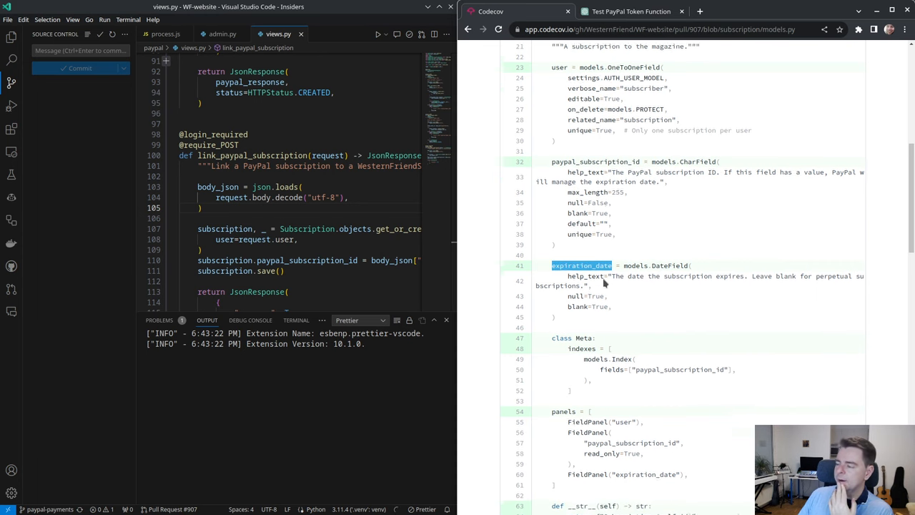
{"action": "scroll", "scroll_direction": "down", "scroll_amount": 3}
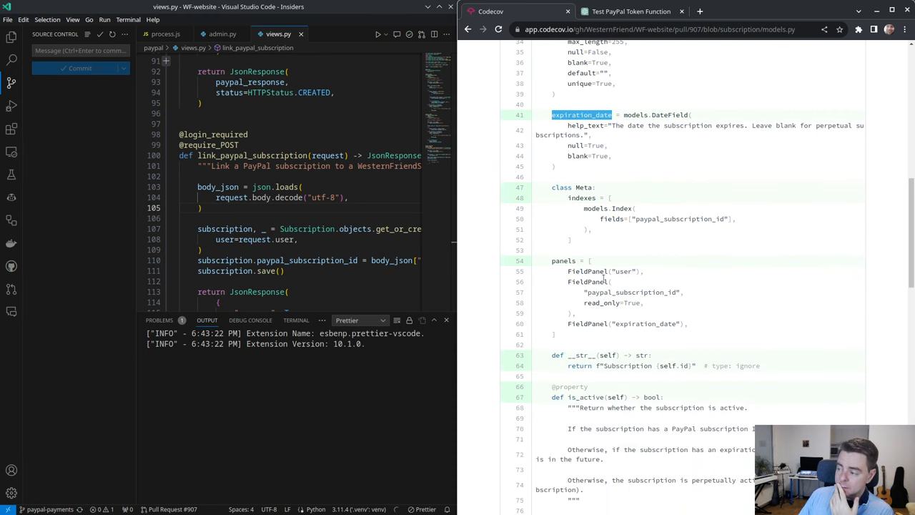
{"action": "scroll", "scroll_direction": "down", "scroll_amount": 3}
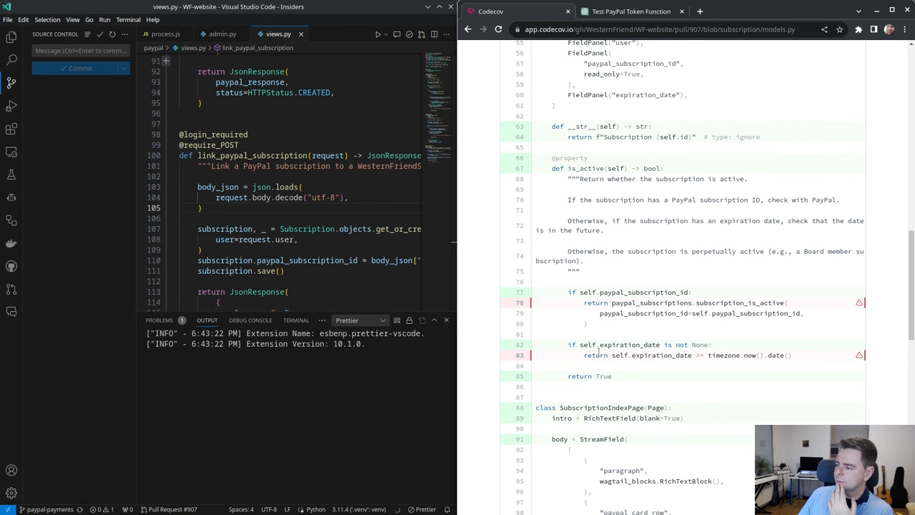
{"action": "scroll", "scroll_direction": "down", "scroll_amount": 3}
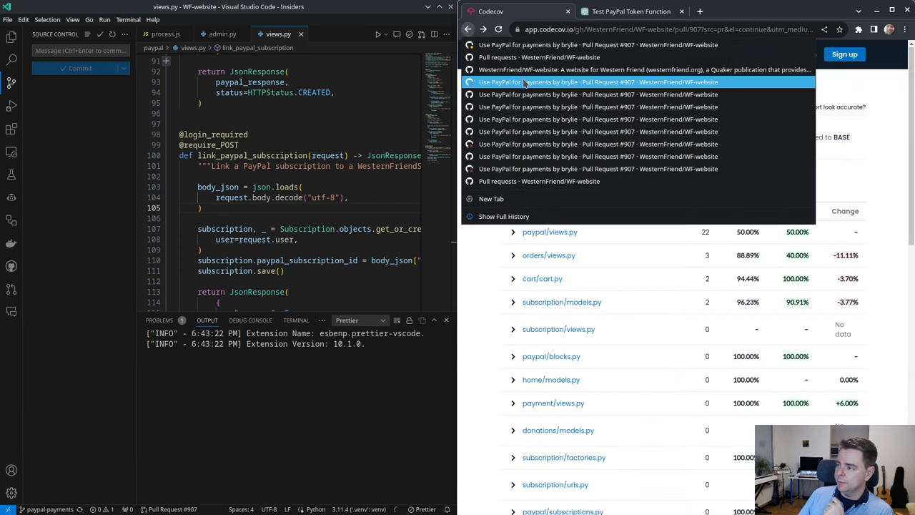
Step: Go back to PR #907 and view the latest commit's queued Tests and Coverage check
{"action": "left_click", "coordinate": [598, 81]}
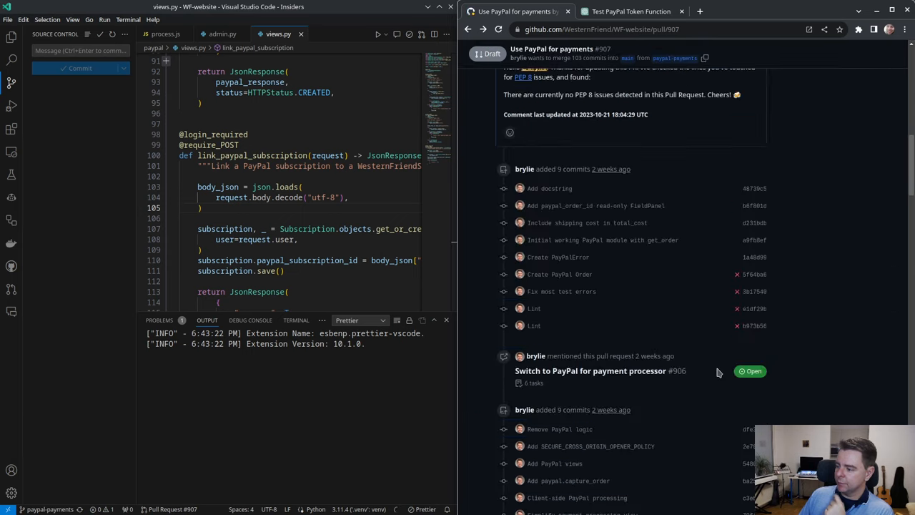
{"action": "scroll", "scroll_direction": "down", "scroll_amount": 3}
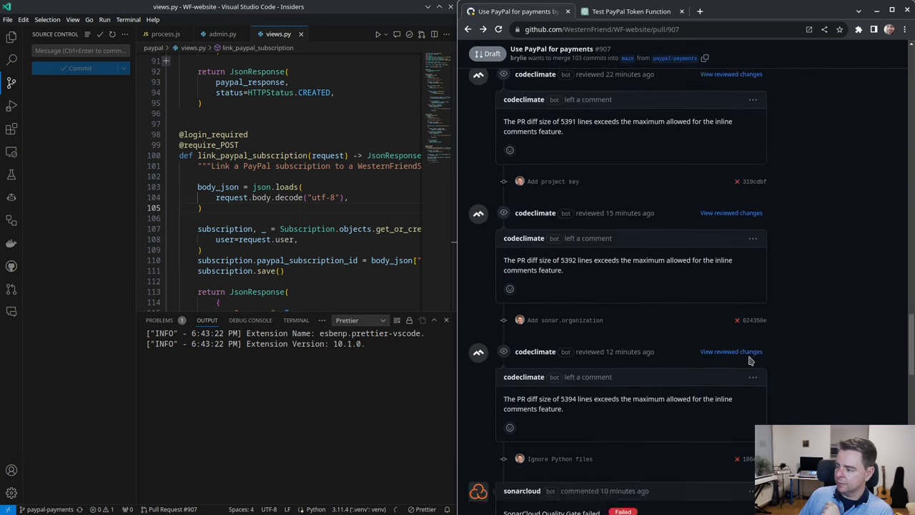
{"action": "scroll", "scroll_direction": "down", "scroll_amount": 3}
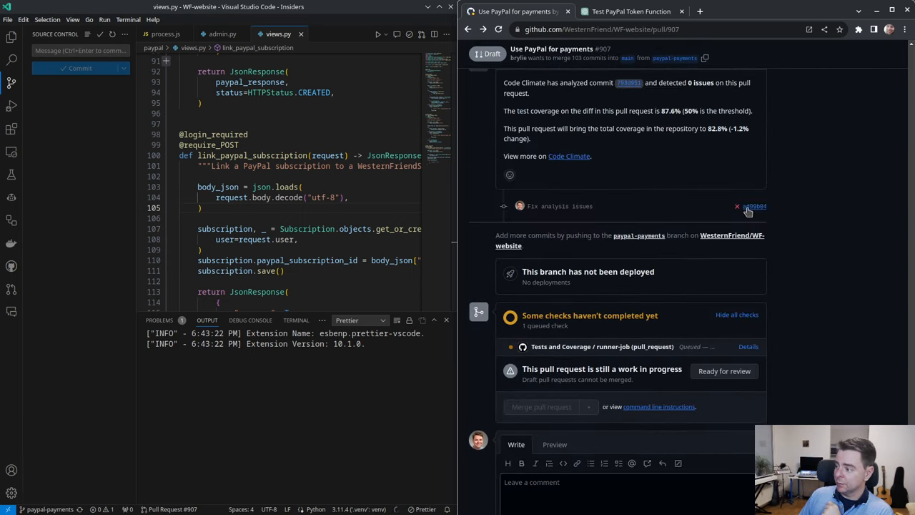
{"action": "left_click", "coordinate": [754, 206]}
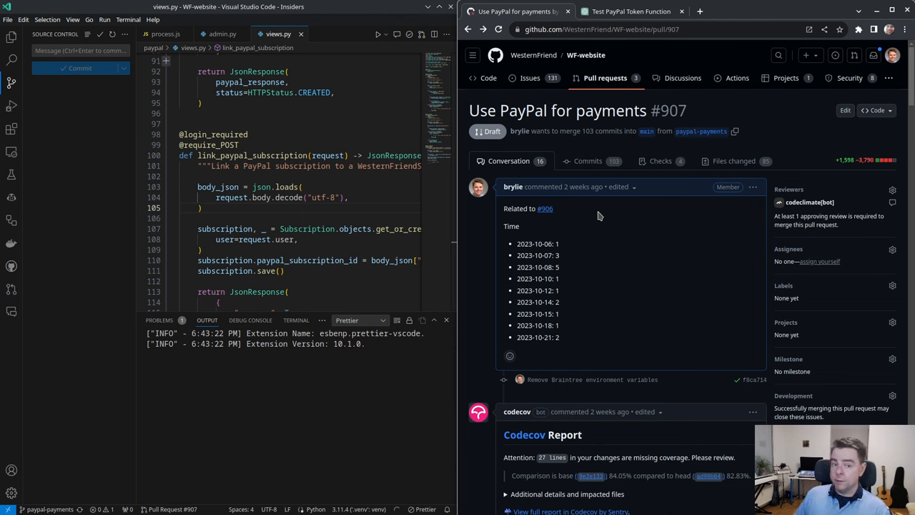
{"action": "scroll", "scroll_direction": "down", "scroll_amount": 3}
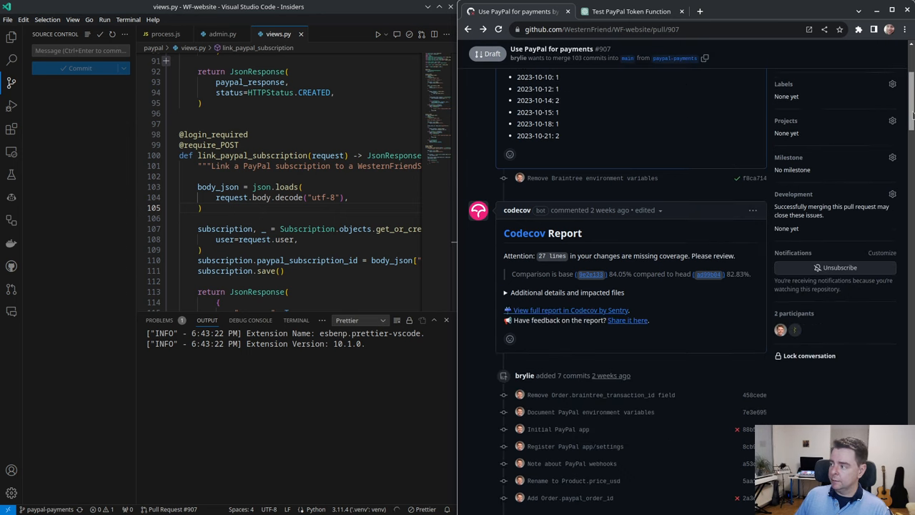
{"action": "scroll", "scroll_direction": "down", "scroll_amount": 3}
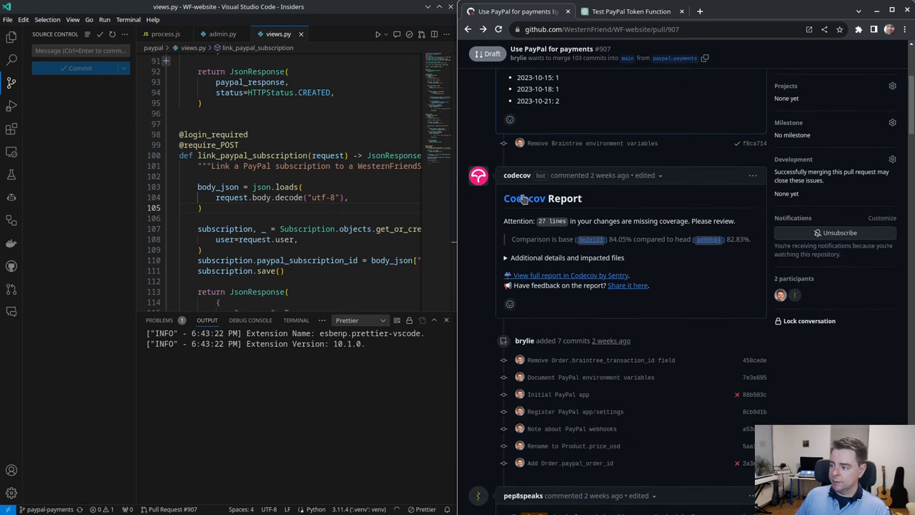
{"action": "mouse_move", "coordinate": [571, 309]}
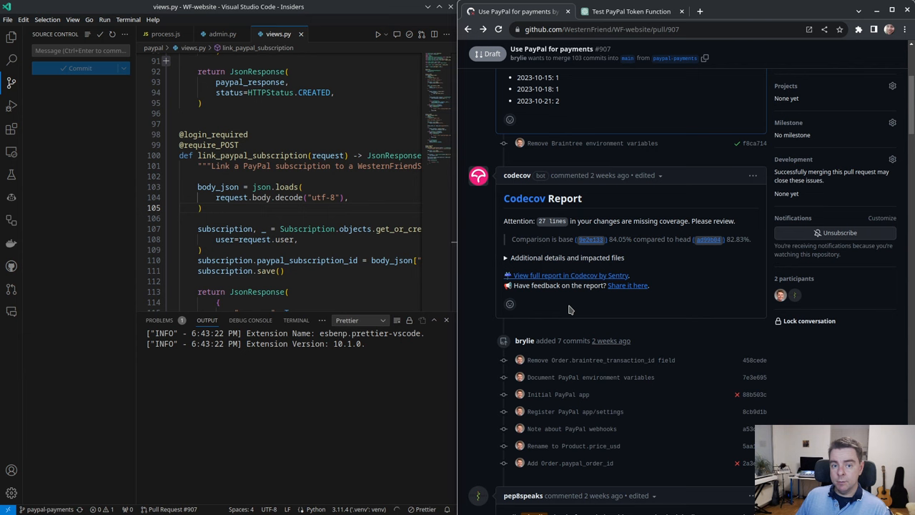
{"action": "scroll", "scroll_direction": "up", "scroll_amount": 3}
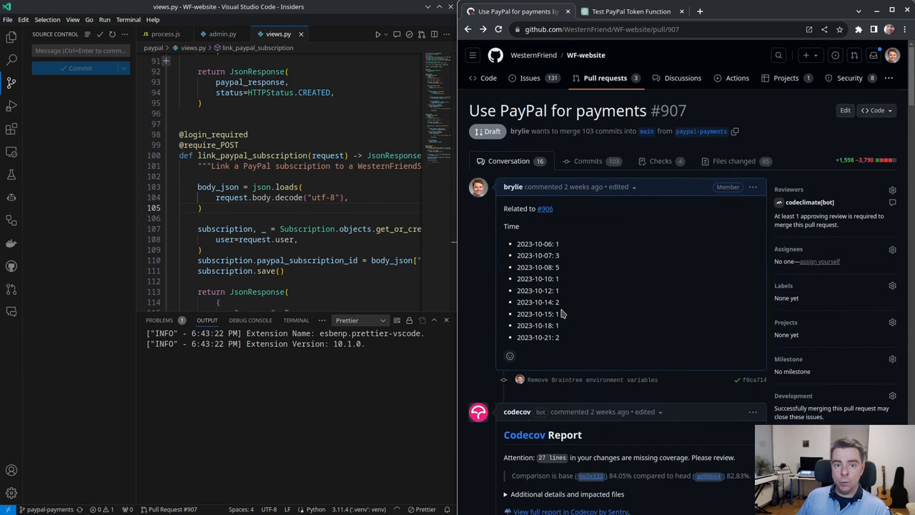